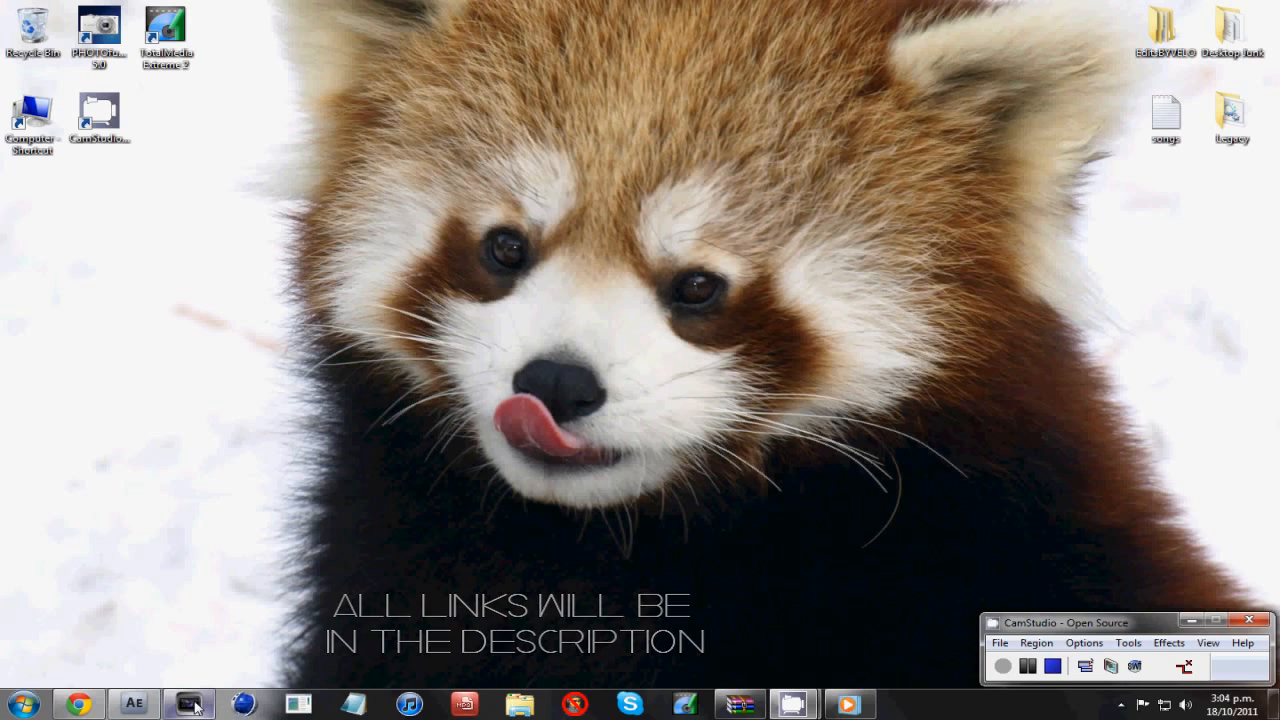
# - Restore the untitled Vegas Pro project window from the taskbar
pyautogui.click(189, 704)
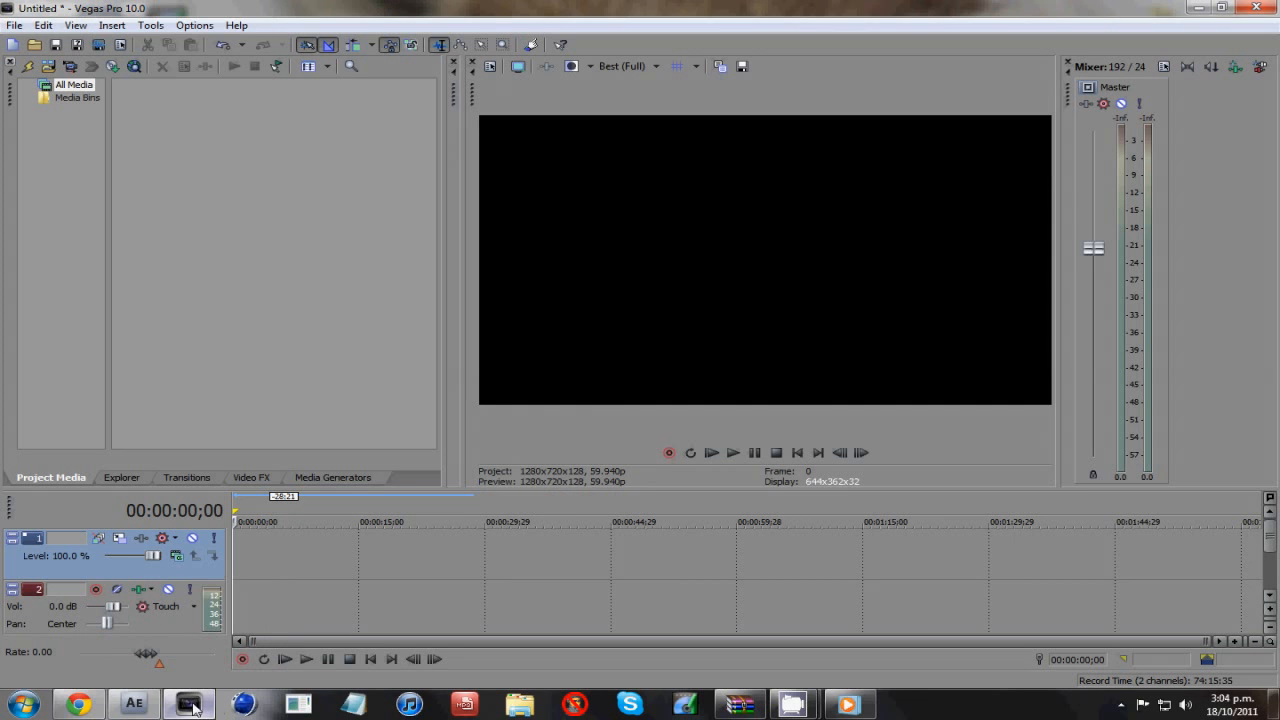
# - Import the GoodClaymoreFaydeQuarry clip via File > Import > Media
pyautogui.click(14, 25)
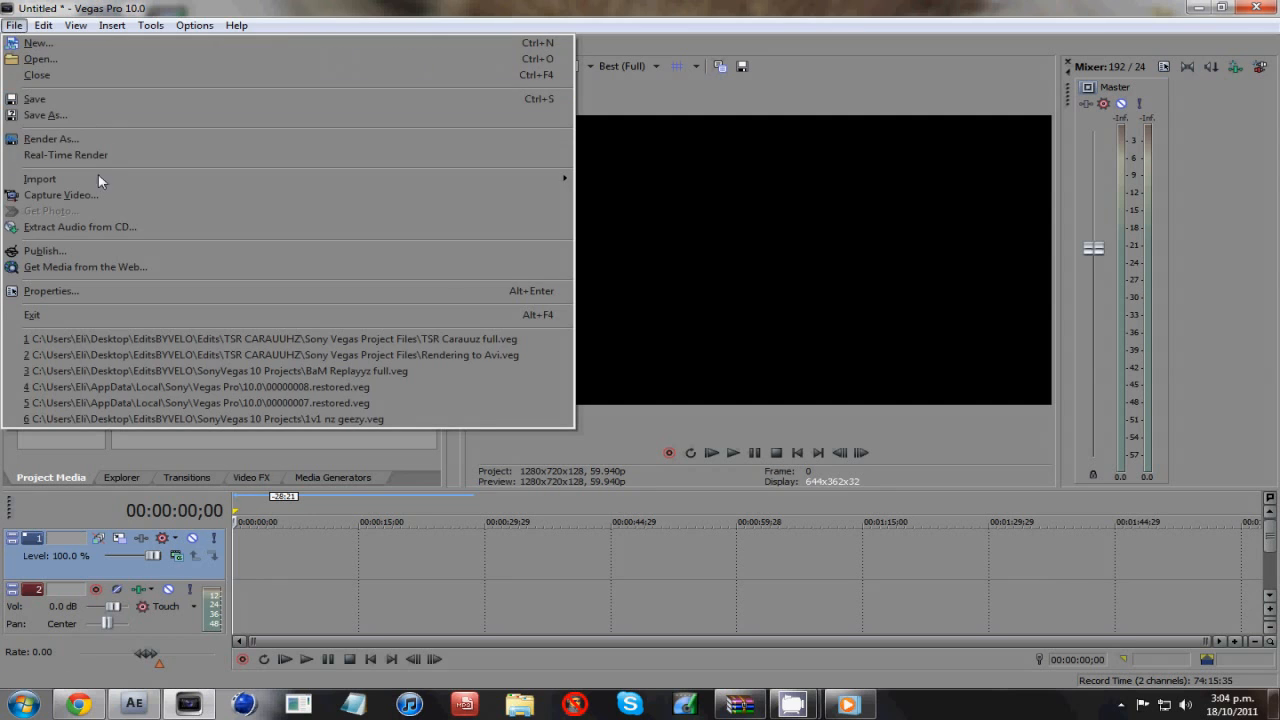
pyautogui.click(40, 179)
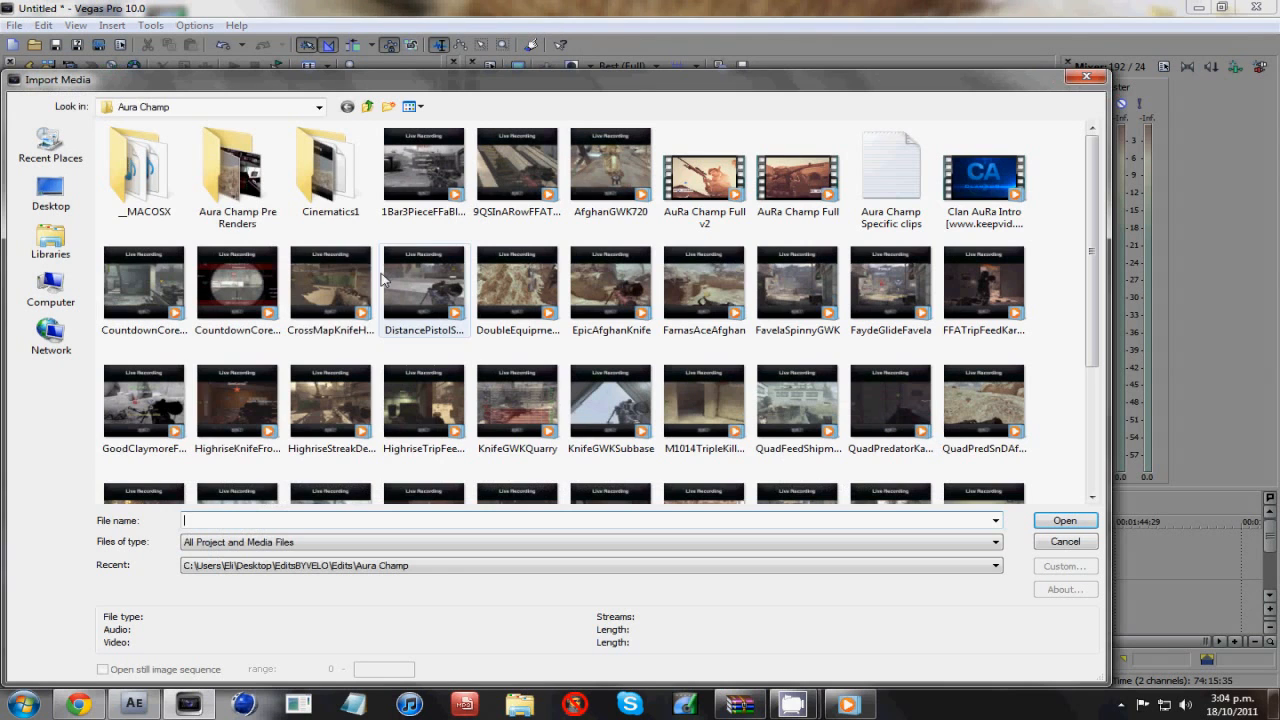
pyautogui.click(143, 405)
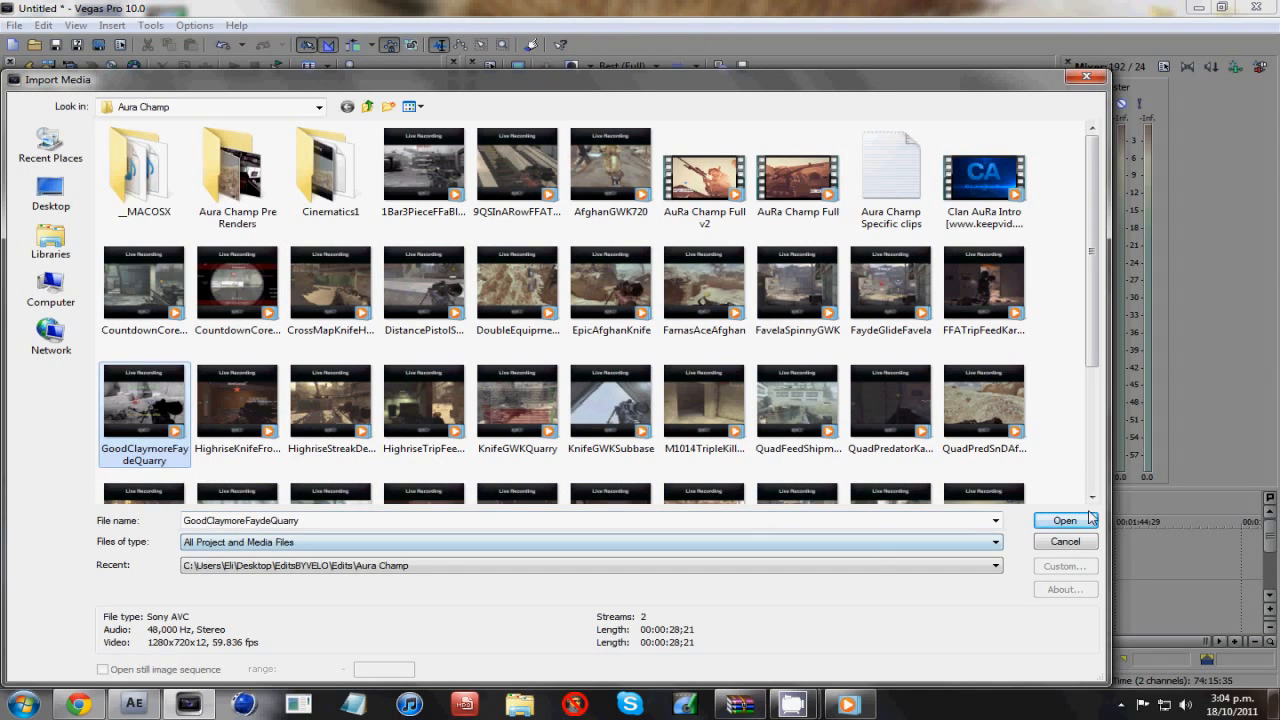
pyautogui.click(1064, 520)
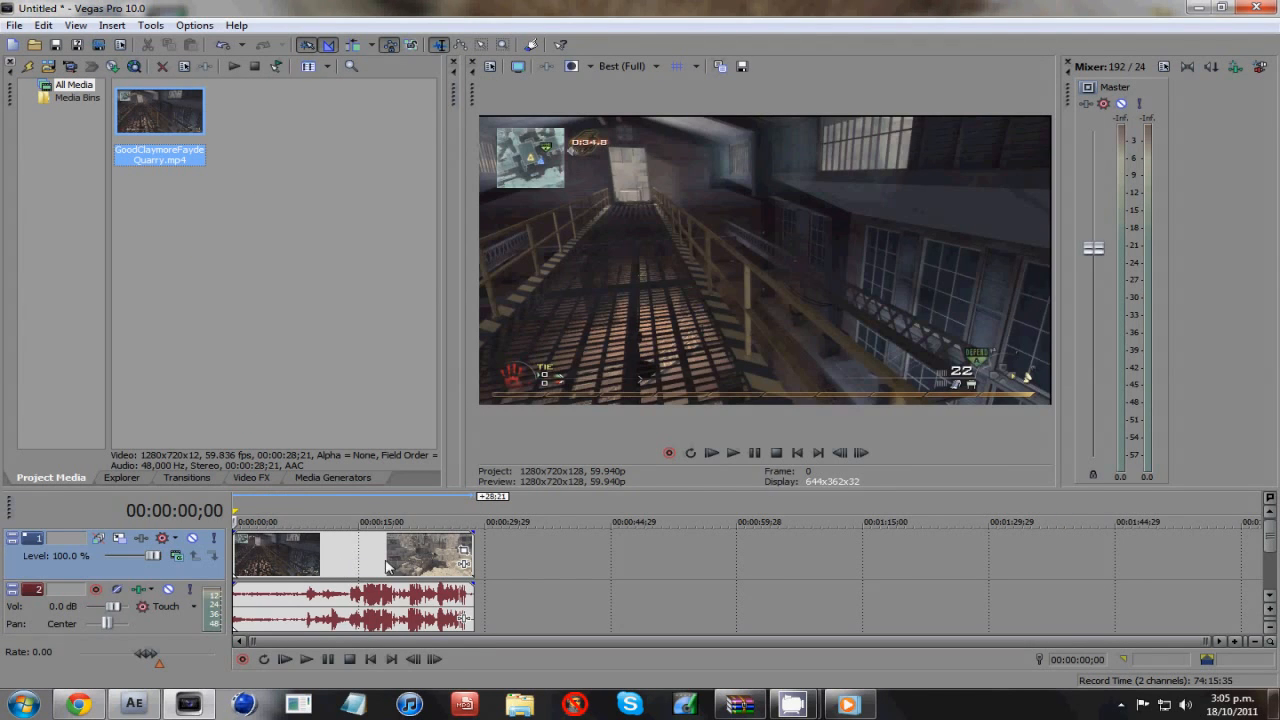
pyautogui.moveTo(392, 567)
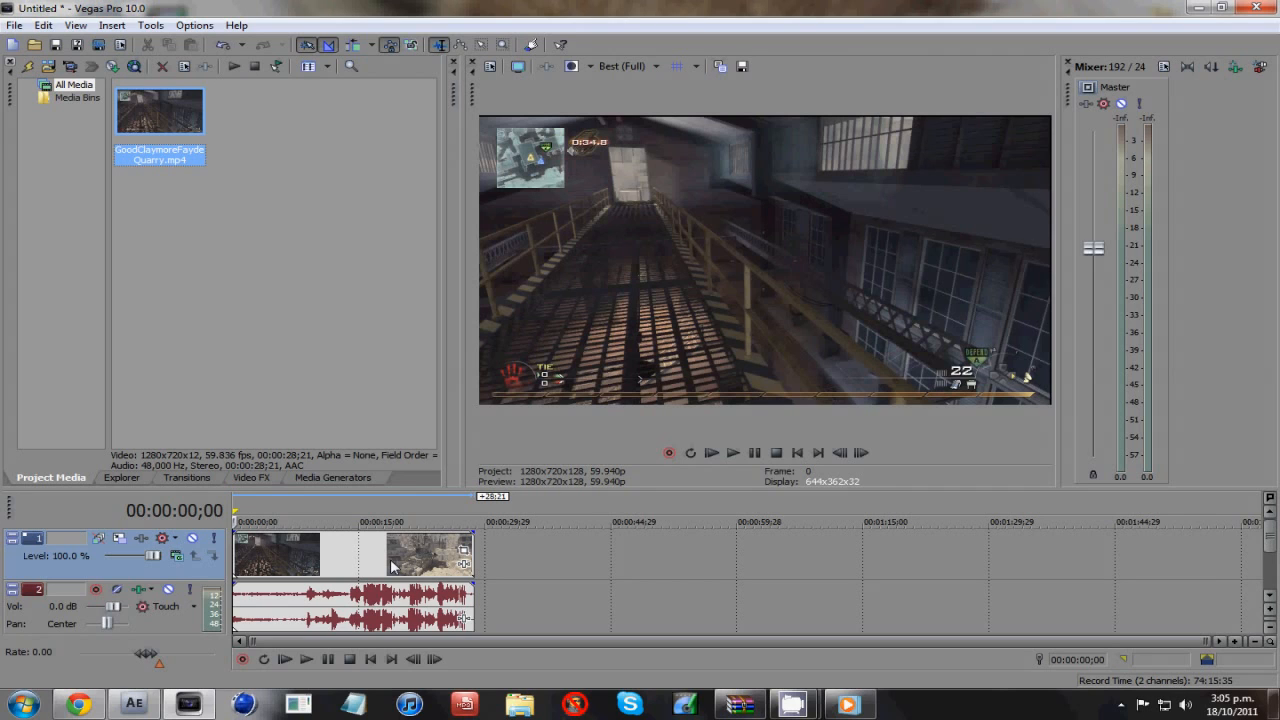
# - Enable Disable resample in the gameplay clip's video event properties
pyautogui.rightClick(395, 565)
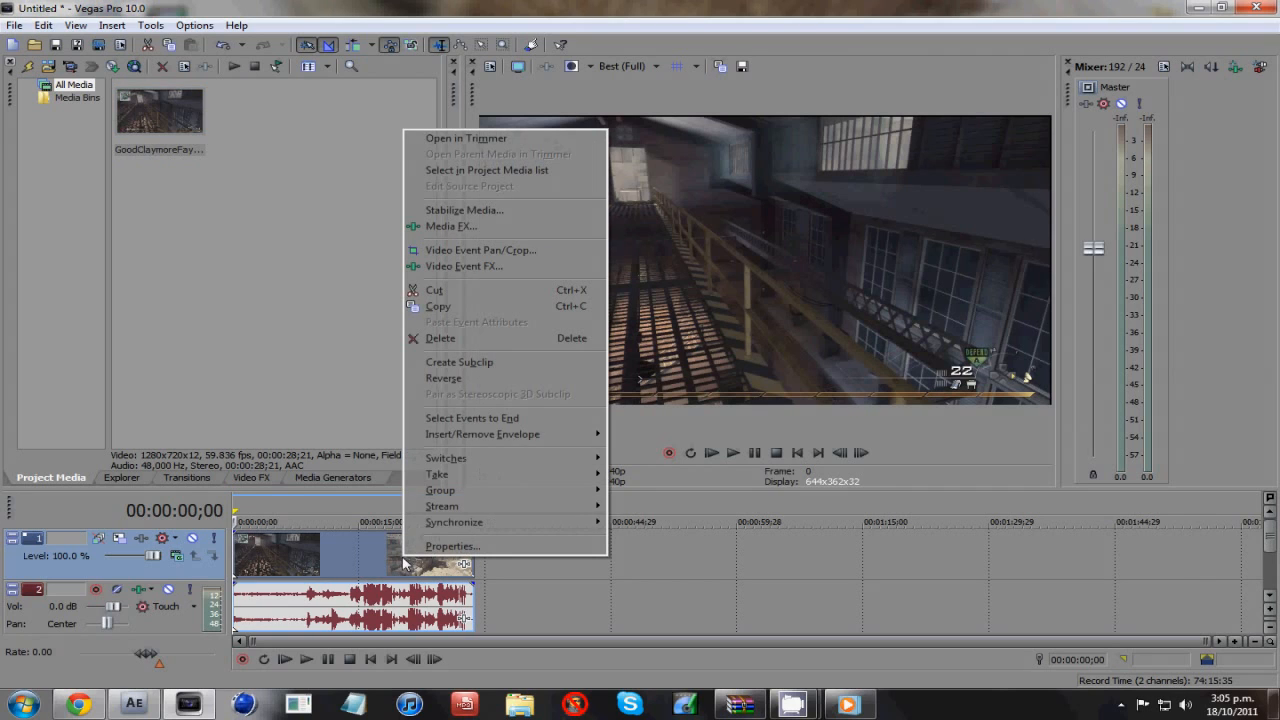
pyautogui.moveTo(452, 546)
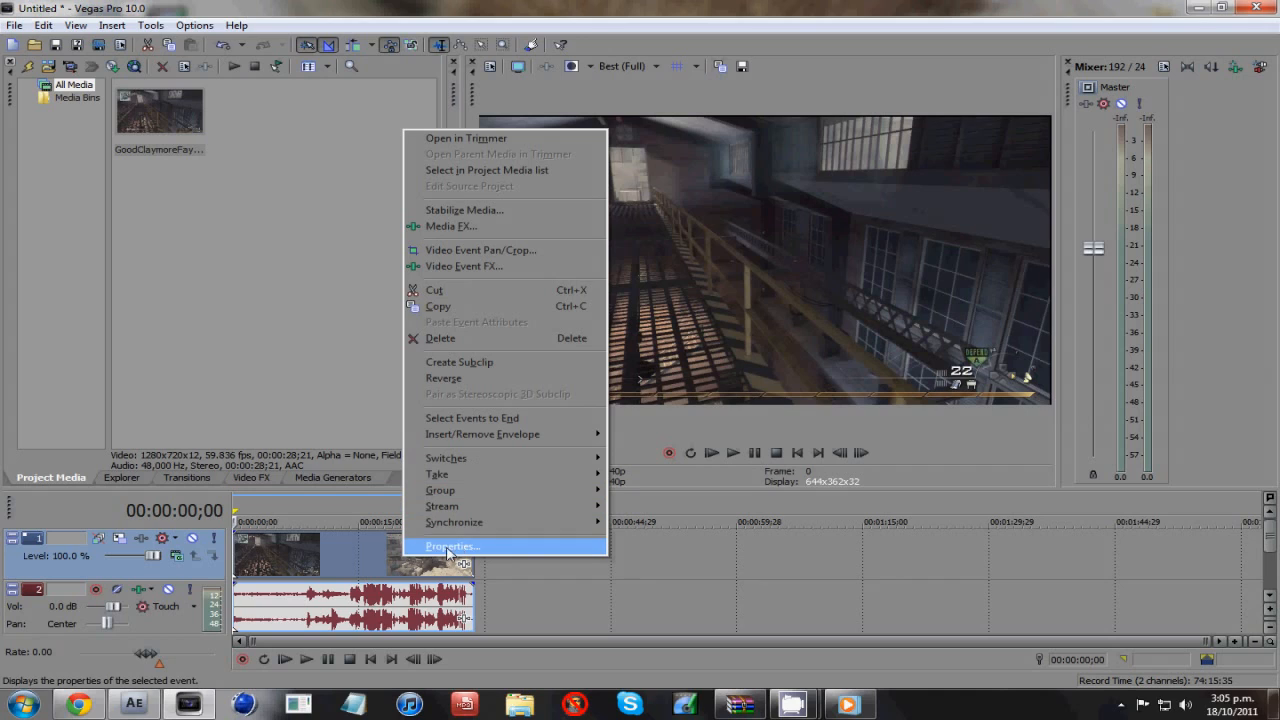
pyautogui.moveTo(318, 565)
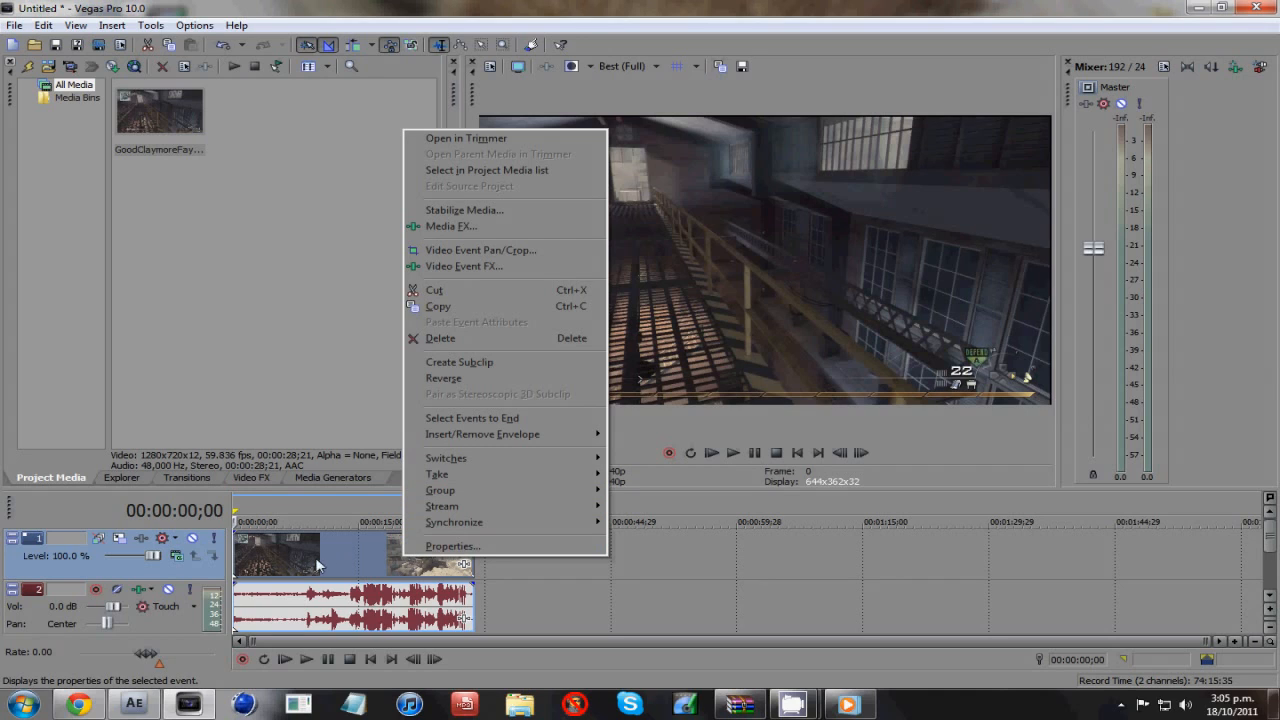
pyautogui.moveTo(452, 546)
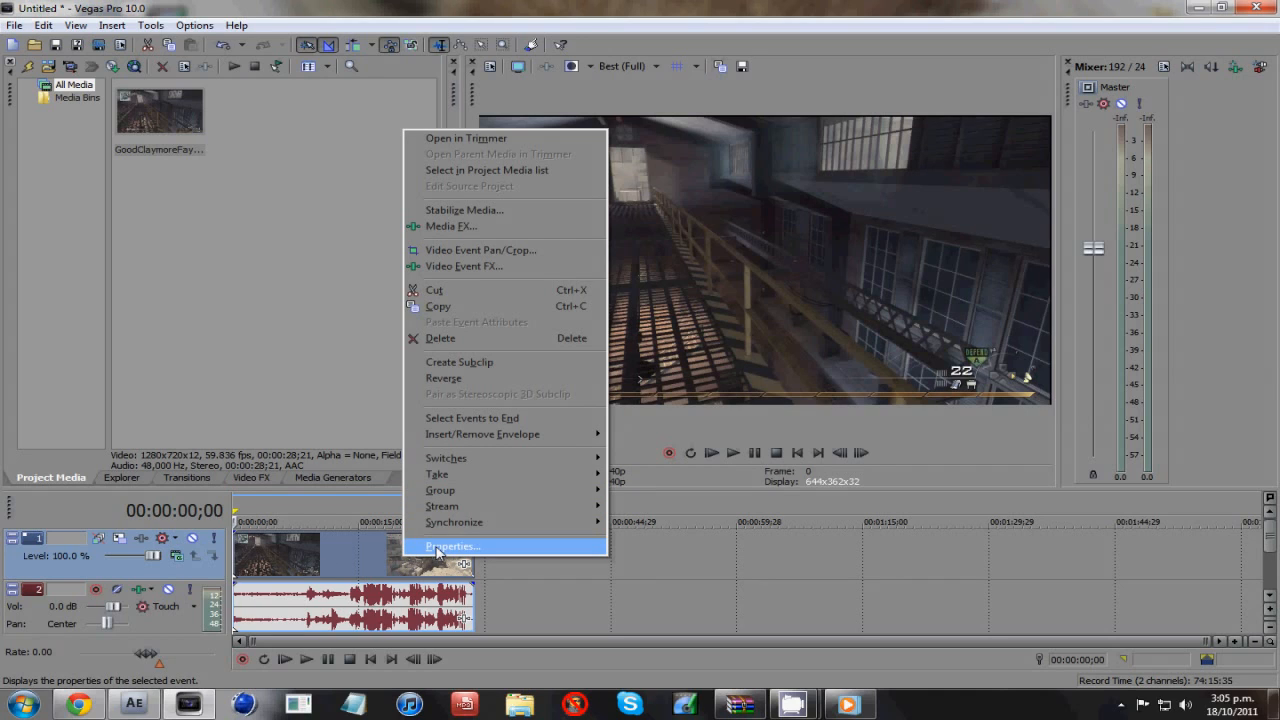
pyautogui.click(453, 546)
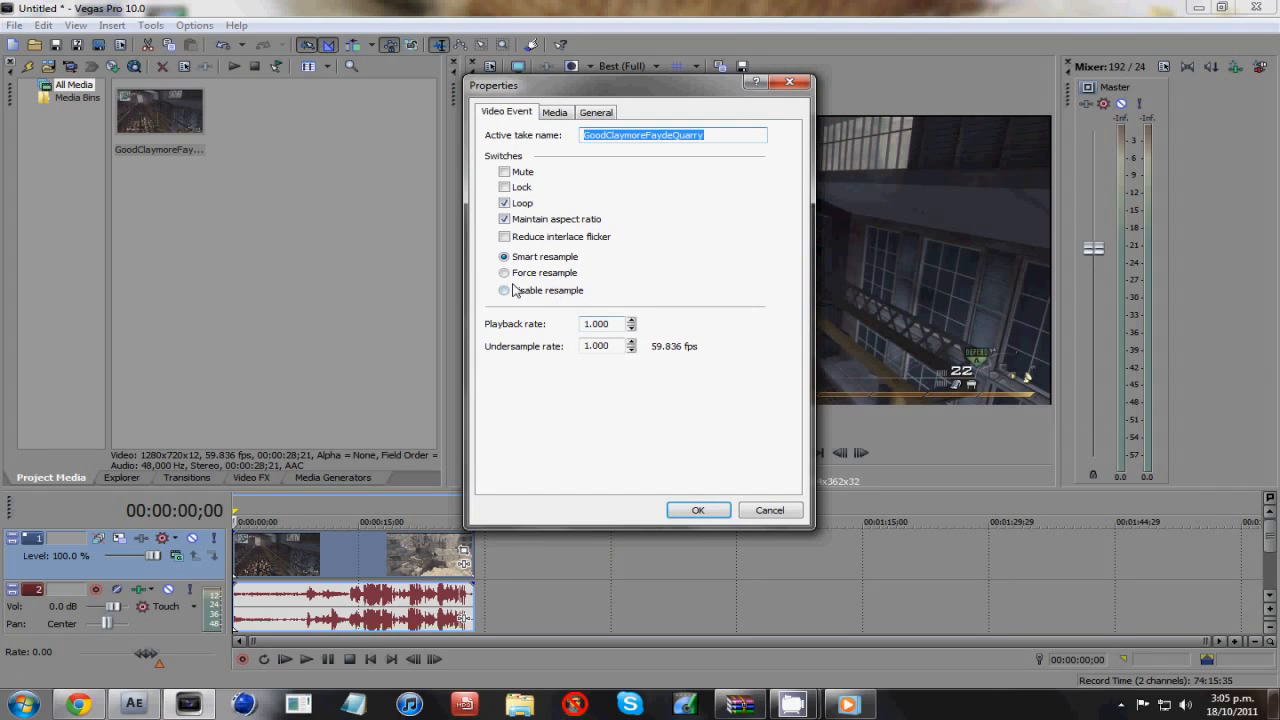
pyautogui.click(504, 290)
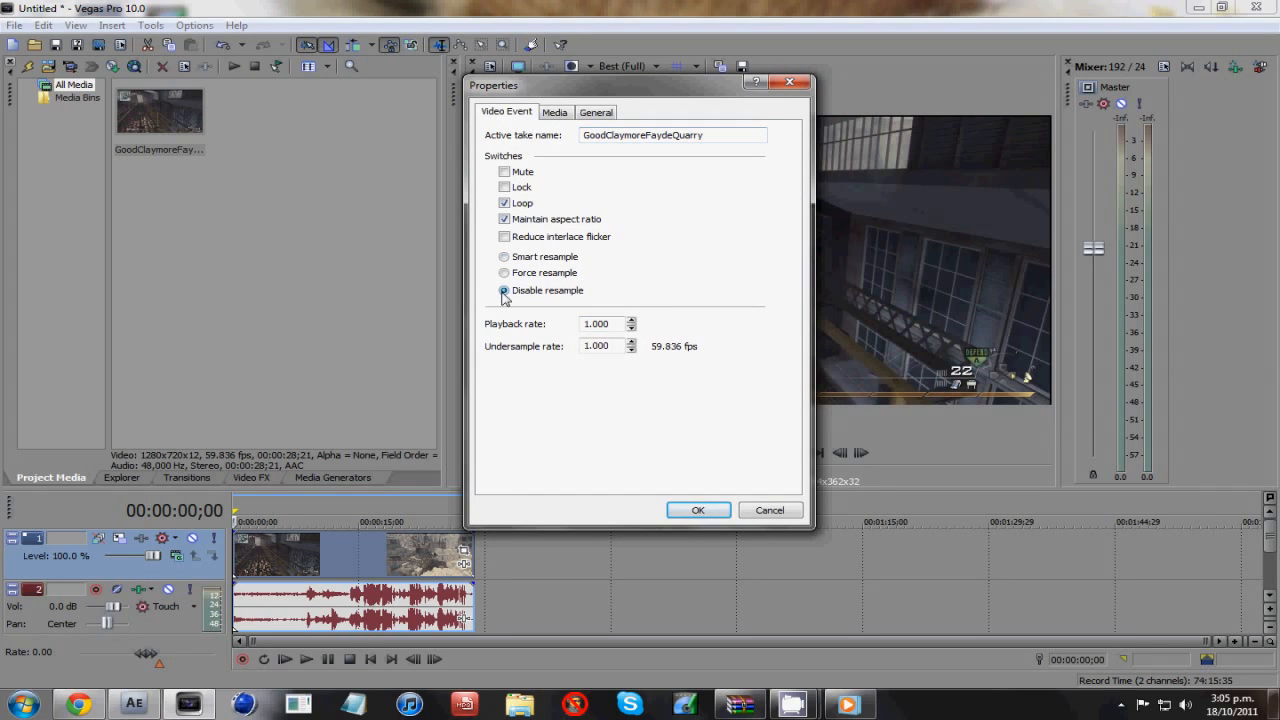
pyautogui.click(698, 510)
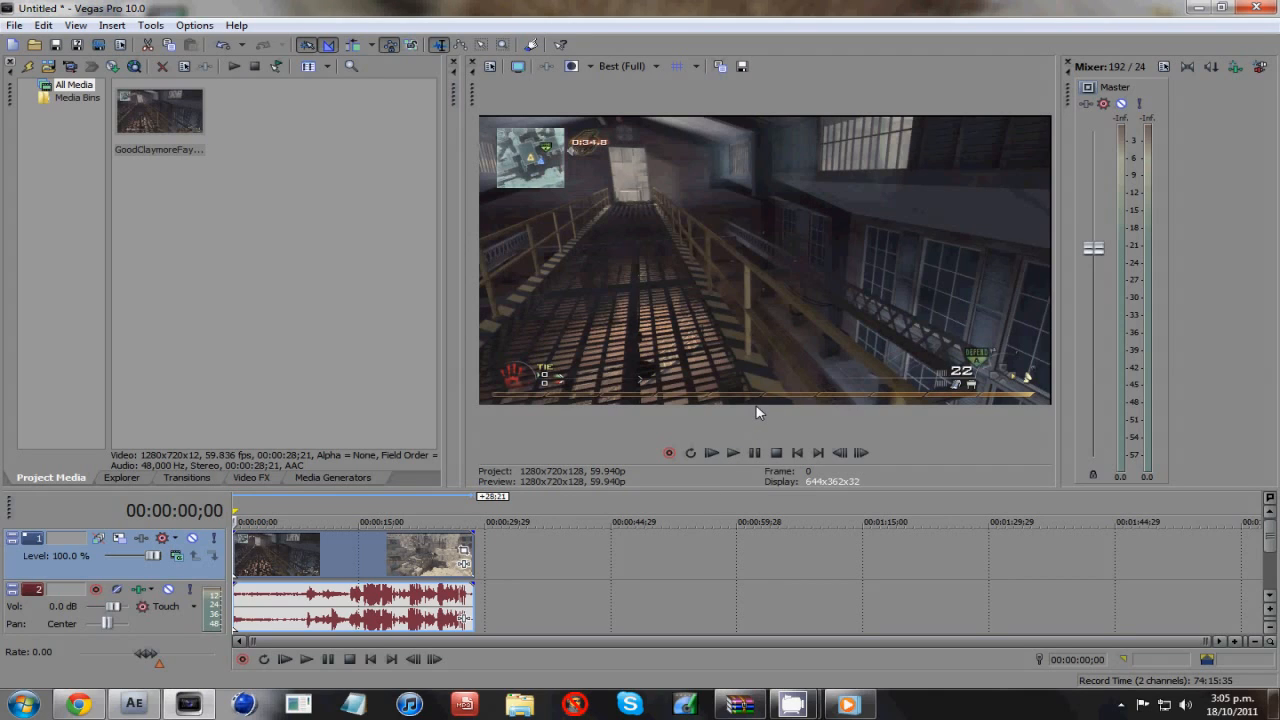
pyautogui.moveTo(958, 354)
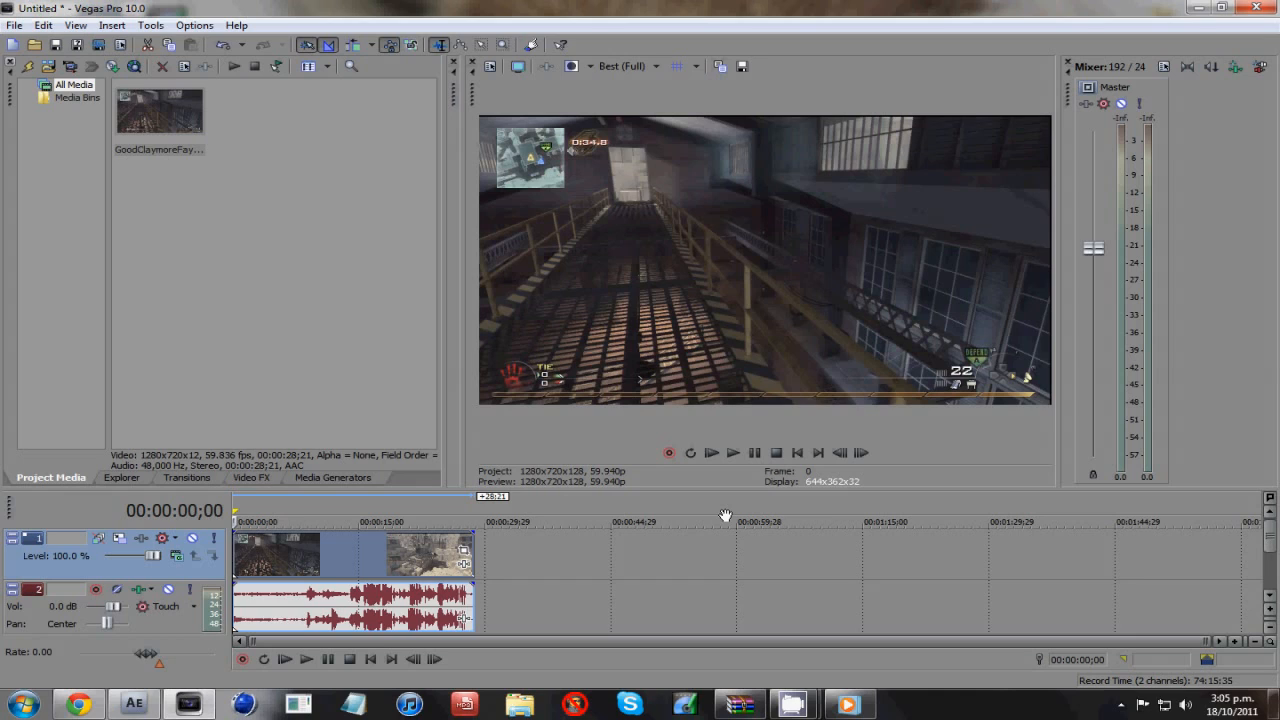
pyautogui.moveTo(407, 552)
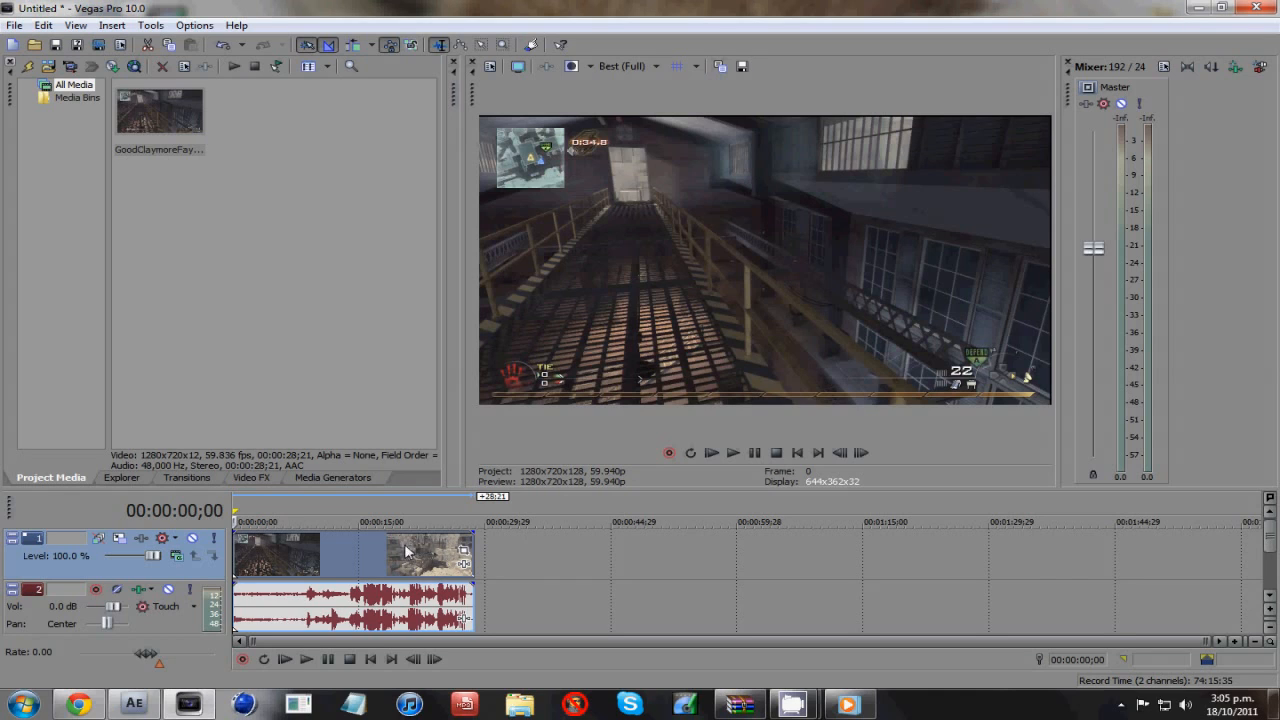
pyautogui.moveTo(532, 118)
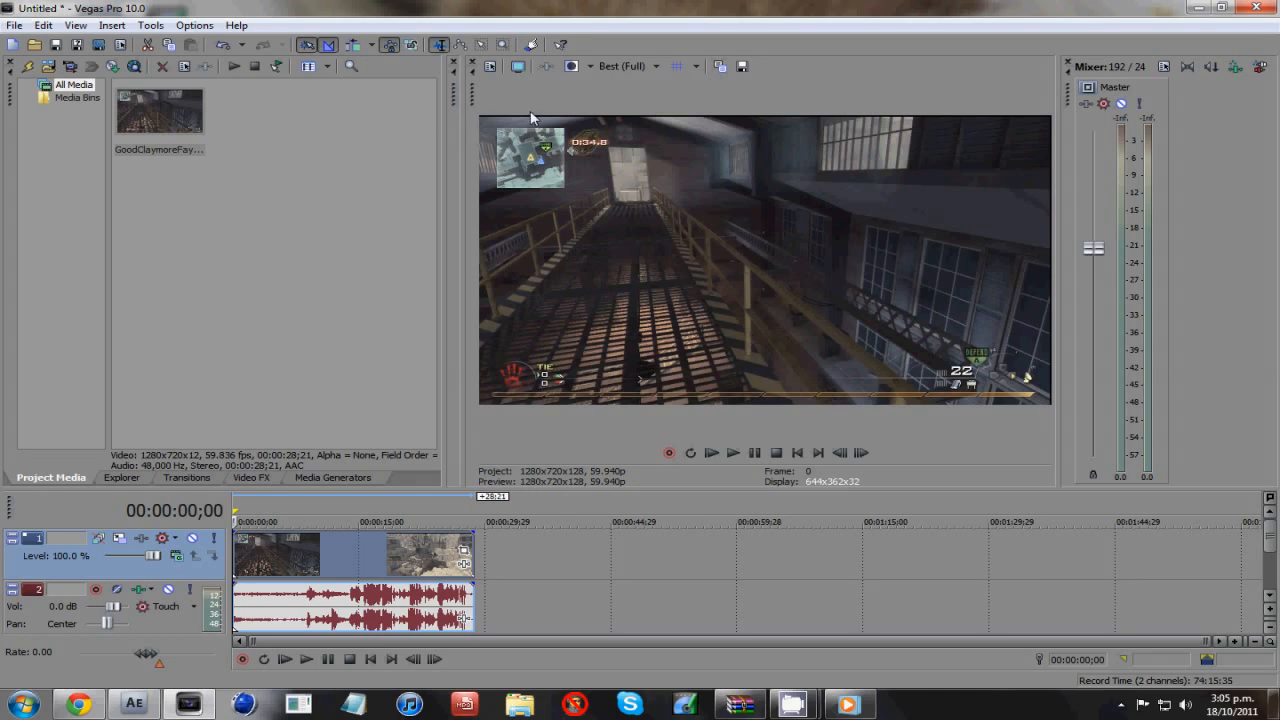
pyautogui.moveTo(712, 497)
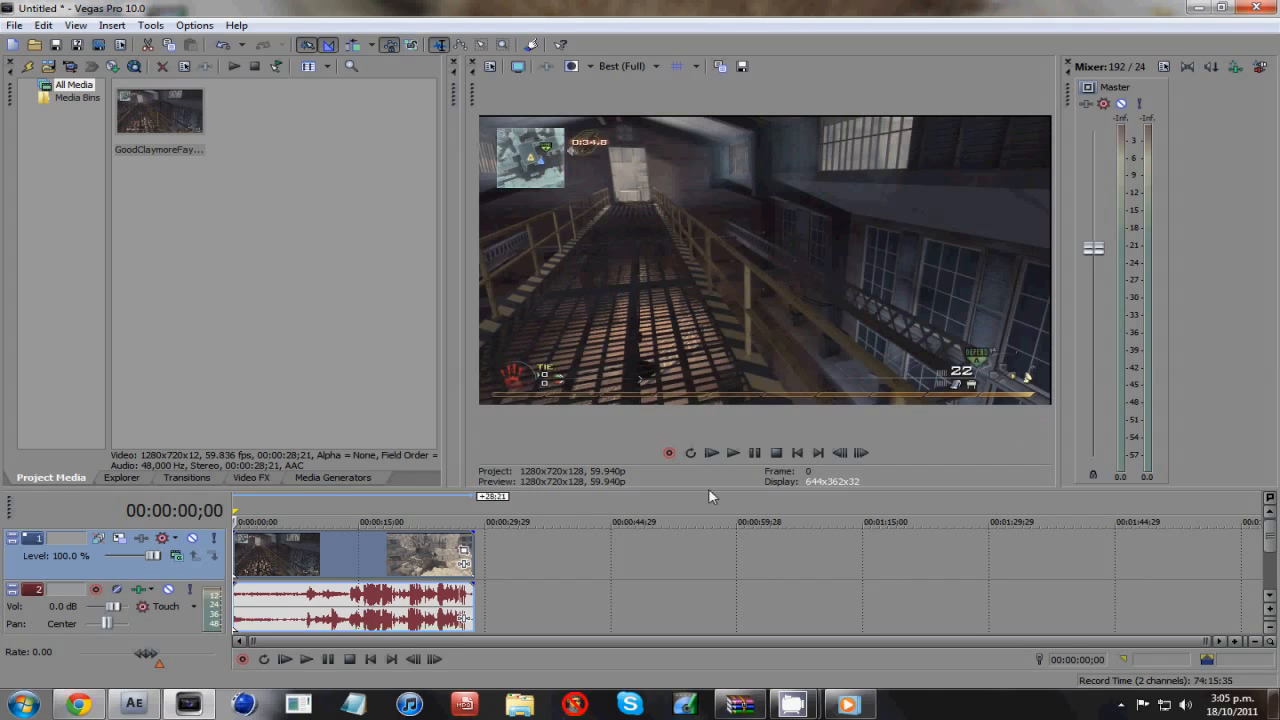
# - Crop the clip's framing in Pan/Crop and save it as the 'Black Edges' preset
pyautogui.rightClick(310, 550)
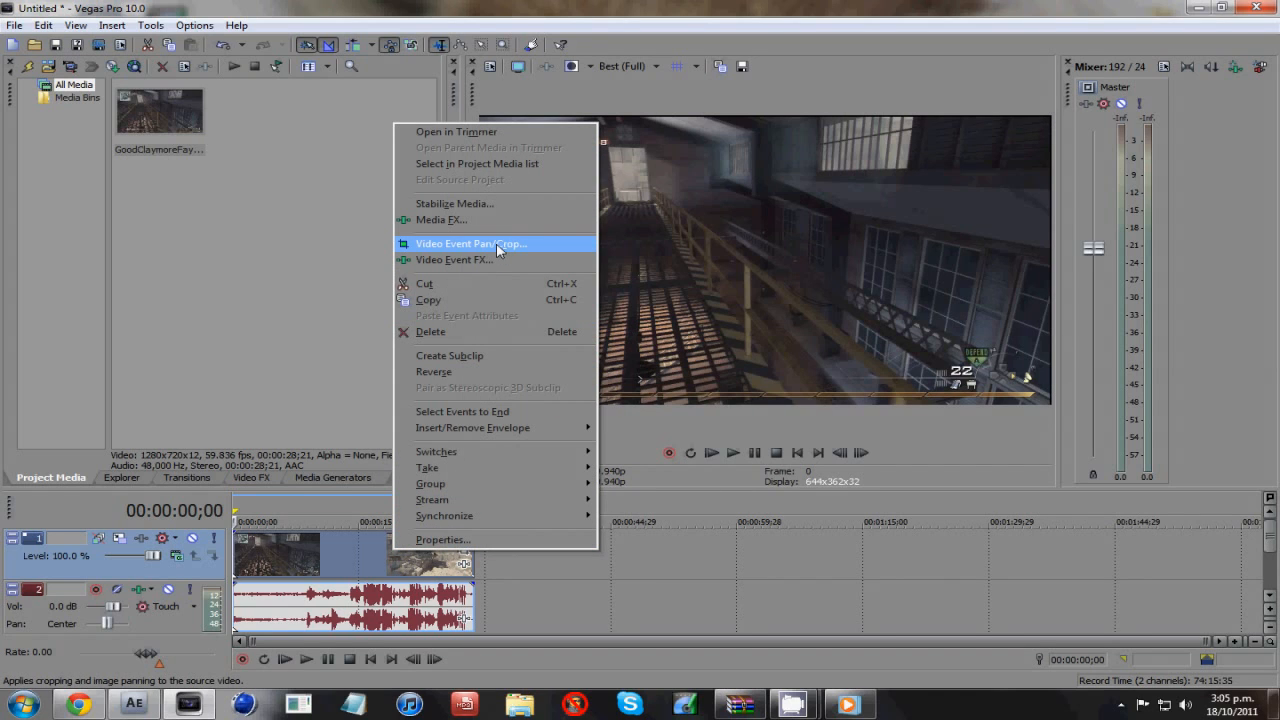
pyautogui.click(470, 243)
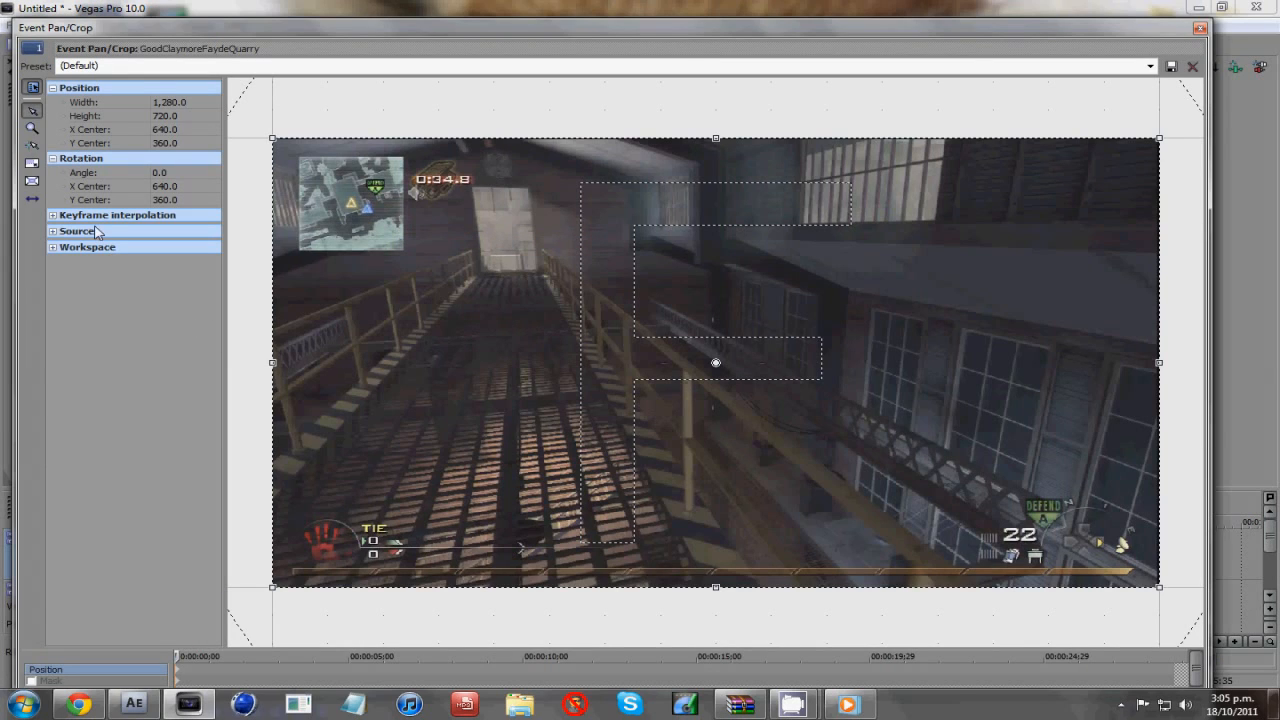
pyautogui.moveTo(32, 179)
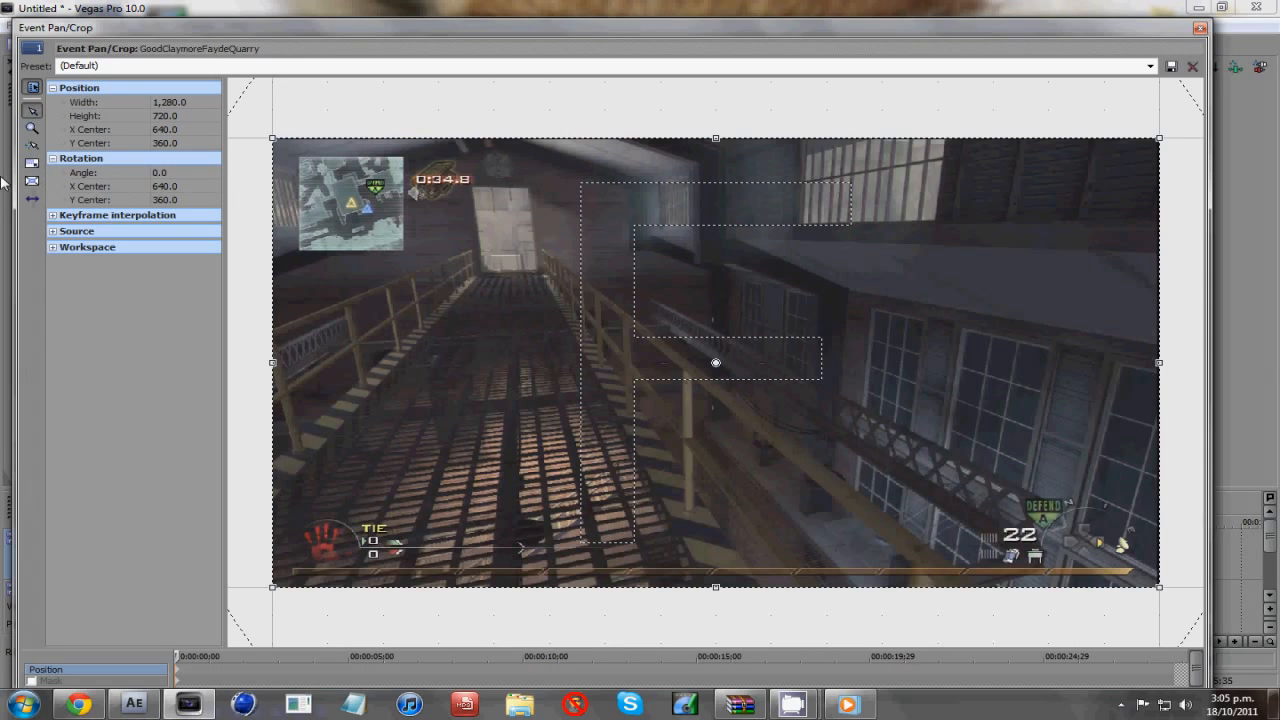
pyautogui.moveTo(1158, 363)
pyautogui.write('B')
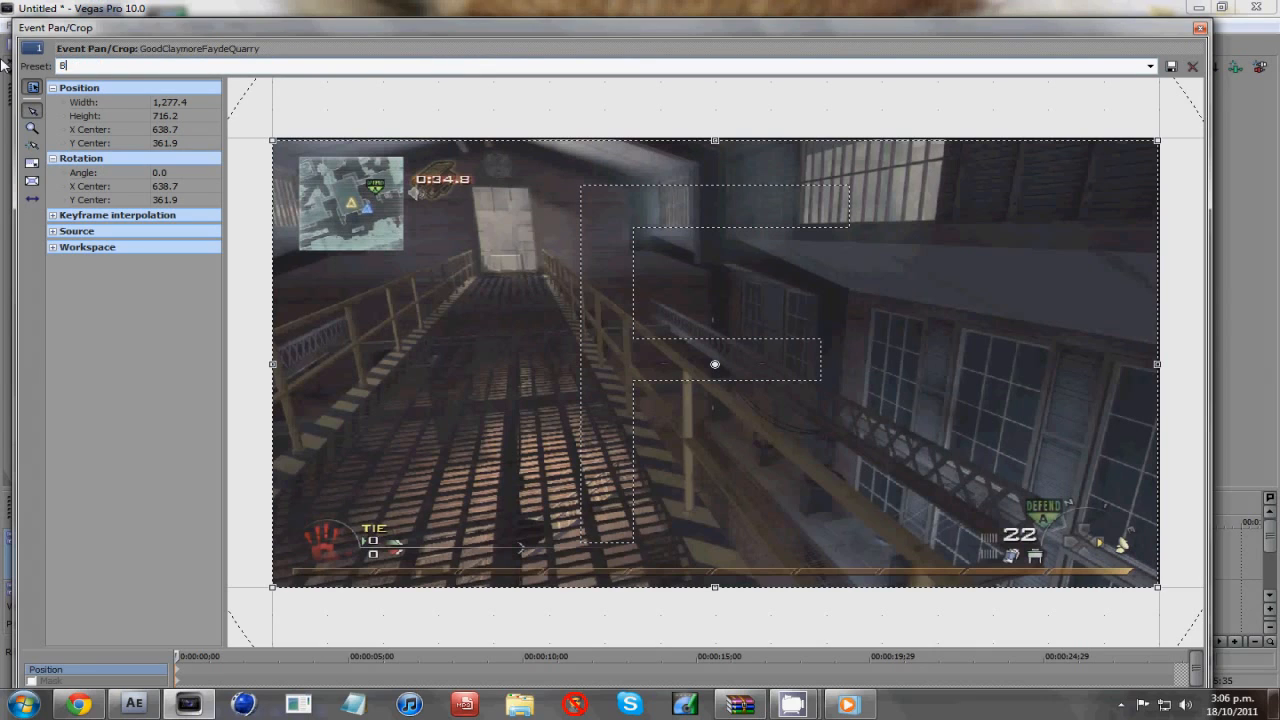
pyautogui.write('lack Edges')
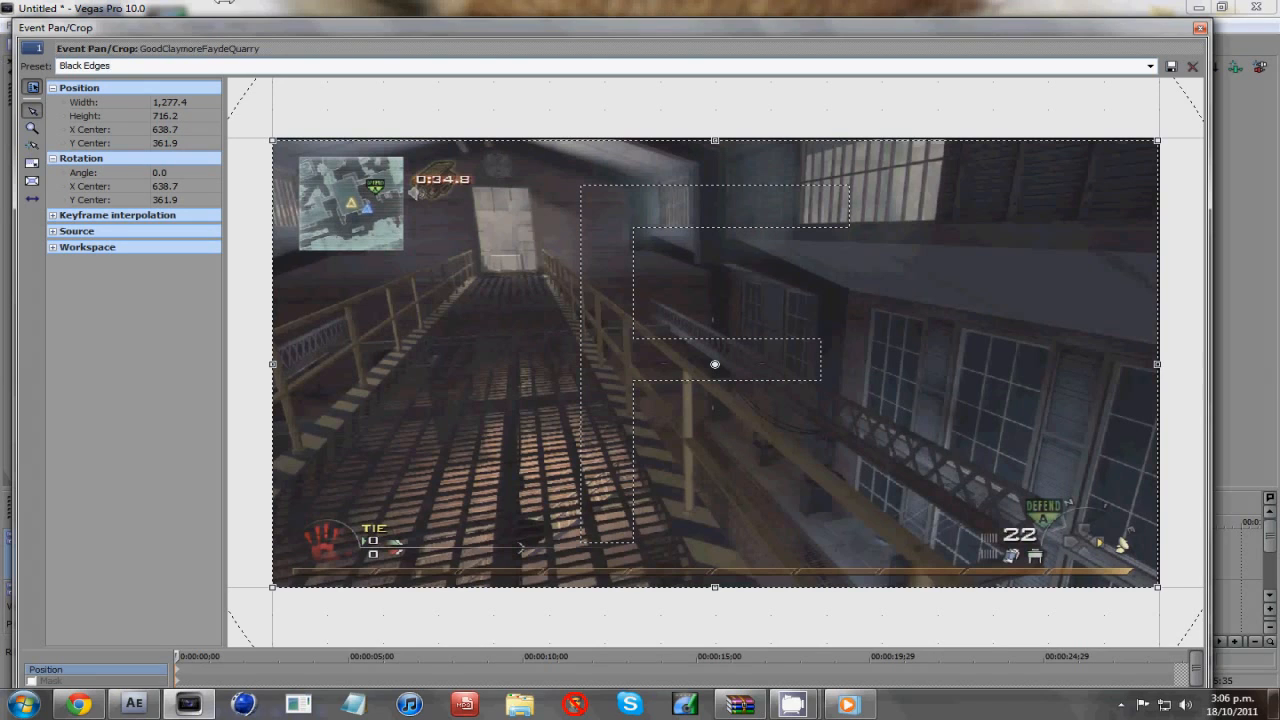
pyautogui.moveTo(1047, 227)
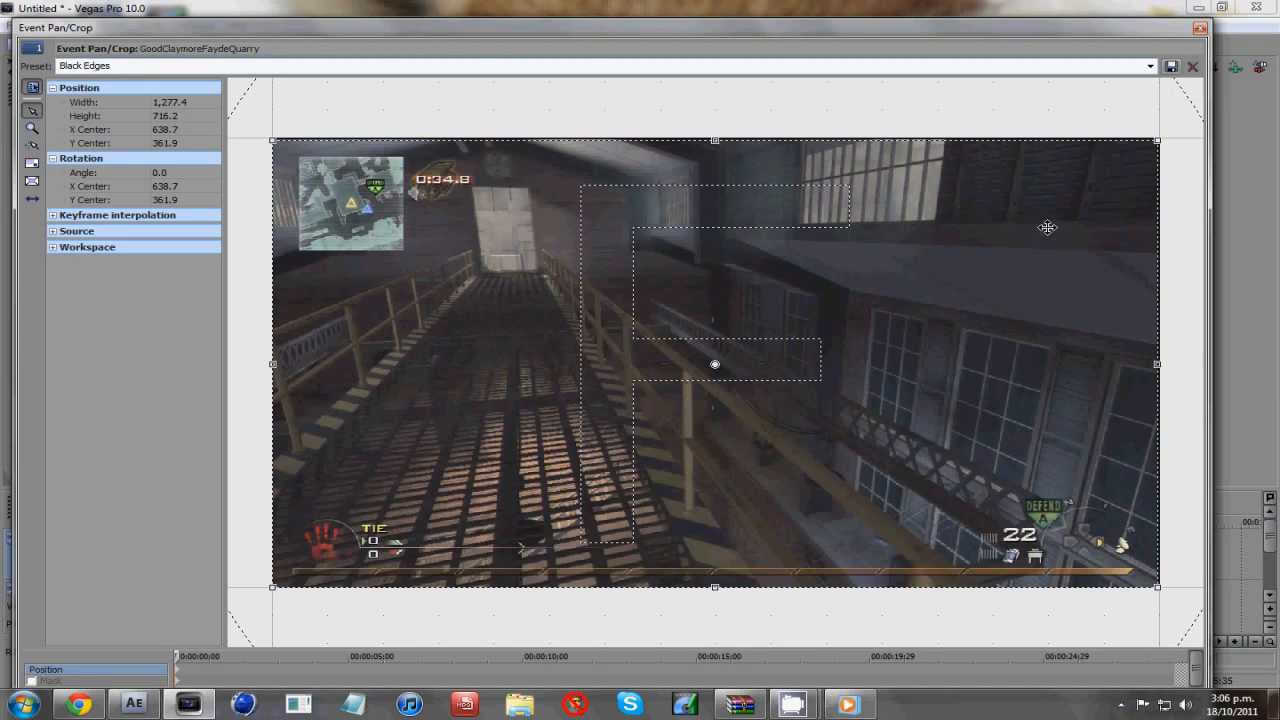
pyautogui.click(1150, 66)
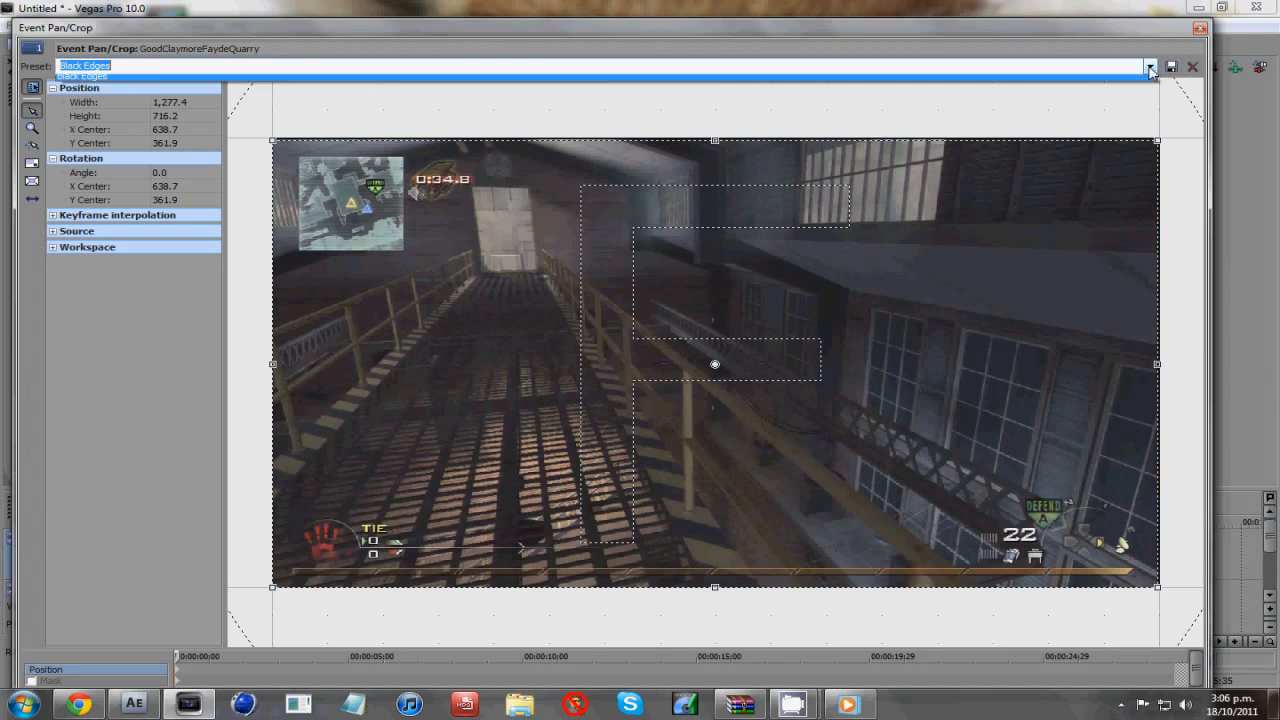
pyautogui.click(1150, 66)
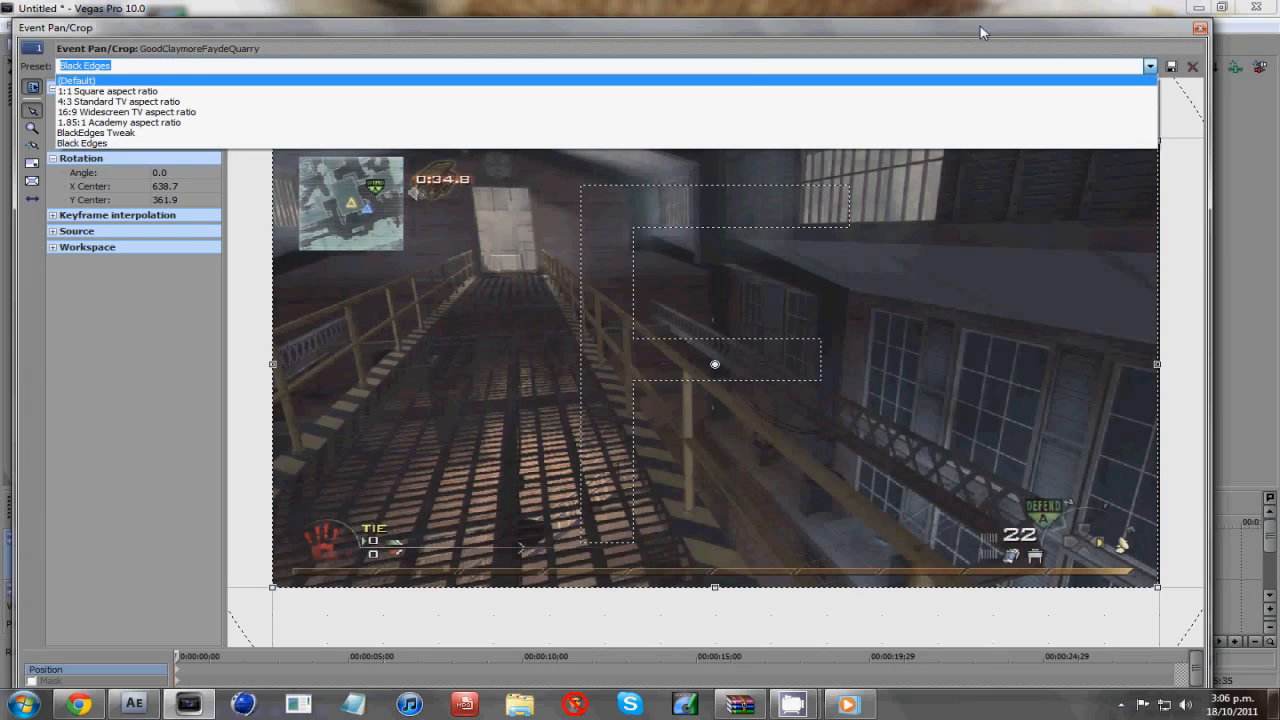
pyautogui.click(1199, 28)
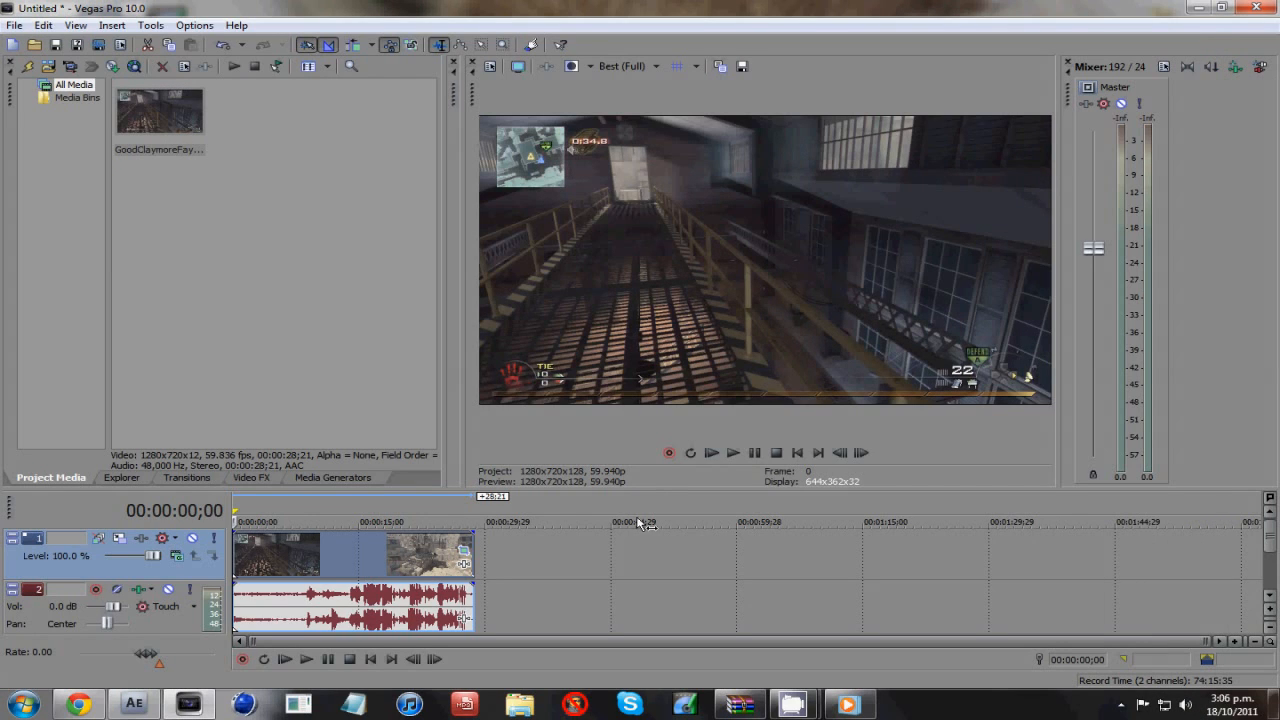
pyautogui.moveTo(955, 117)
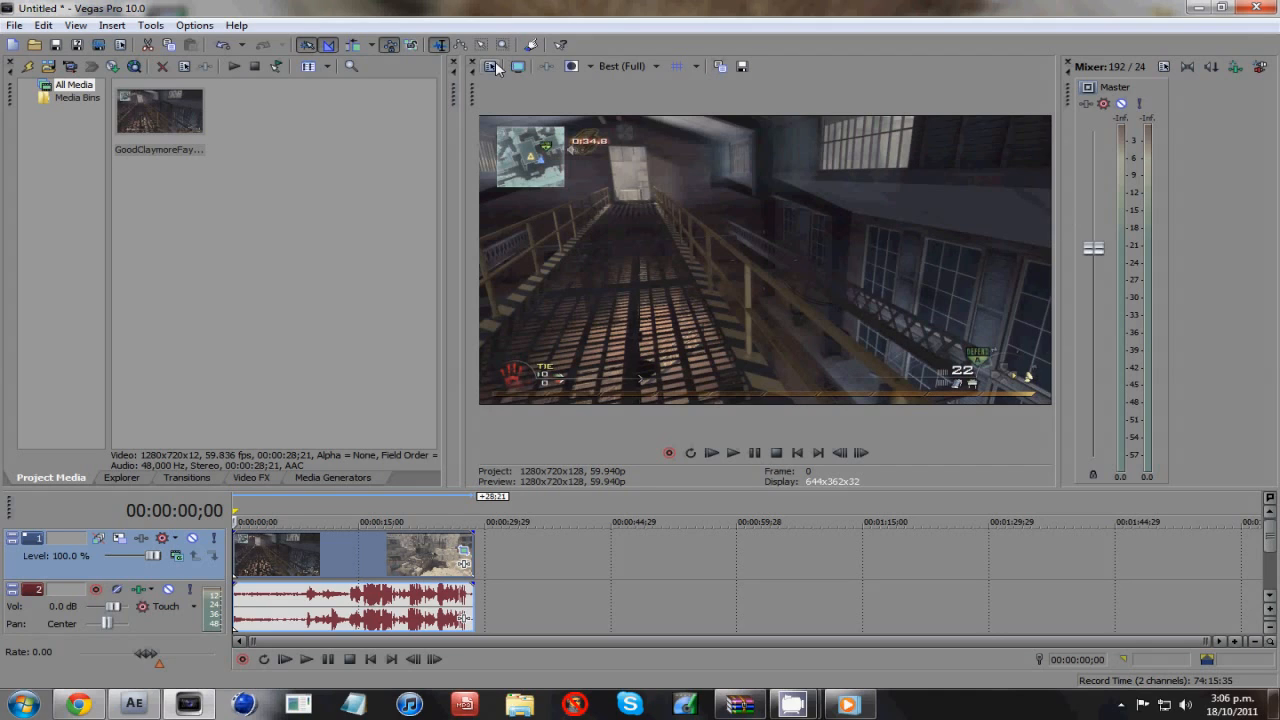
pyautogui.moveTo(491, 66)
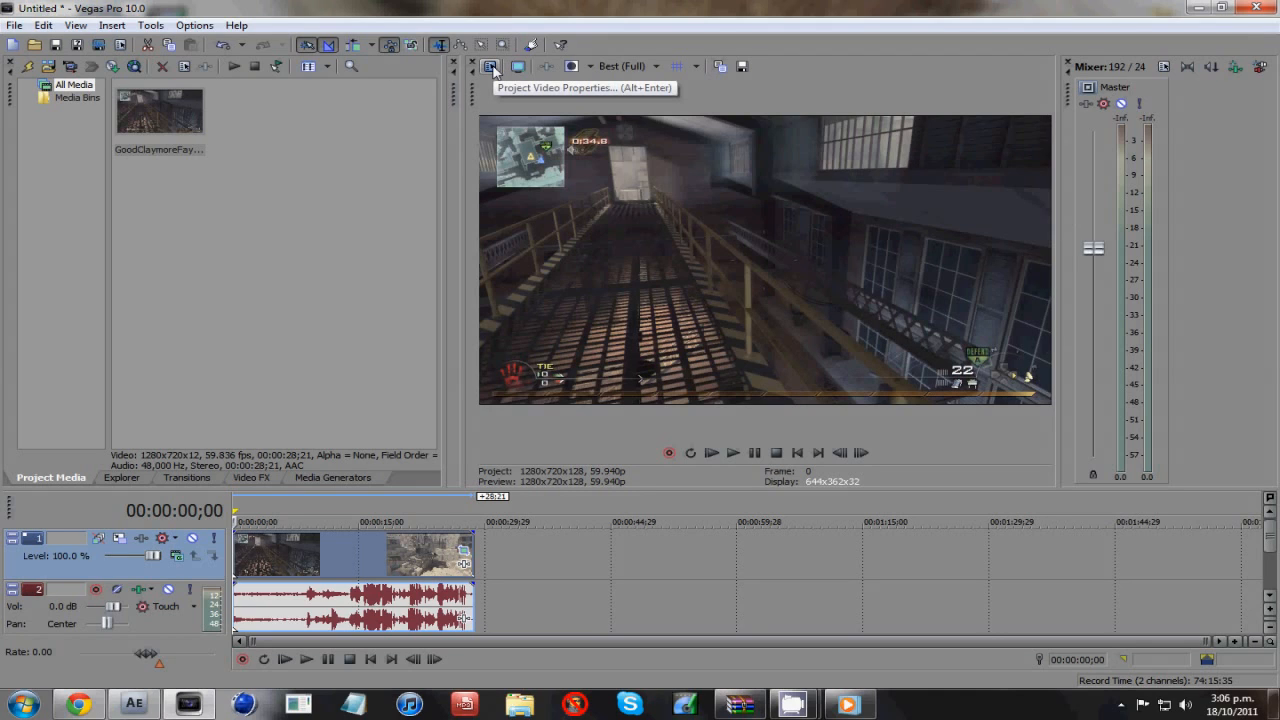
pyautogui.moveTo(497, 73)
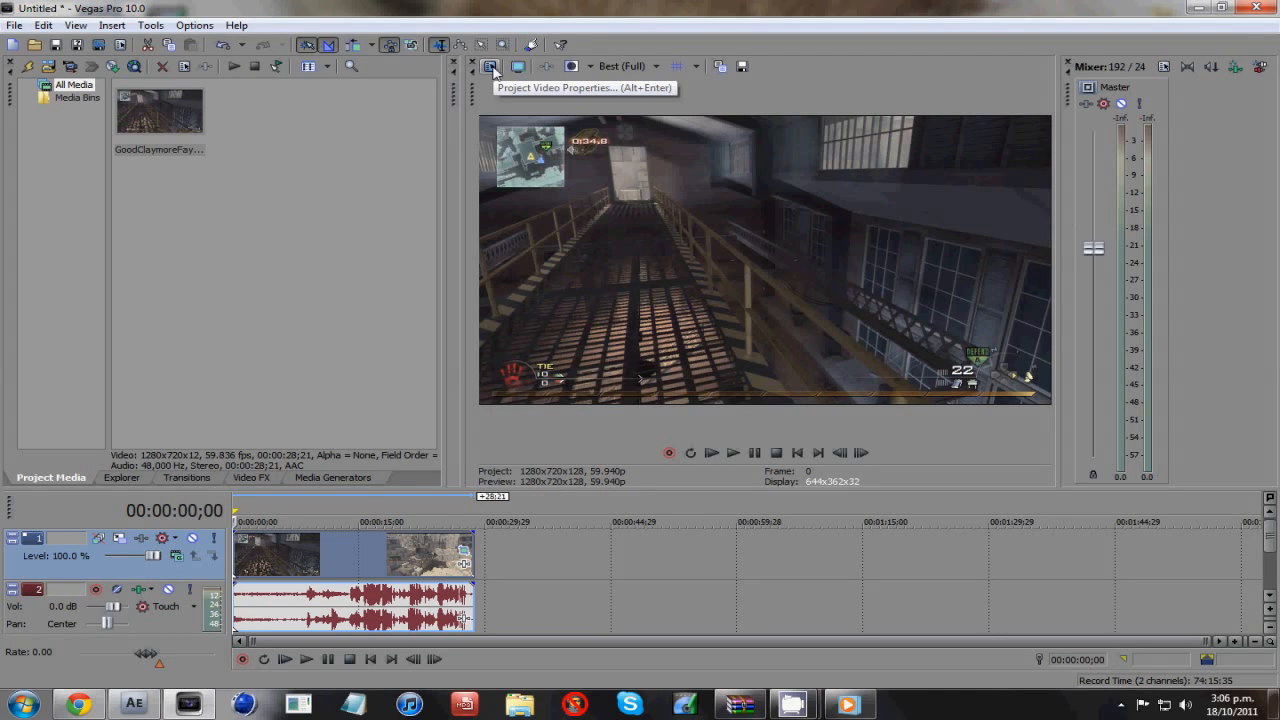
# - Open the File menu
pyautogui.click(14, 25)
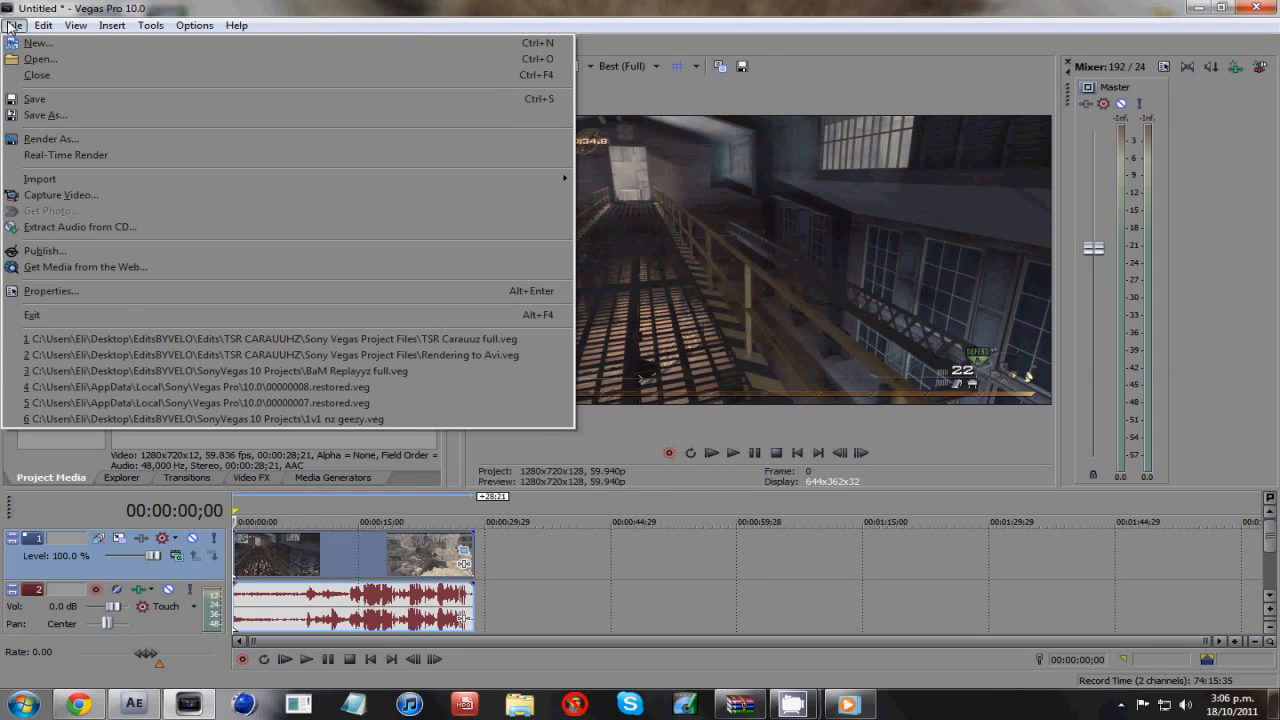
# - Review the Audio, Ruler, Summary and Video tabs of Project Properties, then confirm
pyautogui.click(50, 291)
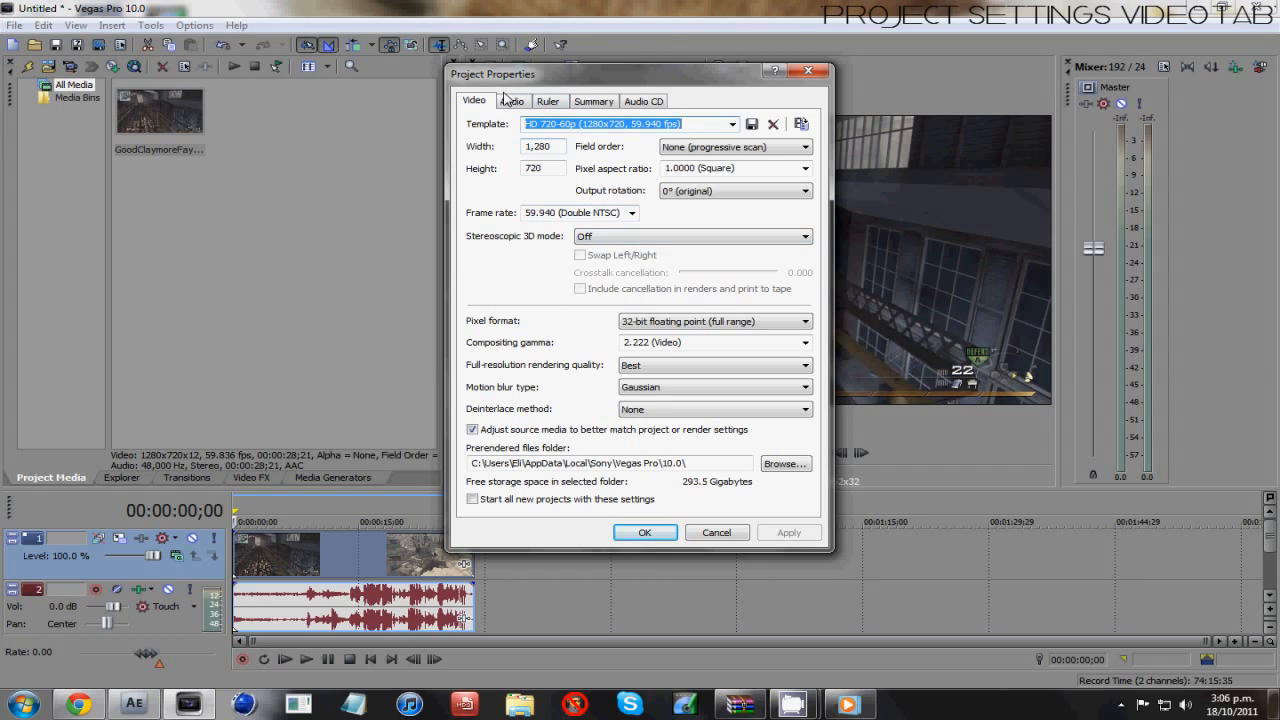
pyautogui.click(511, 100)
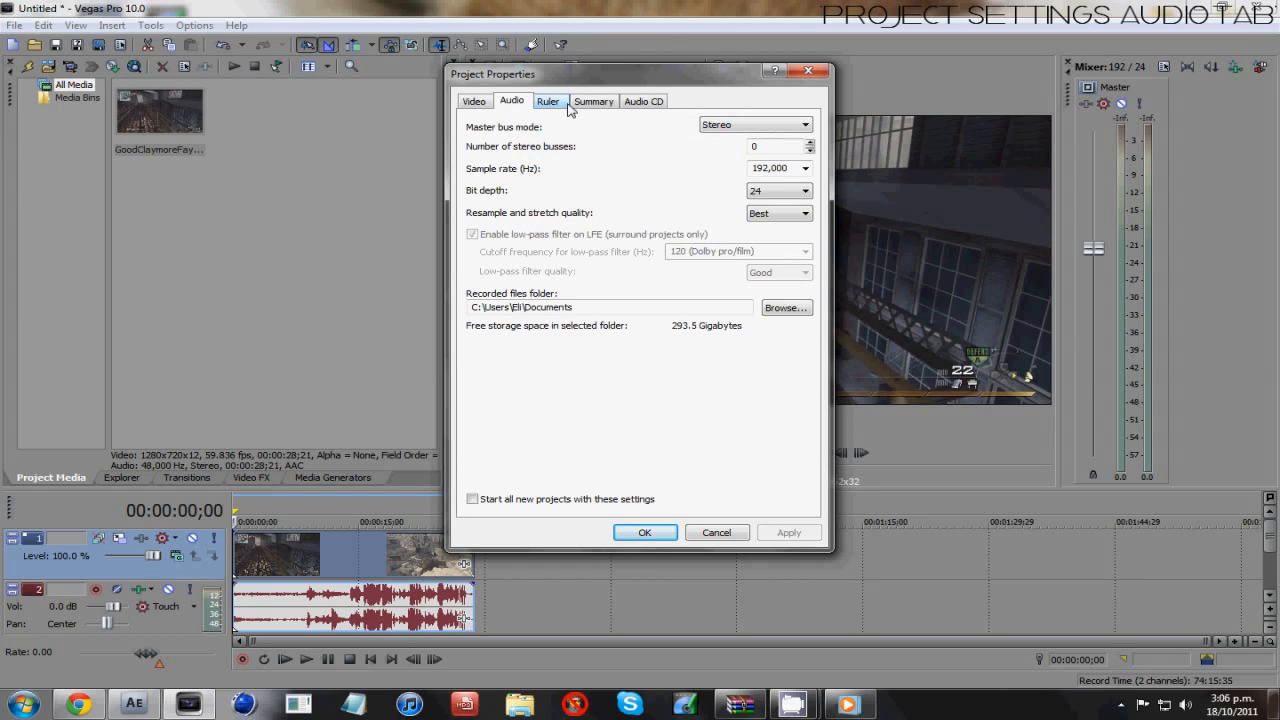
pyautogui.click(548, 100)
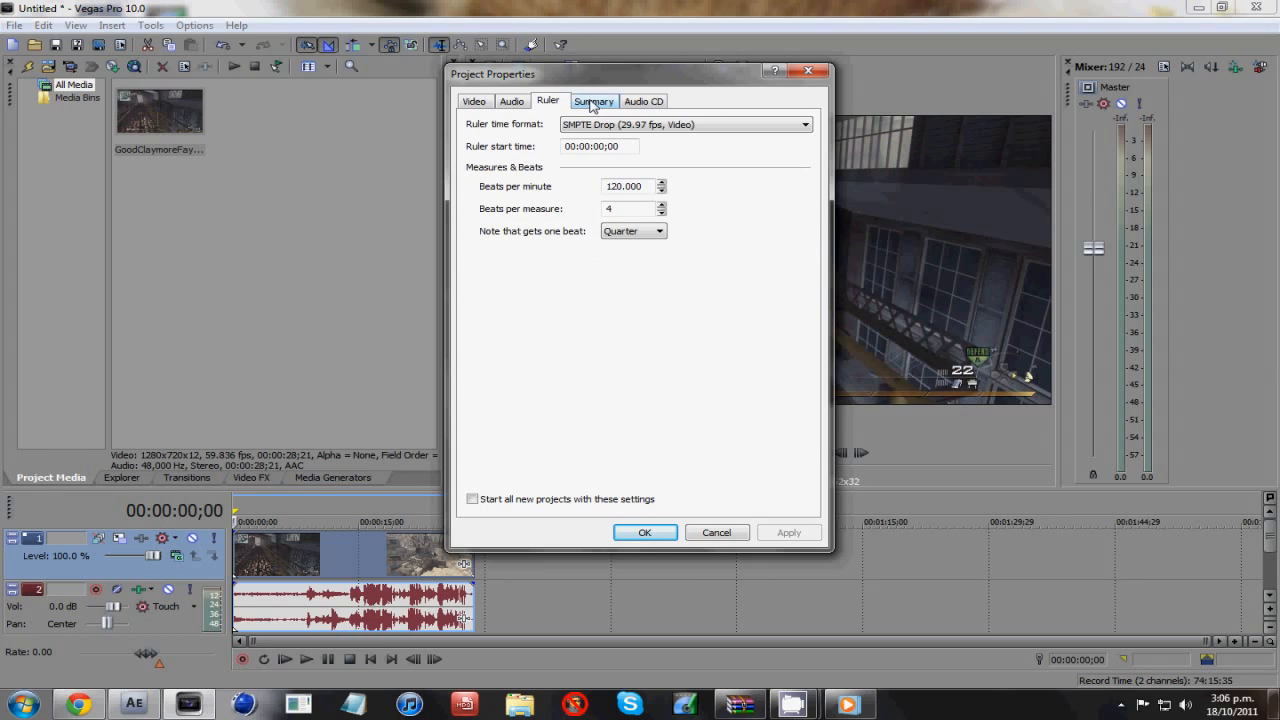
pyautogui.click(593, 100)
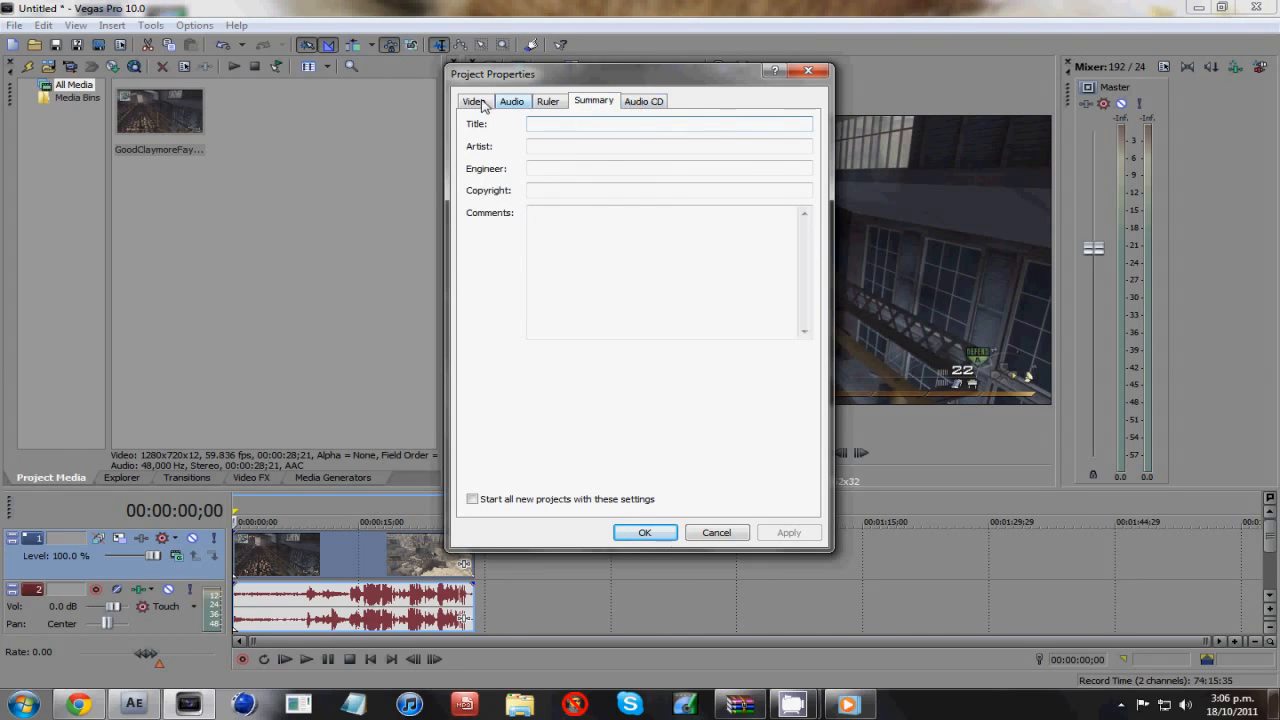
pyautogui.click(474, 100)
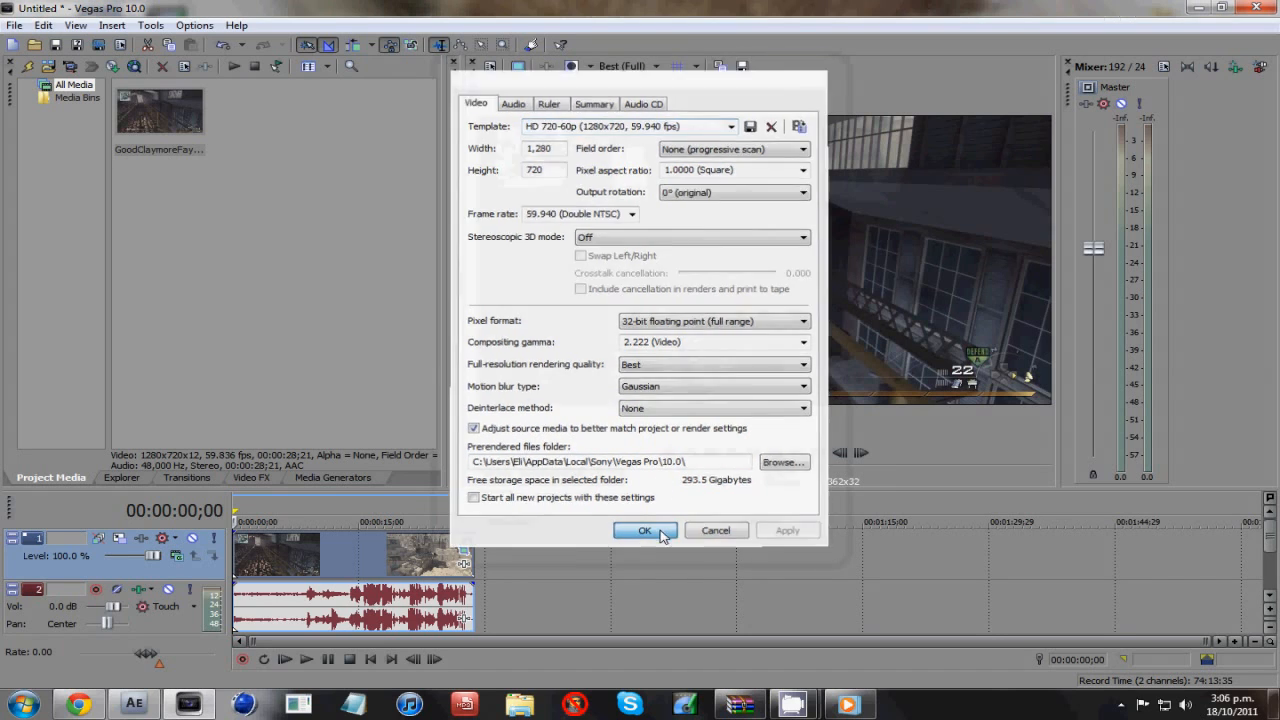
pyautogui.click(645, 530)
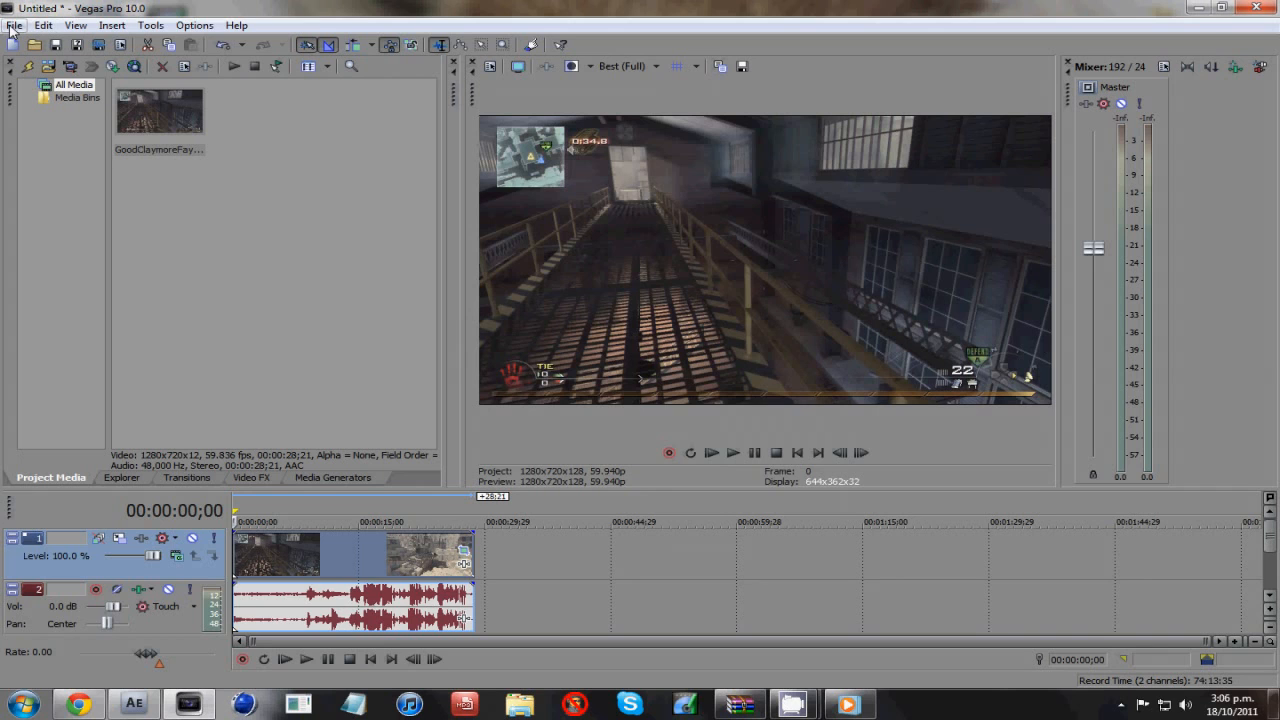
# - Start Render As, keep Video for Windows (*.avi), and choose My Amazing Settings
pyautogui.click(14, 25)
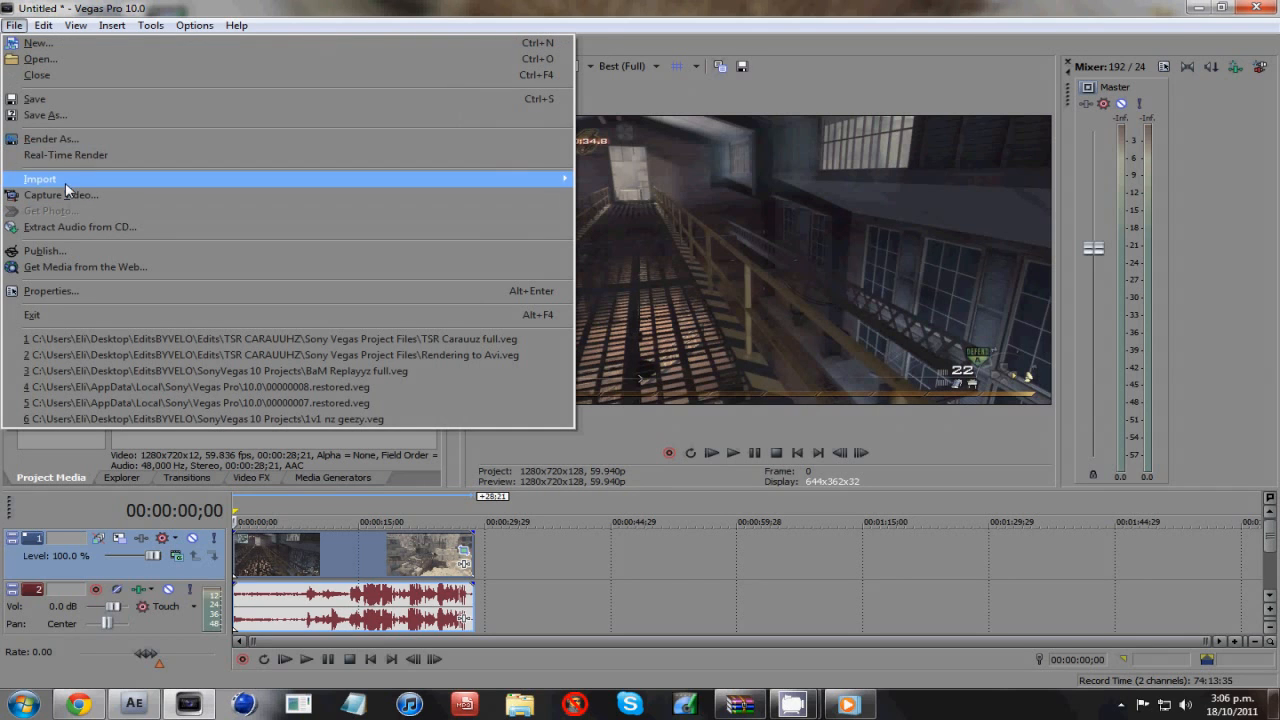
pyautogui.click(51, 138)
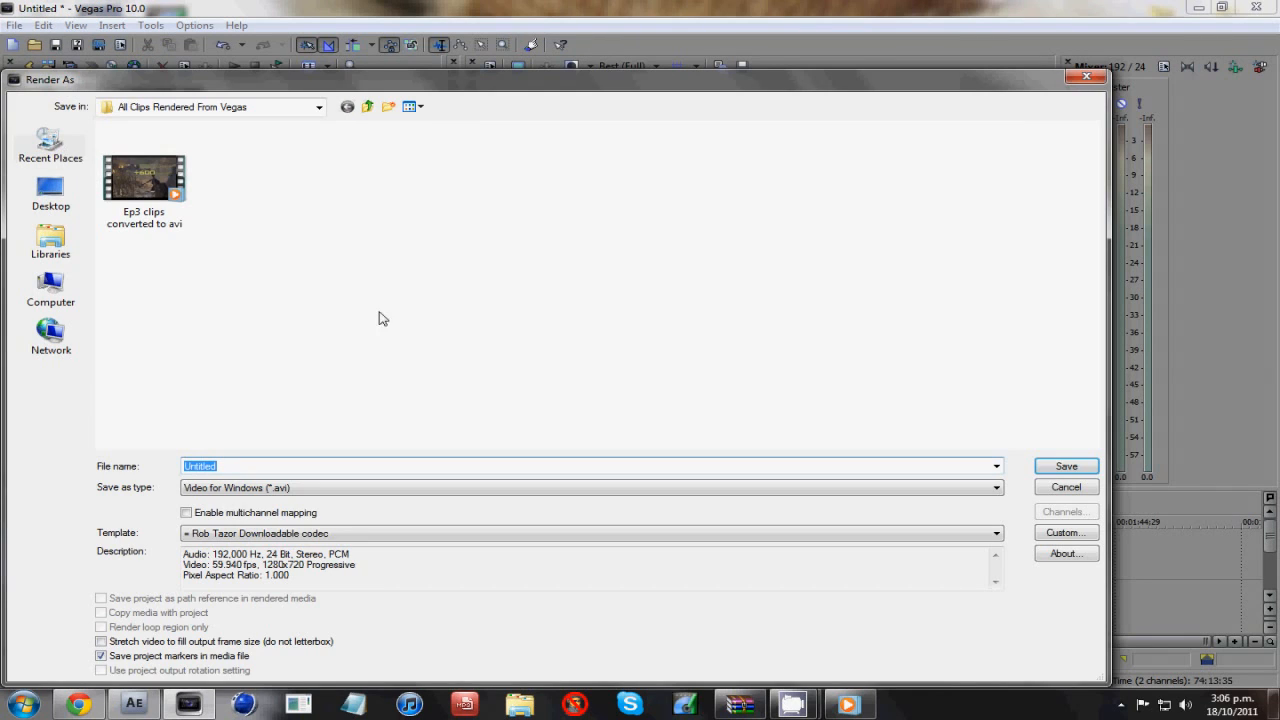
pyautogui.click(994, 487)
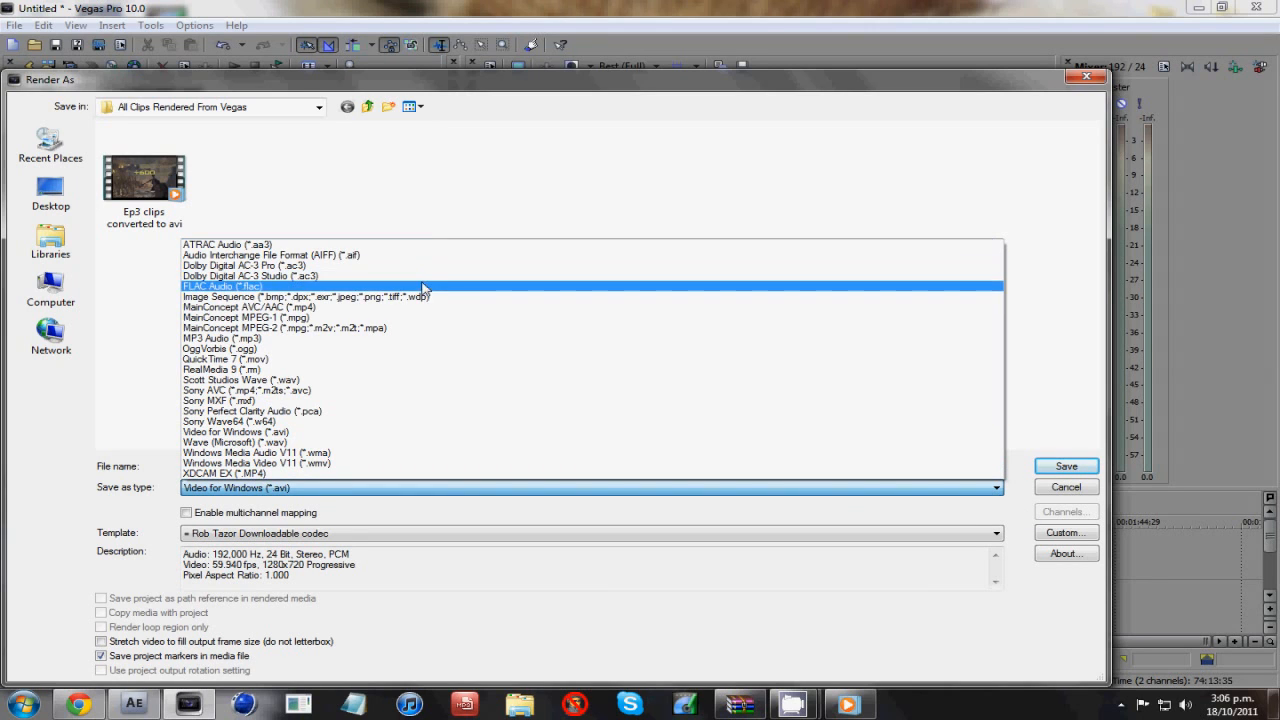
pyautogui.click(219, 401)
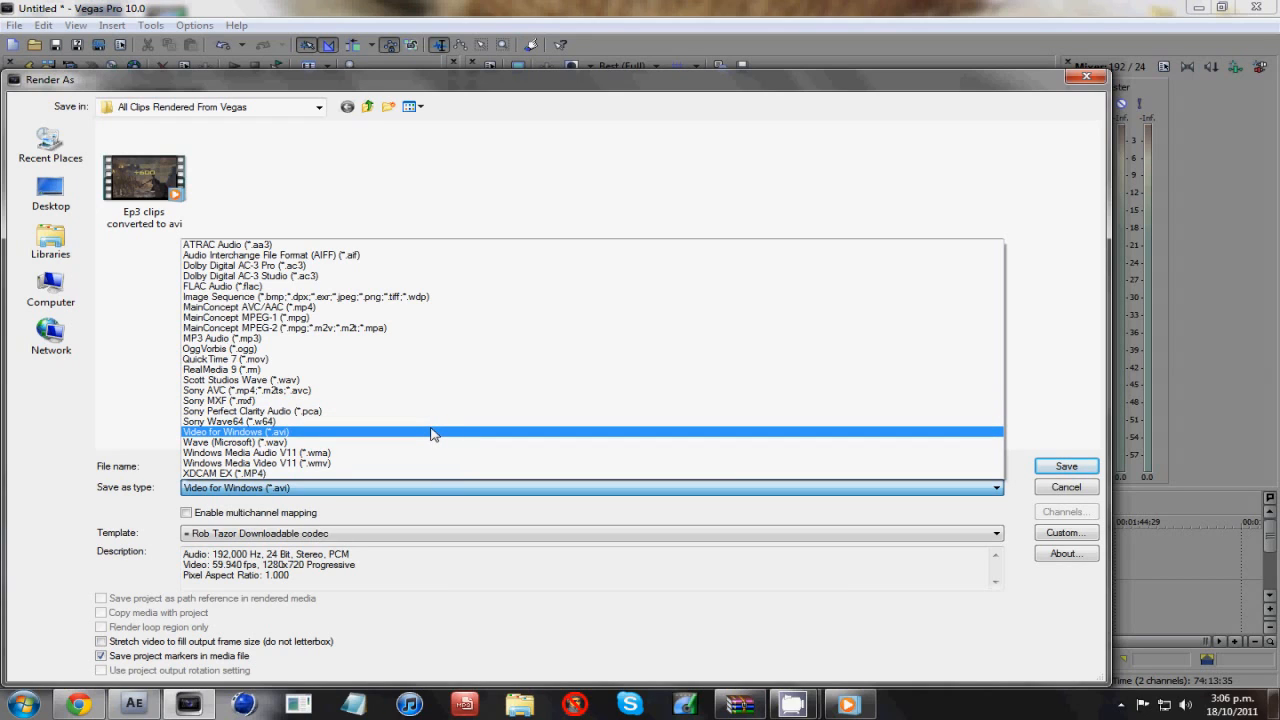
pyautogui.click(235, 431)
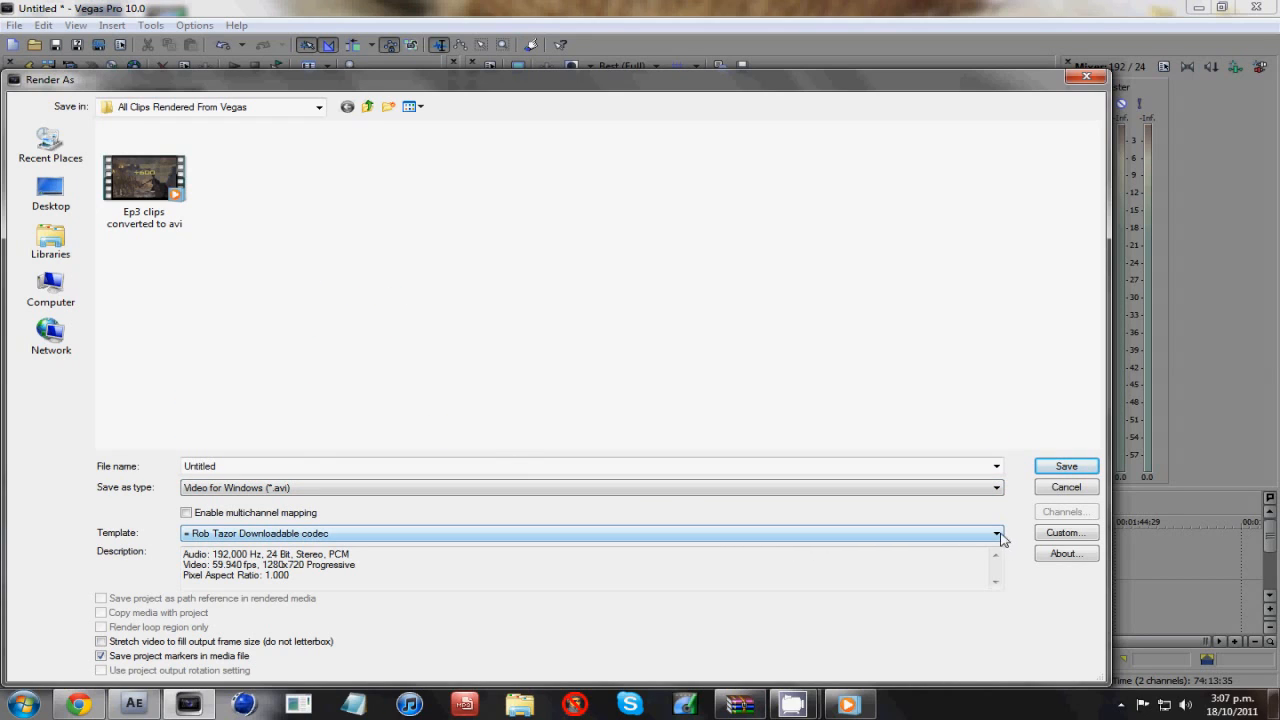
pyautogui.click(996, 533)
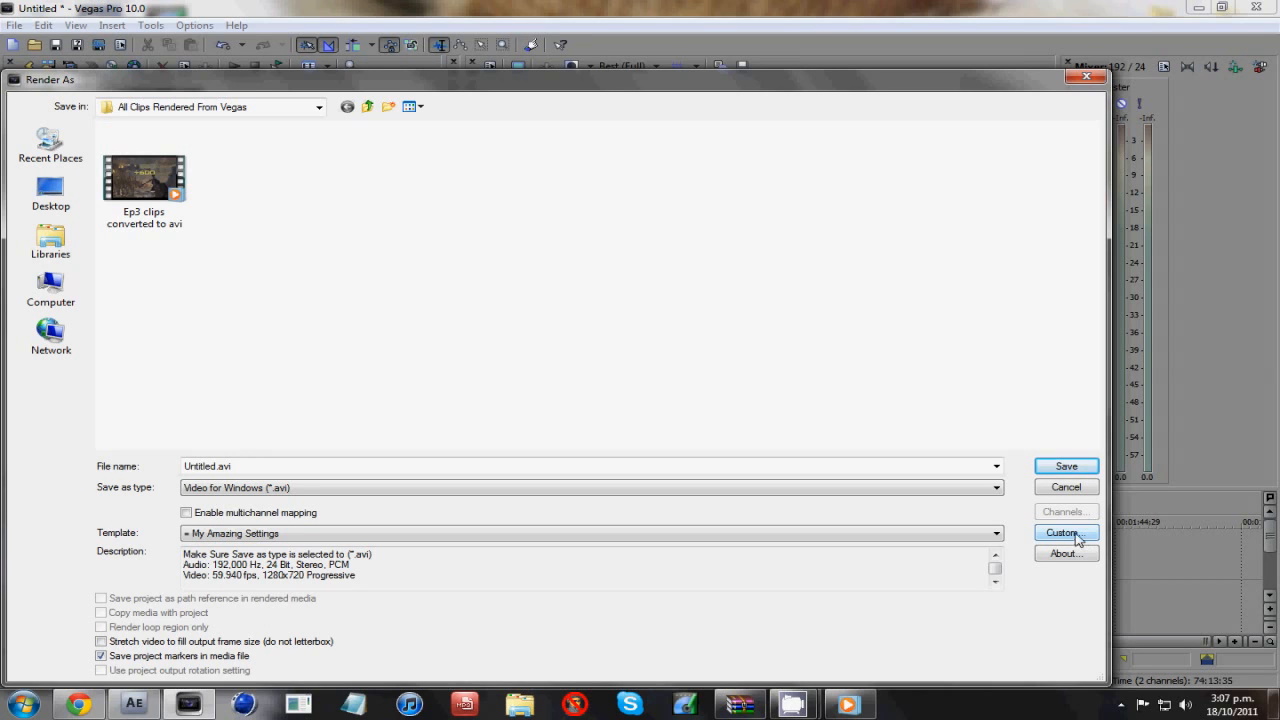
# - Open the template's custom settings and inspect the x264vfw video format
pyautogui.click(1064, 532)
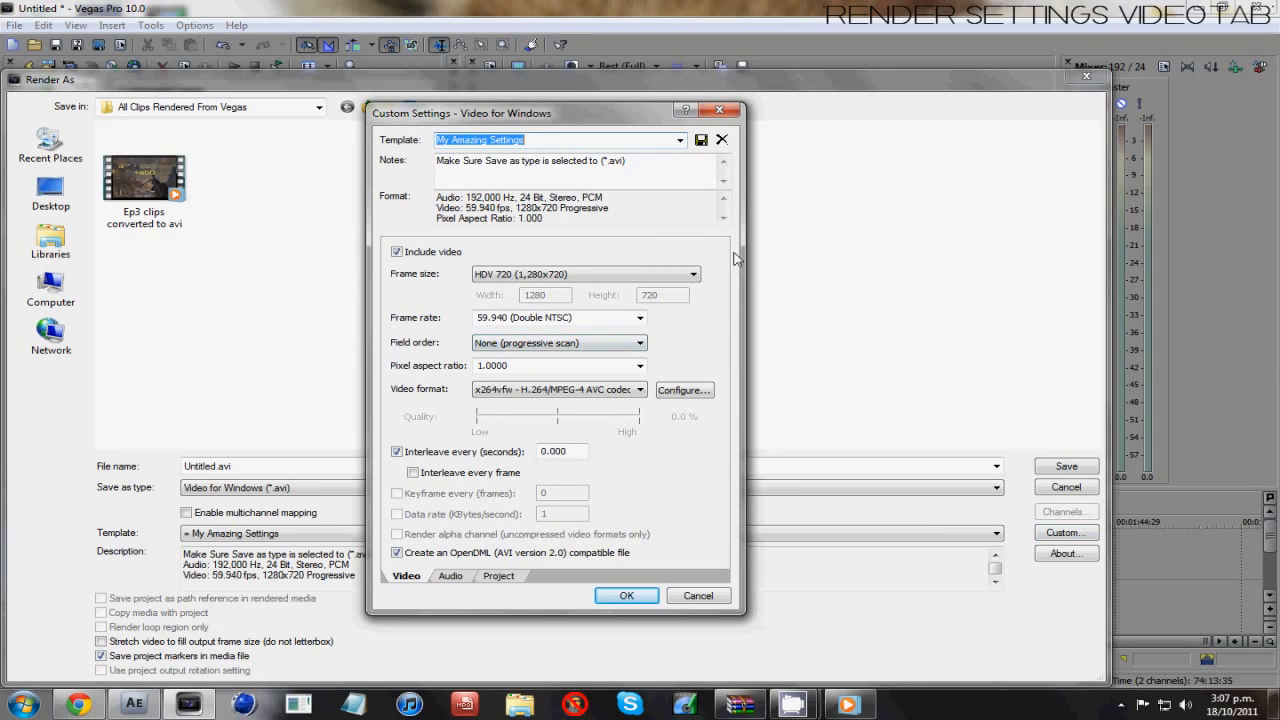
pyautogui.moveTo(422, 188)
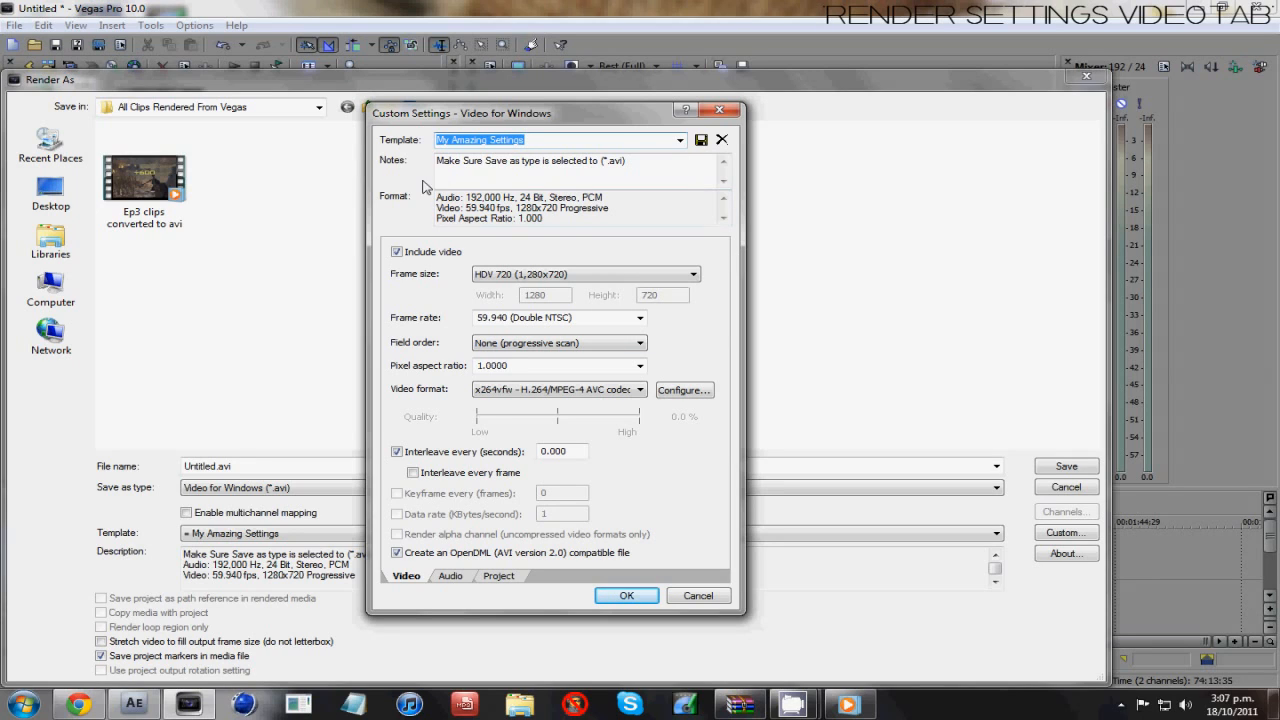
pyautogui.moveTo(485, 365)
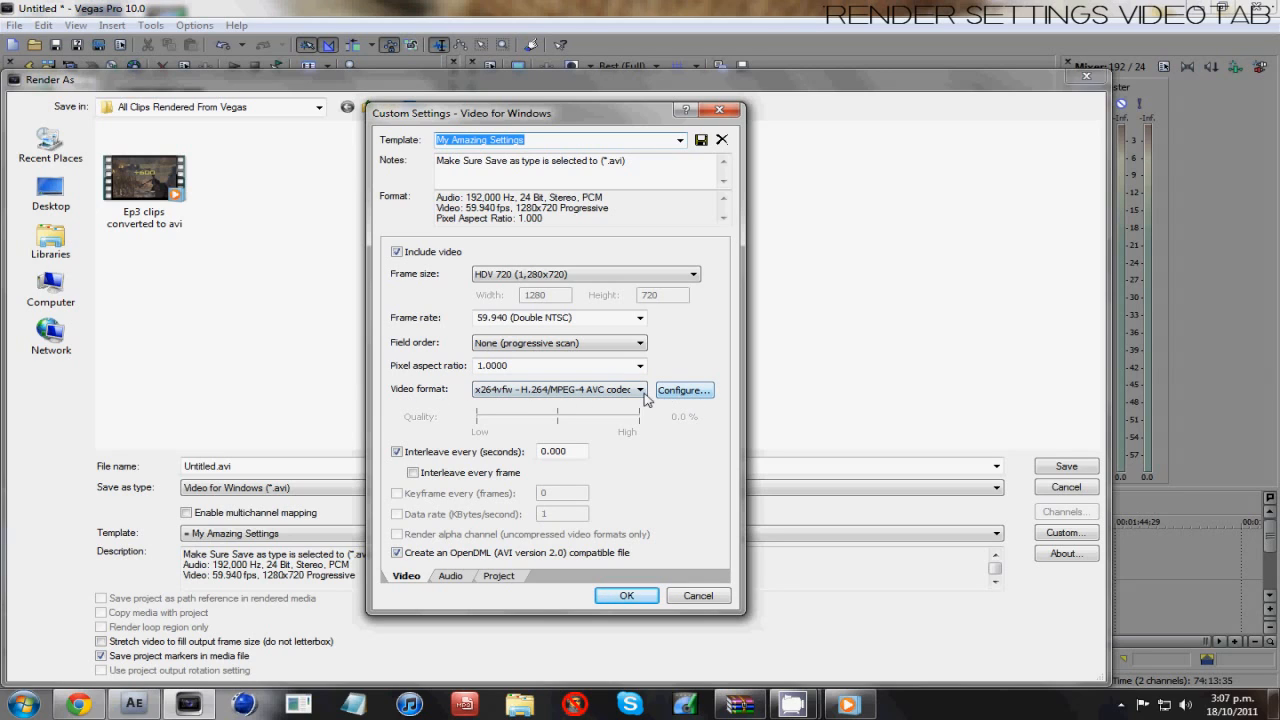
pyautogui.click(639, 390)
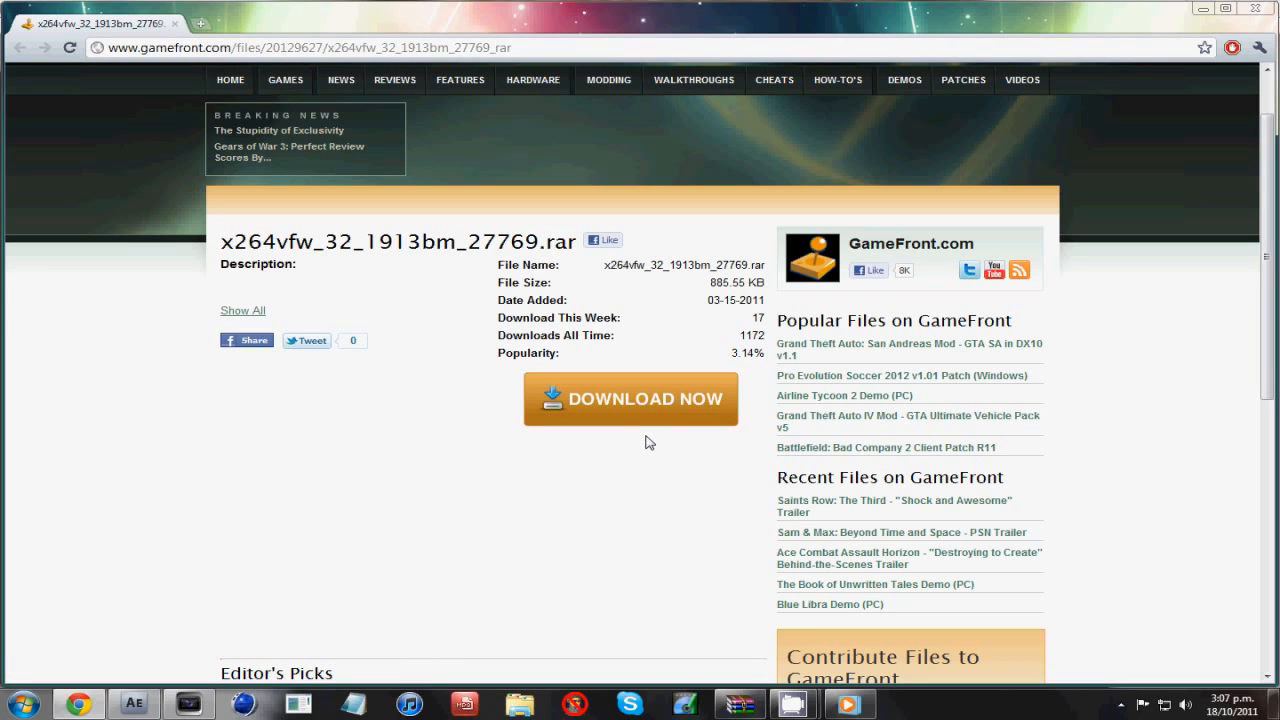
pyautogui.moveTo(1200, 9)
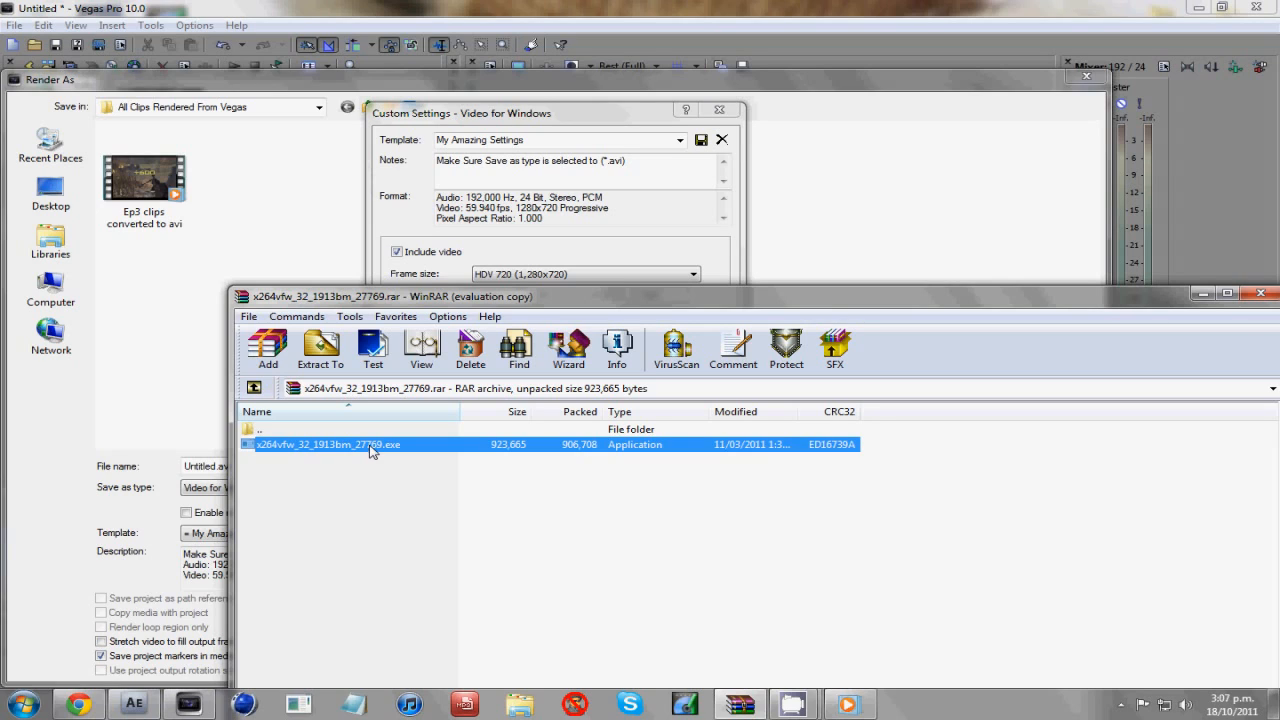
pyautogui.moveTo(637, 407)
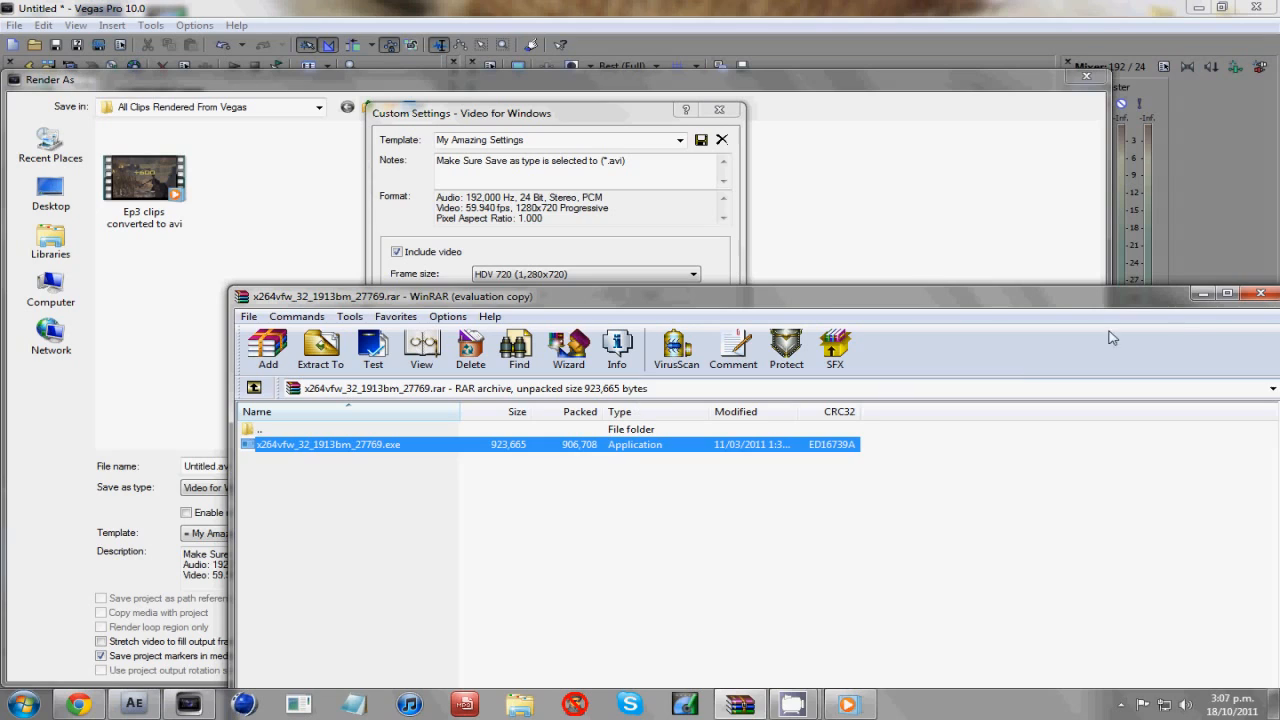
pyautogui.moveTo(1186, 305)
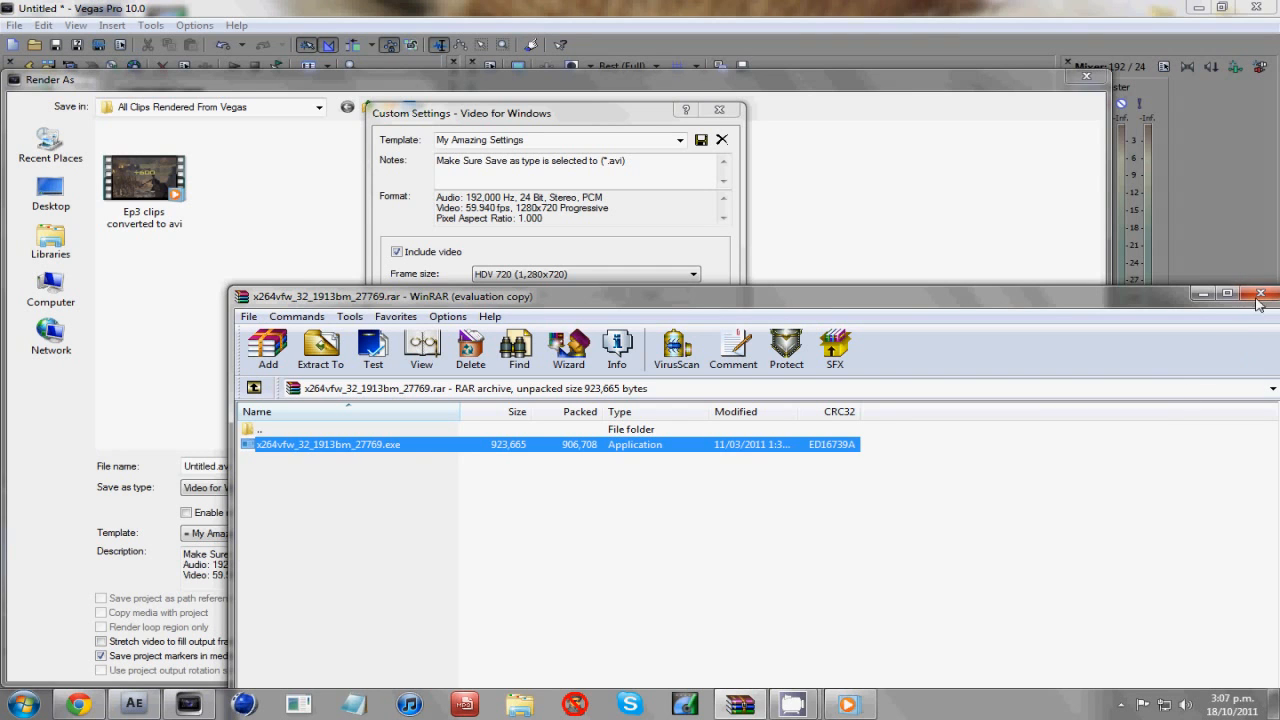
# - Close WinRAR, select x264vfw, and check Medium preset with 6000 kbit/s bitrate
pyautogui.click(1261, 294)
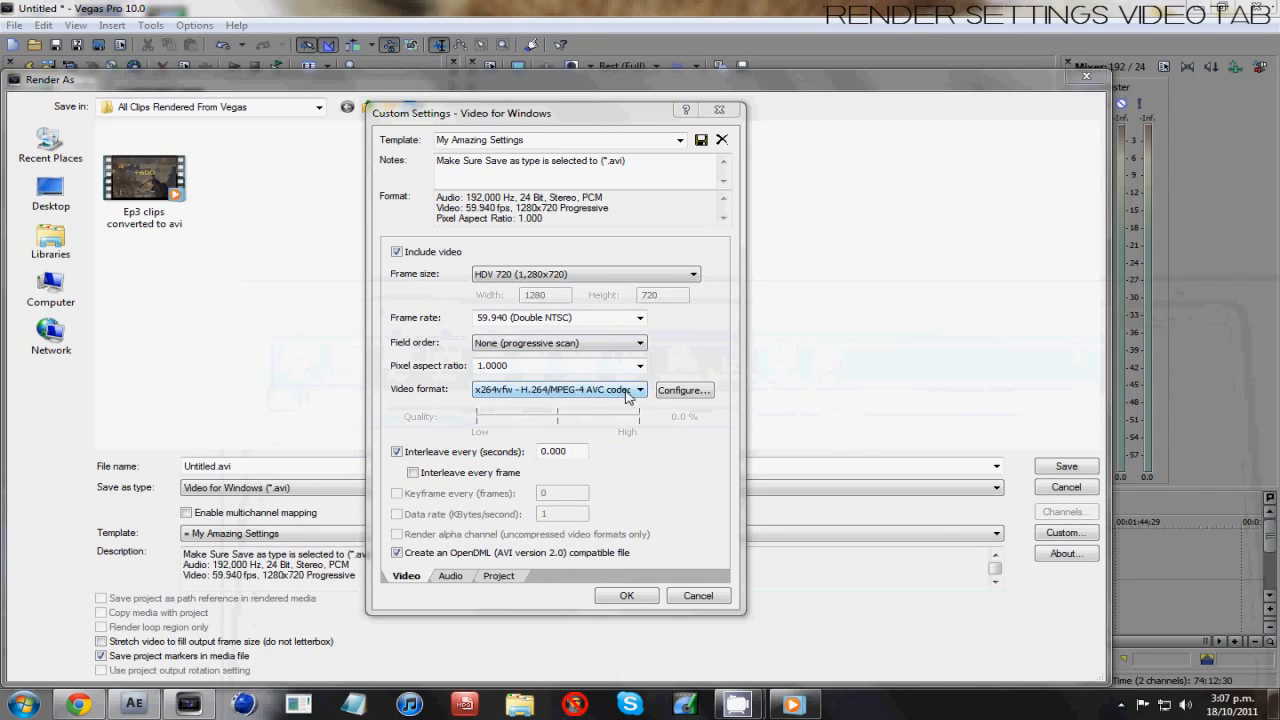
pyautogui.click(639, 389)
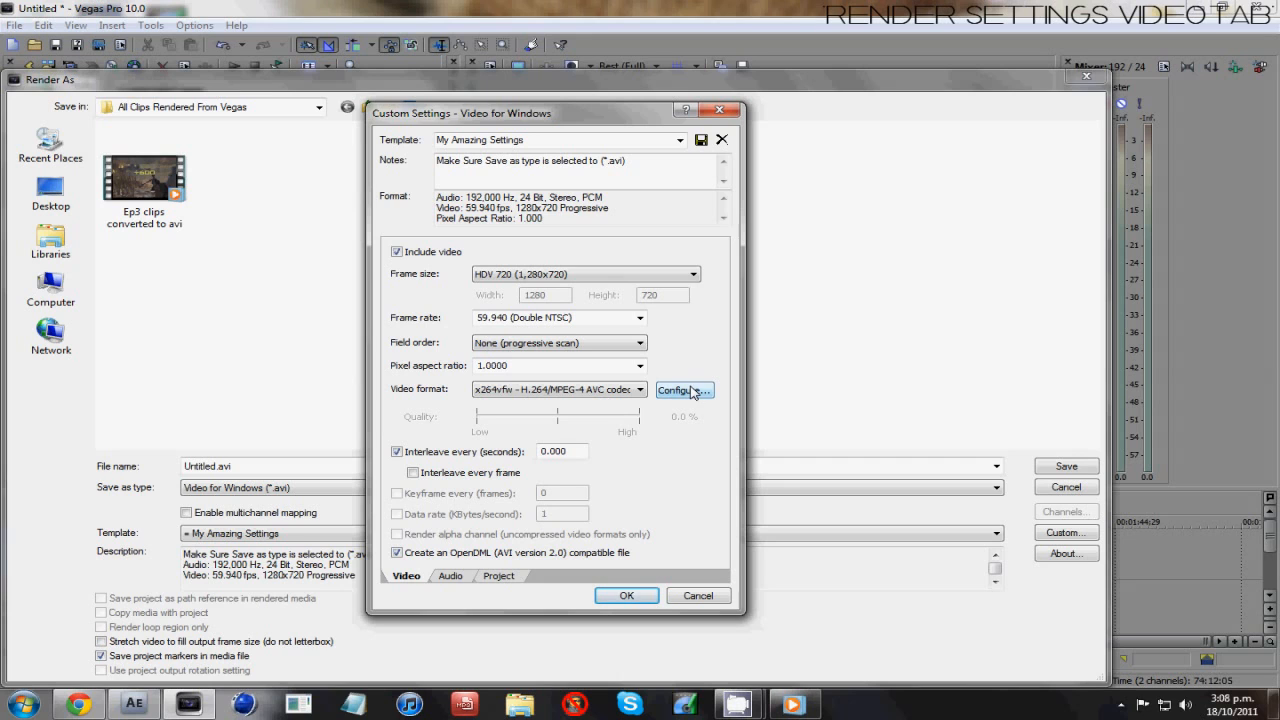
pyautogui.click(681, 390)
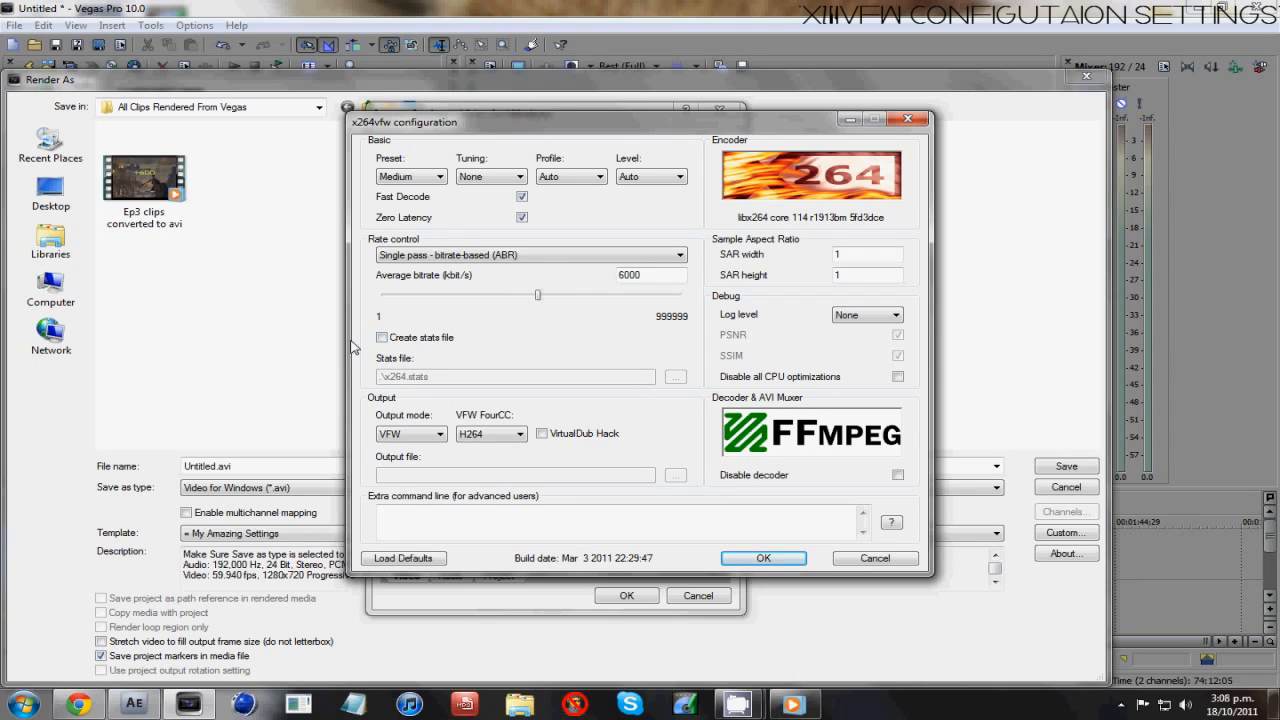
pyautogui.moveTo(920, 338)
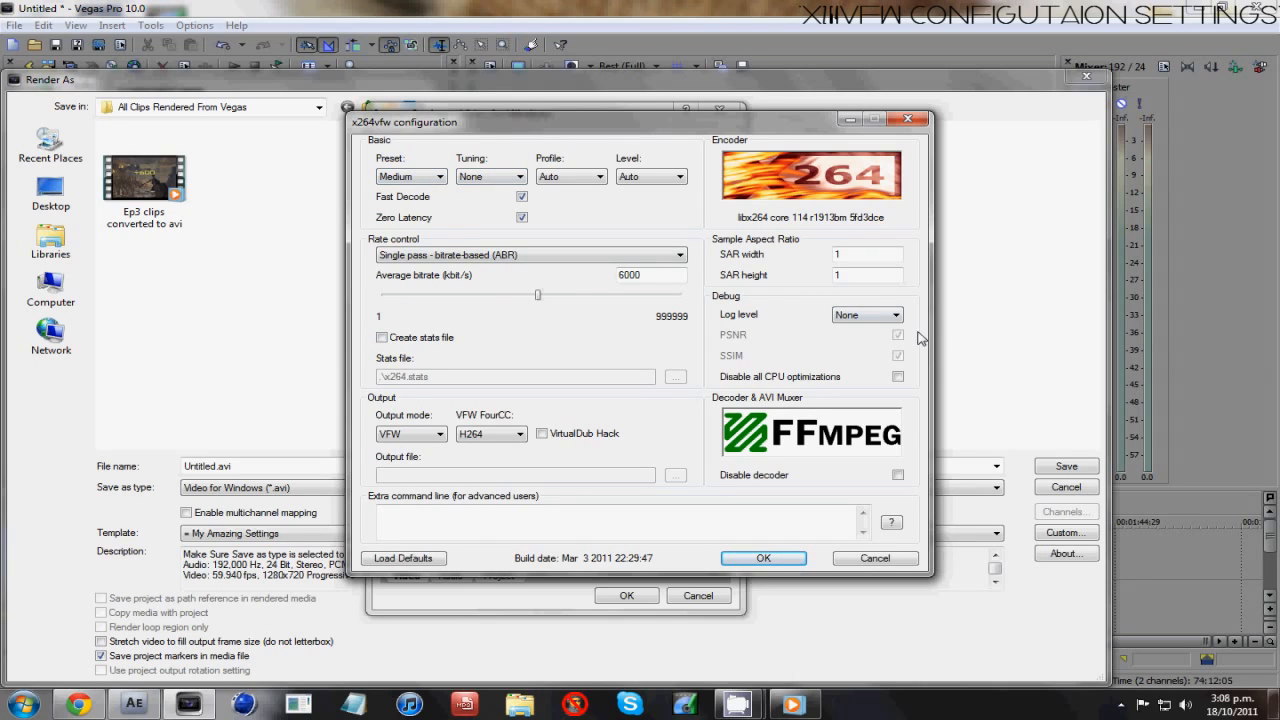
pyautogui.moveTo(889, 521)
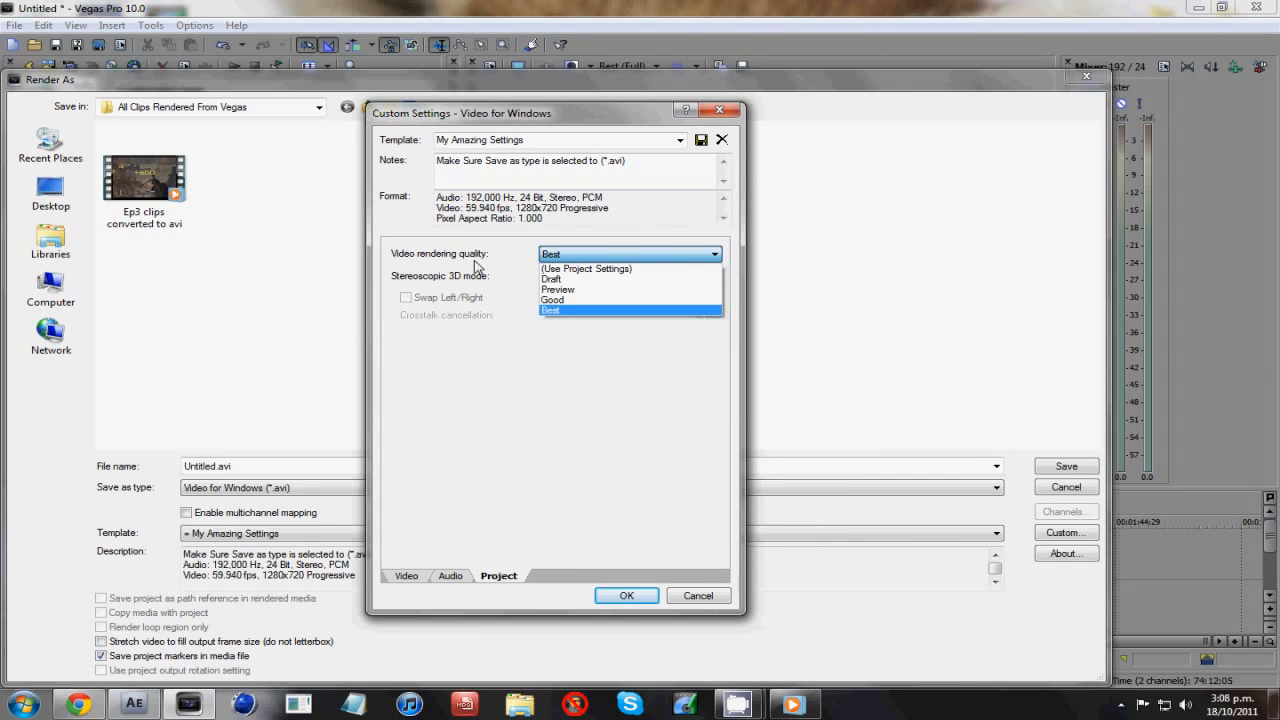
# - Choose Best for video rendering quality in the Project tab
pyautogui.click(550, 310)
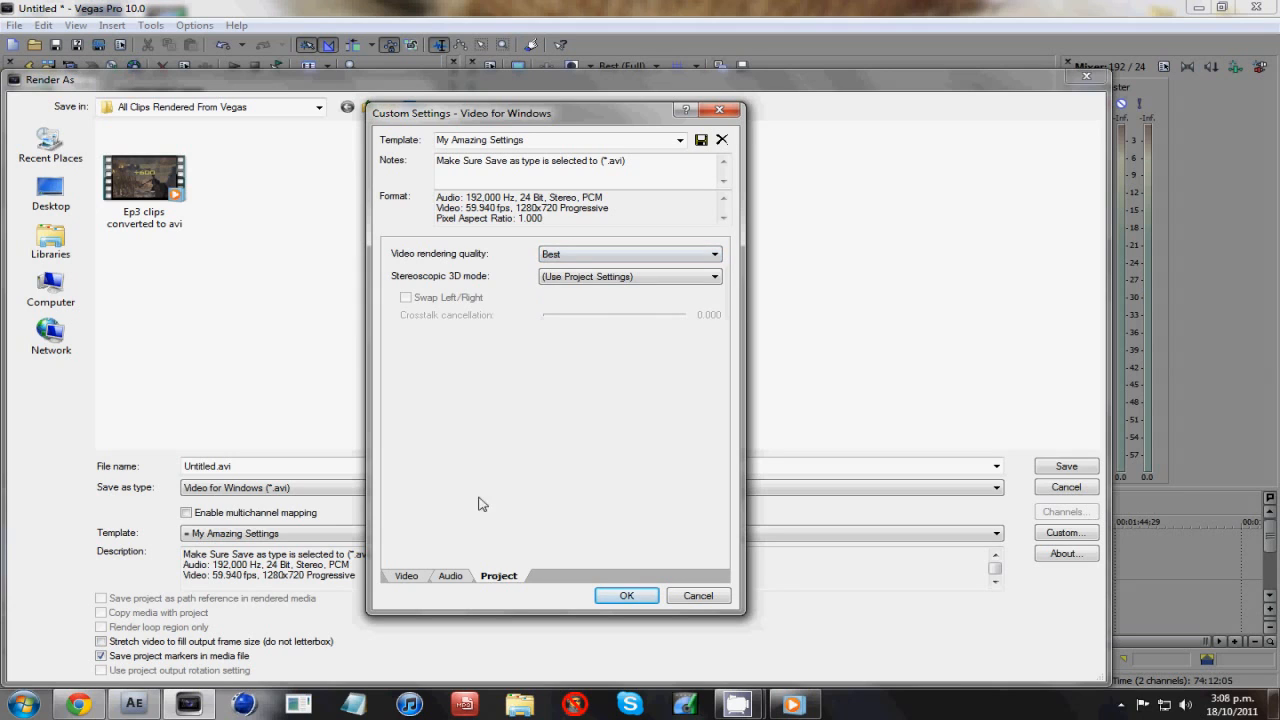
pyautogui.click(626, 595)
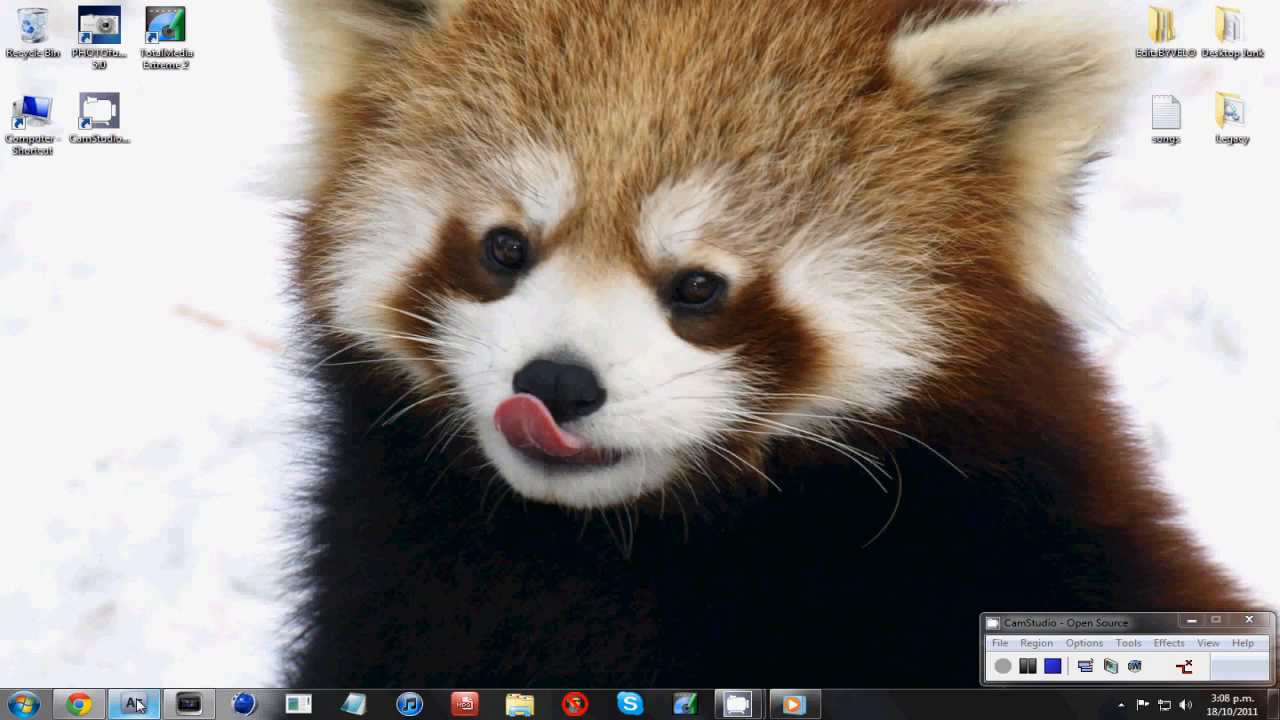
# - Switch to After Effects from the taskbar, showing the empty untitled project
pyautogui.click(133, 704)
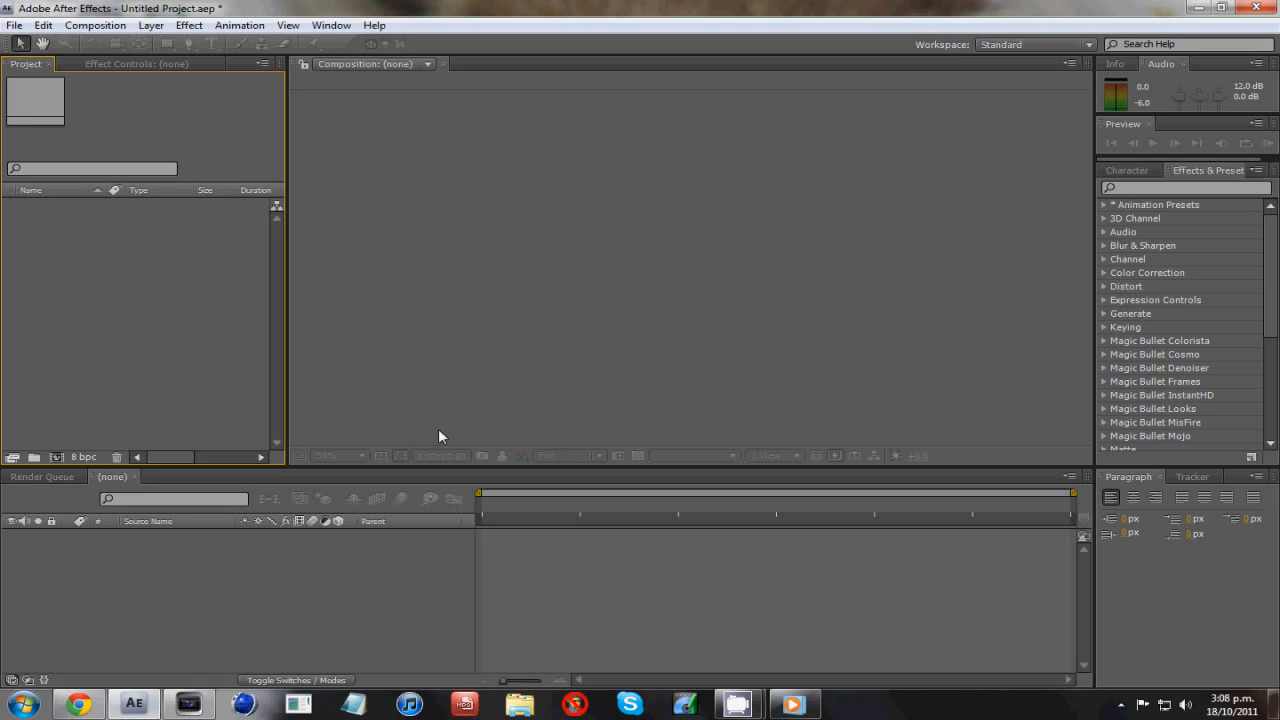
pyautogui.moveTo(531, 395)
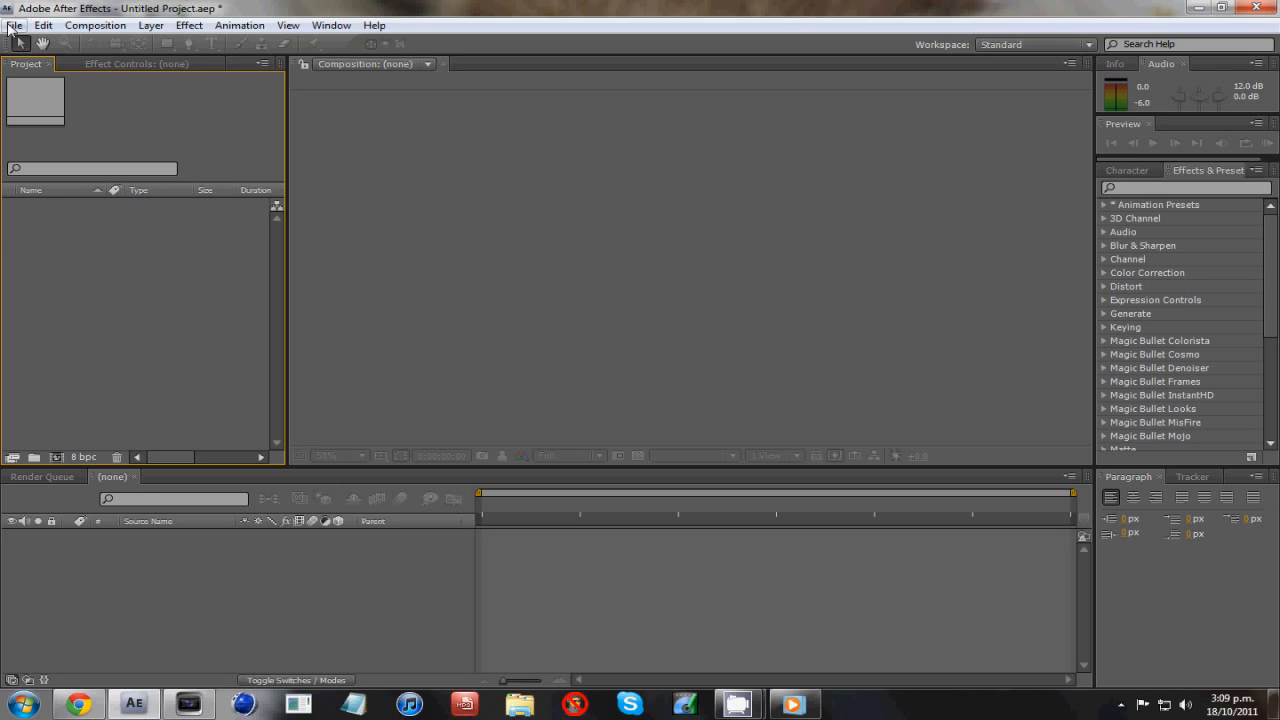
# - Import the 'sentry gun switch blahblah.mp4' clip via File > Import > File
pyautogui.click(15, 25)
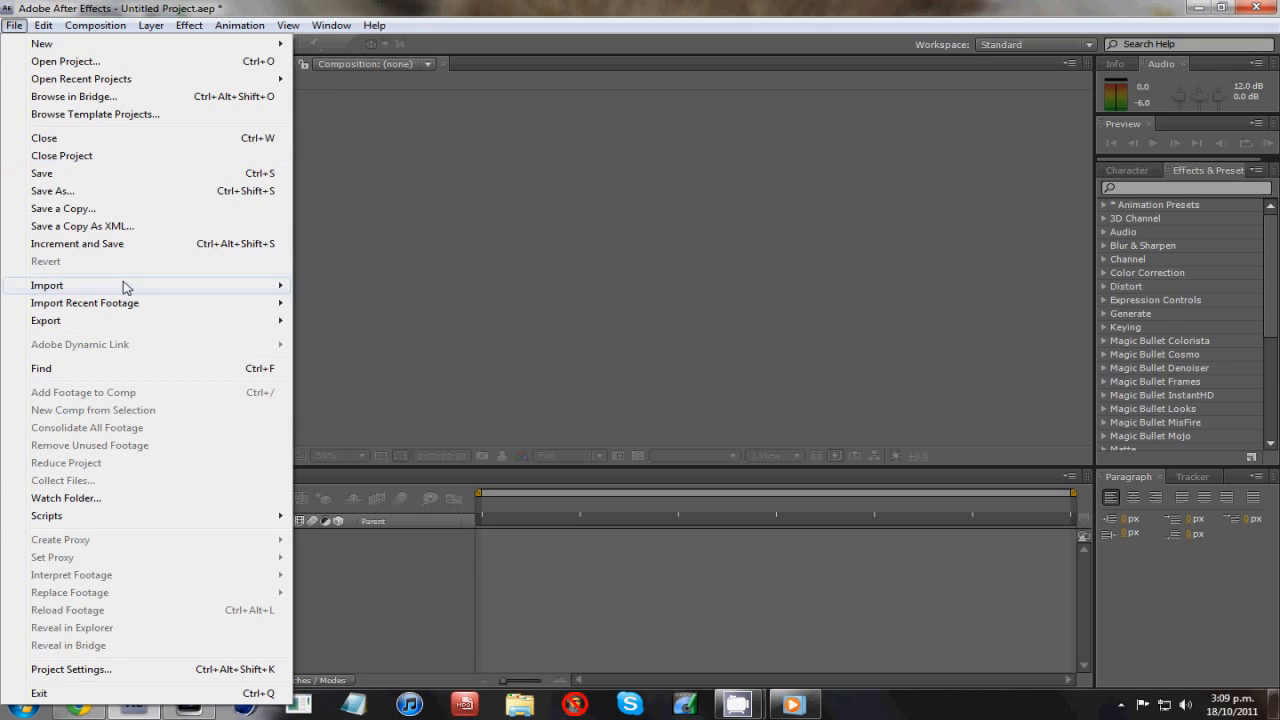
pyautogui.click(46, 285)
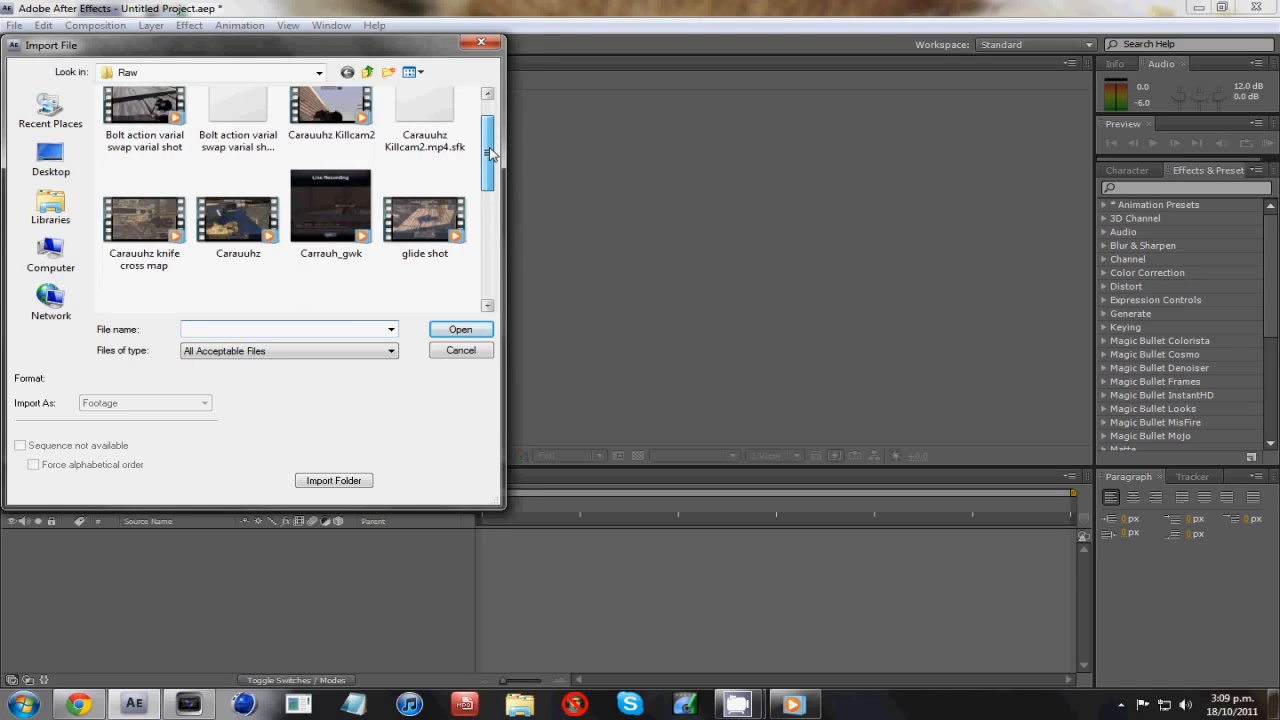
pyautogui.scroll(-3)
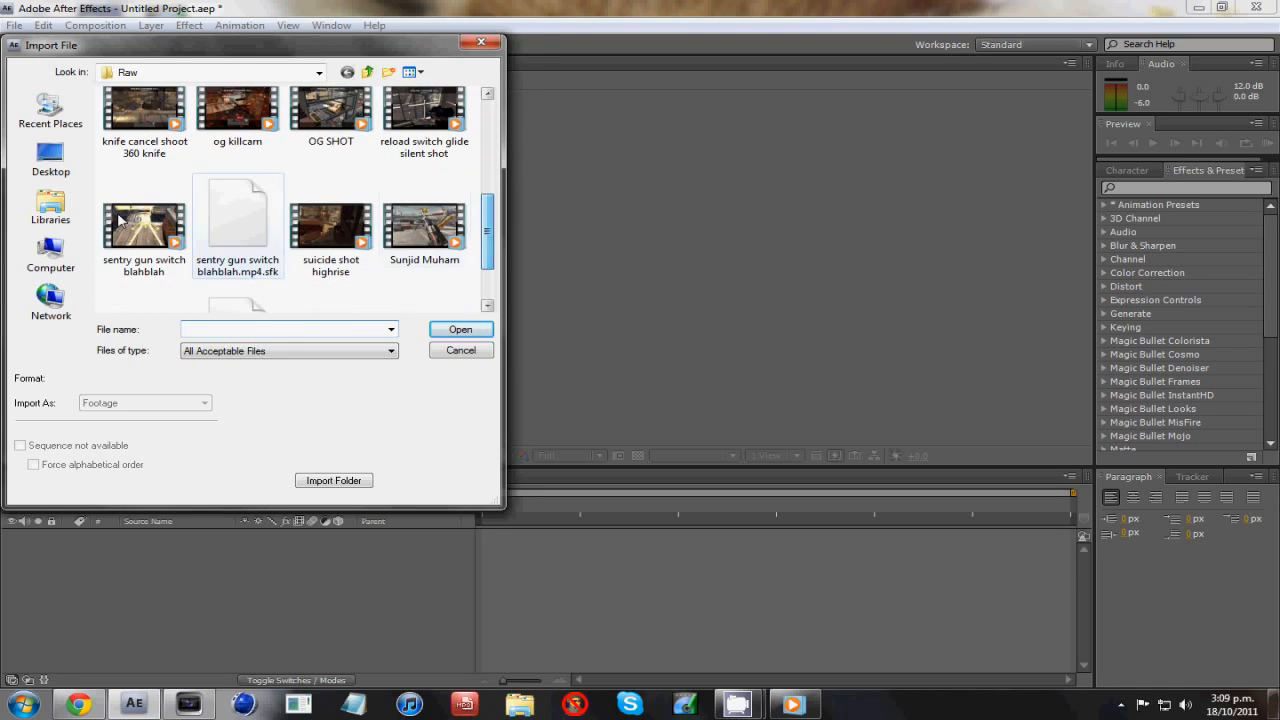
pyautogui.click(143, 225)
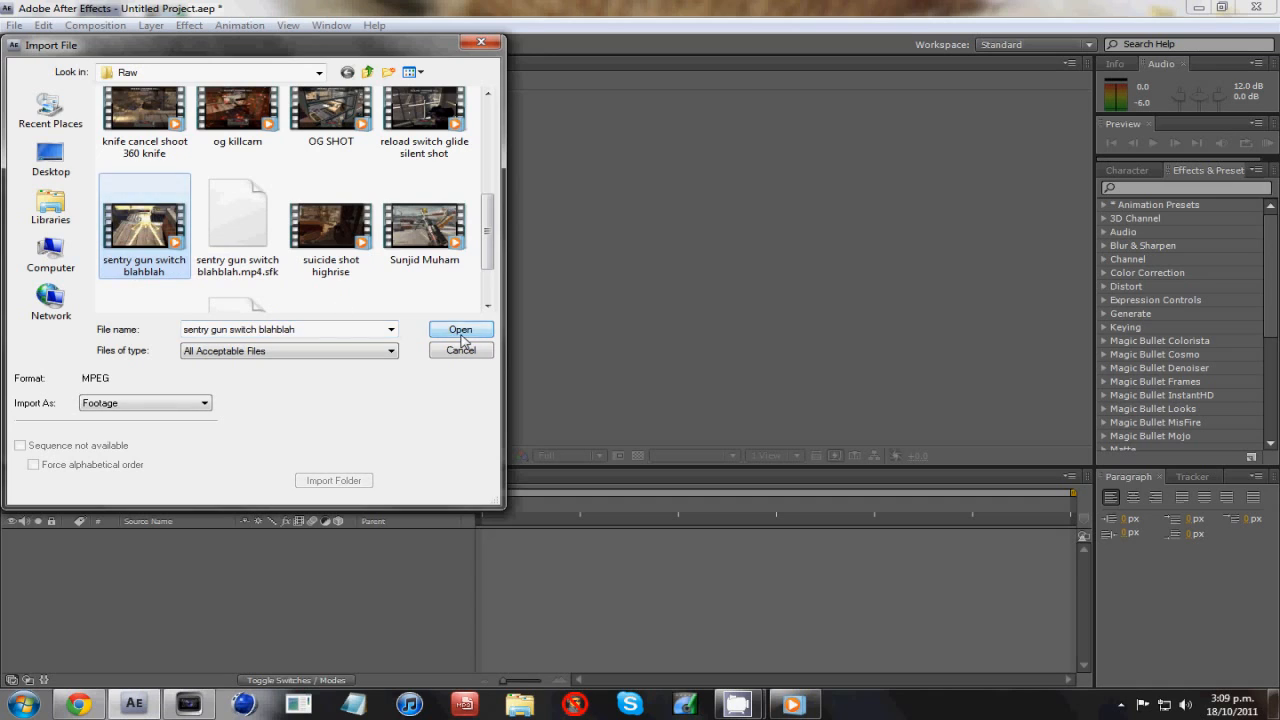
pyautogui.click(460, 329)
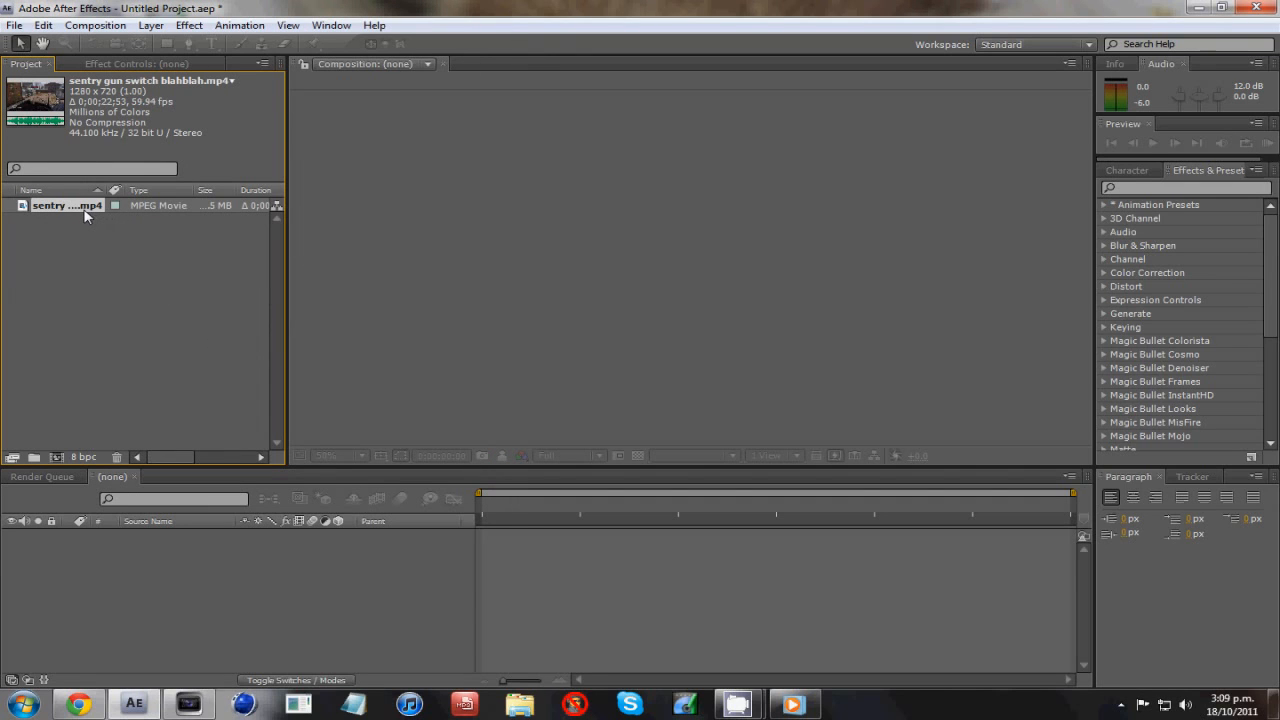
pyautogui.moveTo(83, 225)
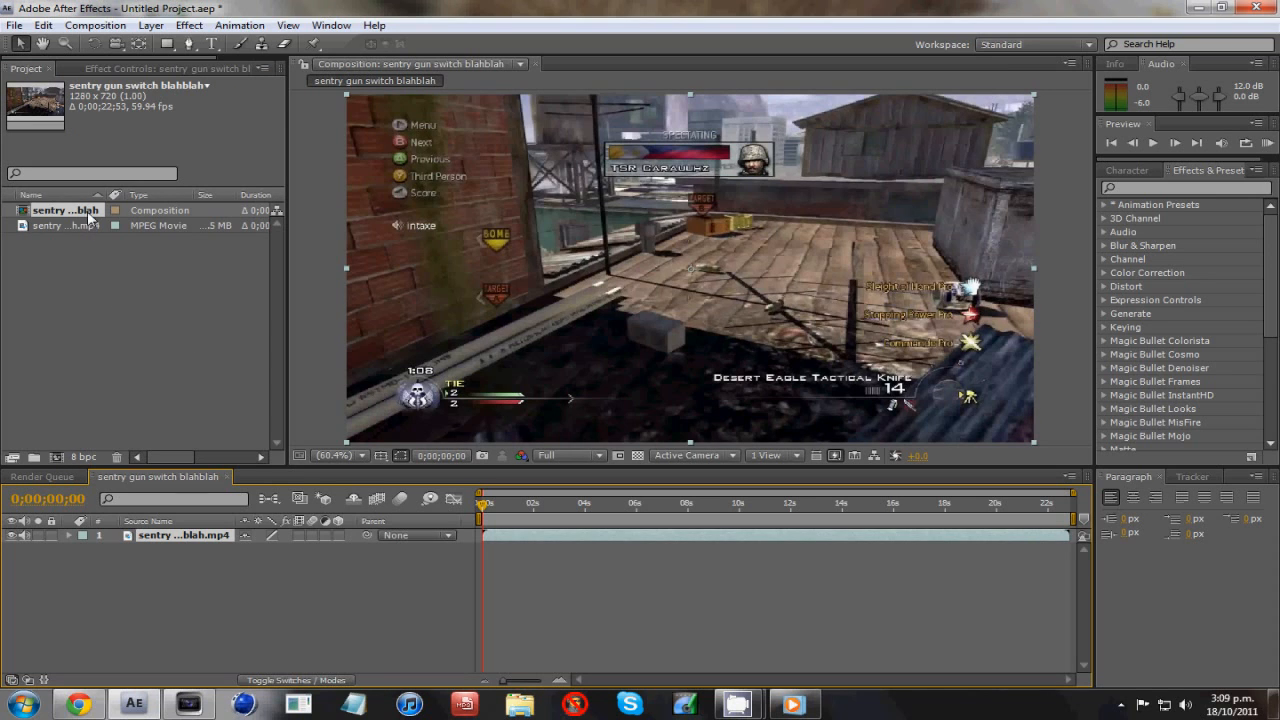
pyautogui.moveTo(148, 237)
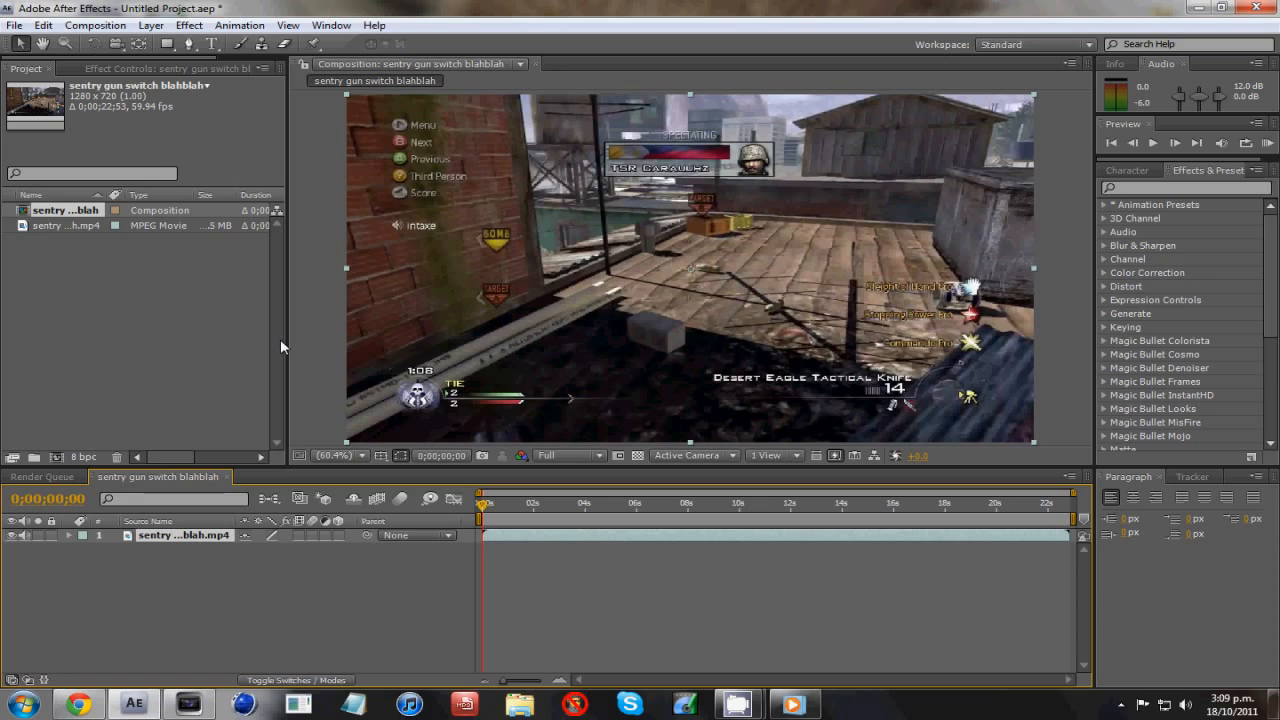
pyautogui.moveTo(213, 549)
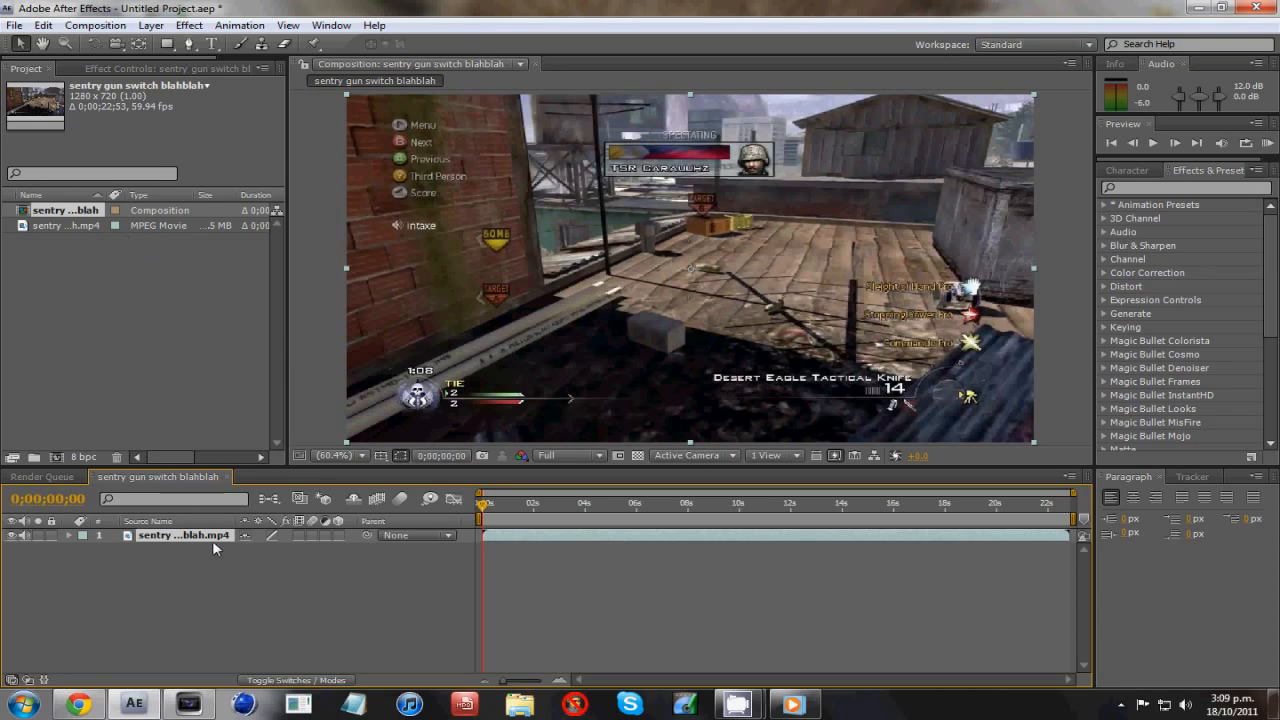
pyautogui.moveTo(484, 508)
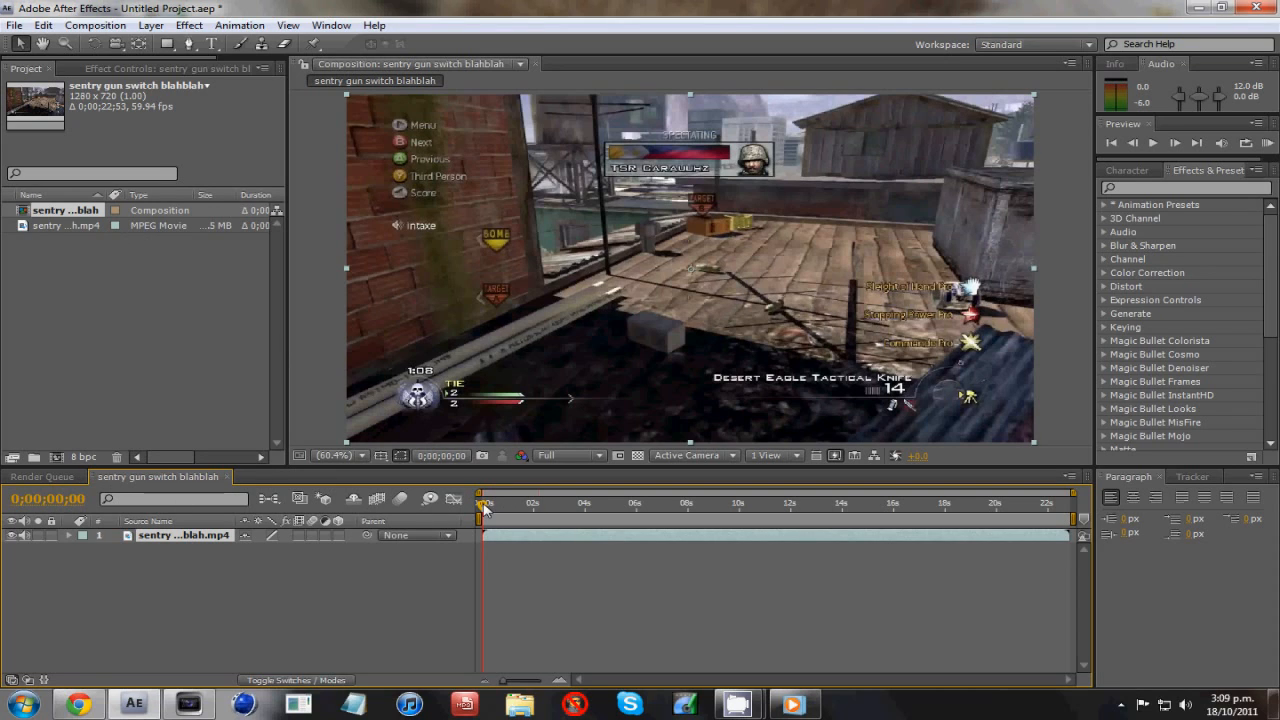
pyautogui.moveTo(818, 359)
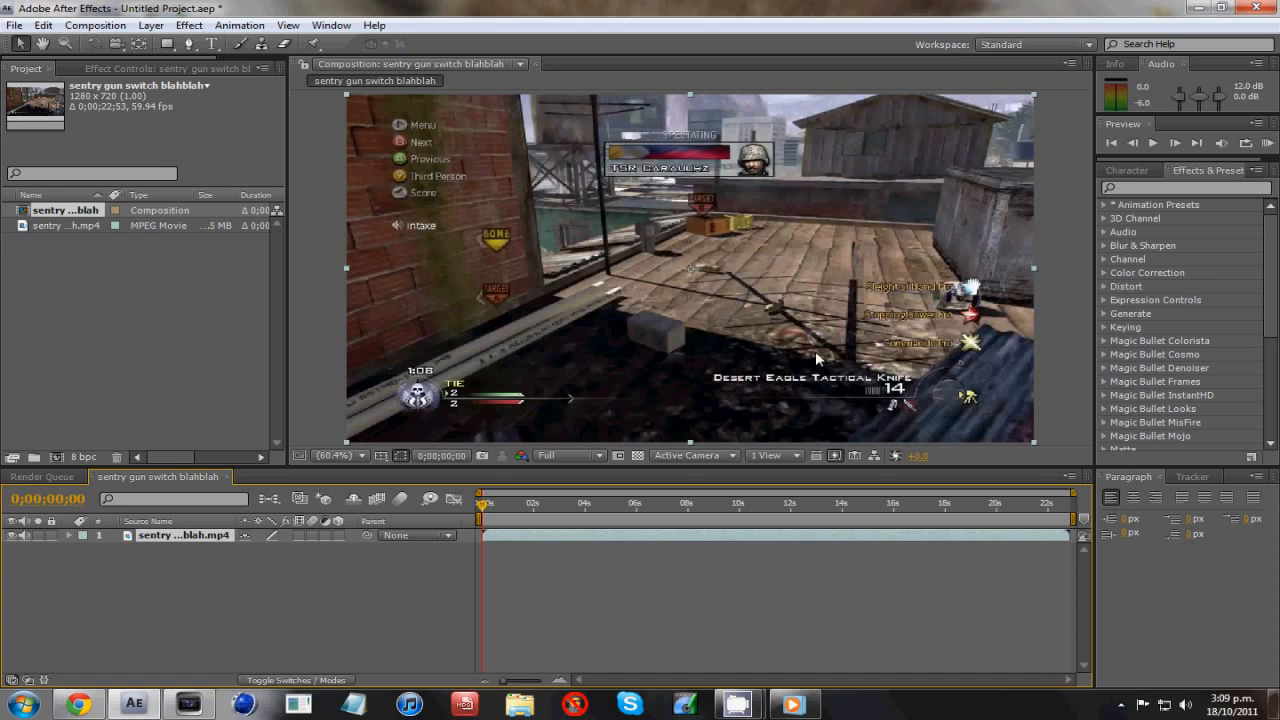
pyautogui.moveTo(347, 388)
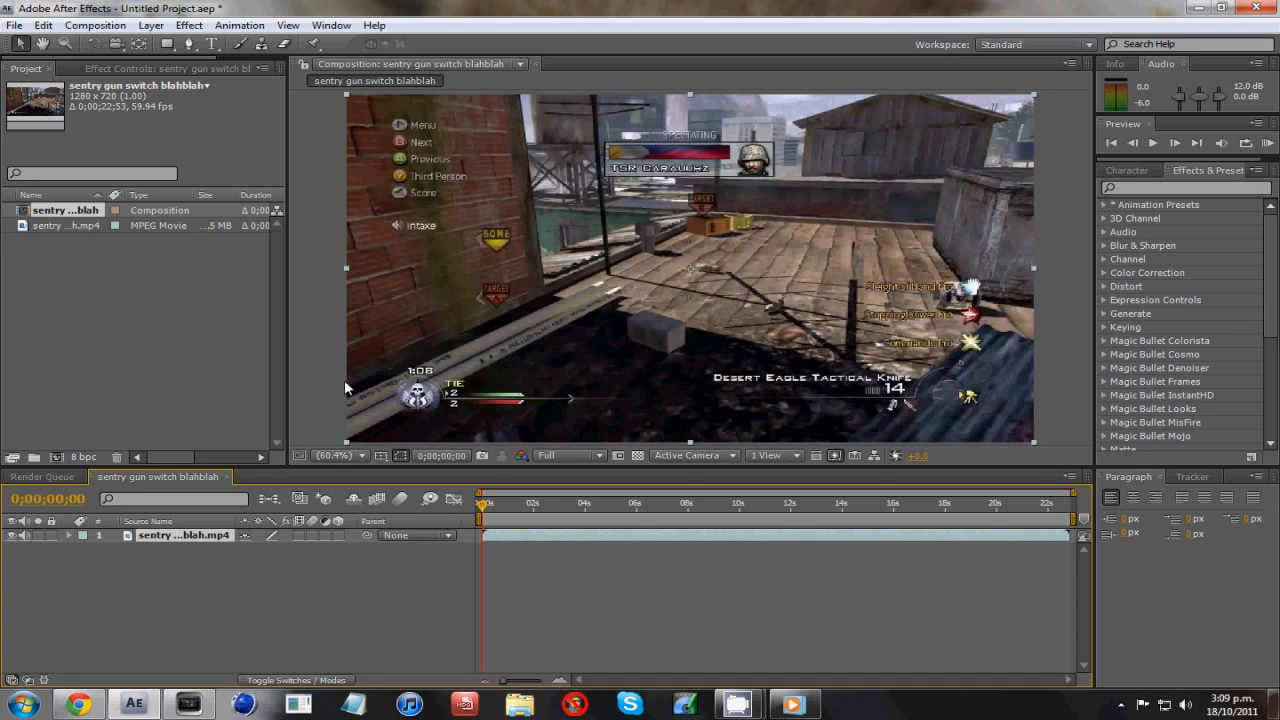
pyautogui.moveTo(352, 302)
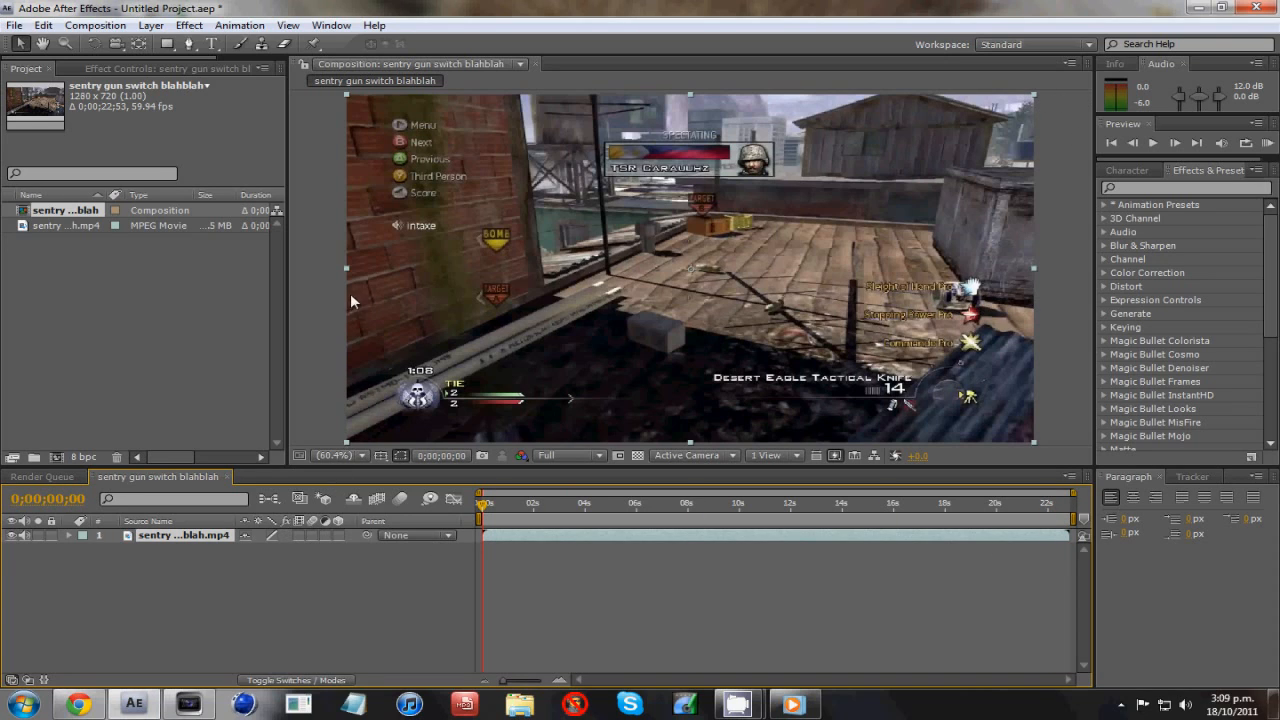
pyautogui.moveTo(247, 579)
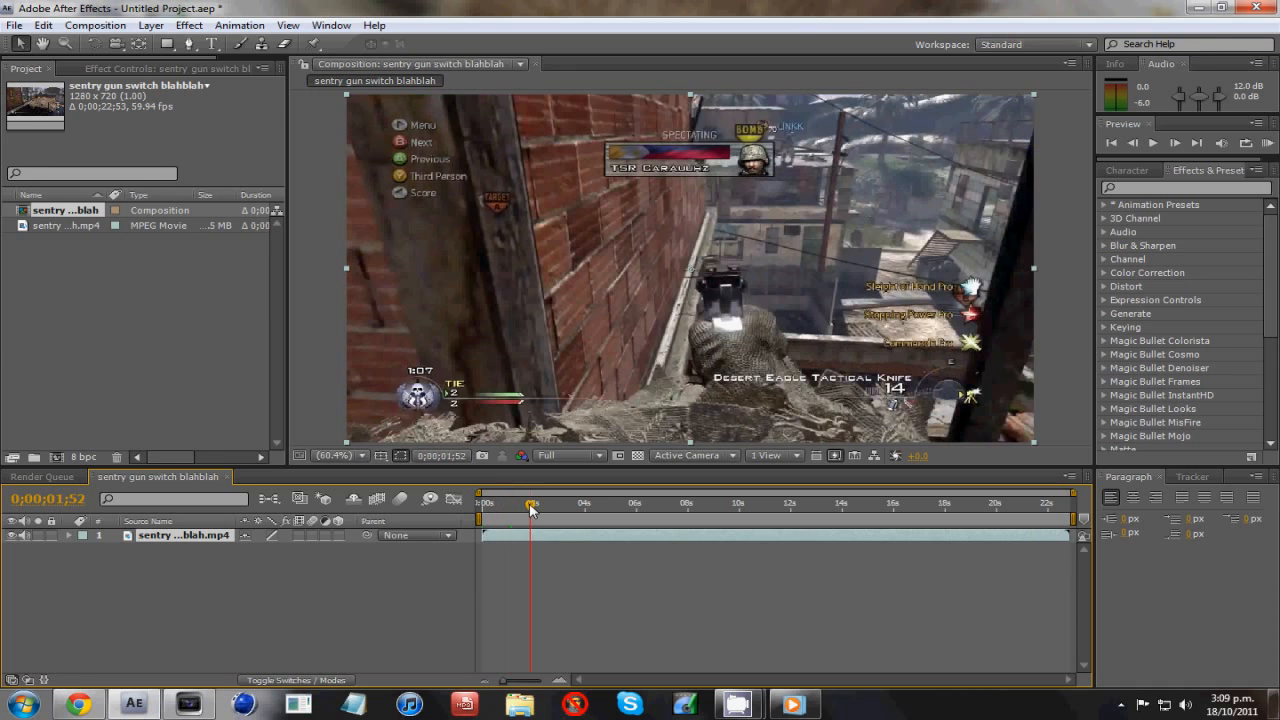
pyautogui.moveTo(532, 503); pyautogui.dragTo(556, 503)
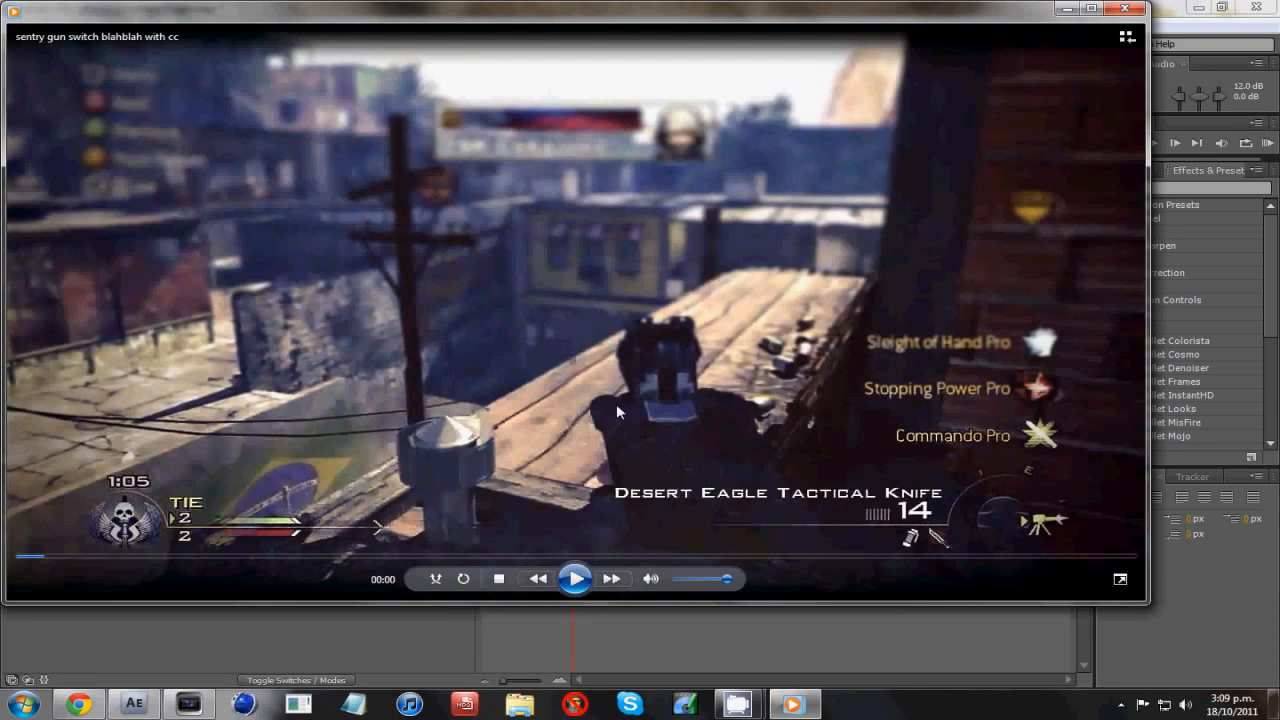
pyautogui.moveTo(595, 71)
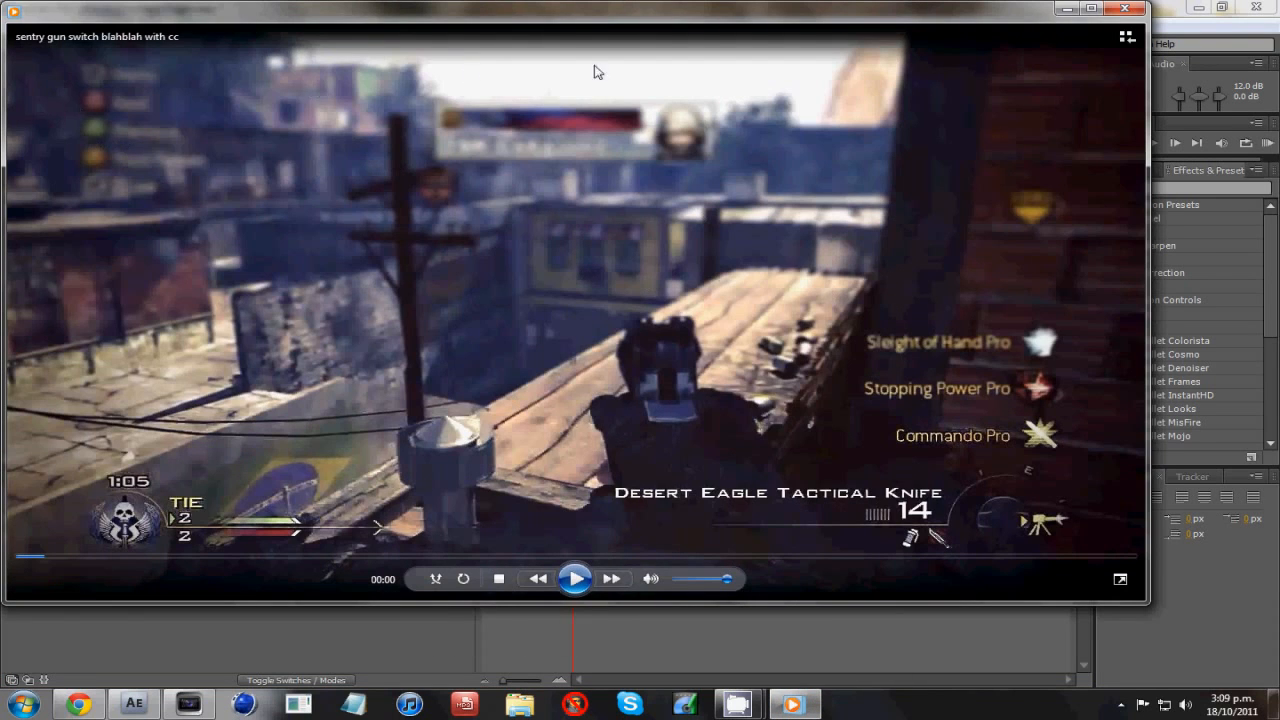
pyautogui.moveTo(124, 506)
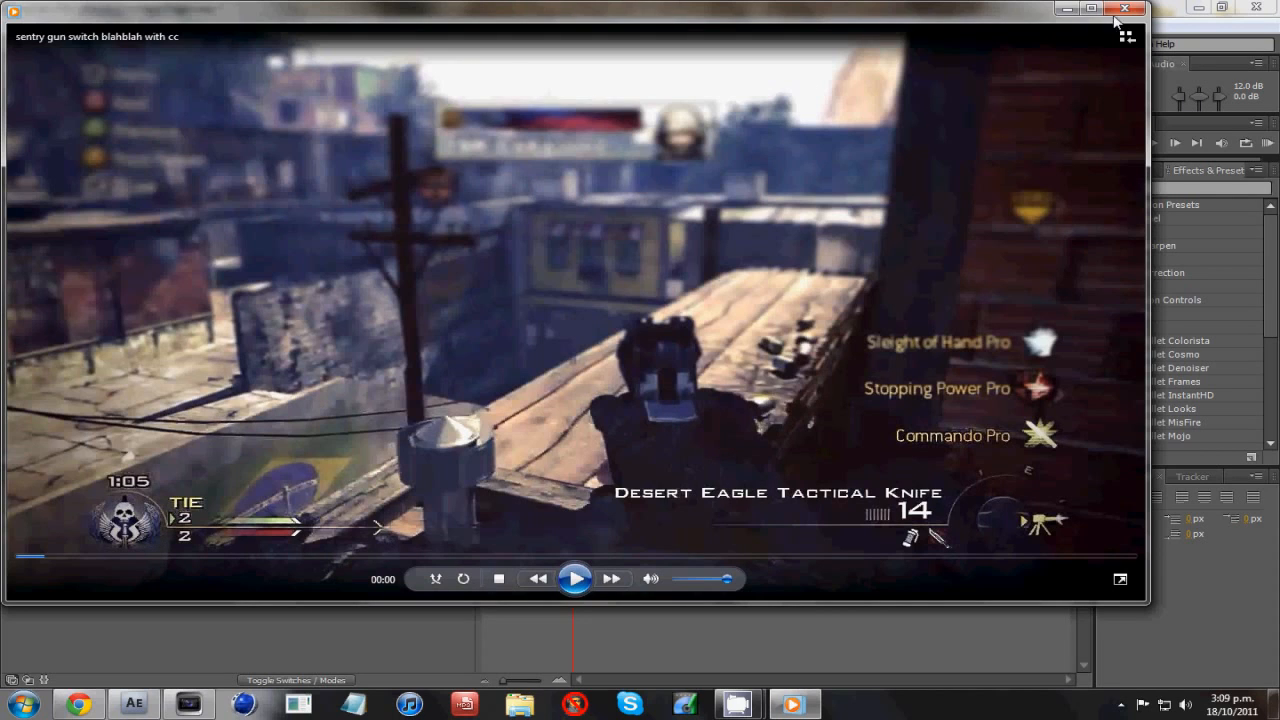
# - Close the 'with cc' reference video in Windows Media Player
pyautogui.click(1126, 8)
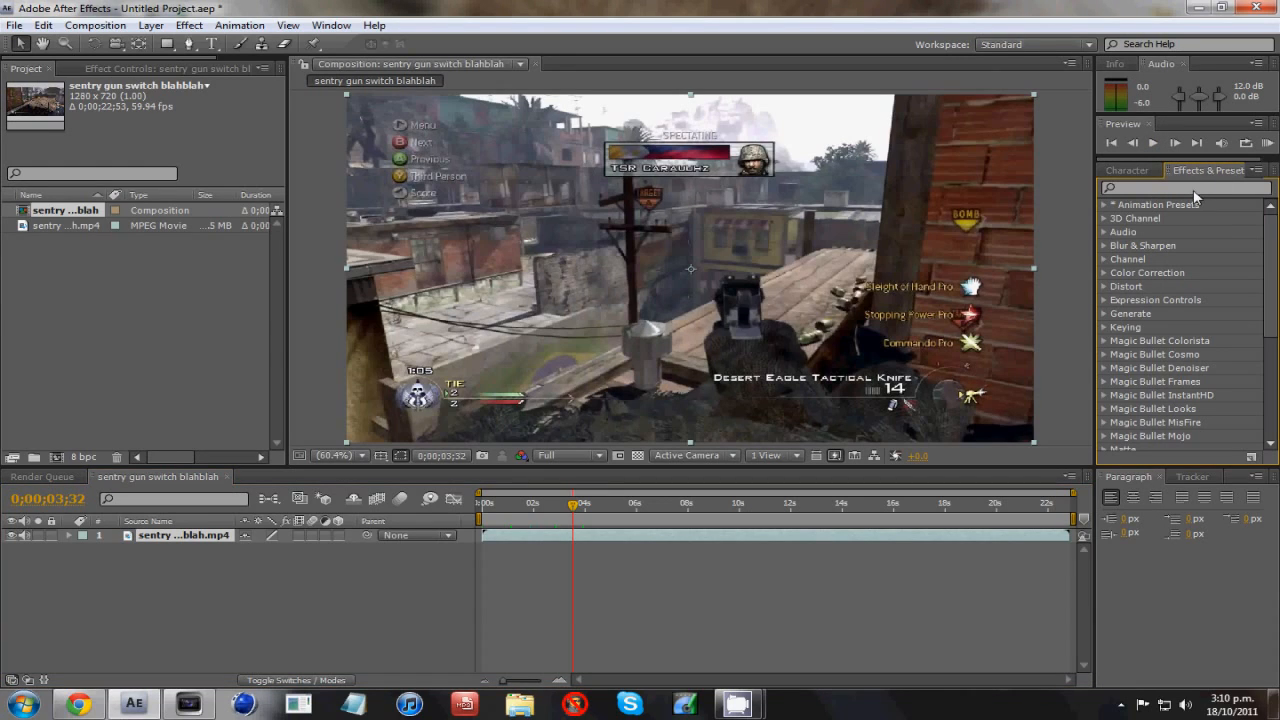
# - Apply Sharpen to the sentry gun clip layer with Sharpen Amount 17
pyautogui.write('sharpen')
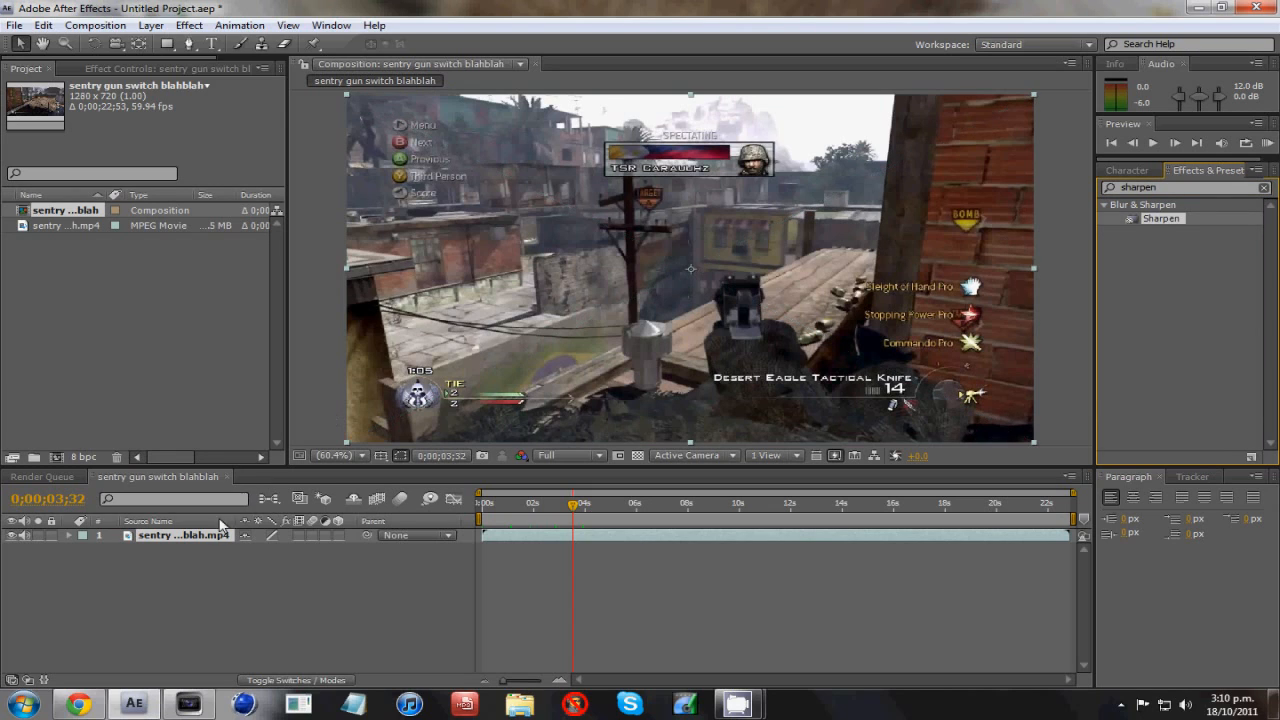
pyautogui.moveTo(198, 538)
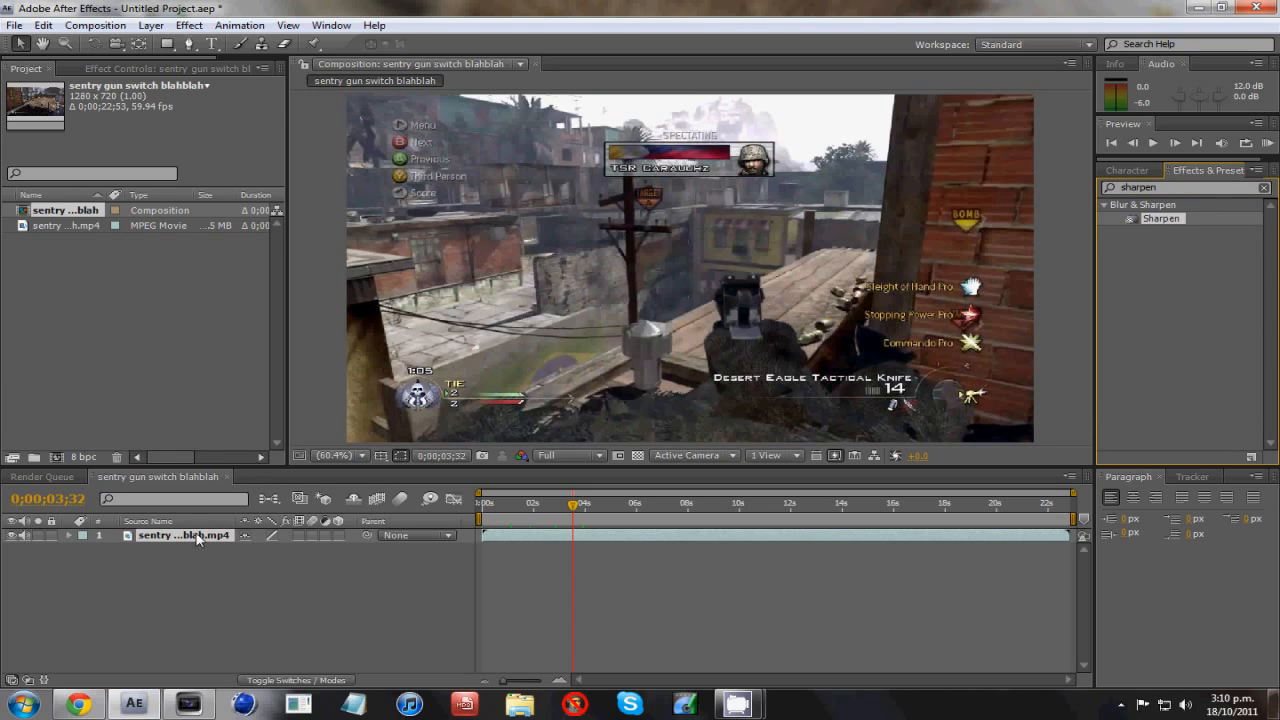
pyautogui.click(184, 535)
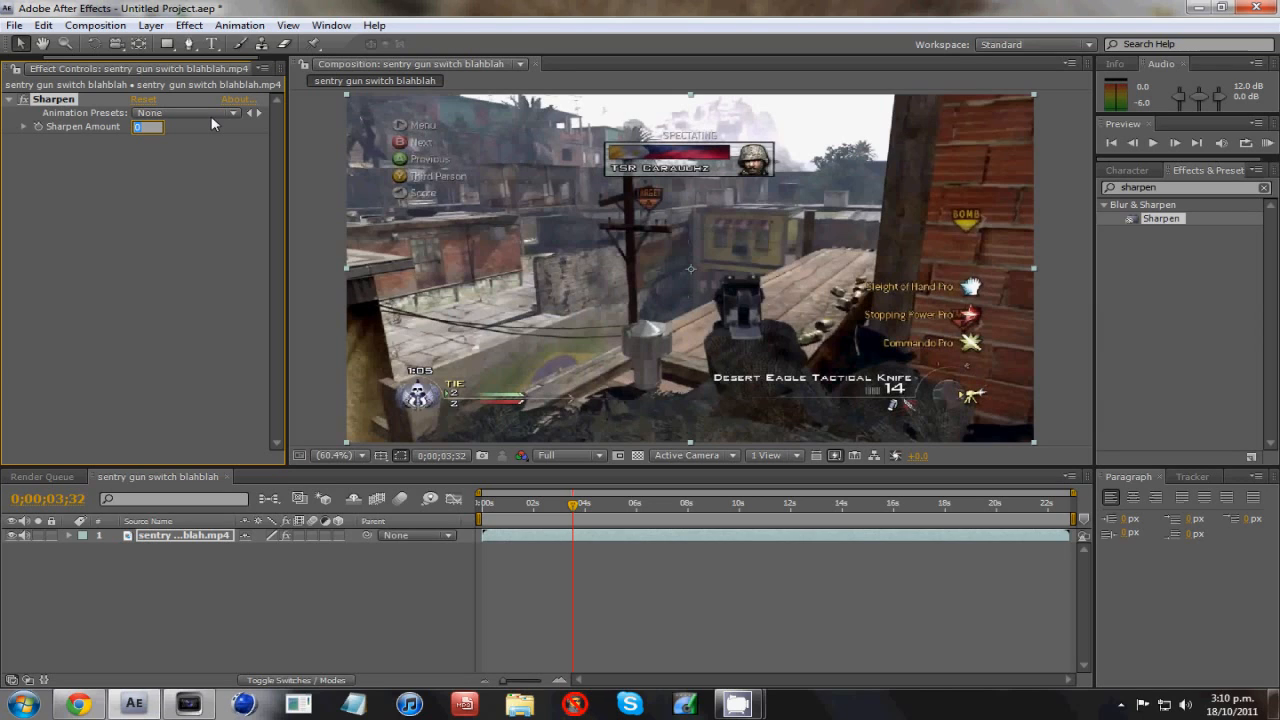
pyautogui.write('7')
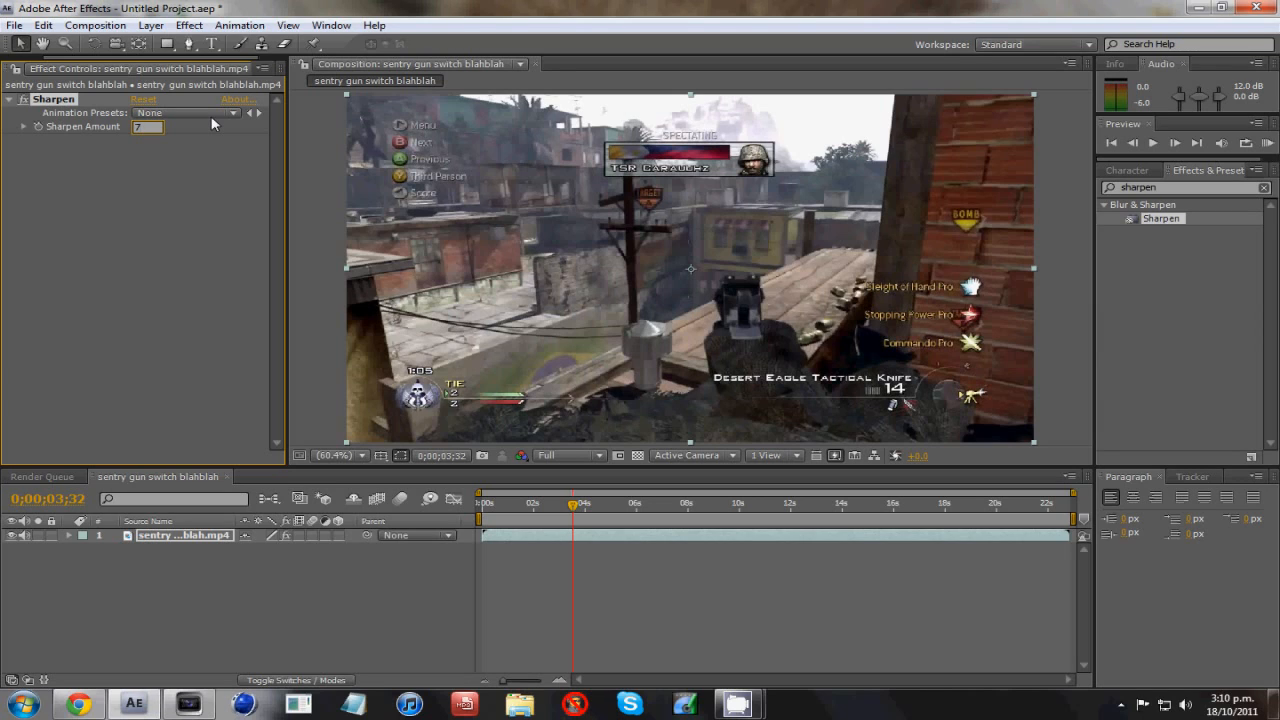
pyautogui.click(147, 127)
pyautogui.write('17')
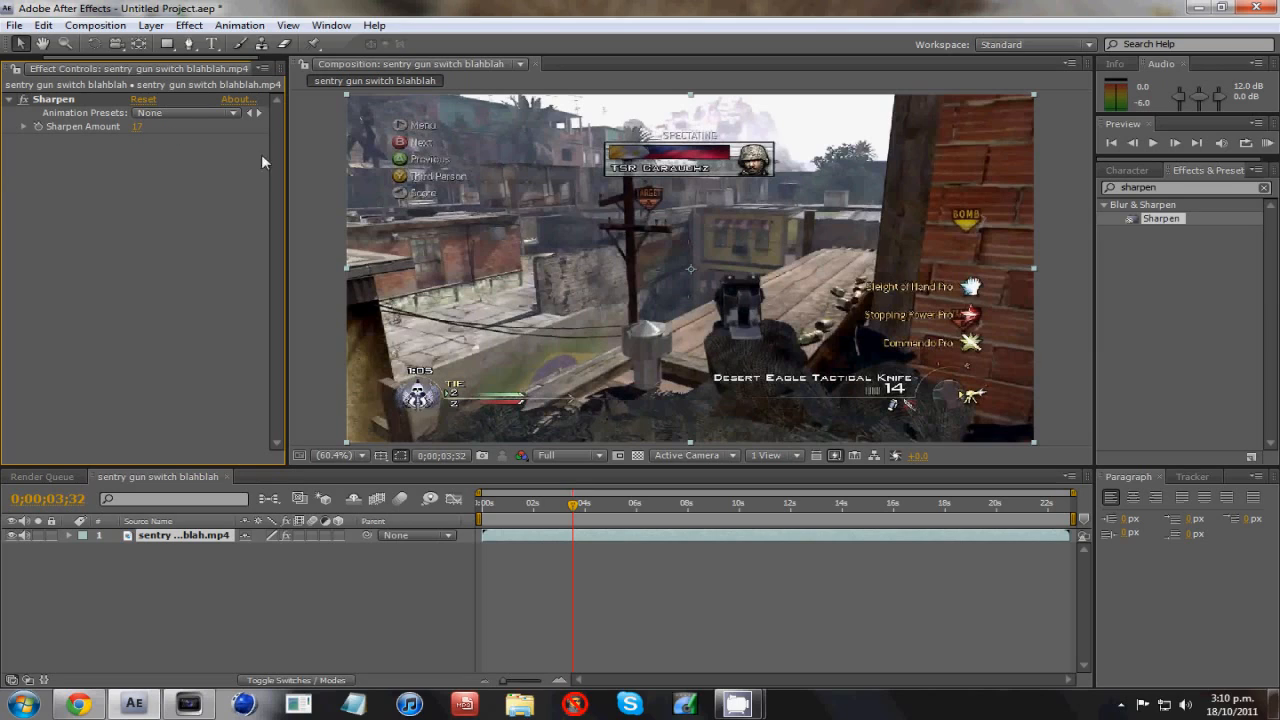
pyautogui.moveTo(298, 553)
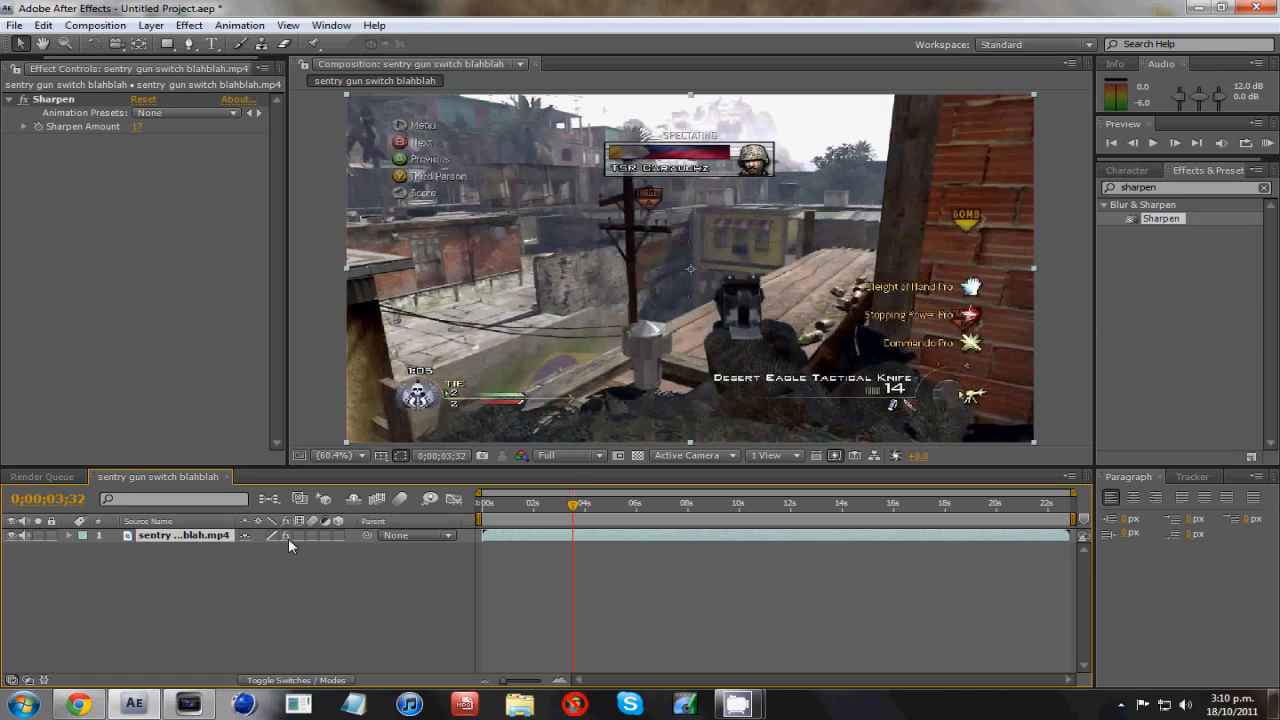
pyautogui.moveTo(593, 534)
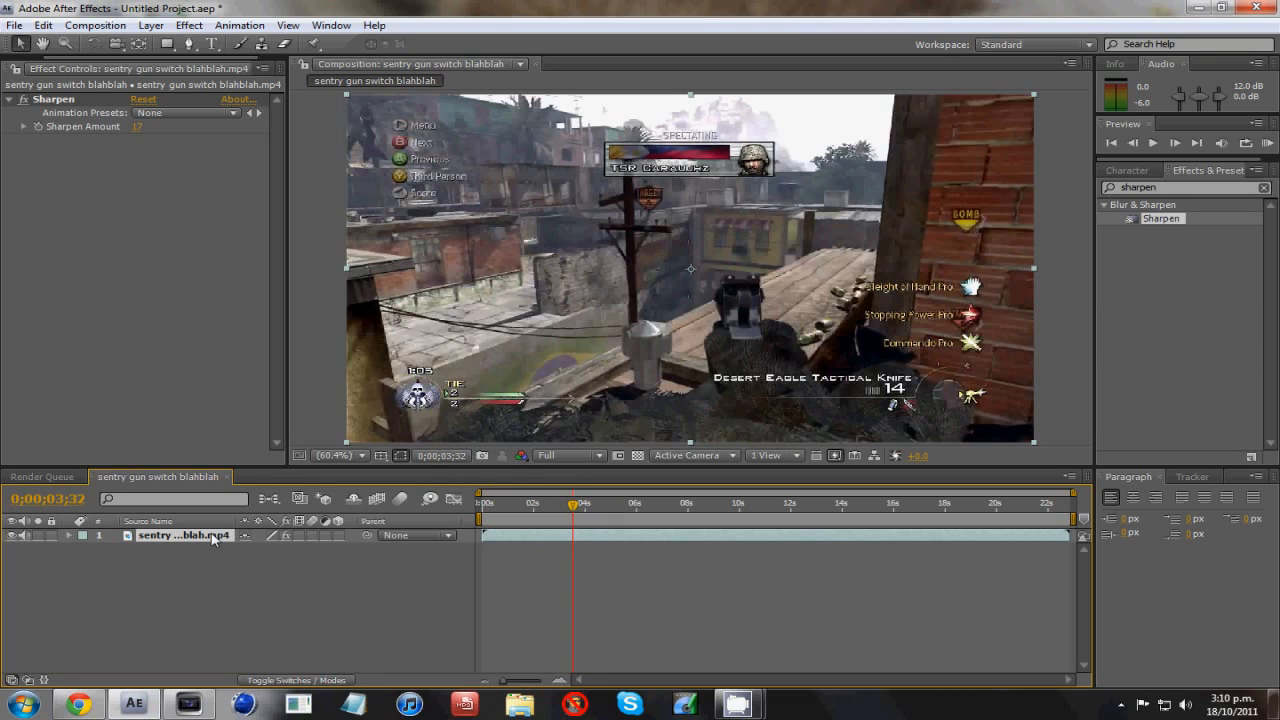
pyautogui.moveTo(177, 52)
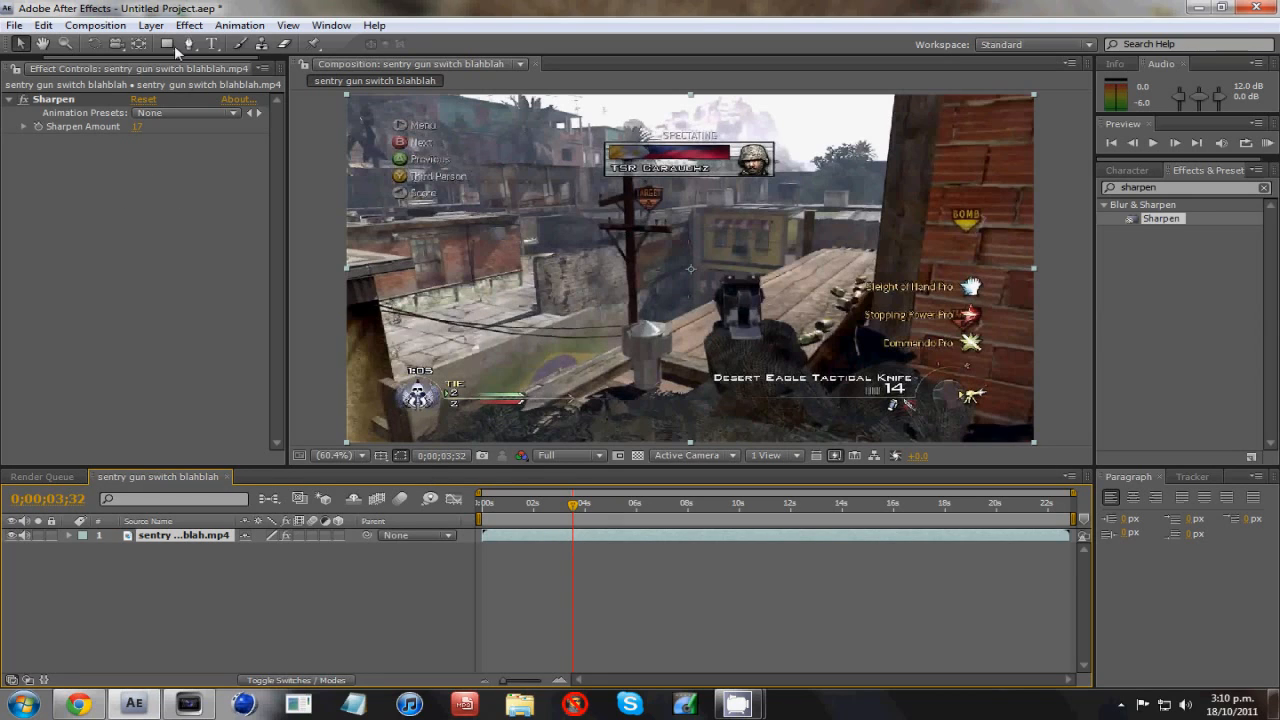
pyautogui.moveTo(257, 329)
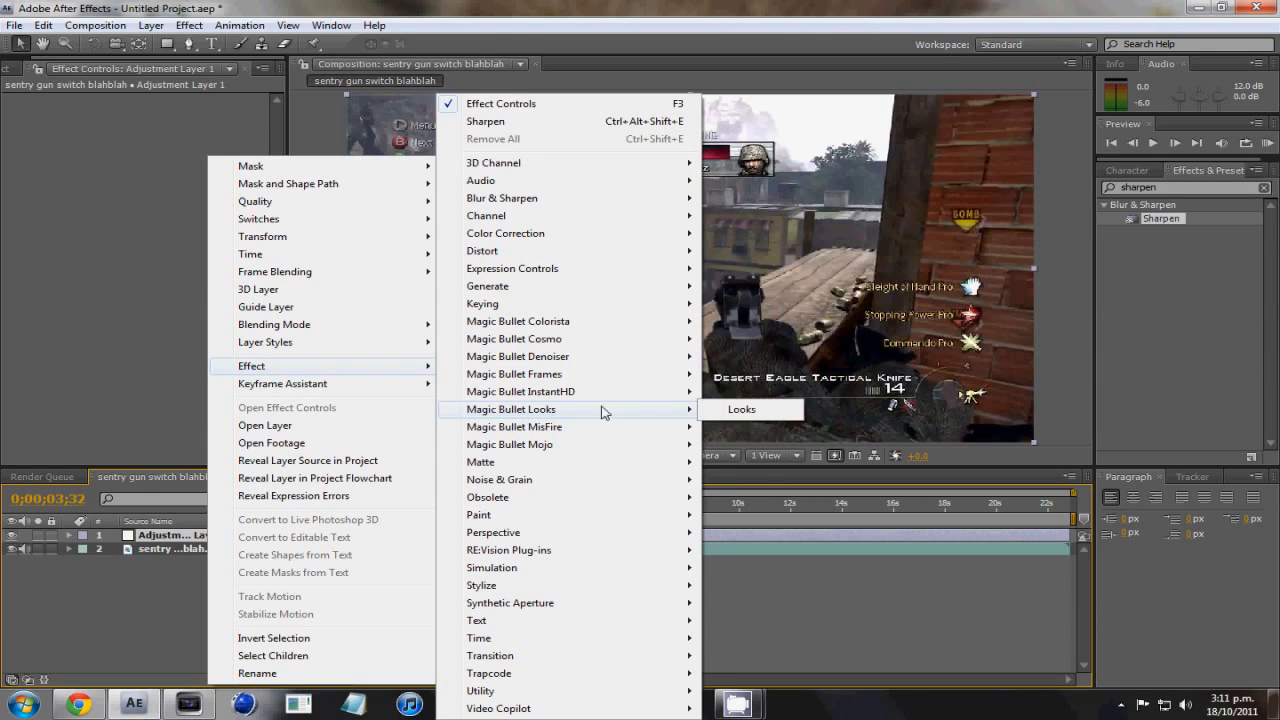
# - Apply Magic Bullet Looks > Looks to the new adjustment layer
pyautogui.click(742, 409)
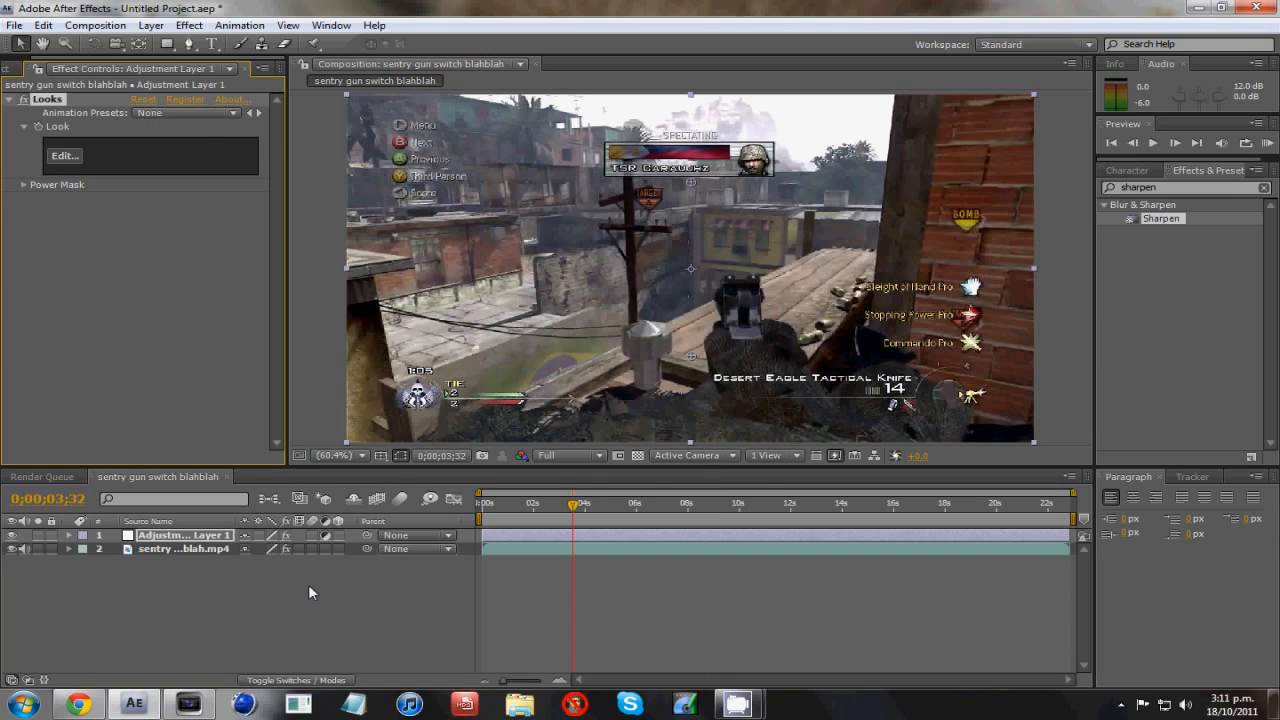
pyautogui.moveTo(65, 167)
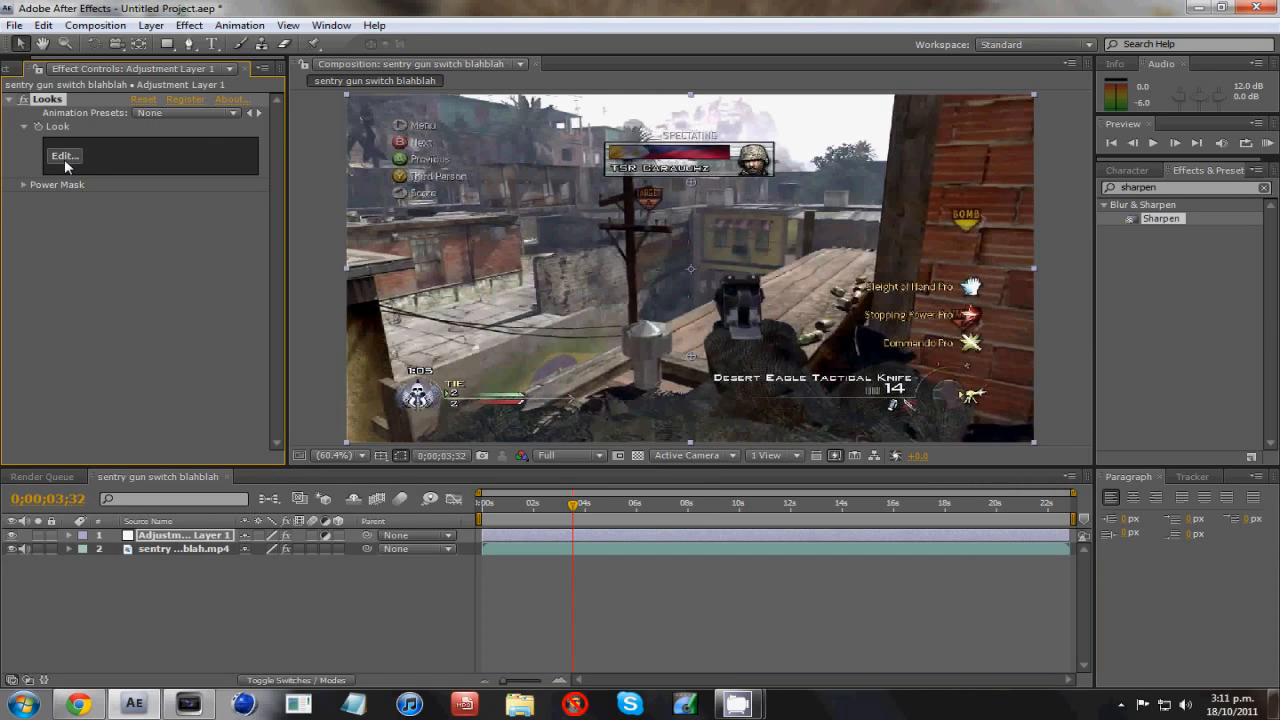
# - Open the Magic Bullet Looks editor to preview the Abyss (blue) look
pyautogui.click(63, 156)
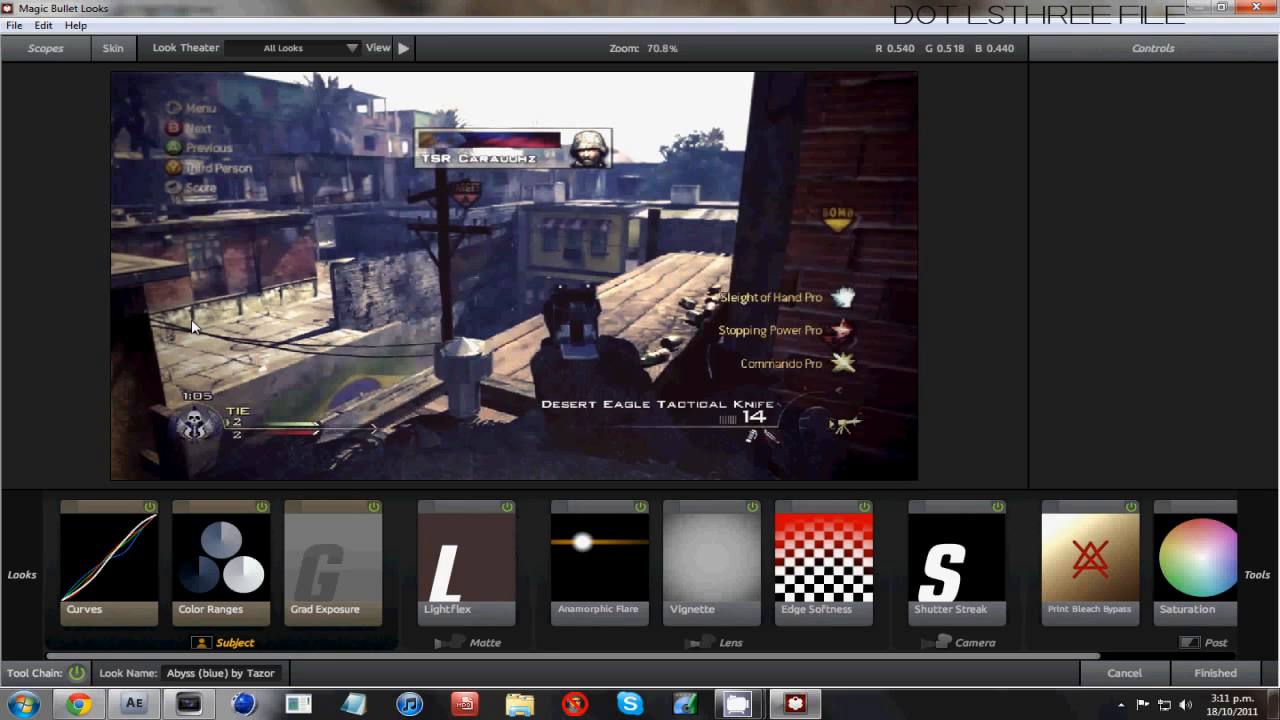
pyautogui.moveTo(559, 265)
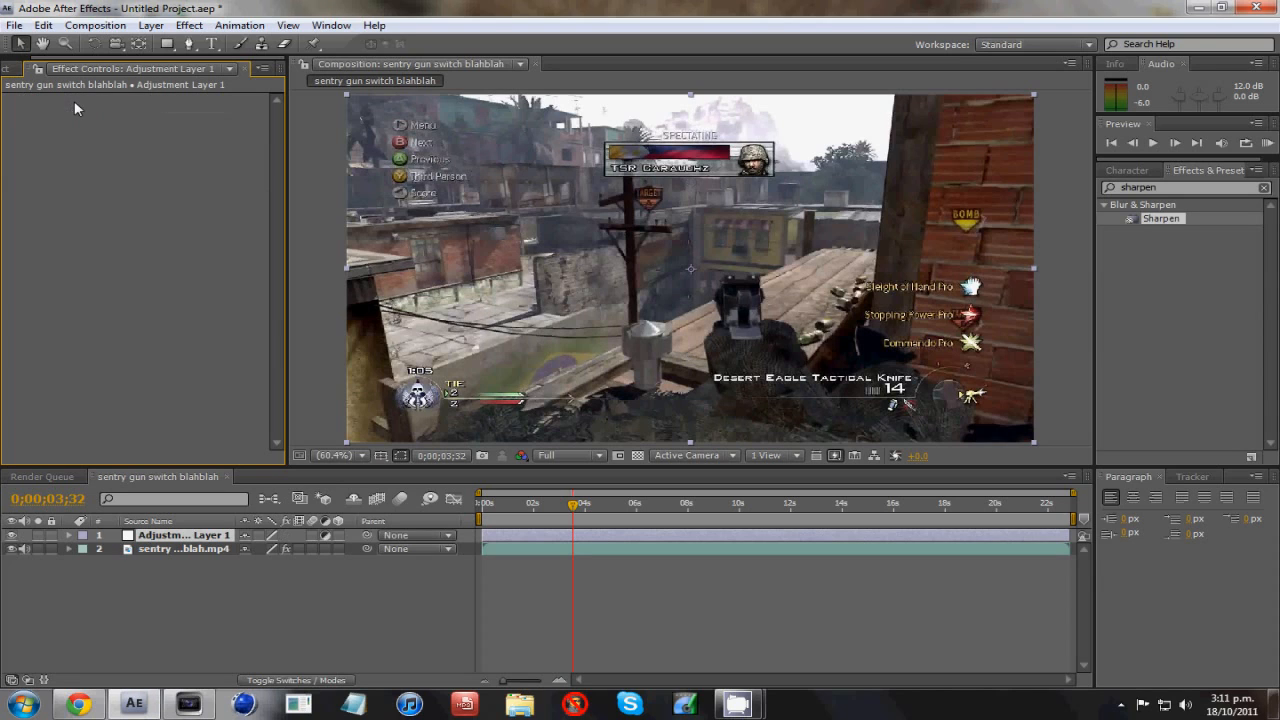
pyautogui.moveTo(205, 535)
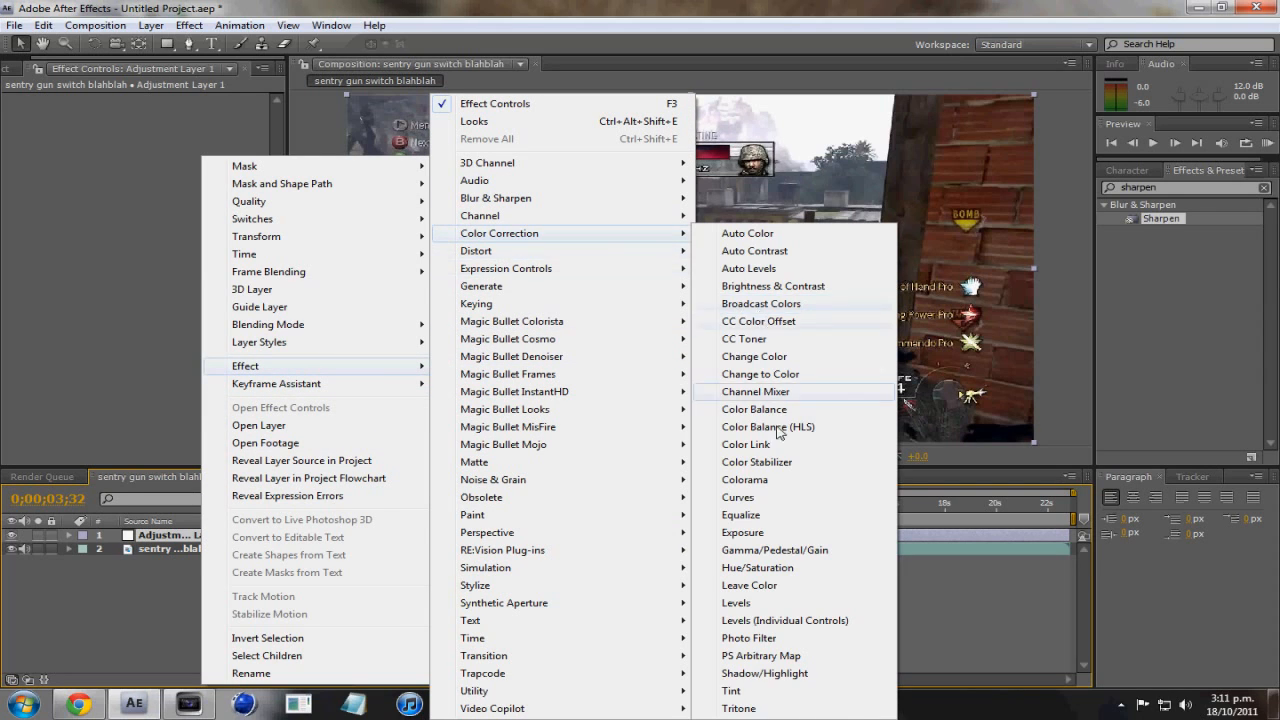
# - Apply Curves to the adjustment layer and lower the RGB curve's midpoint
pyautogui.click(737, 497)
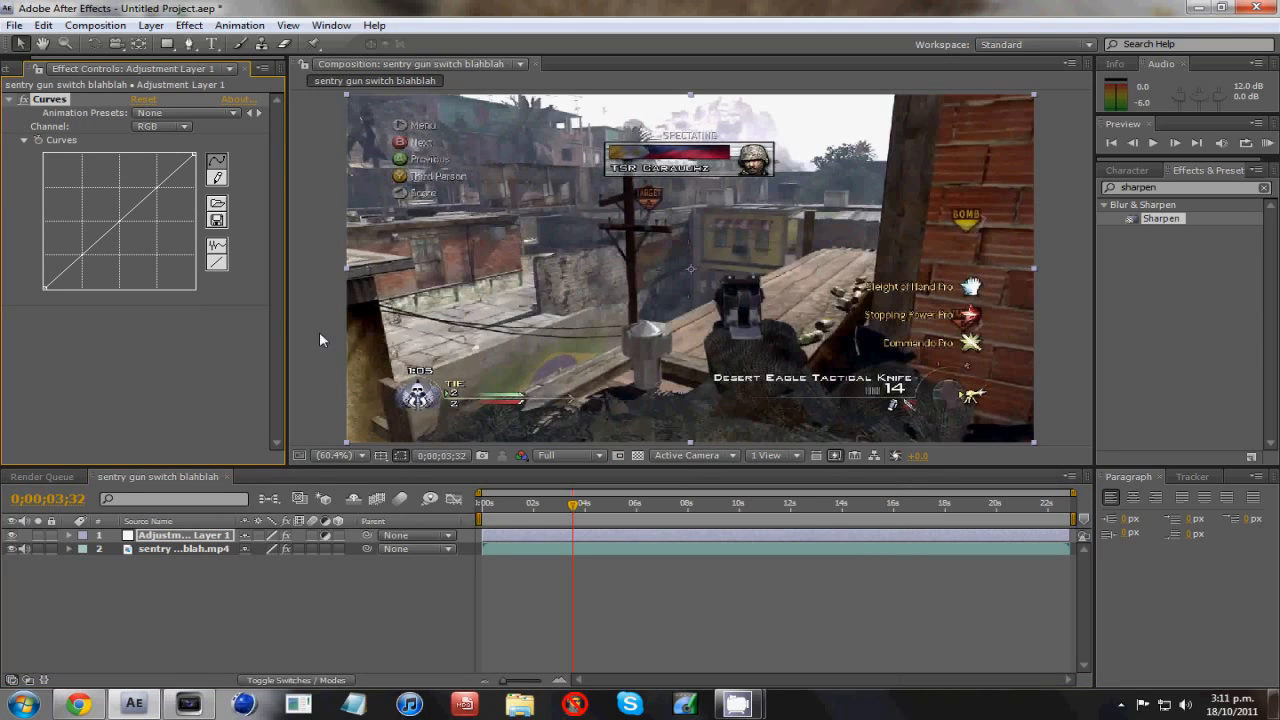
pyautogui.moveTo(260, 206)
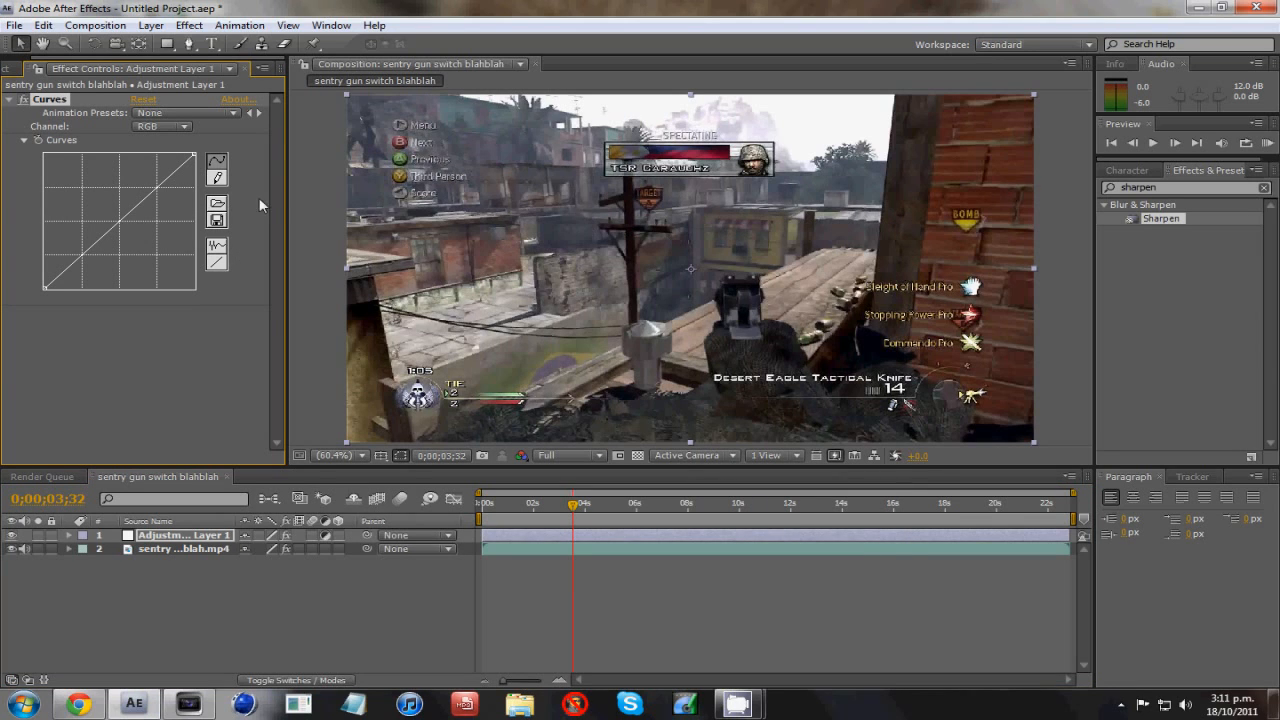
pyautogui.moveTo(193, 137)
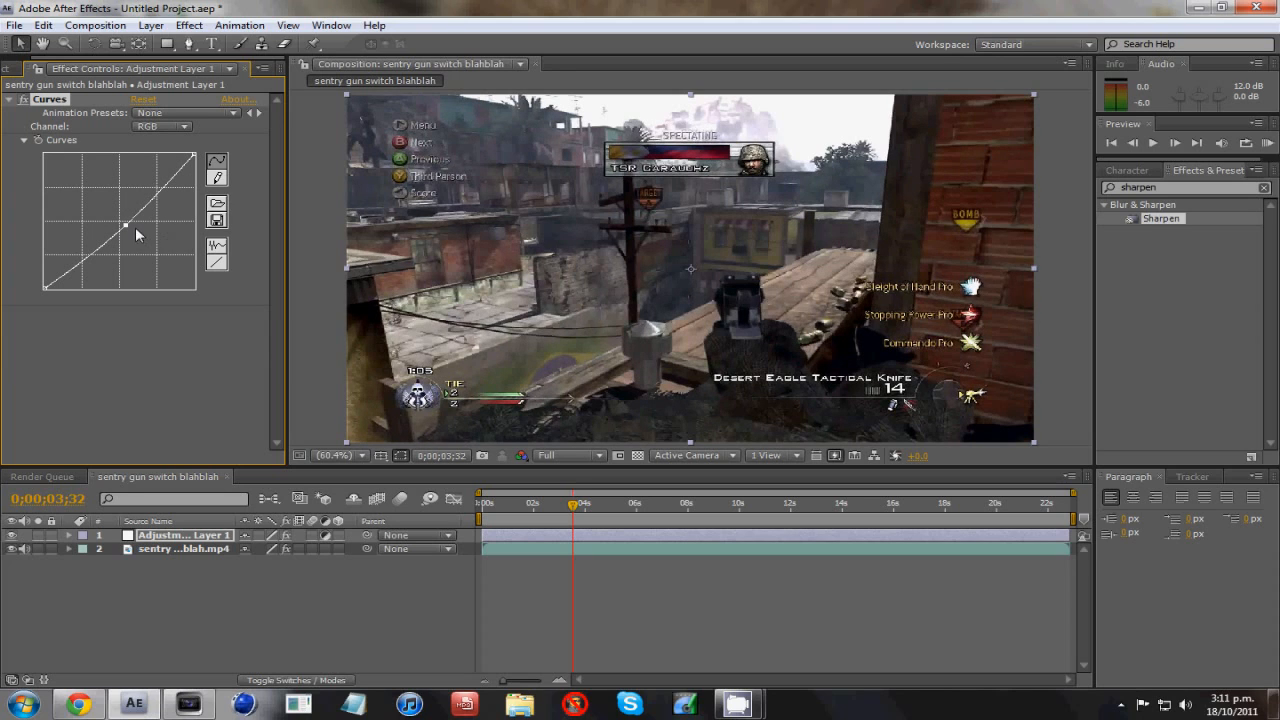
pyautogui.moveTo(128, 222); pyautogui.dragTo(128, 240)
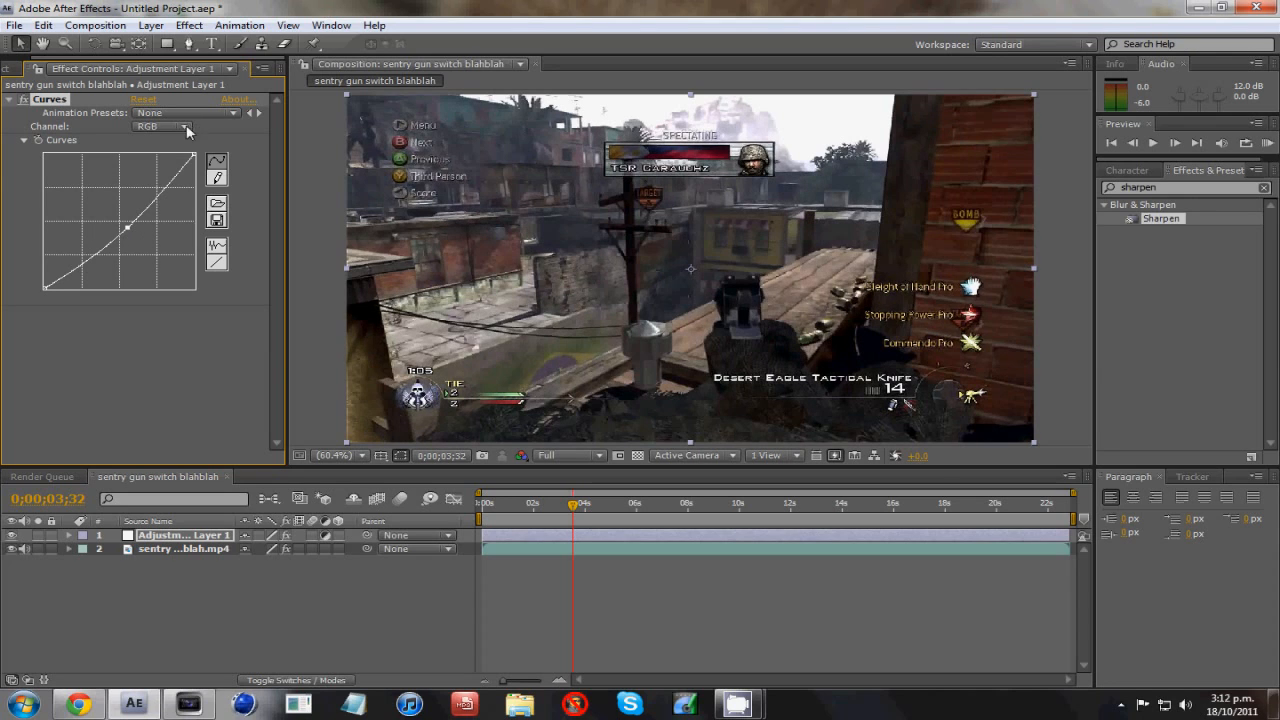
# - Switch the Curves channel to Green, Blue, then Red to adjust each curve
pyautogui.click(160, 126)
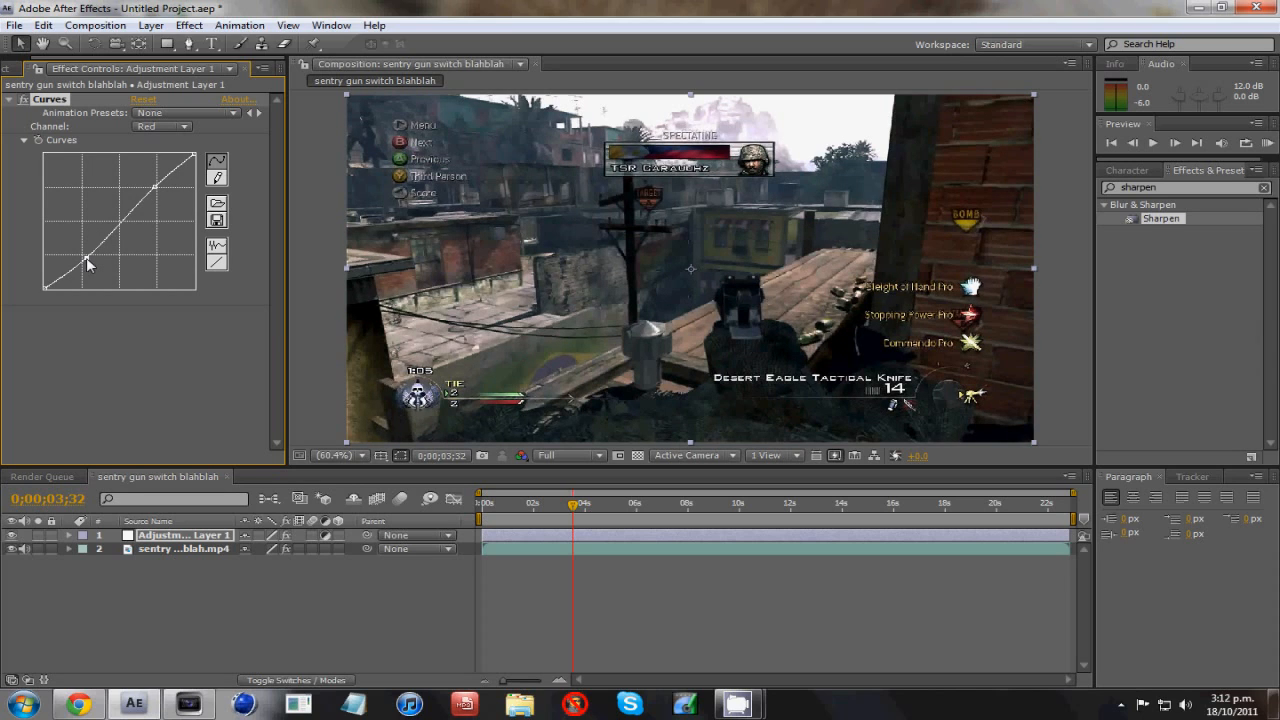
pyautogui.click(160, 127)
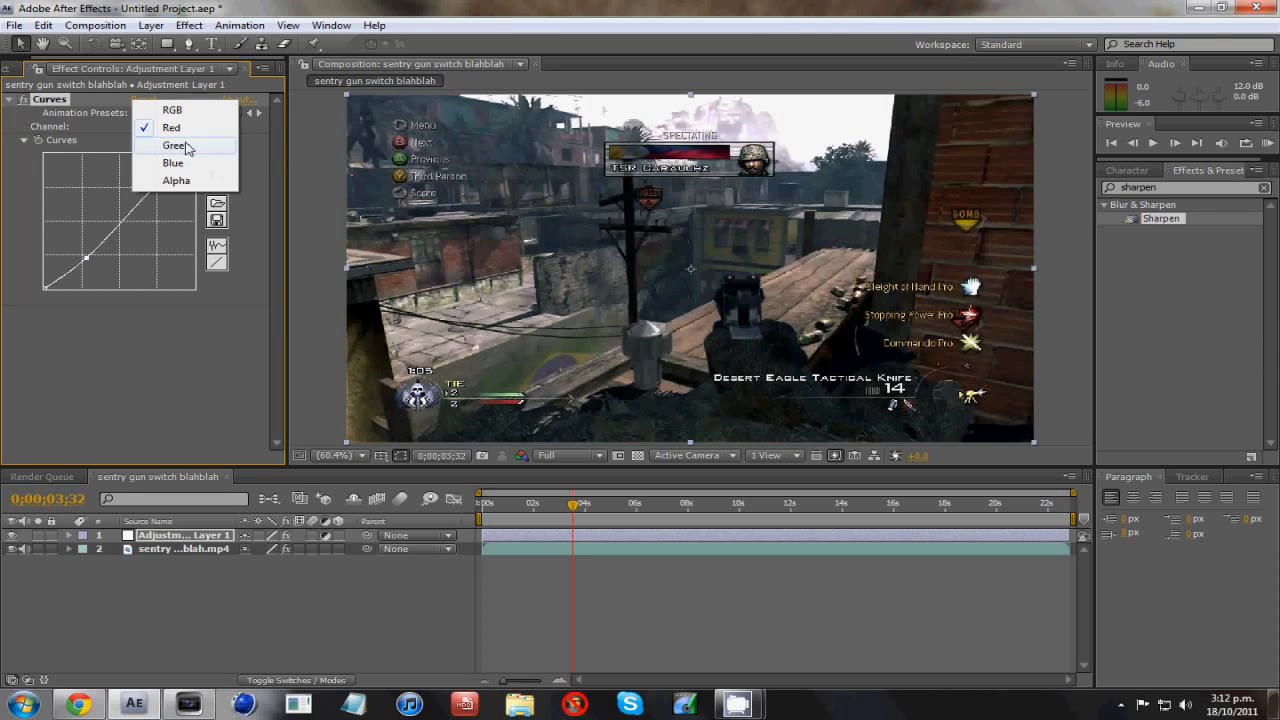
pyautogui.click(175, 145)
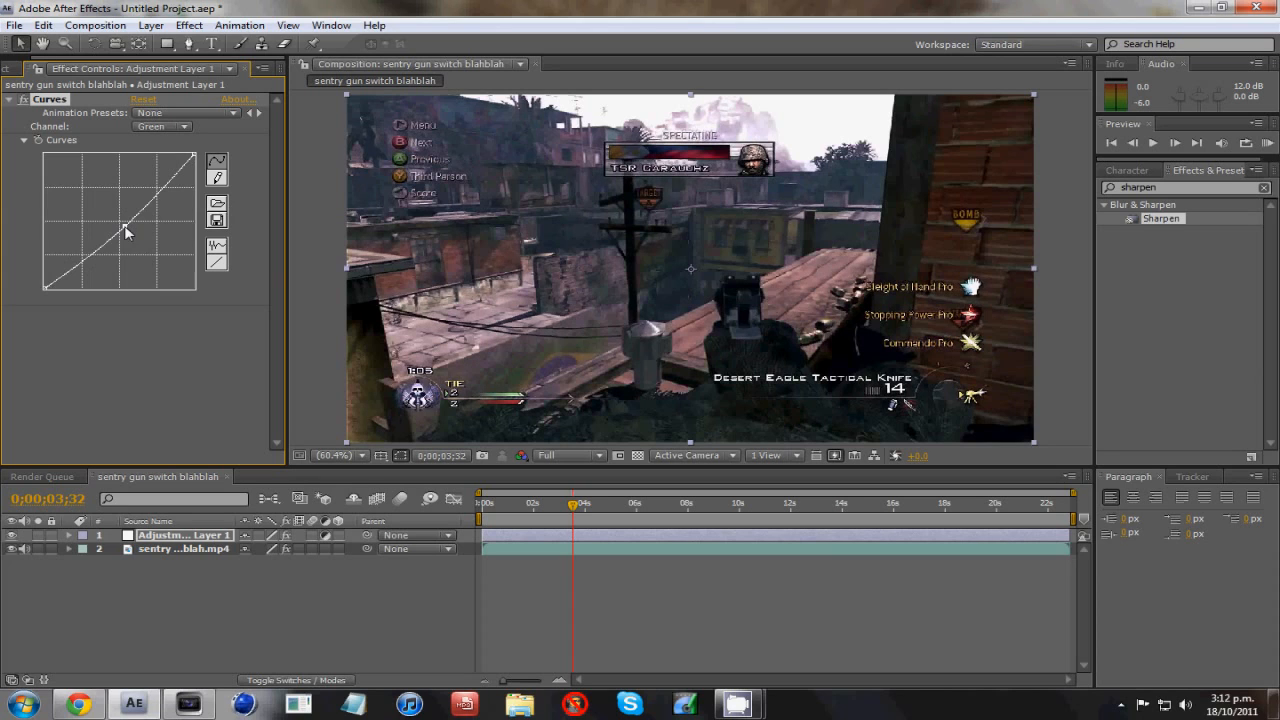
pyautogui.click(160, 126)
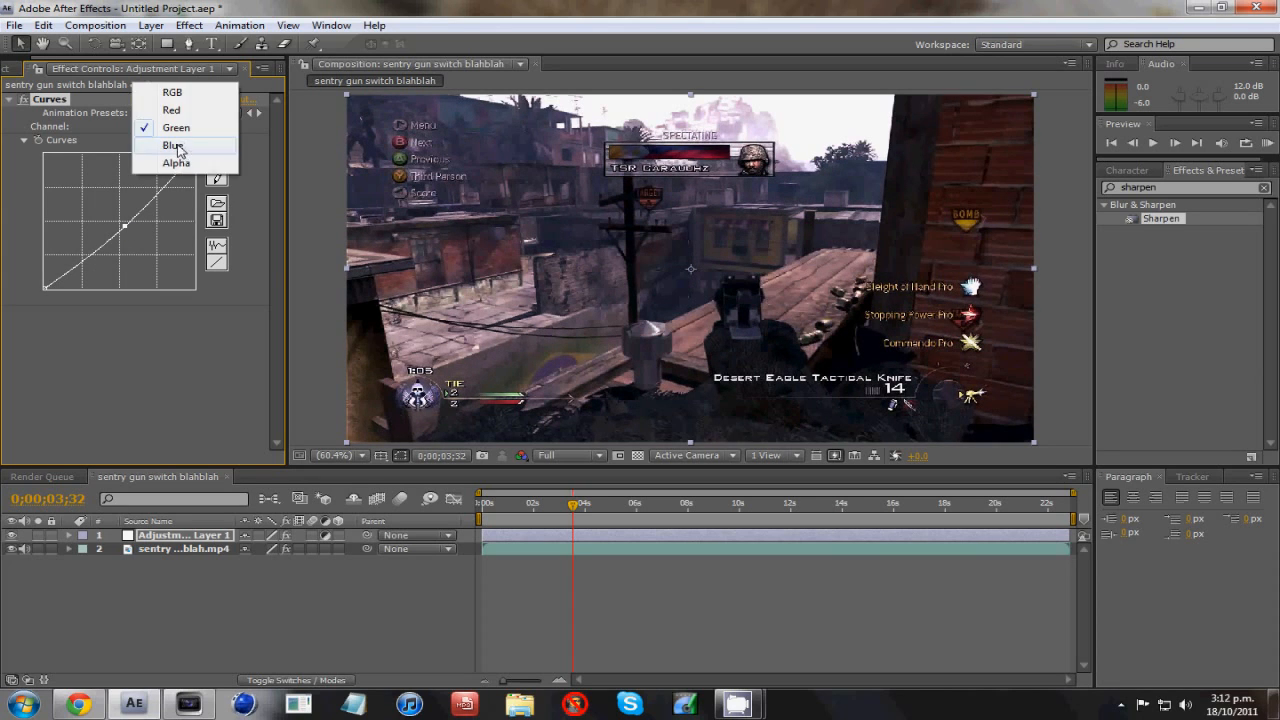
pyautogui.click(172, 145)
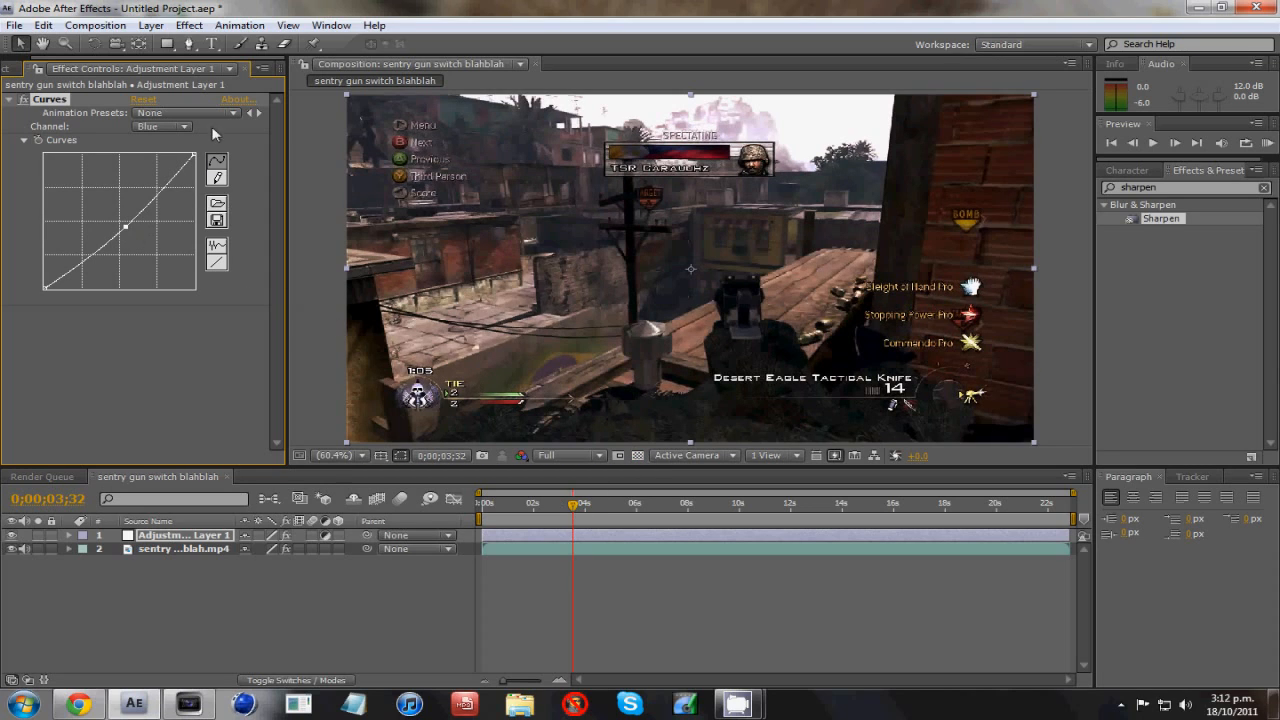
pyautogui.click(160, 126)
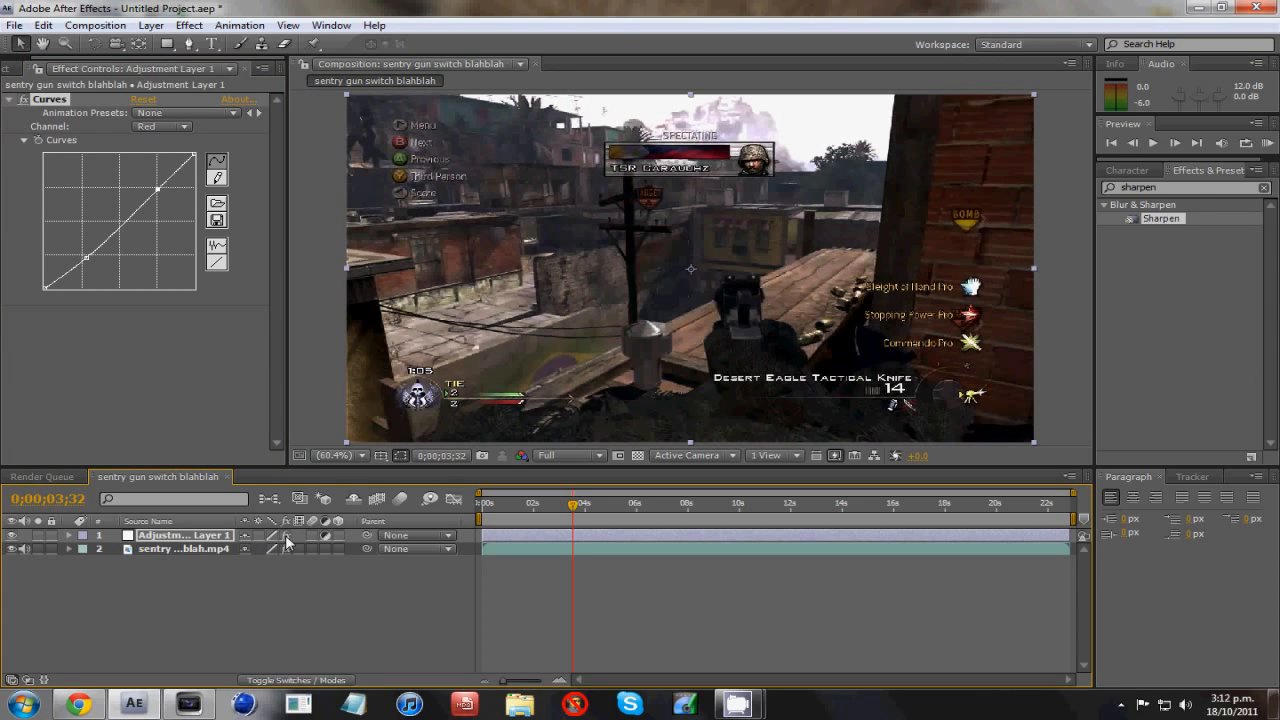
pyautogui.moveTo(550, 558)
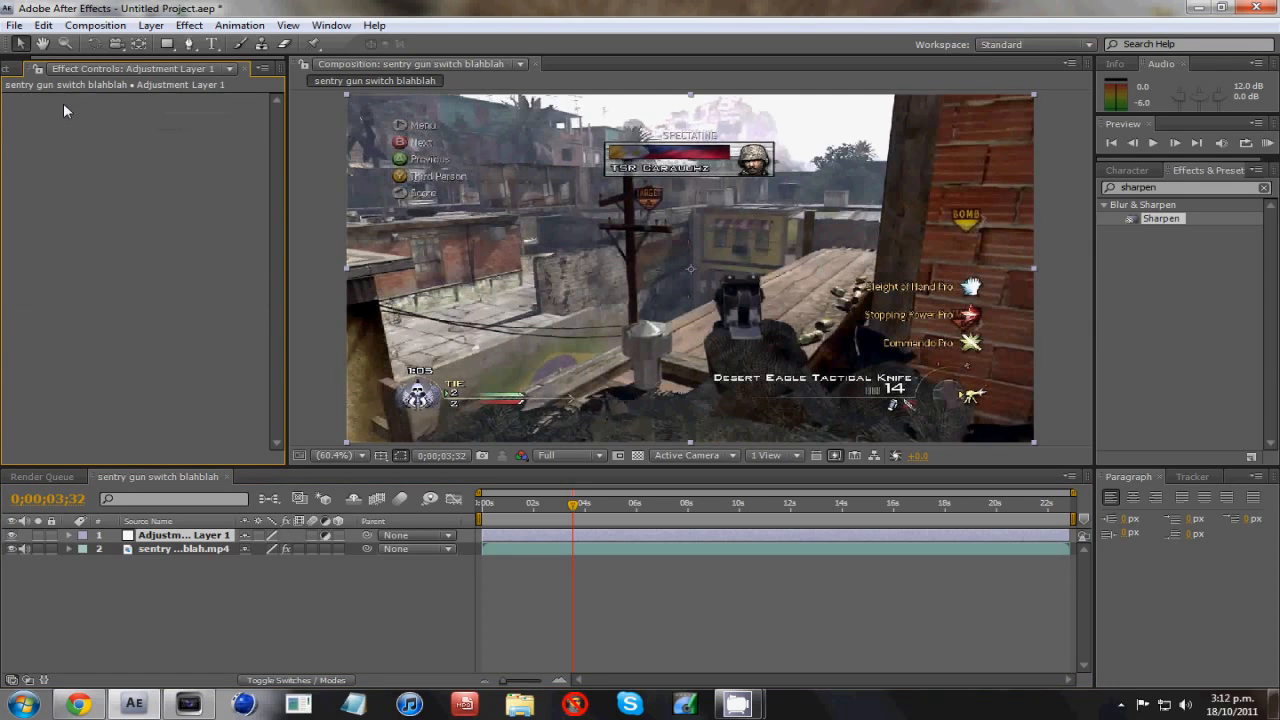
# - Apply Magic Bullet Looks to the adjustment layer and select the clip layer
pyautogui.rightClick(184, 535)
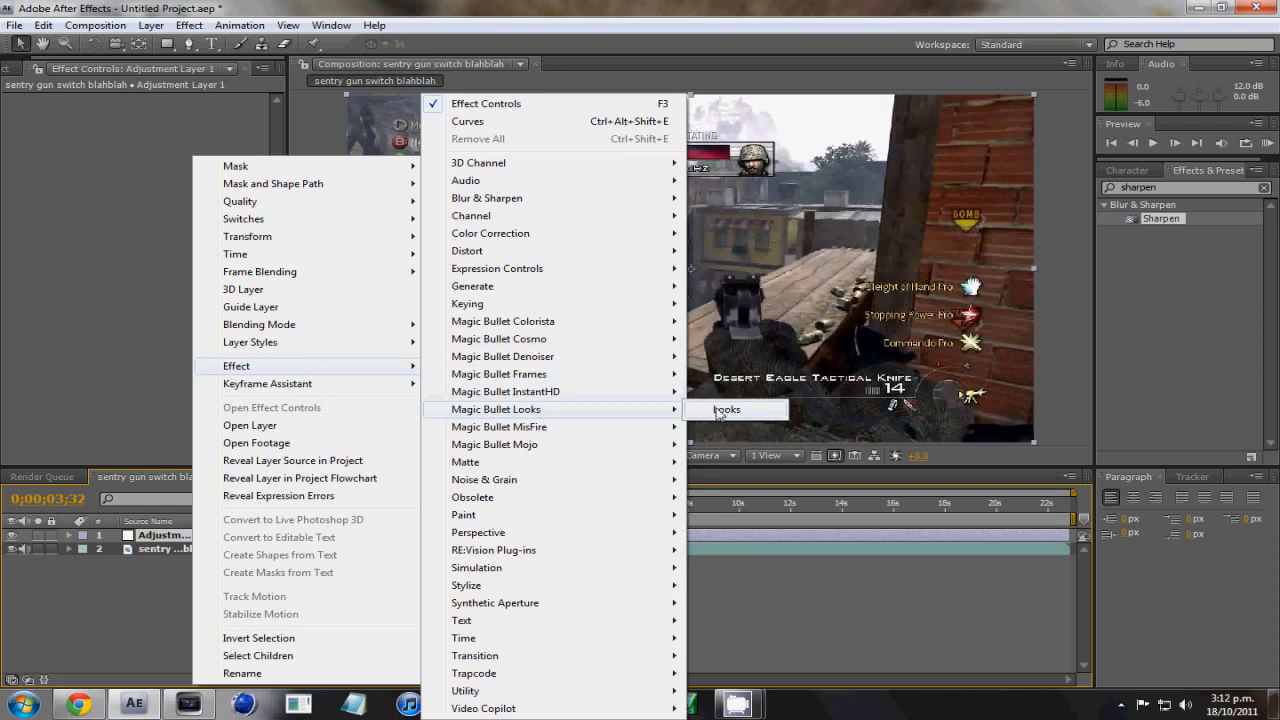
pyautogui.click(496, 409)
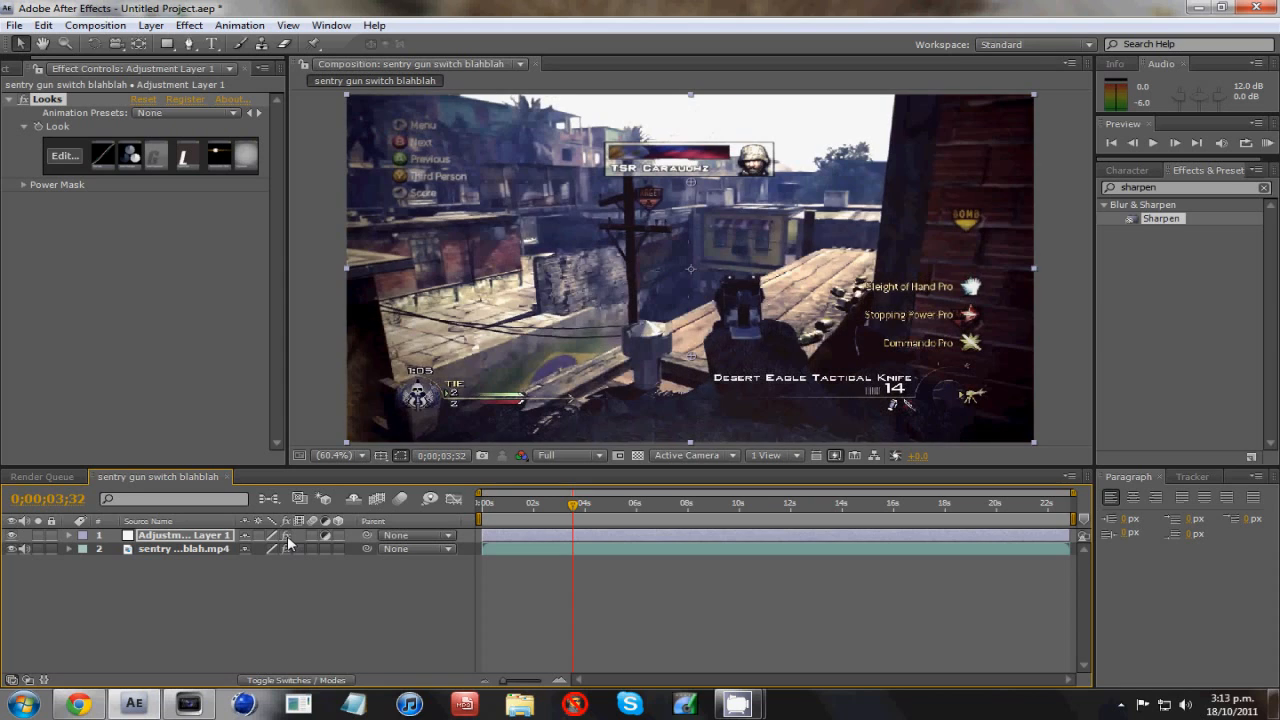
pyautogui.moveTo(300, 548)
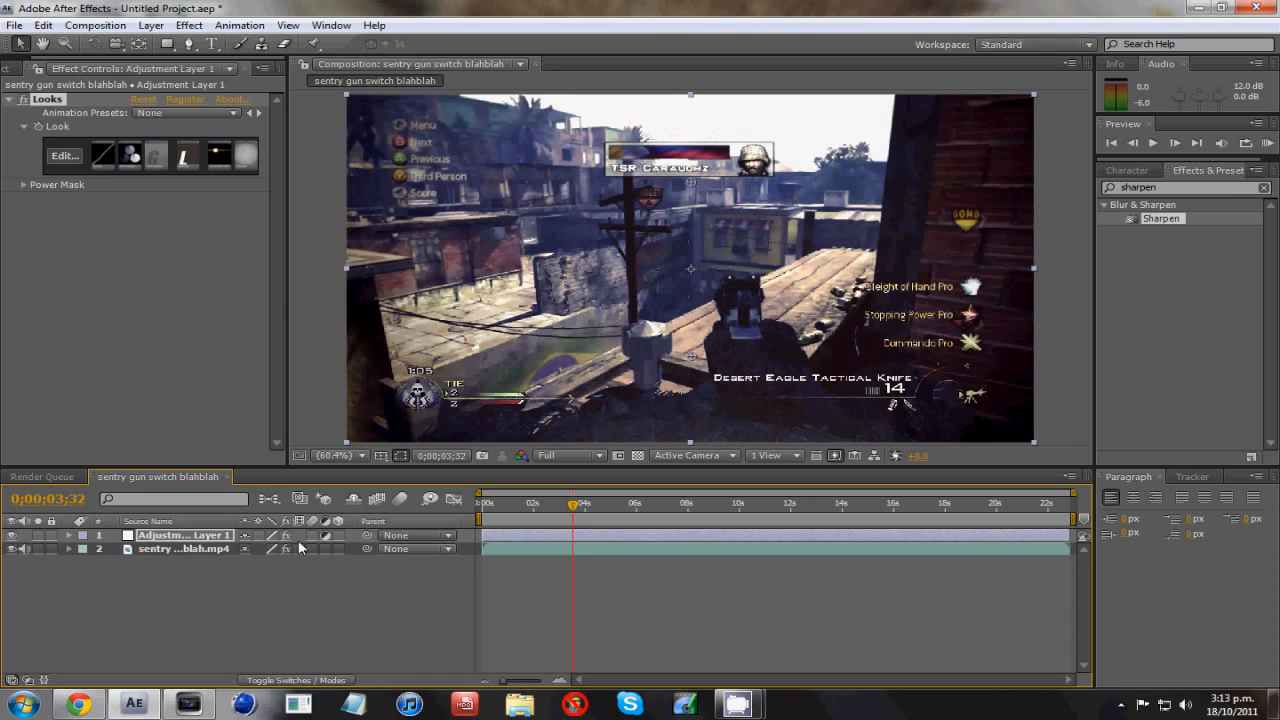
pyautogui.click(183, 535)
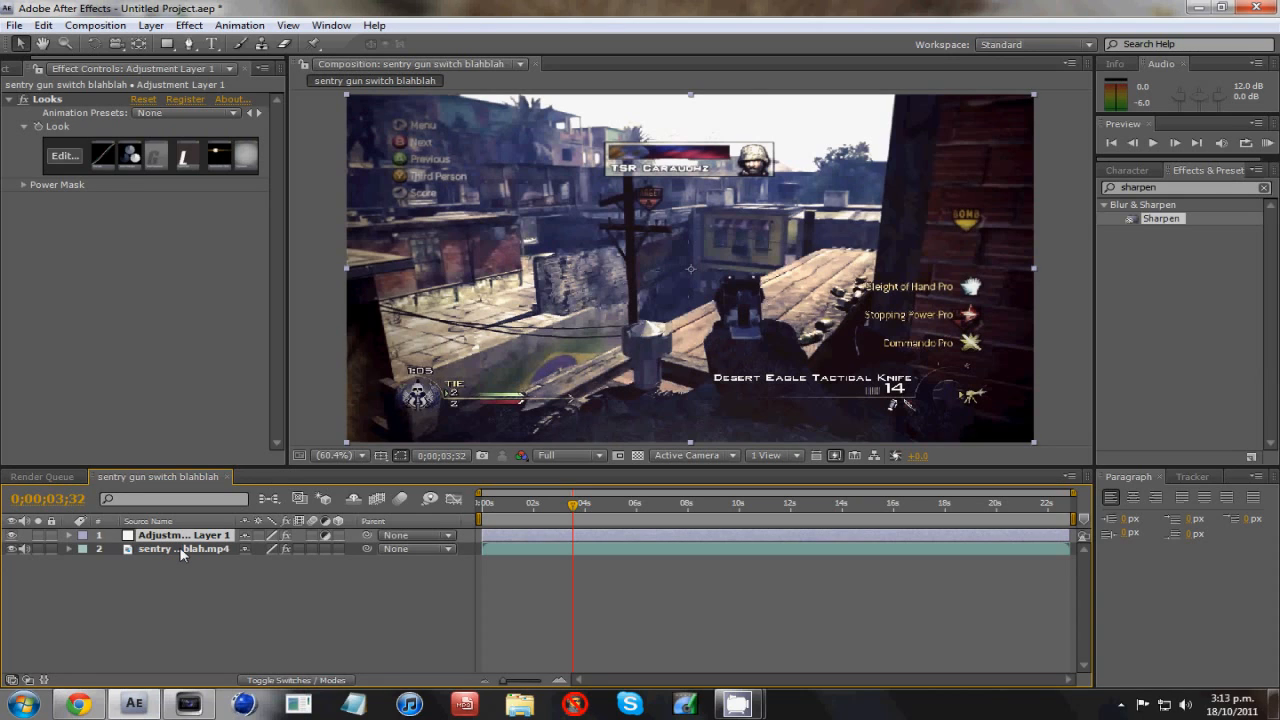
# - Pre-compose the clip and adjustment layer into Pre-comp 1, moving all attributes
pyautogui.click(183, 549)
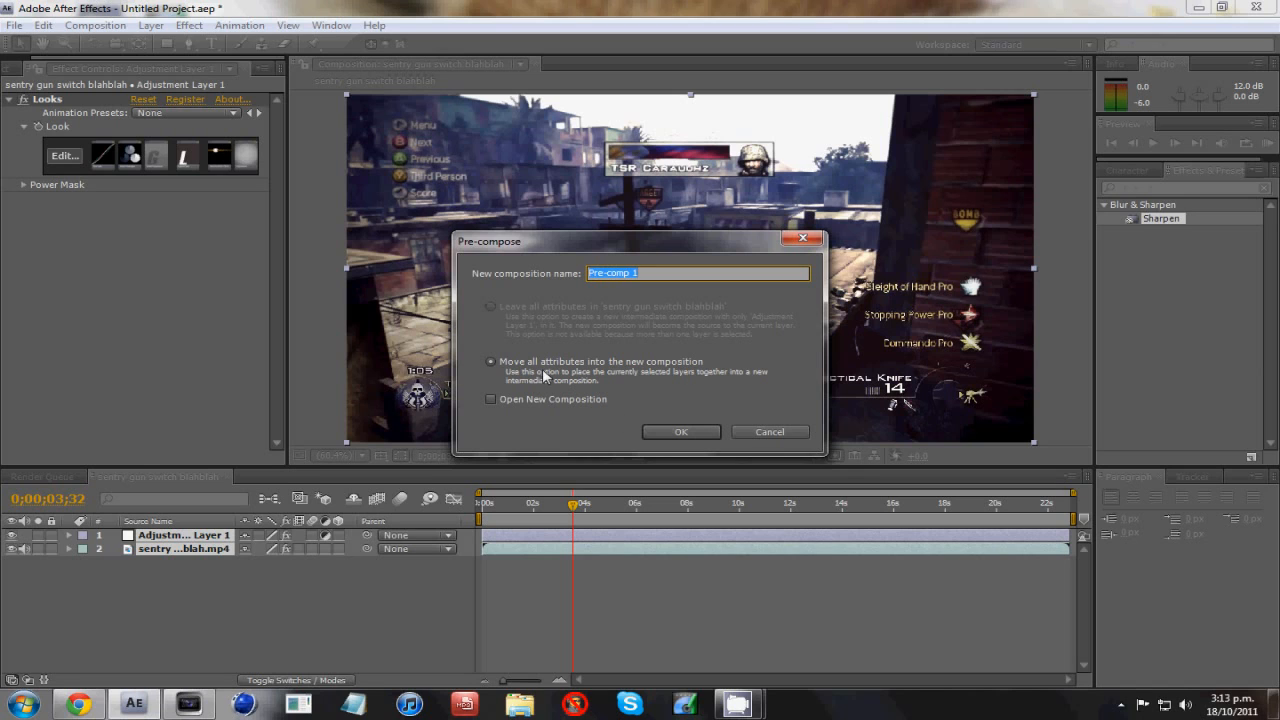
pyautogui.click(680, 431)
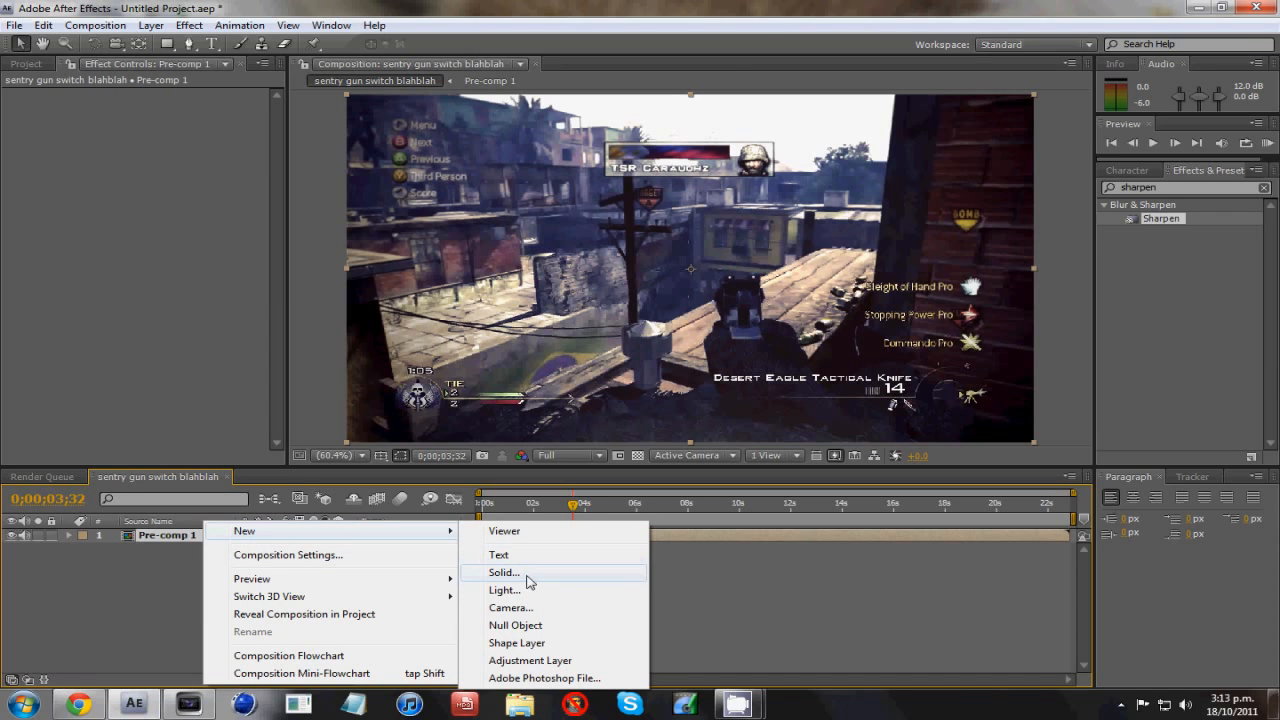
# - Add a full-frame Black Solid 1 above Pre-comp 1 and bring up its effect options for Ramp
pyautogui.click(503, 572)
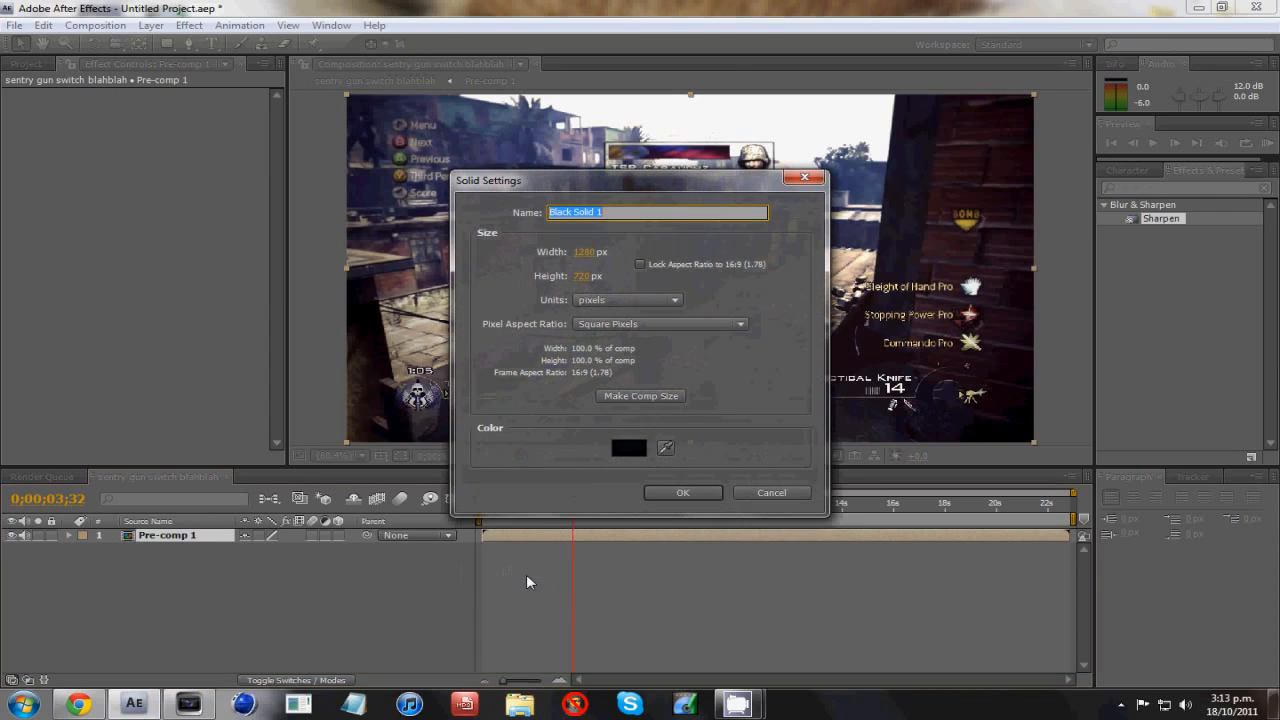
pyautogui.click(682, 492)
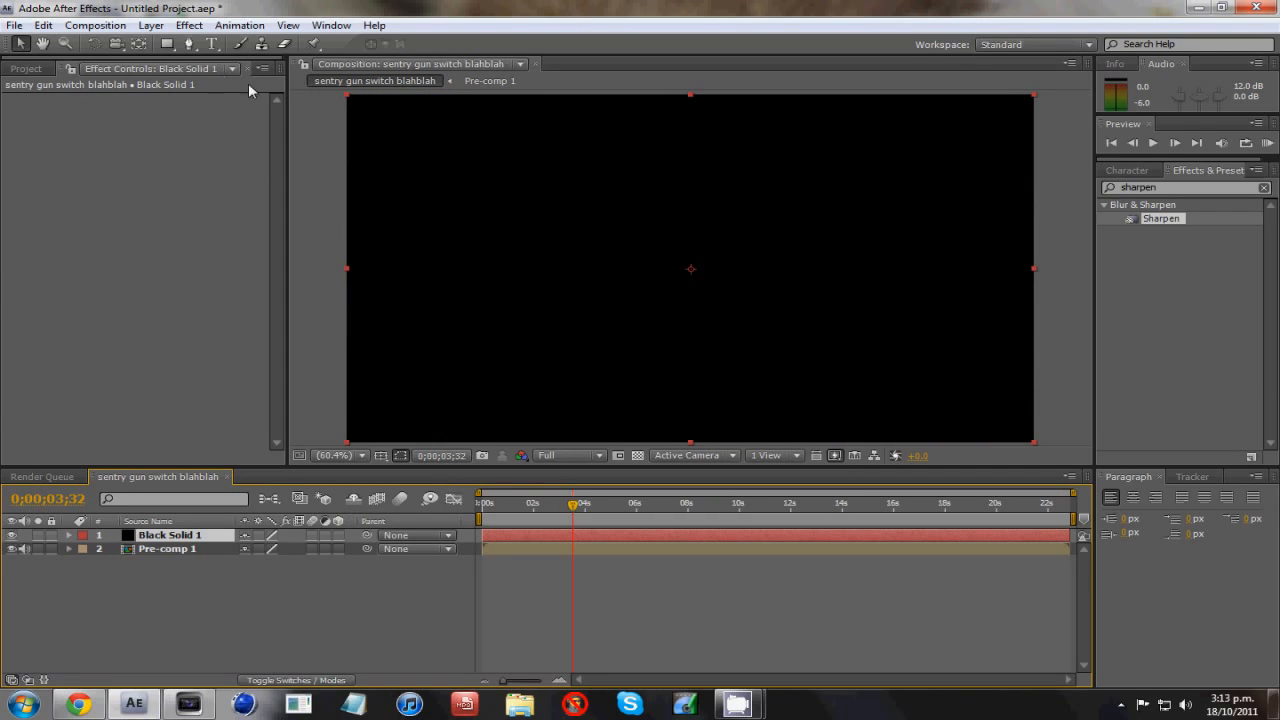
pyautogui.rightClick(175, 534)
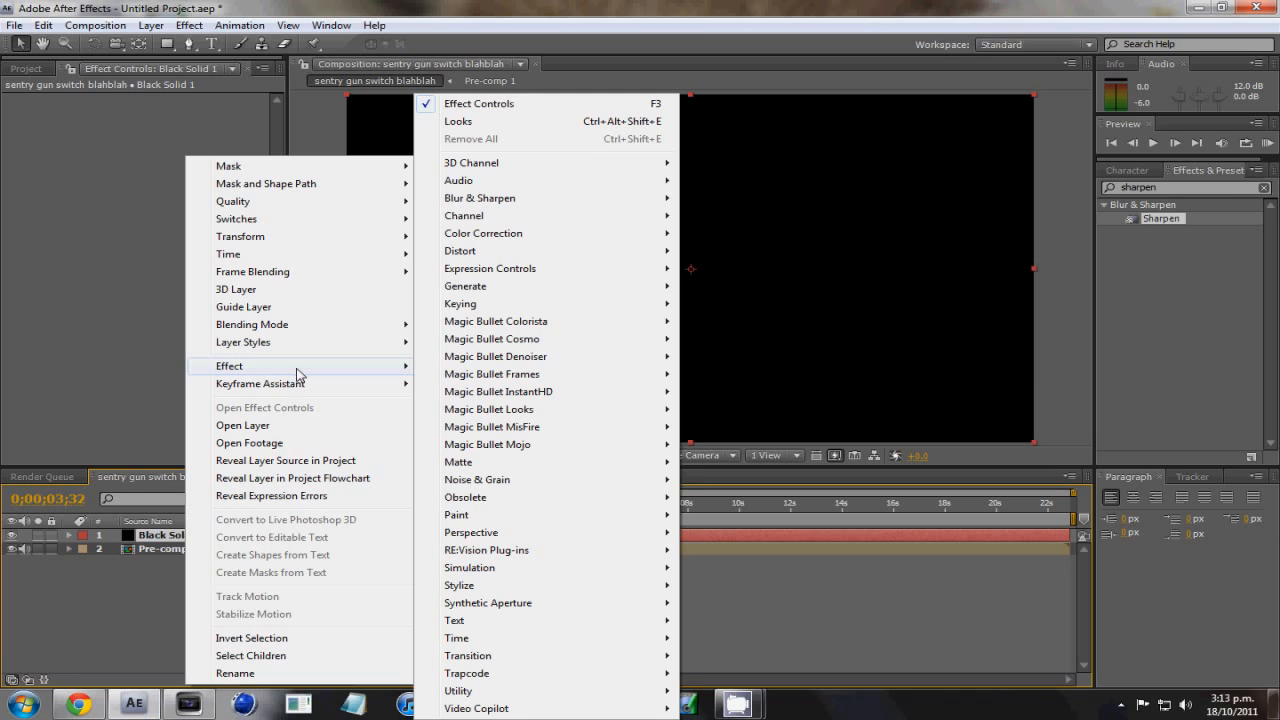
pyautogui.moveTo(465, 286)
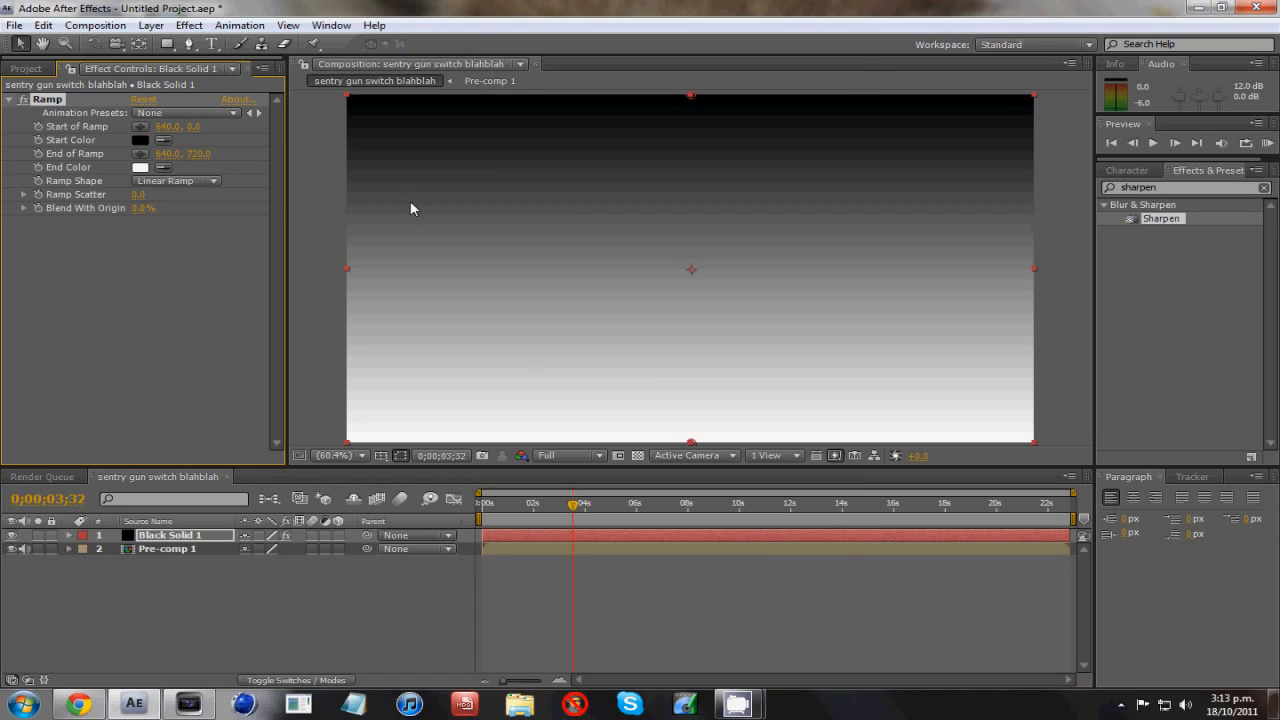
pyautogui.moveTo(150, 145)
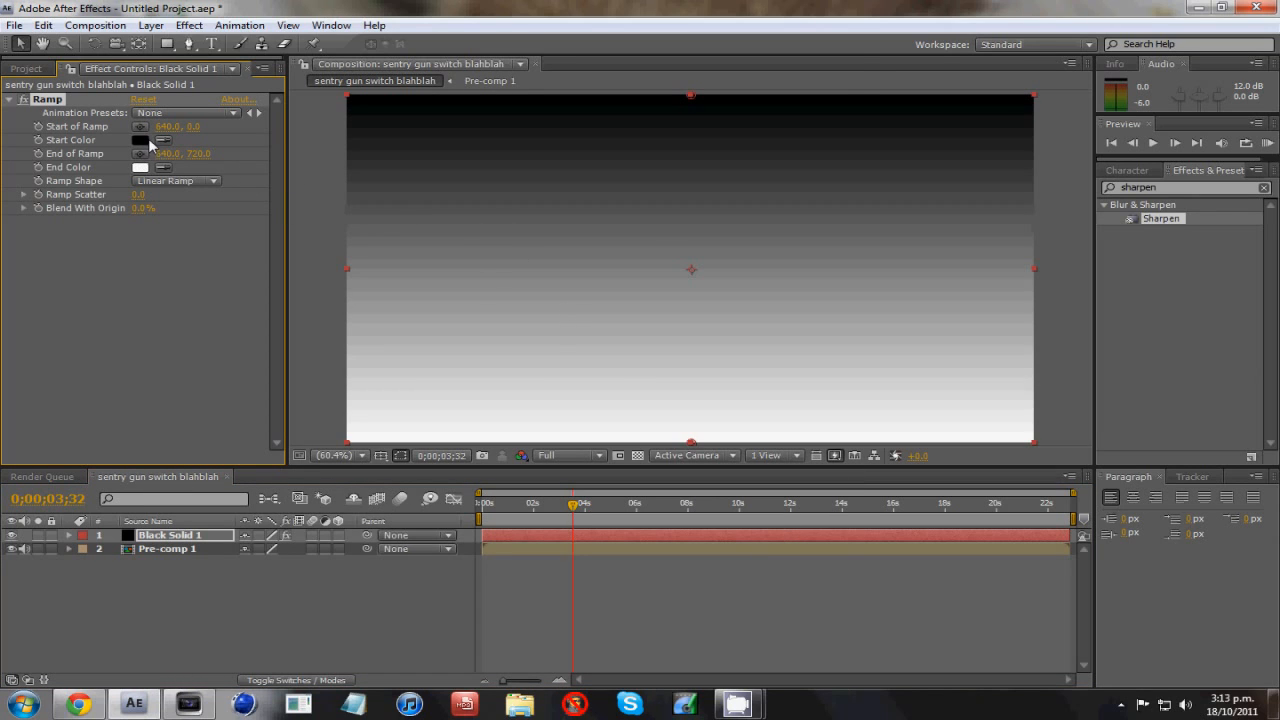
# - Set the ramp white at start, black at end, spanning y 171 to 530
pyautogui.click(140, 139)
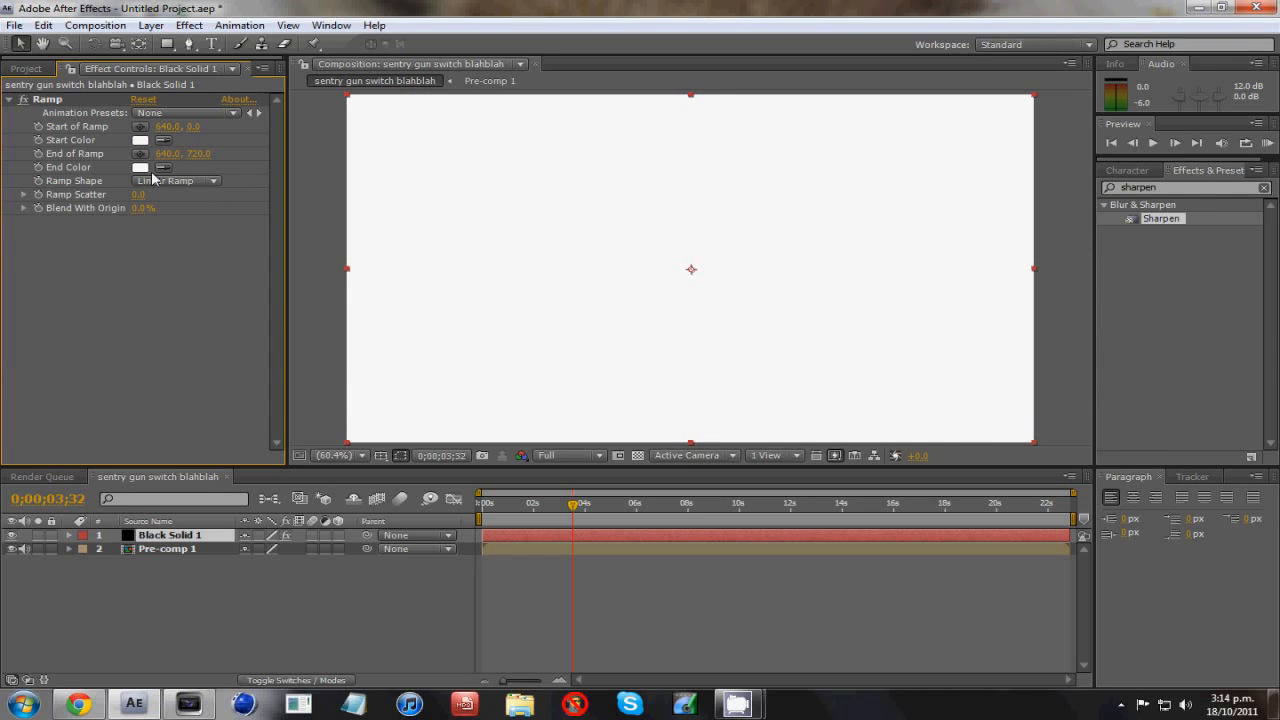
pyautogui.click(140, 167)
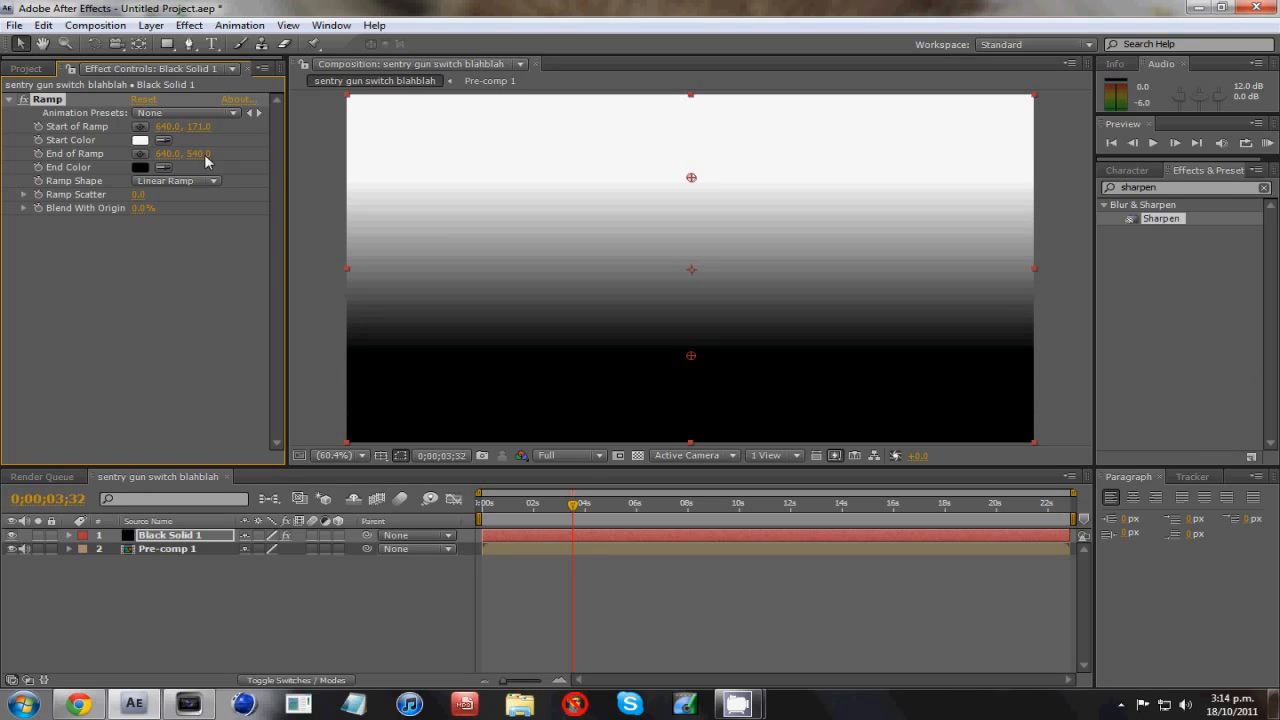
pyautogui.moveTo(208, 163)
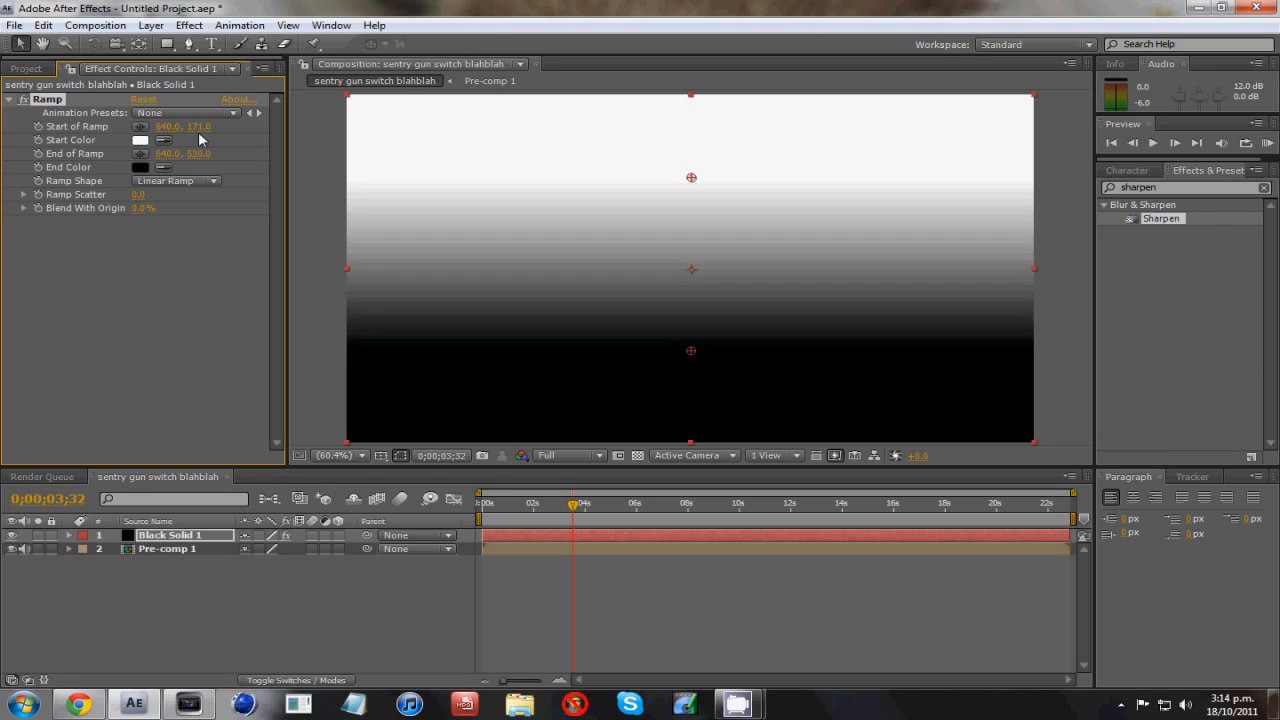
pyautogui.doubleClick(165, 535)
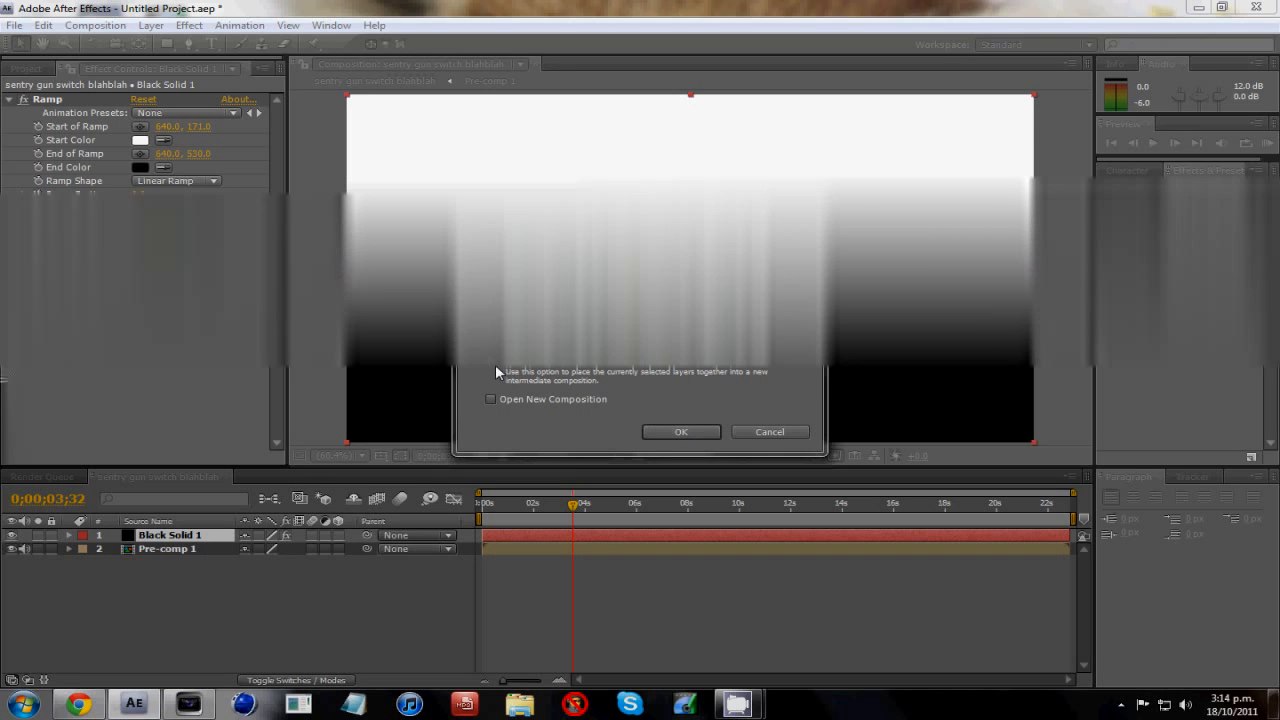
# - Nest the ramp solid into Black Solid 1 Comp 1 and select Pre-comp 1
pyautogui.click(681, 431)
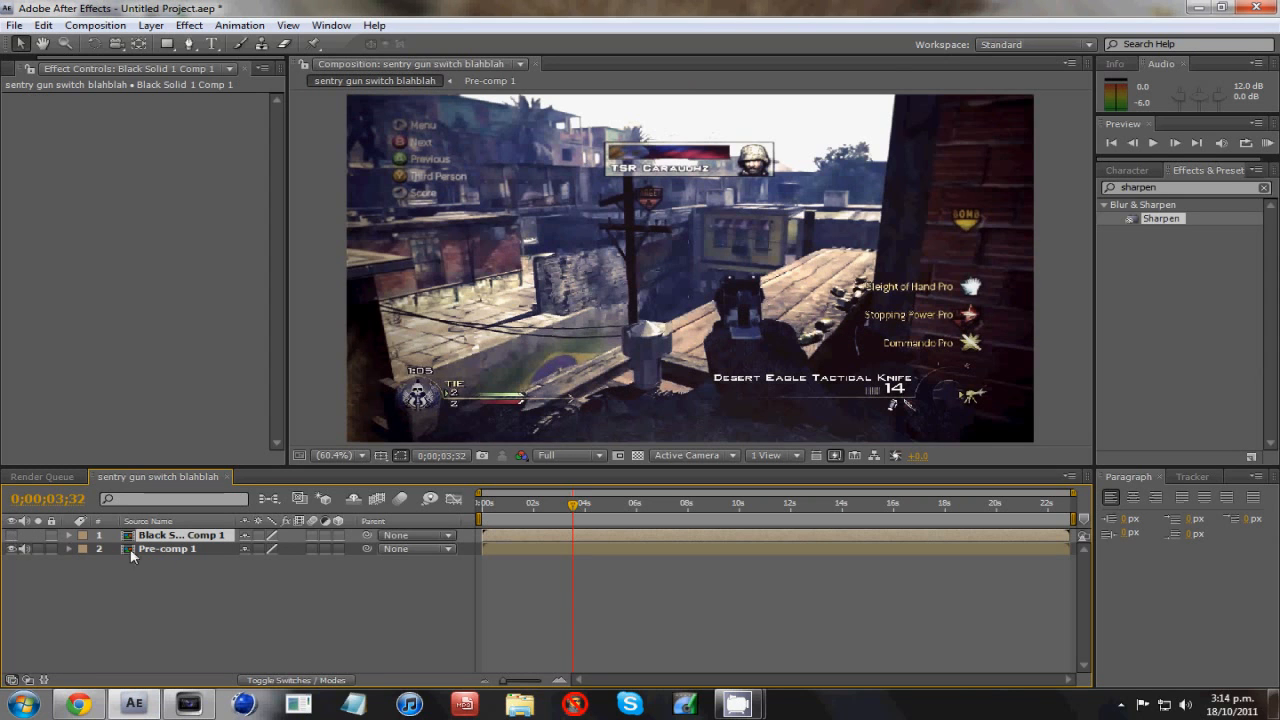
pyautogui.click(167, 548)
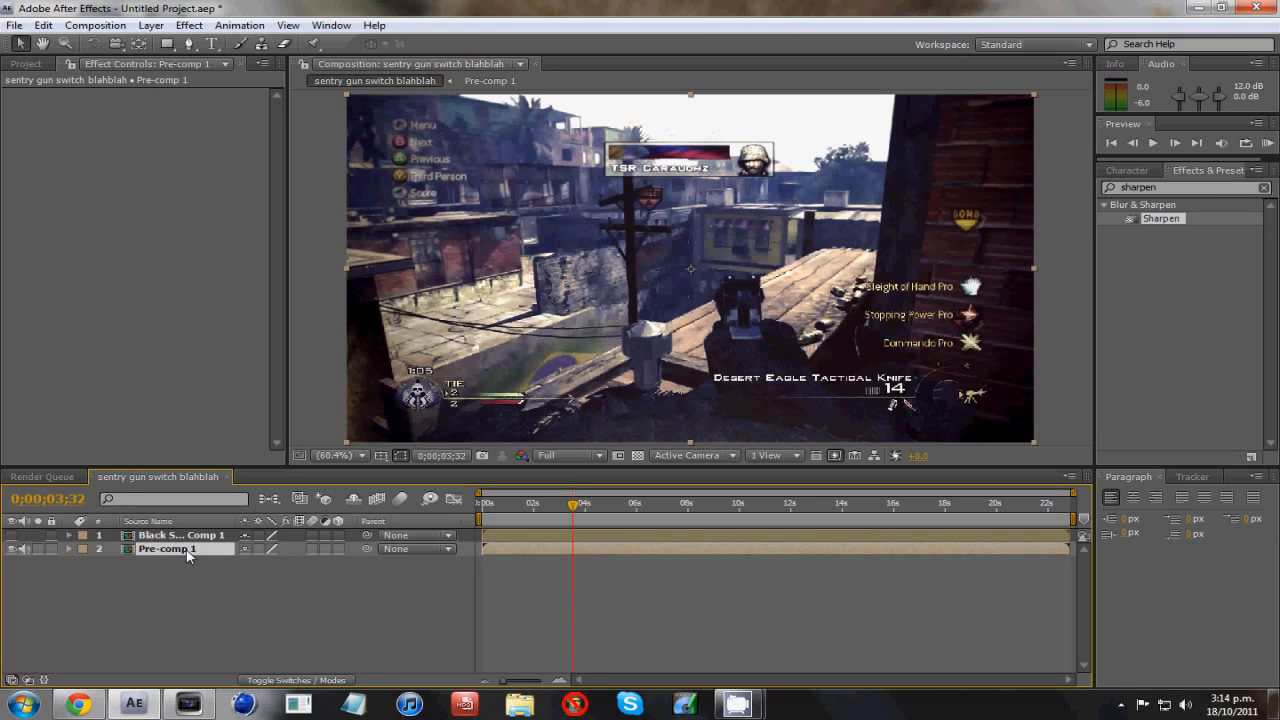
# - Apply Blur & Sharpen > Lens Blur to the Pre-comp 1 layer
pyautogui.rightClick(185, 556)
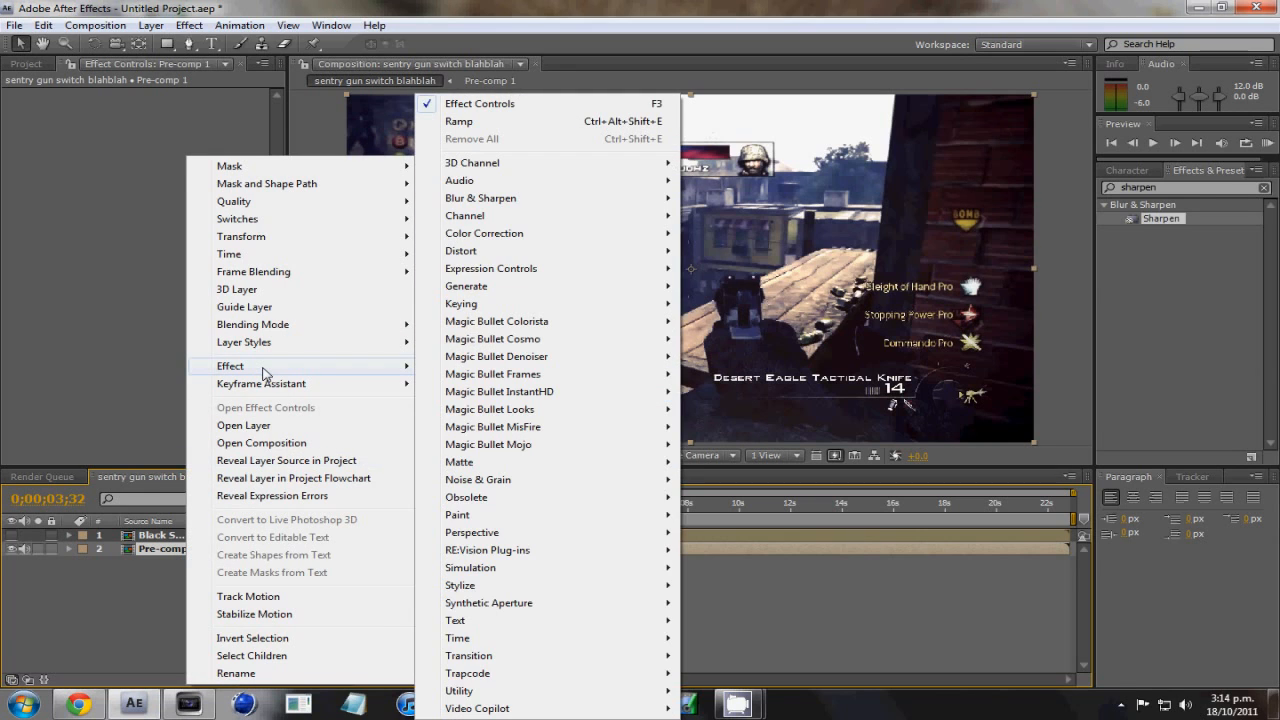
pyautogui.moveTo(485, 303)
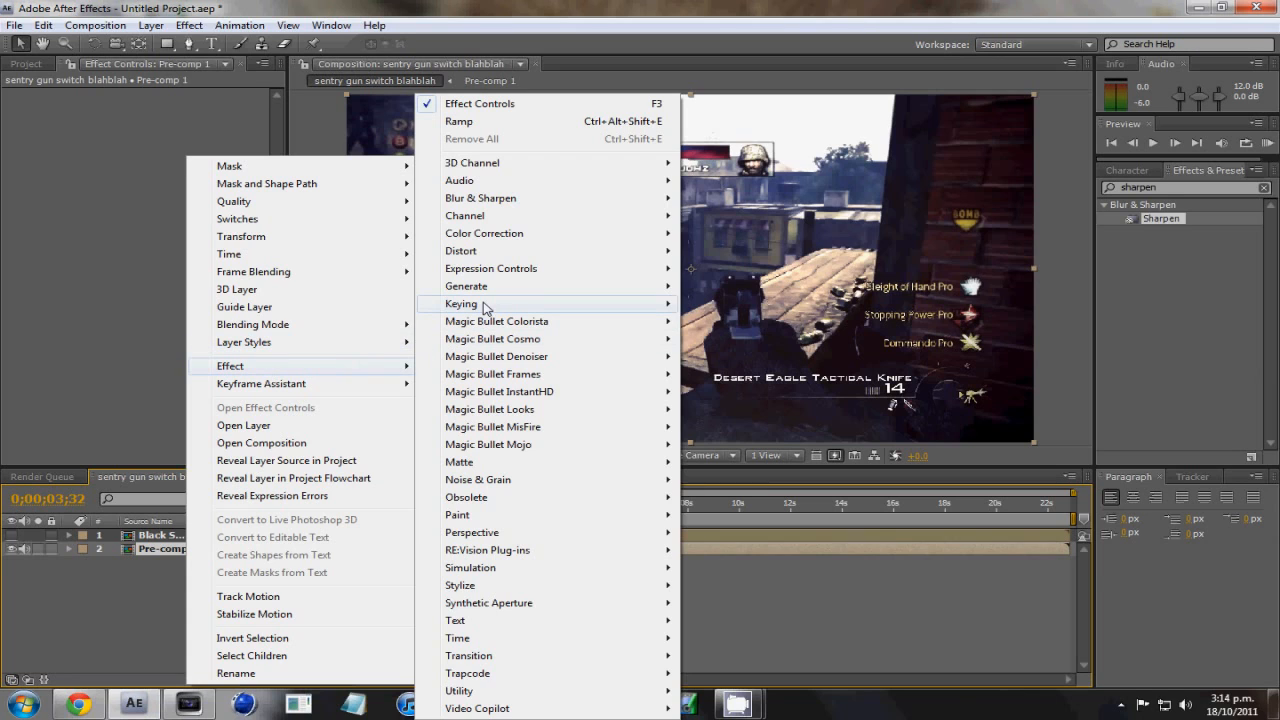
pyautogui.moveTo(481, 197)
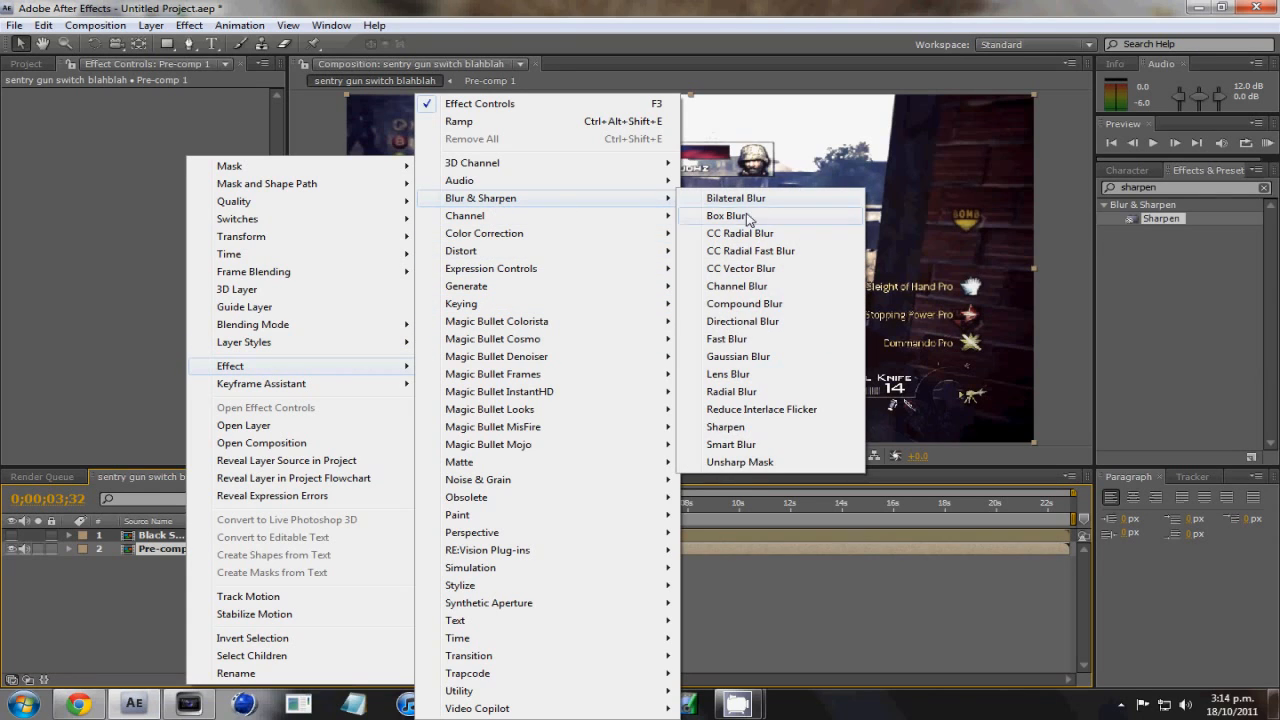
pyautogui.moveTo(748, 378)
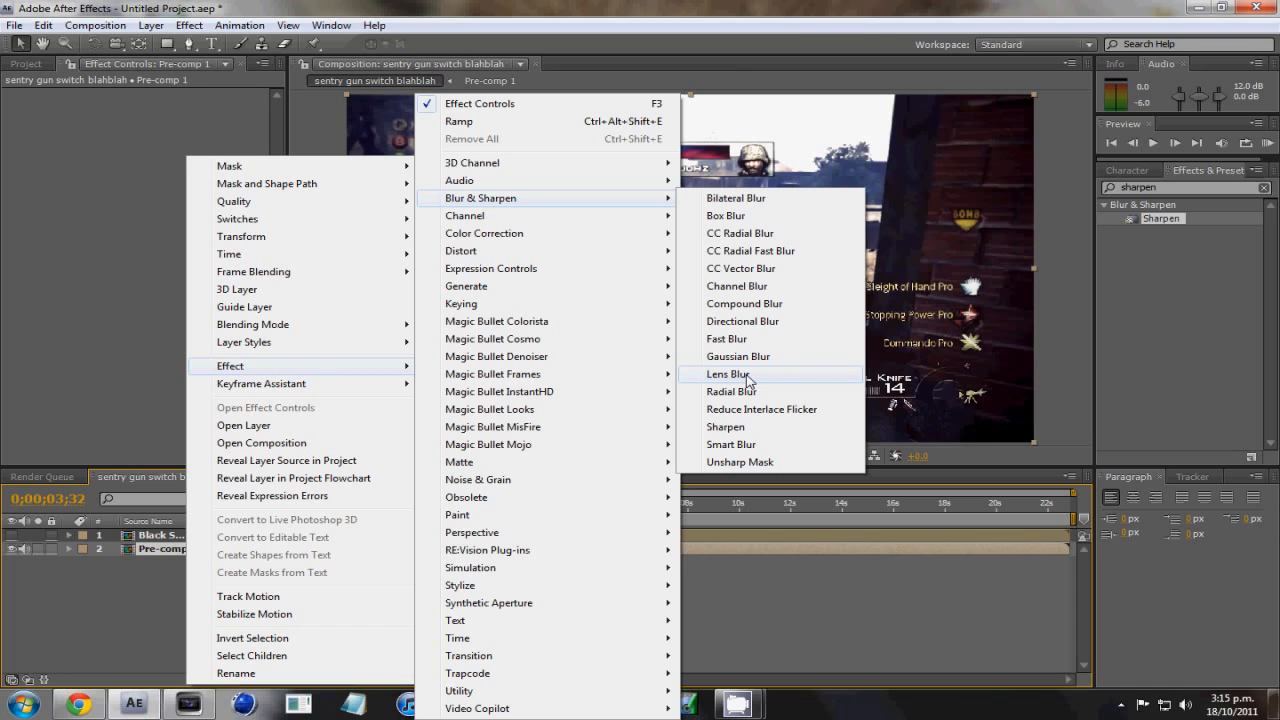
pyautogui.click(731, 373)
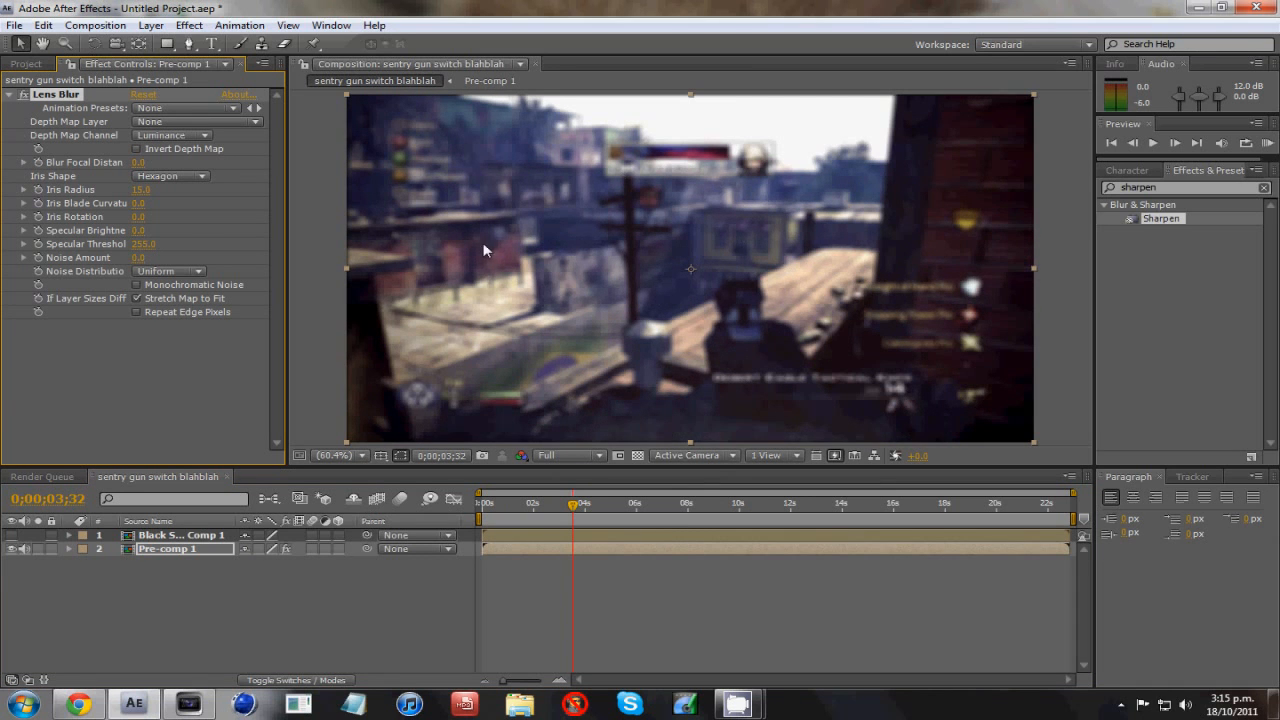
pyautogui.moveTo(140, 320)
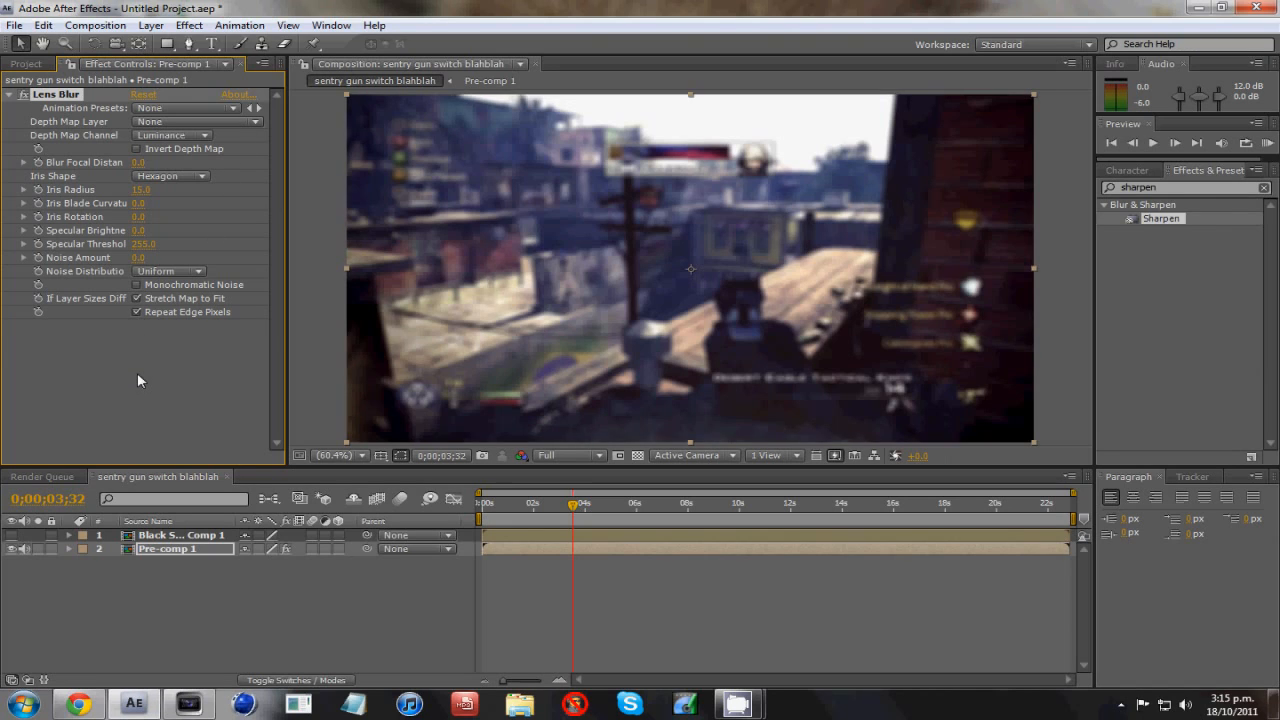
# - Set Lens Blur's Depth Map Layer to Black Solid 1 Comp 1
pyautogui.click(140, 162)
pyautogui.write('7')
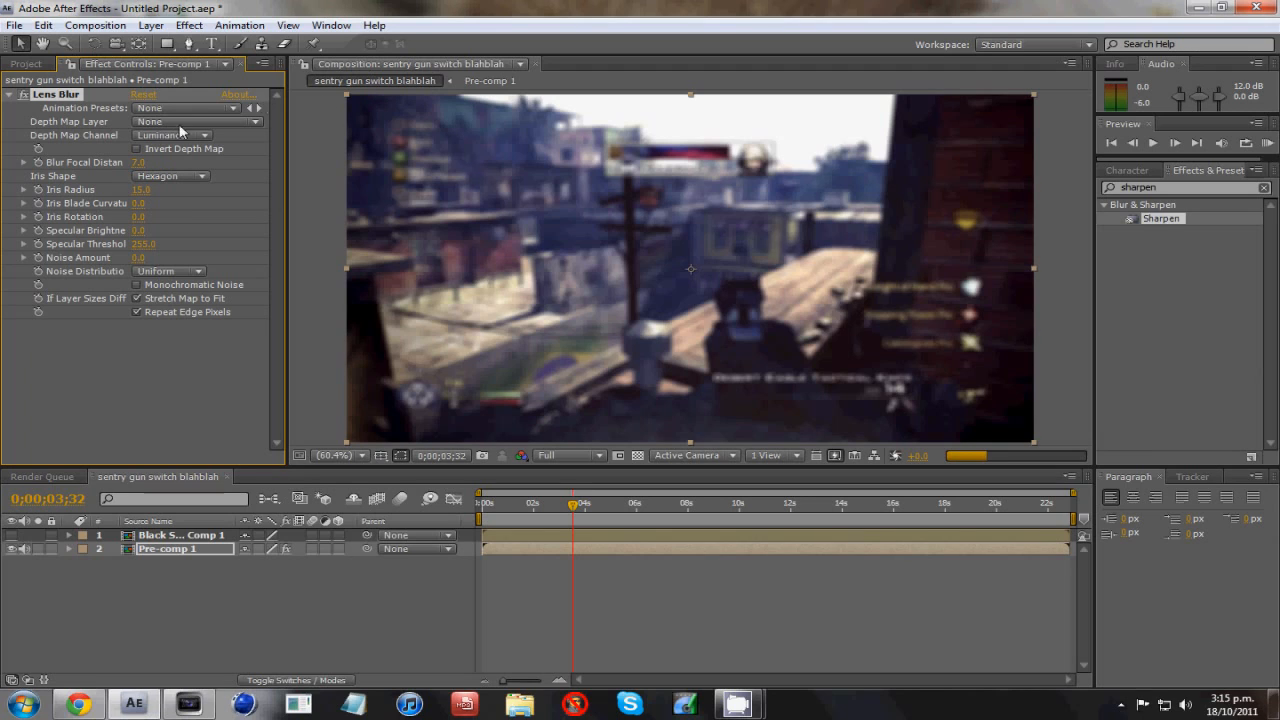
pyautogui.click(197, 135)
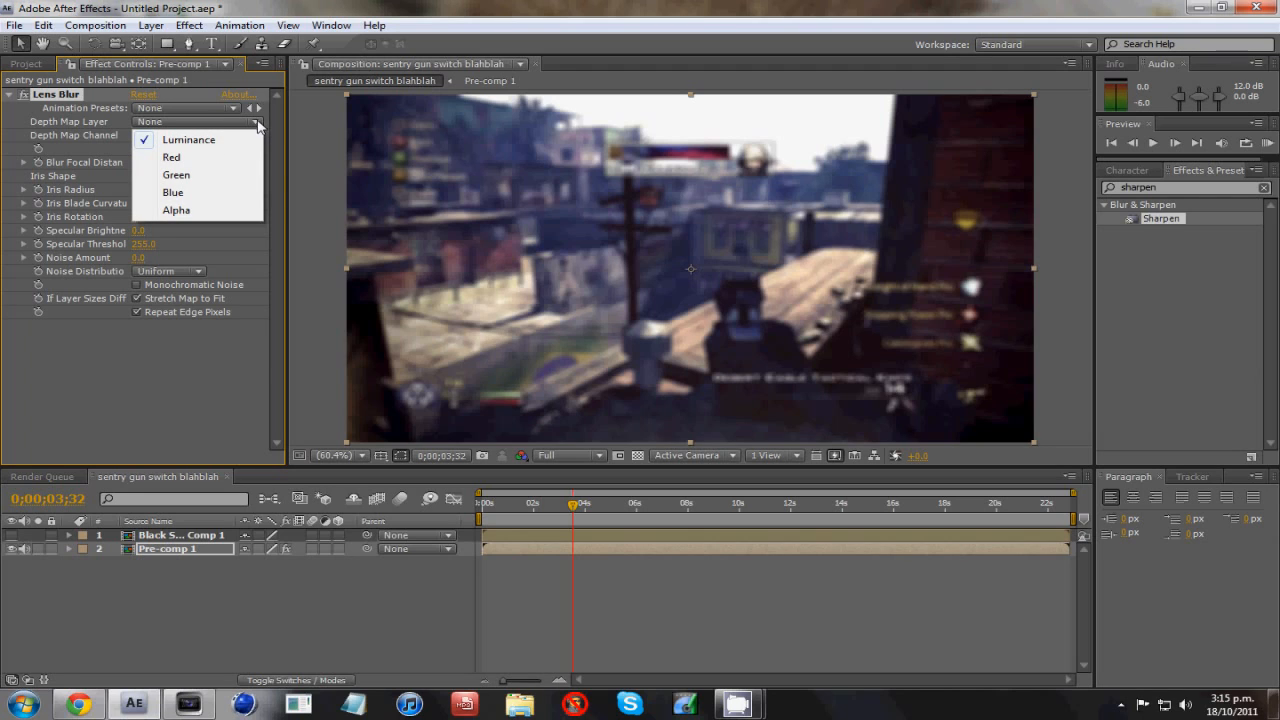
pyautogui.click(255, 121)
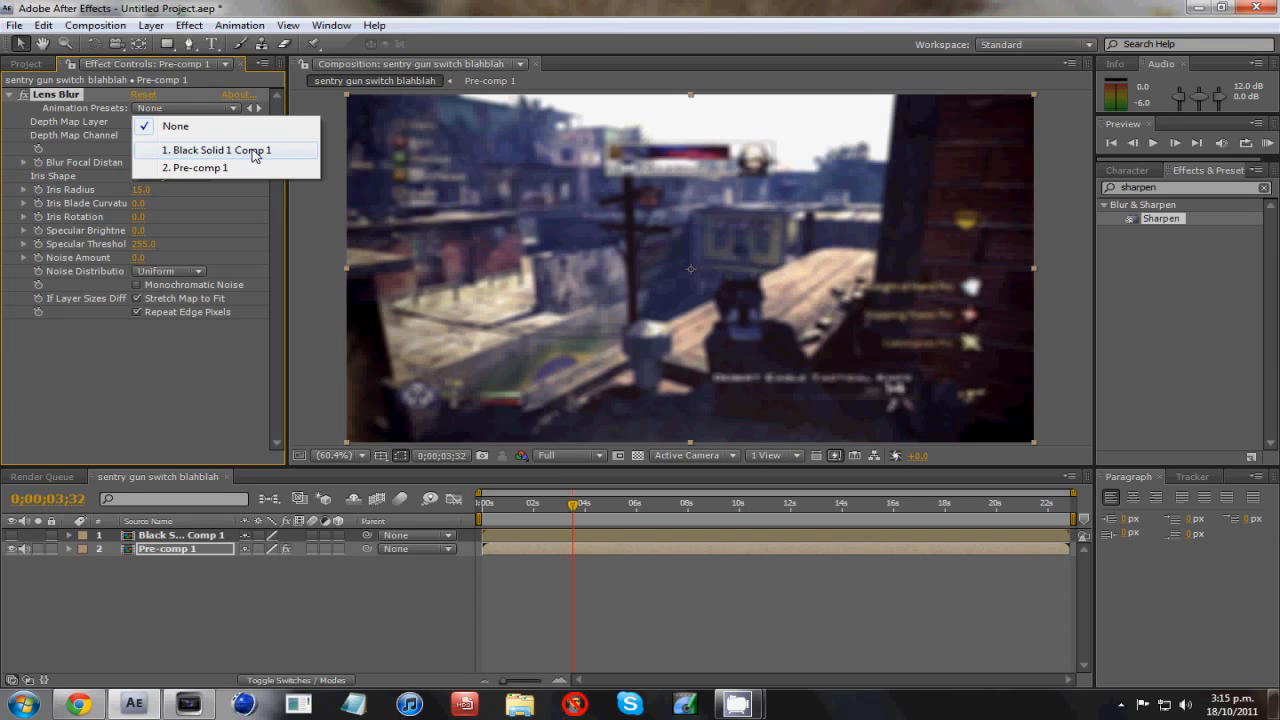
pyautogui.click(217, 150)
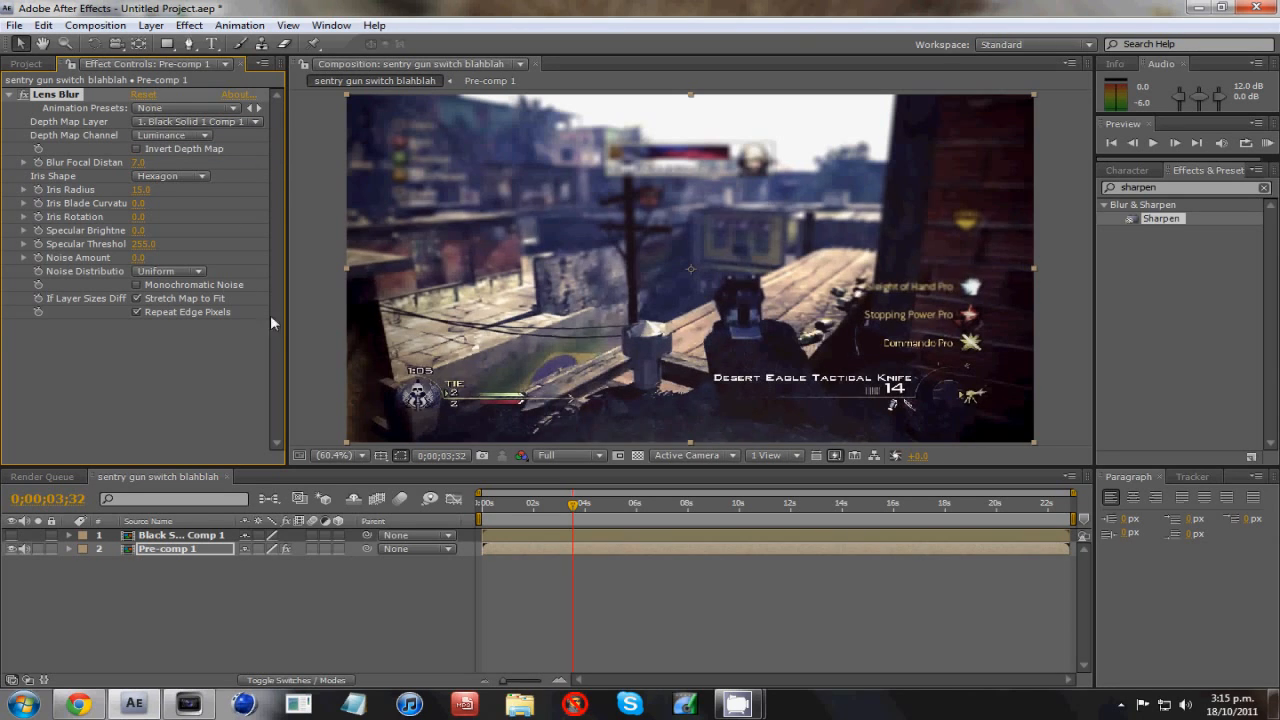
pyautogui.moveTo(353, 170)
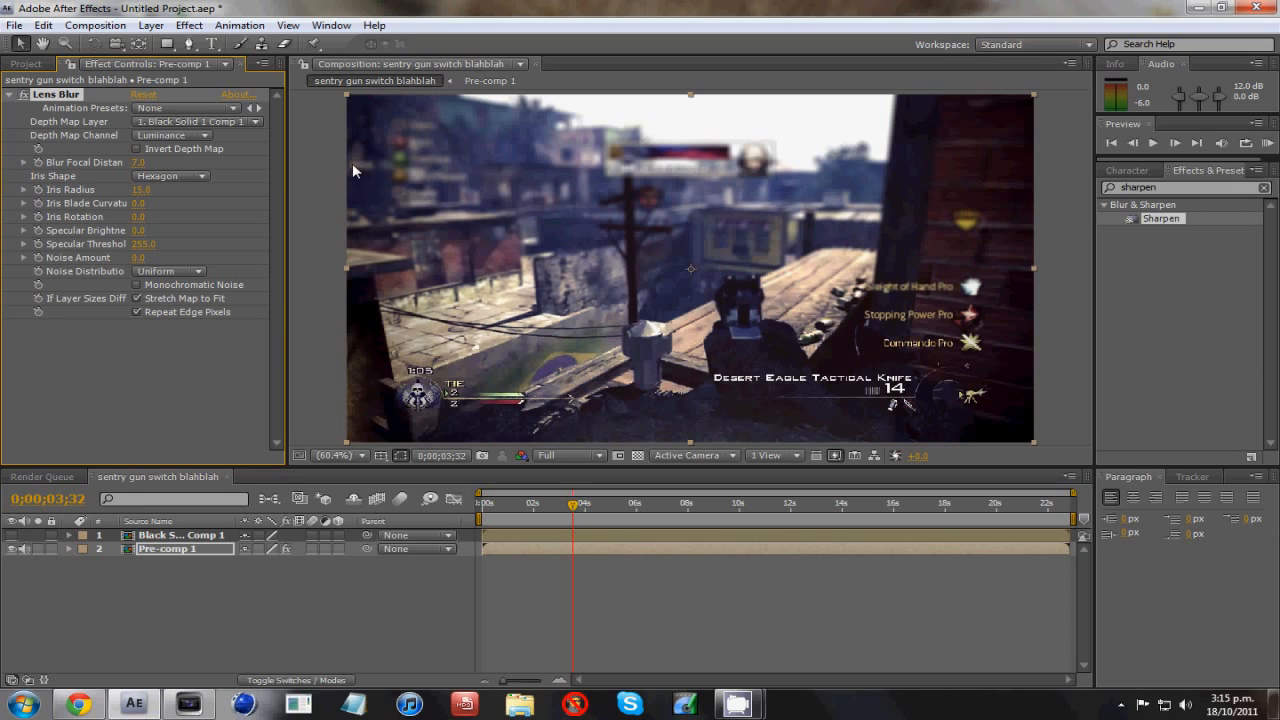
pyautogui.moveTo(424, 413)
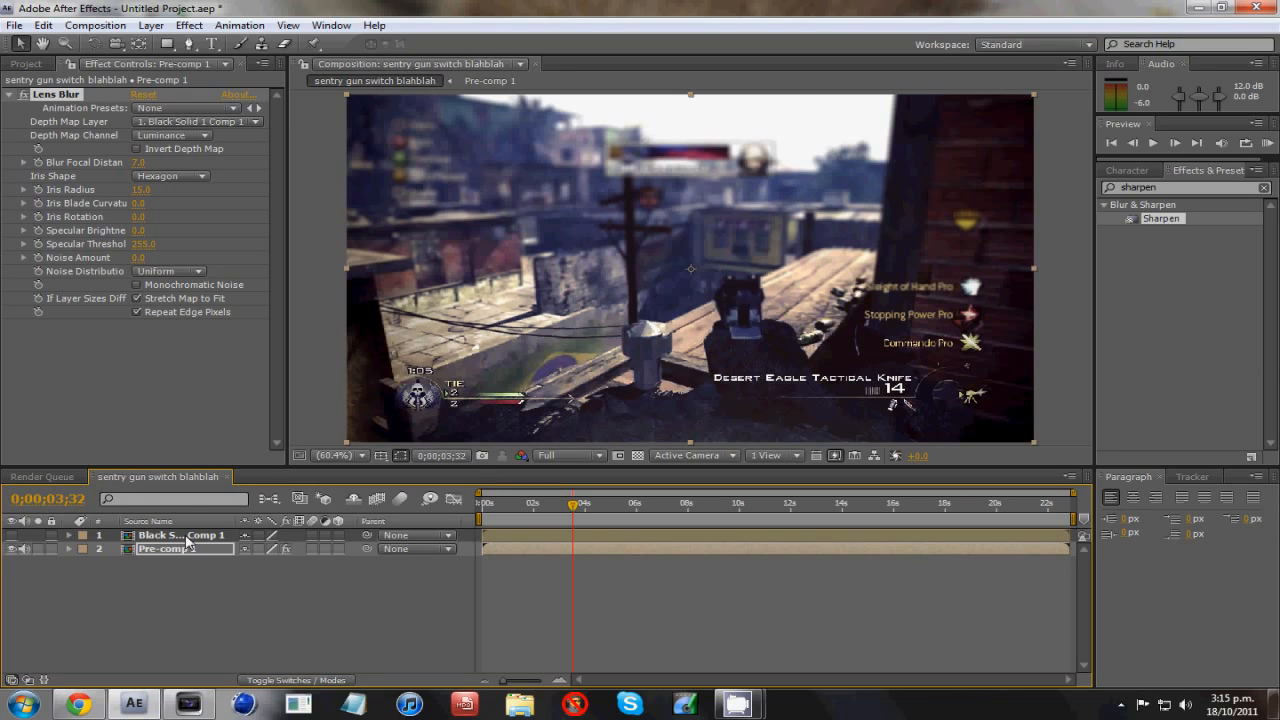
# - Pre-compose both layers into Pre-comp 2, moving all attributes into the new composition
pyautogui.press('ctrl+shift+c')
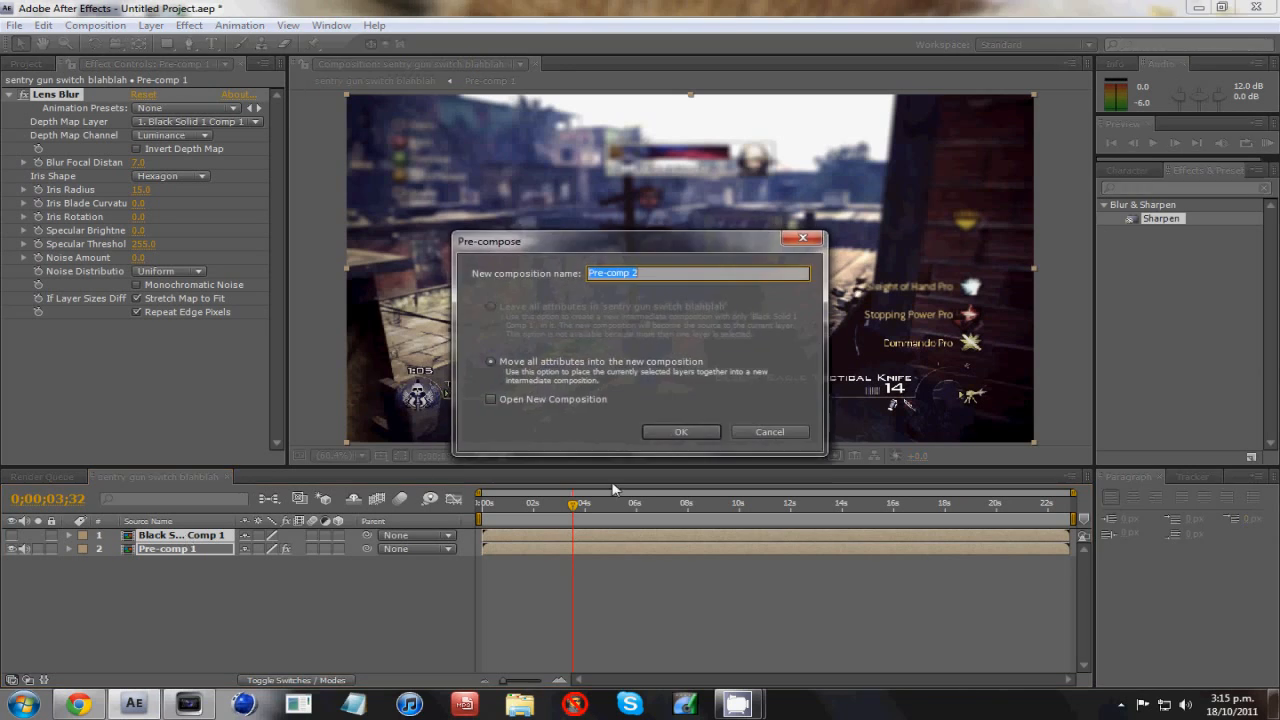
pyautogui.click(680, 432)
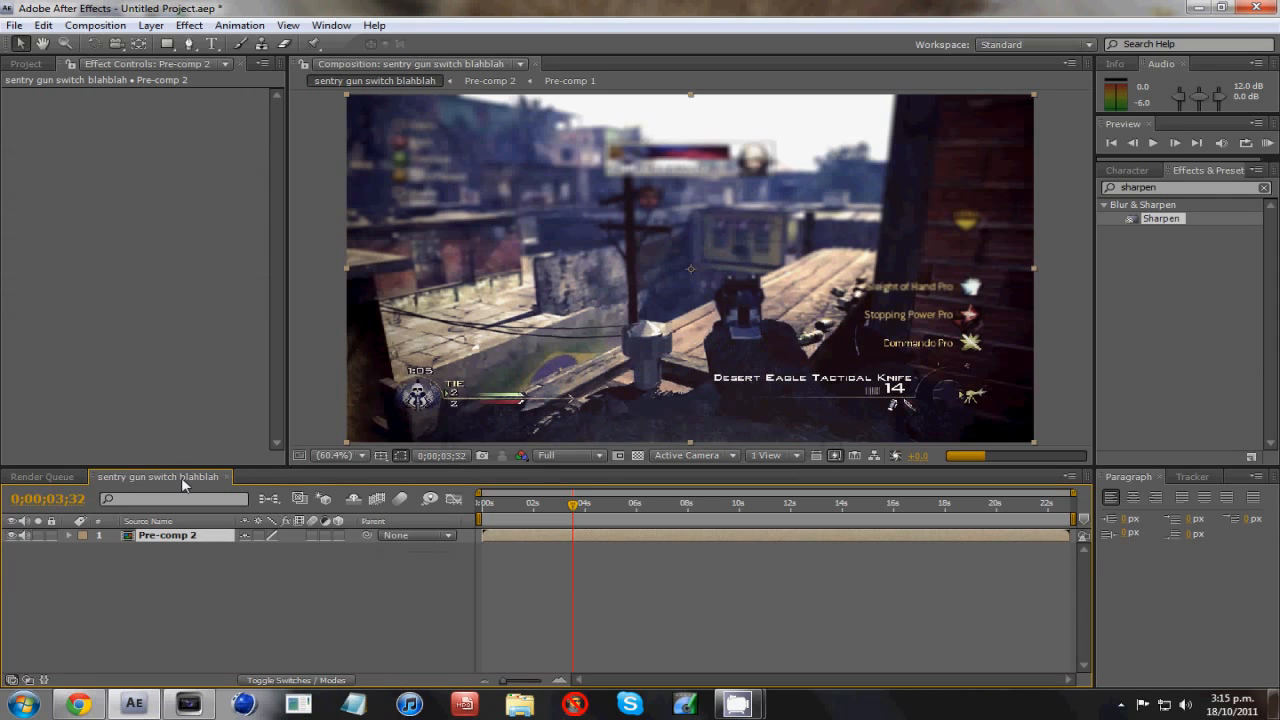
pyautogui.moveTo(165, 404)
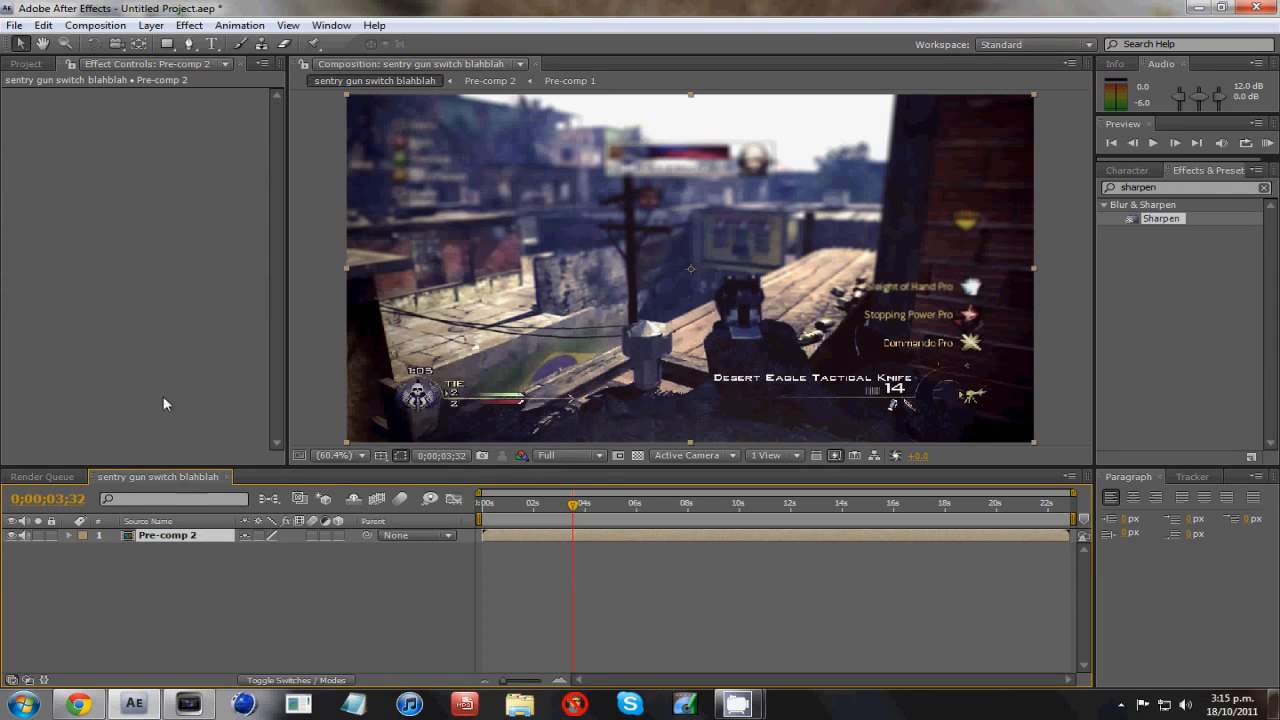
pyautogui.click(14, 25)
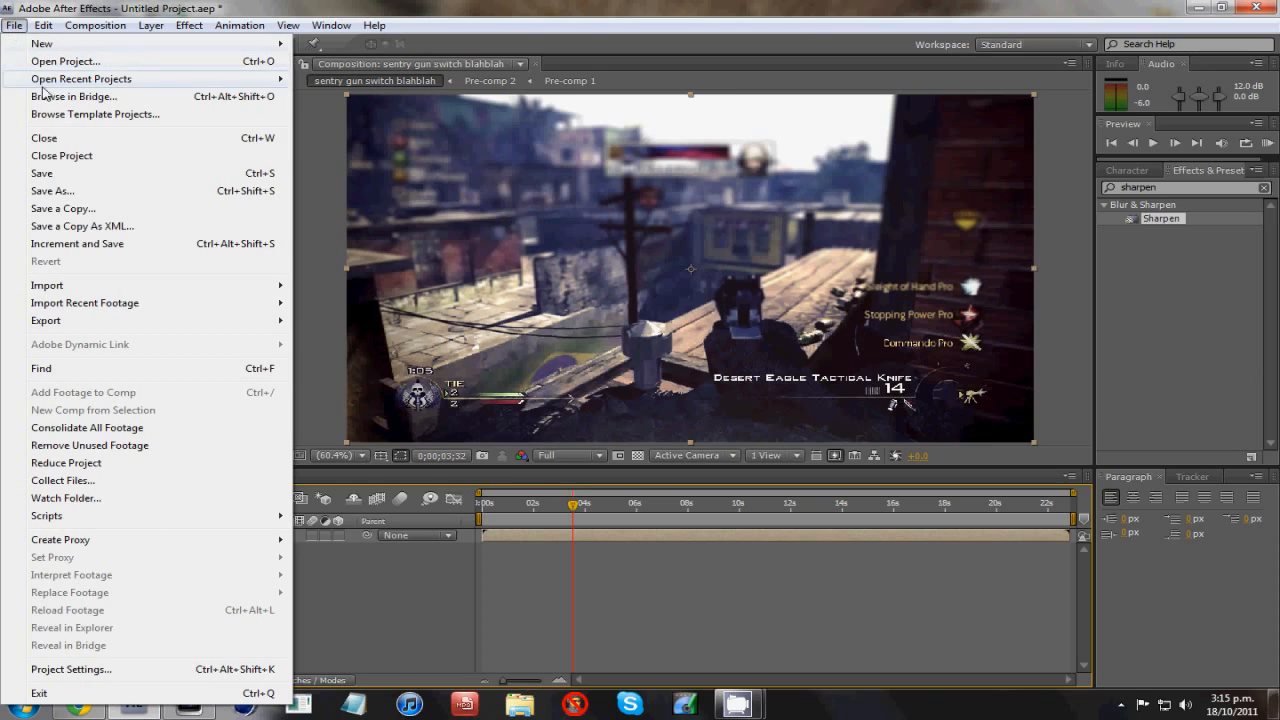
# - Add the sentry gun switch blahblah composition to the Render Queue and open its render settings
pyautogui.click(95, 25)
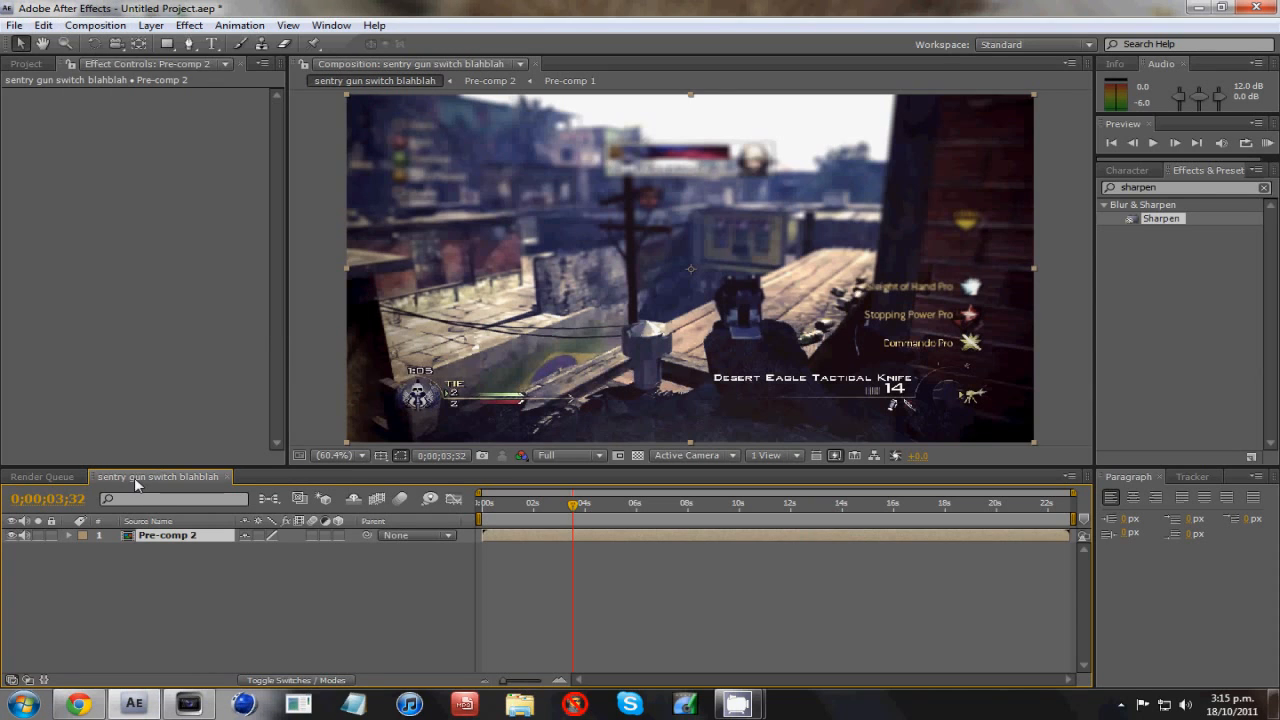
pyautogui.click(95, 25)
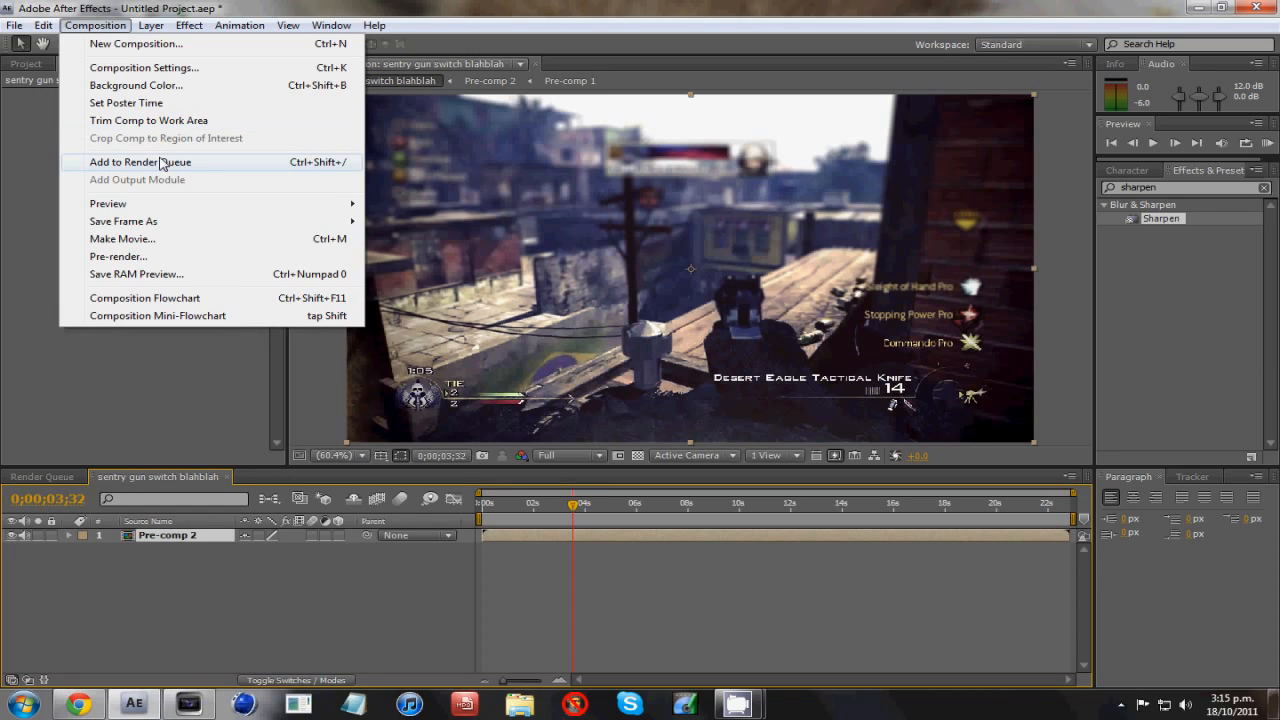
pyautogui.click(140, 162)
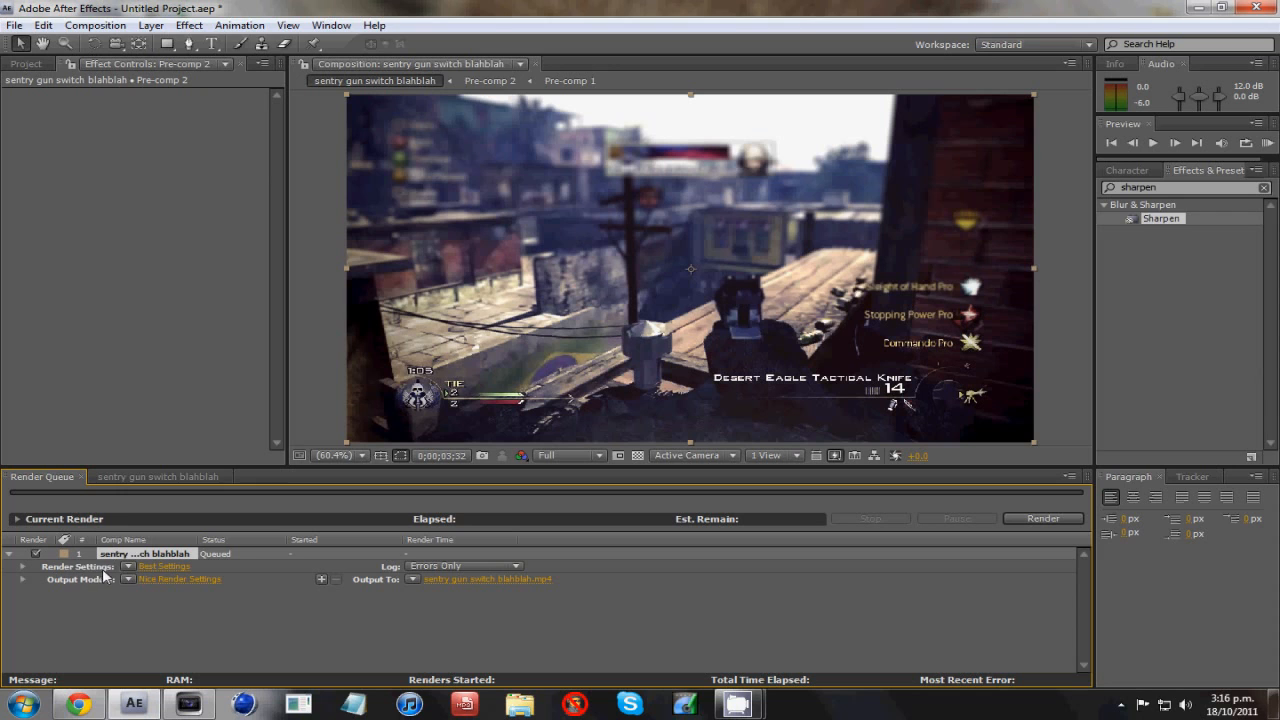
pyautogui.moveTo(160, 571)
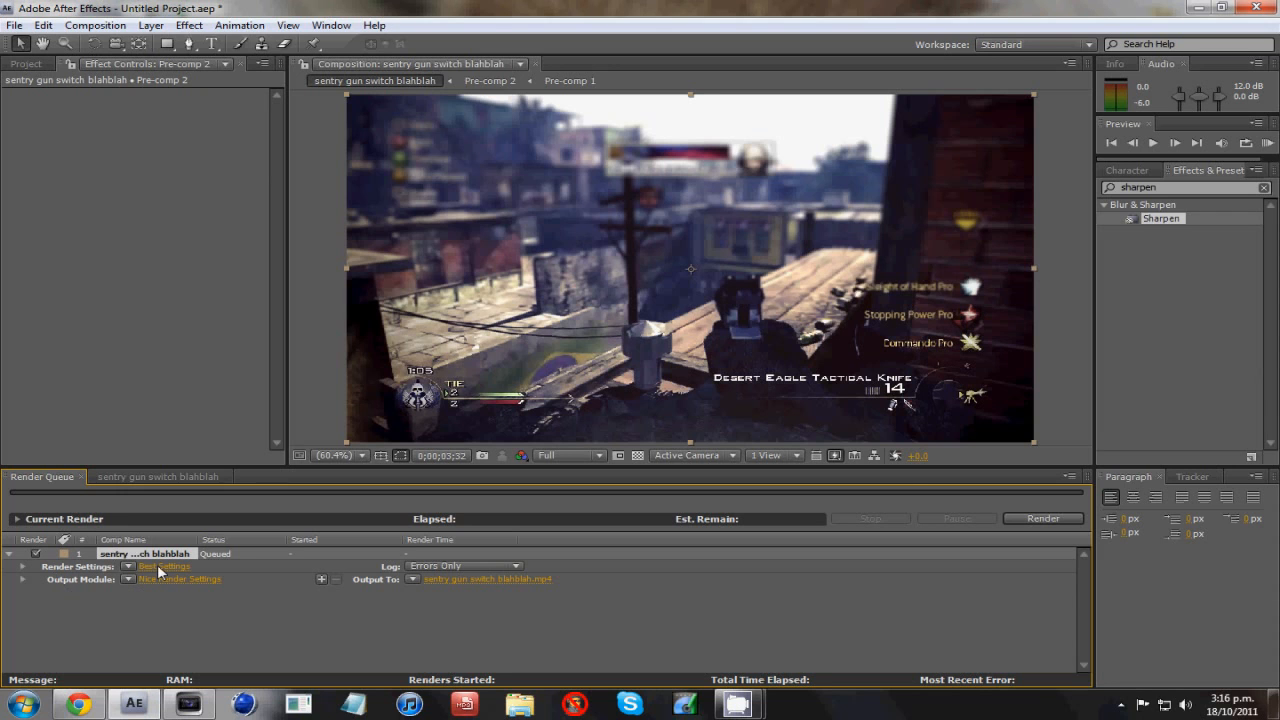
pyautogui.click(164, 565)
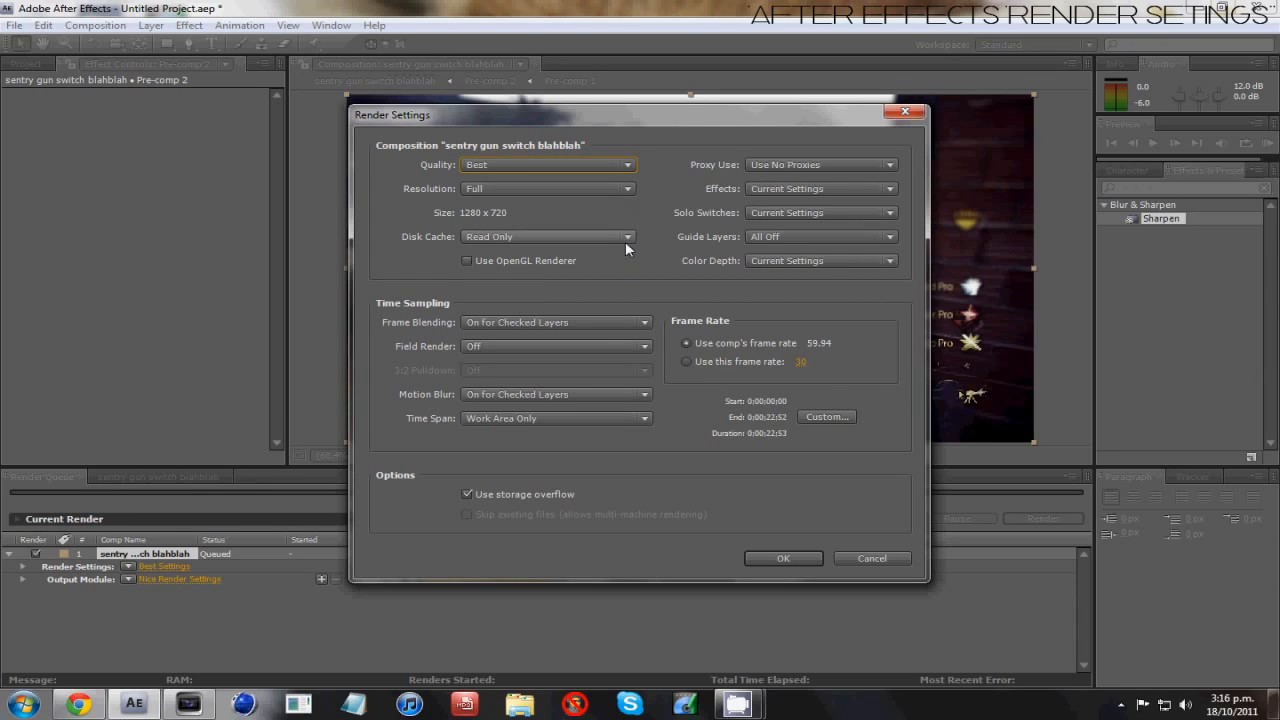
pyautogui.moveTo(812, 279)
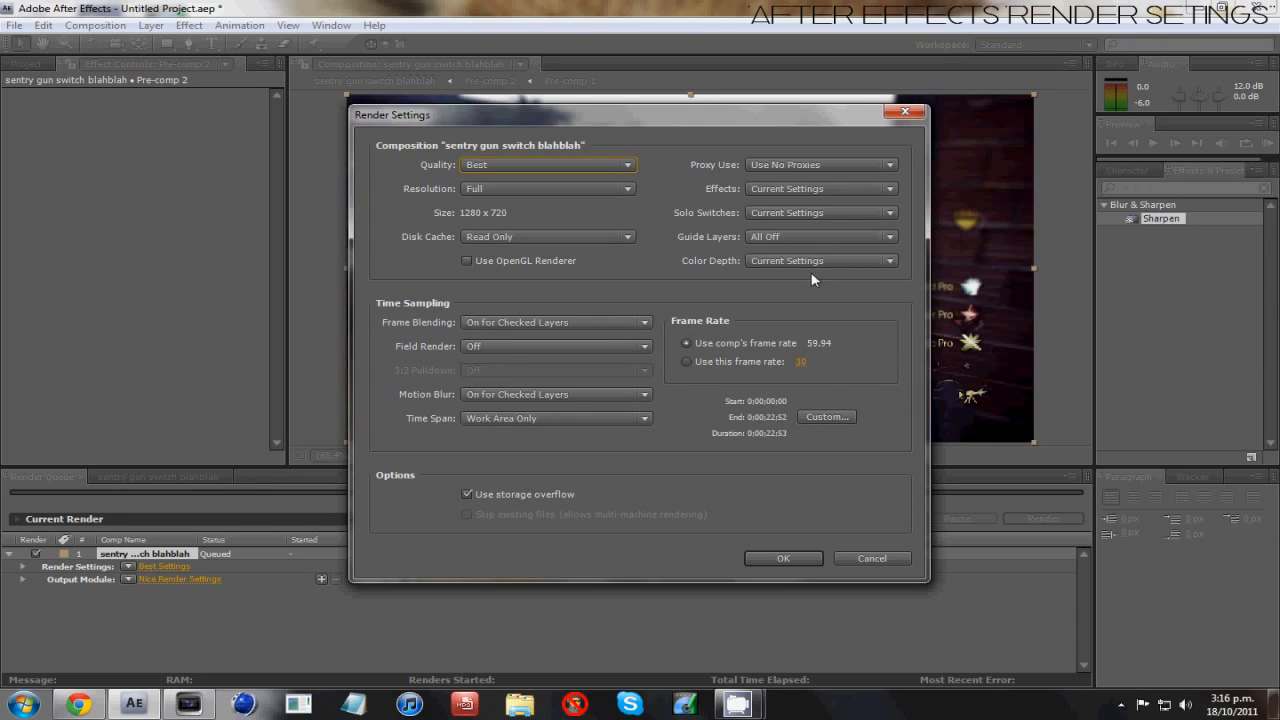
pyautogui.moveTo(772, 452)
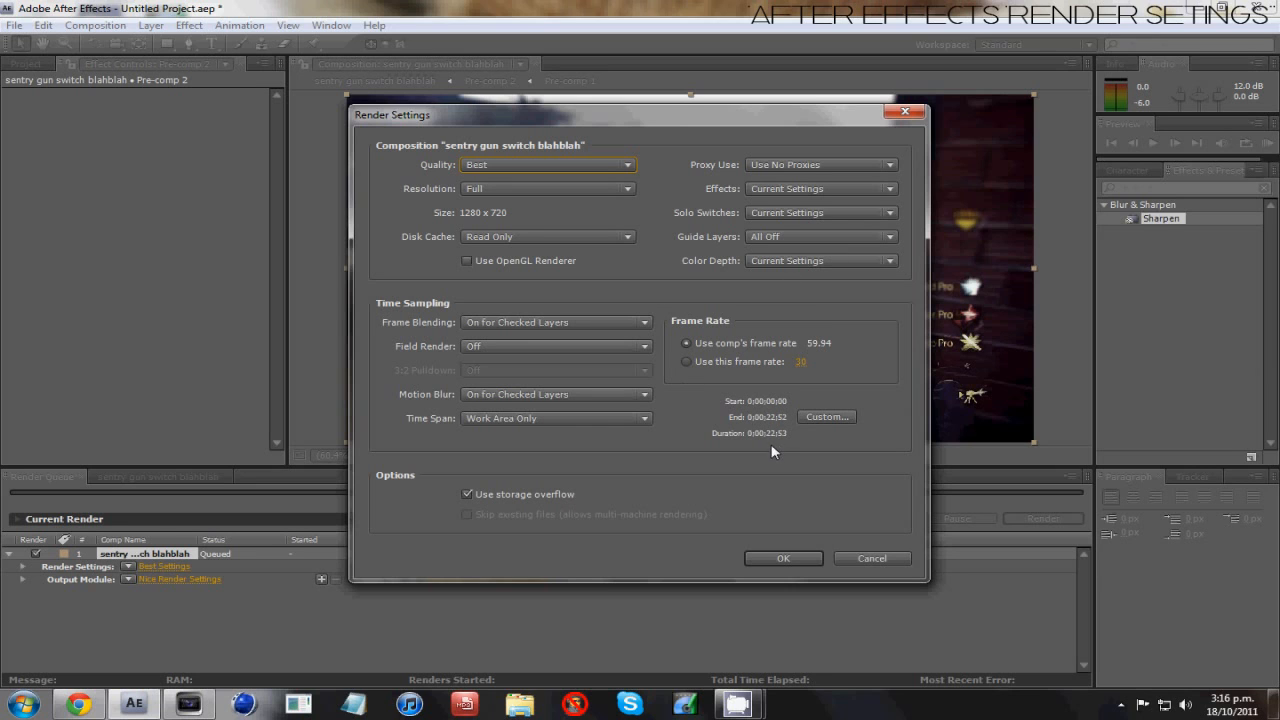
# - Accept Best quality, Full resolution render settings and open the output module settings
pyautogui.click(783, 558)
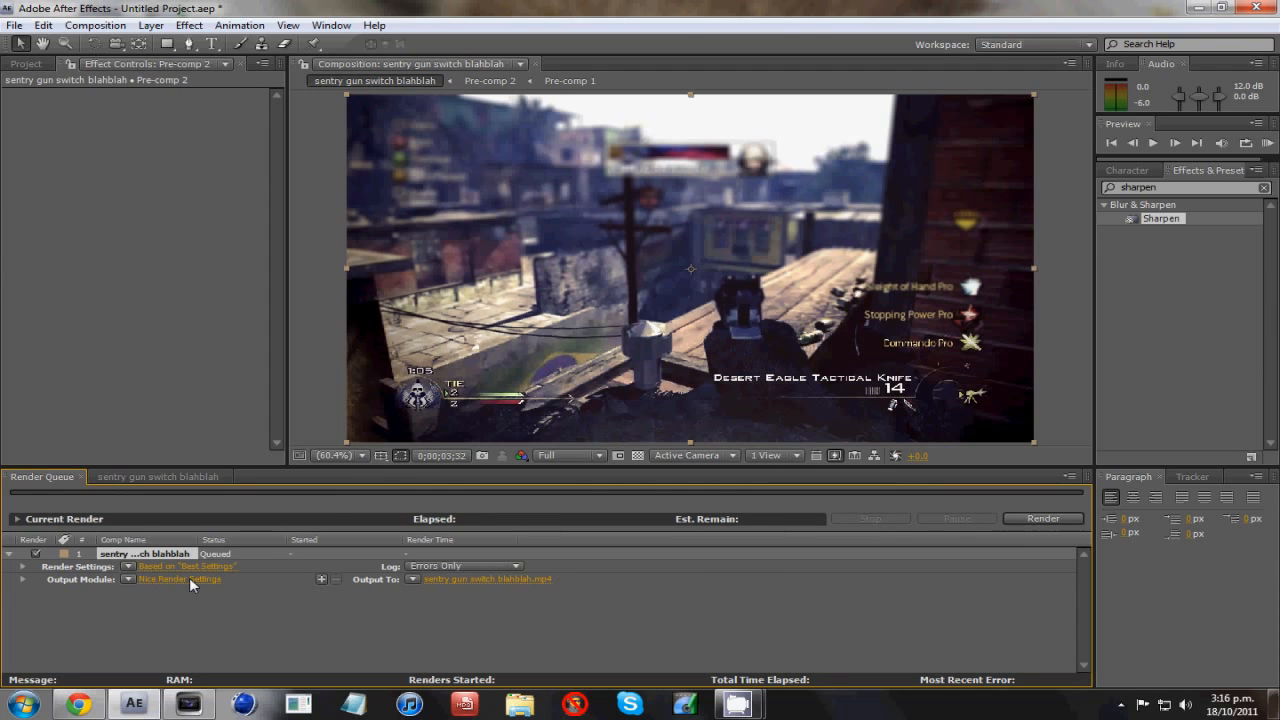
pyautogui.click(178, 579)
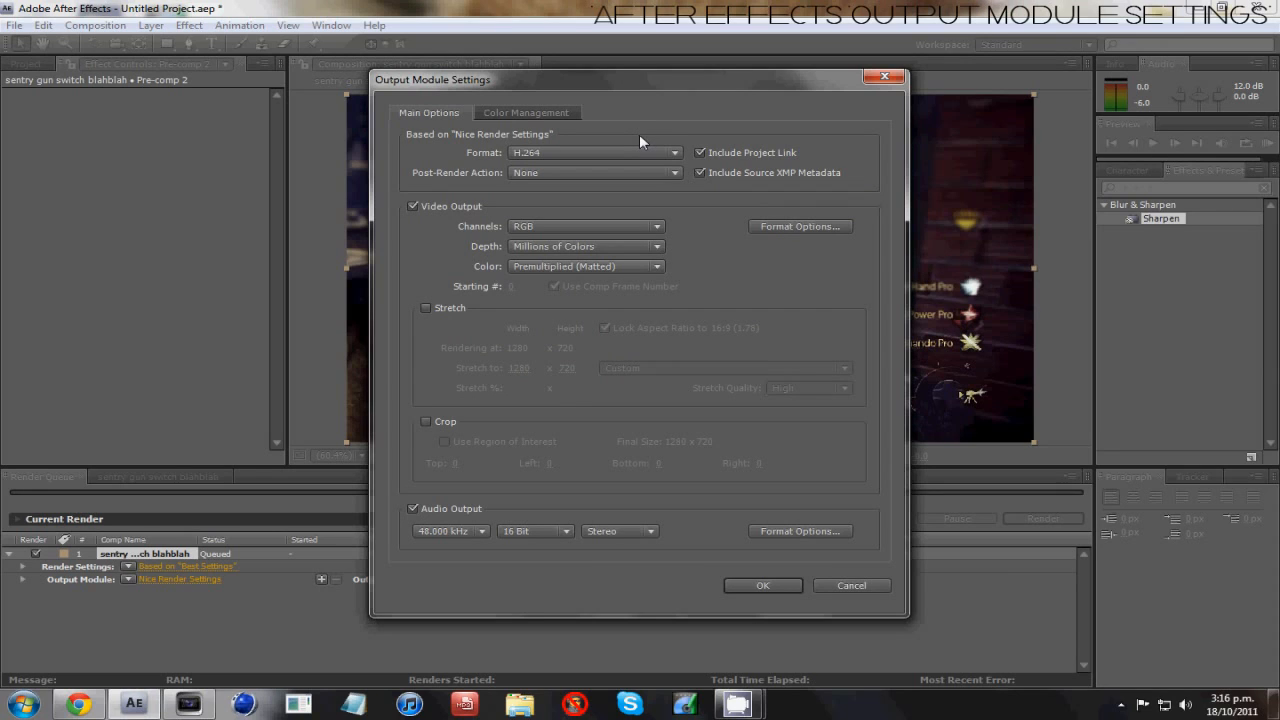
pyautogui.moveTo(785, 230)
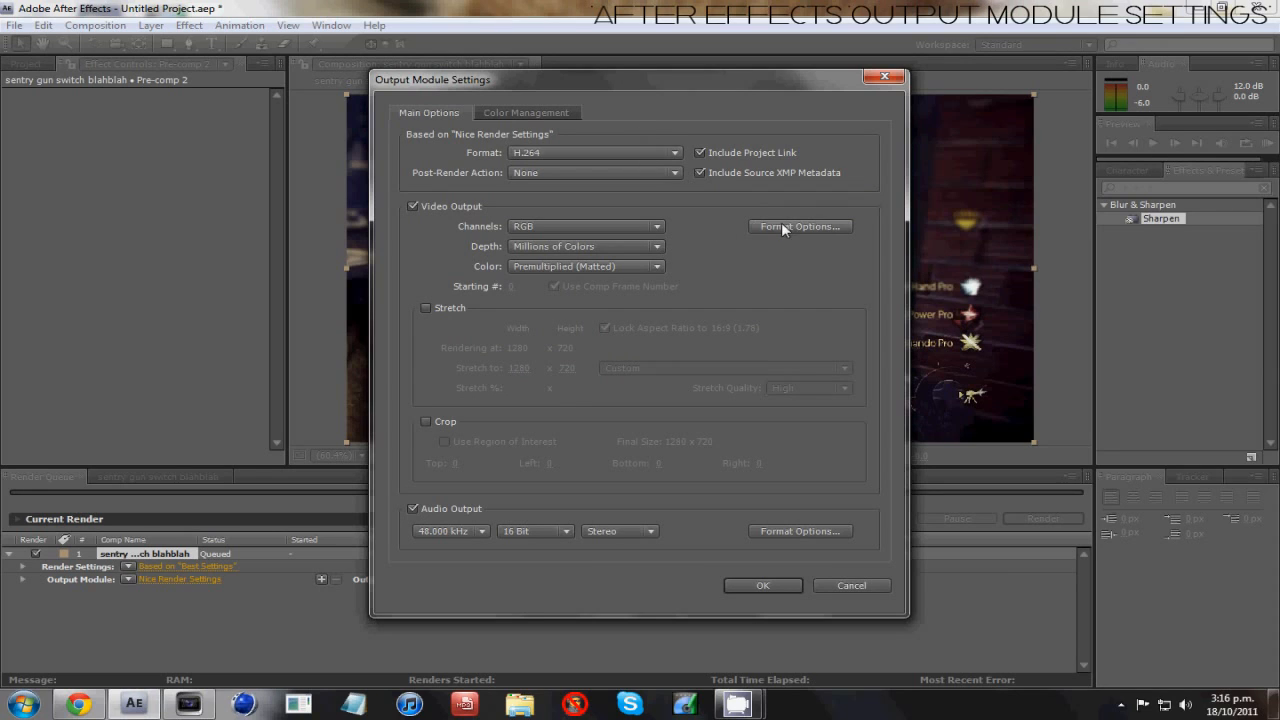
pyautogui.moveTo(443, 218)
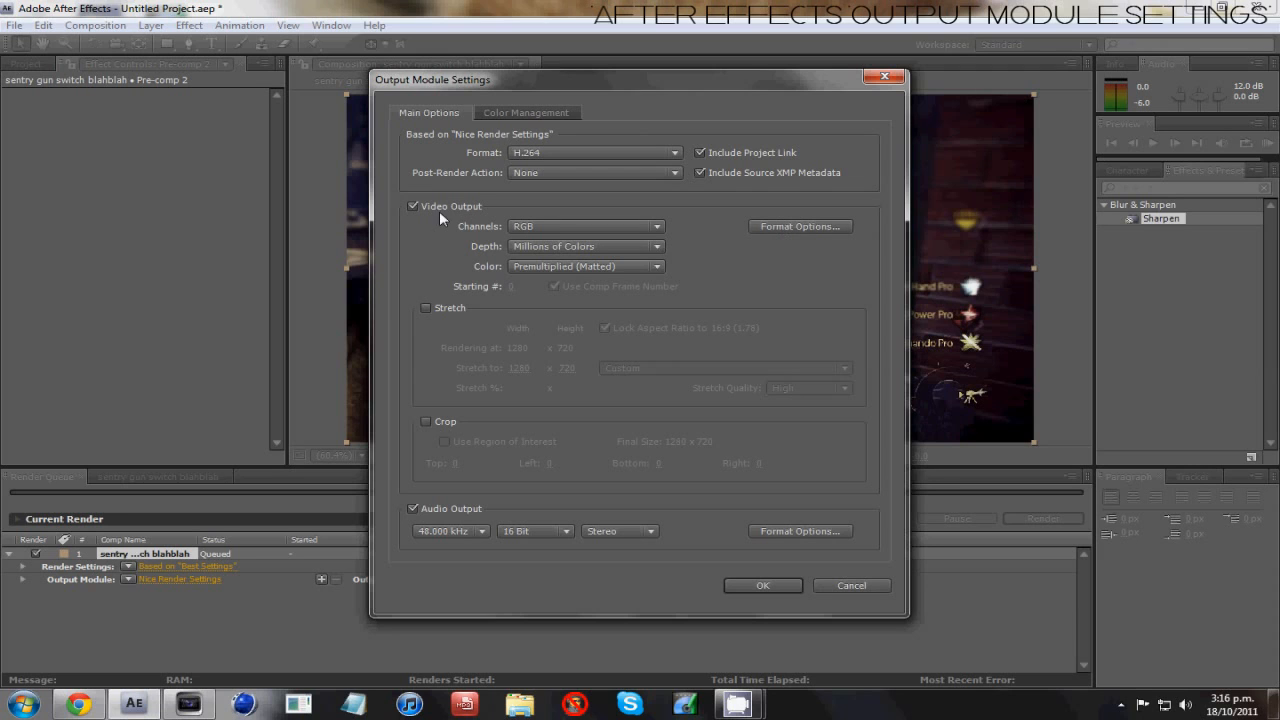
# - Review and accept H.264 options: 59.94 fps, VBR 6–9 Mbps, AAC 192 kbps audio
pyautogui.click(800, 226)
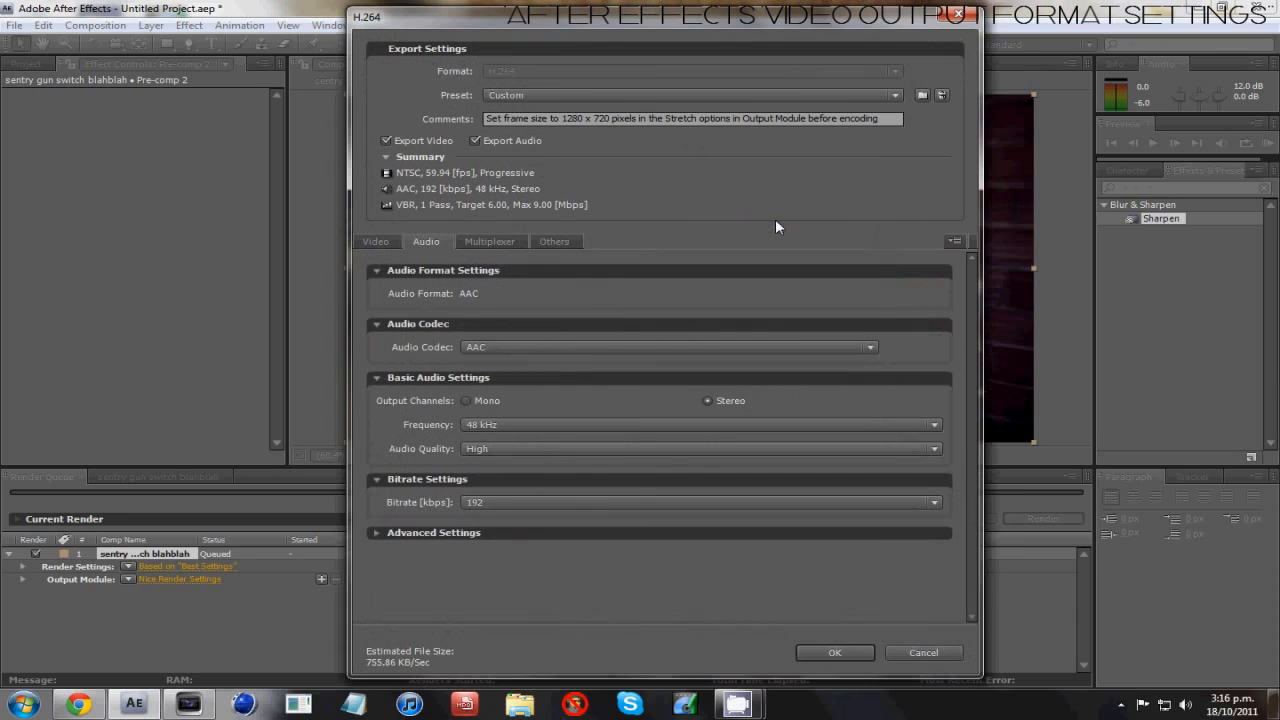
pyautogui.moveTo(437, 555)
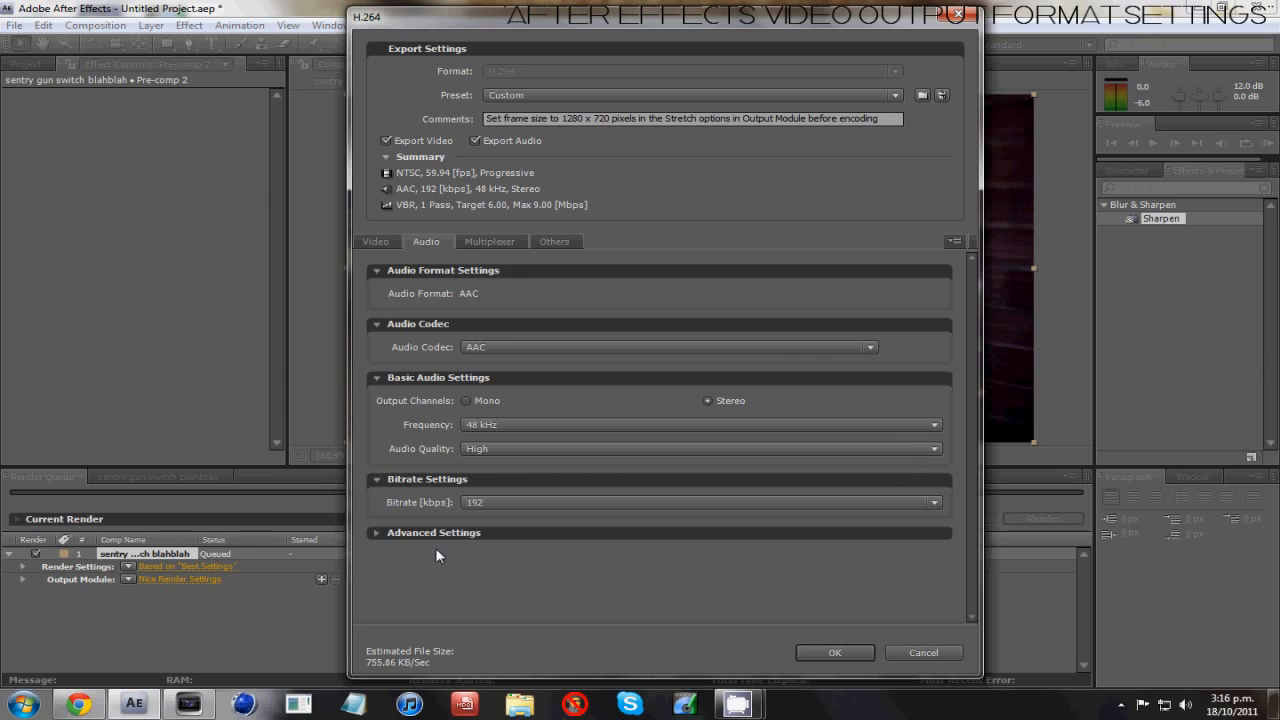
pyautogui.moveTo(418, 365)
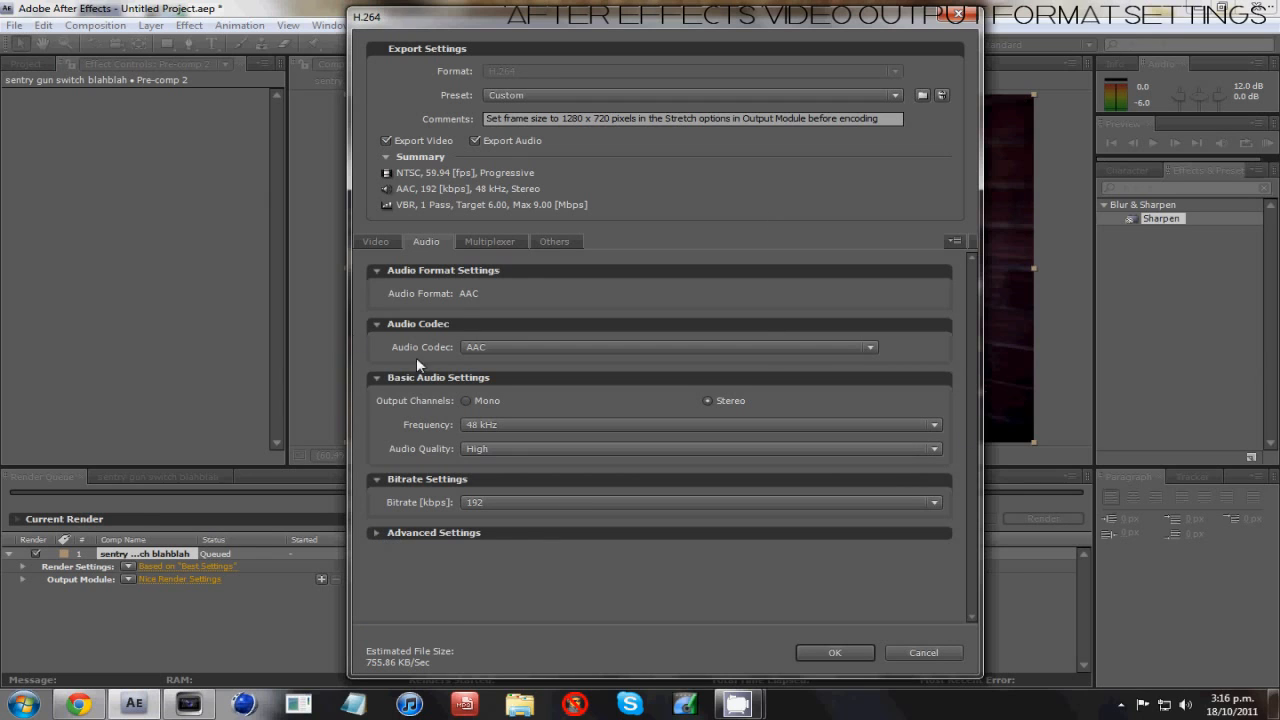
pyautogui.click(375, 241)
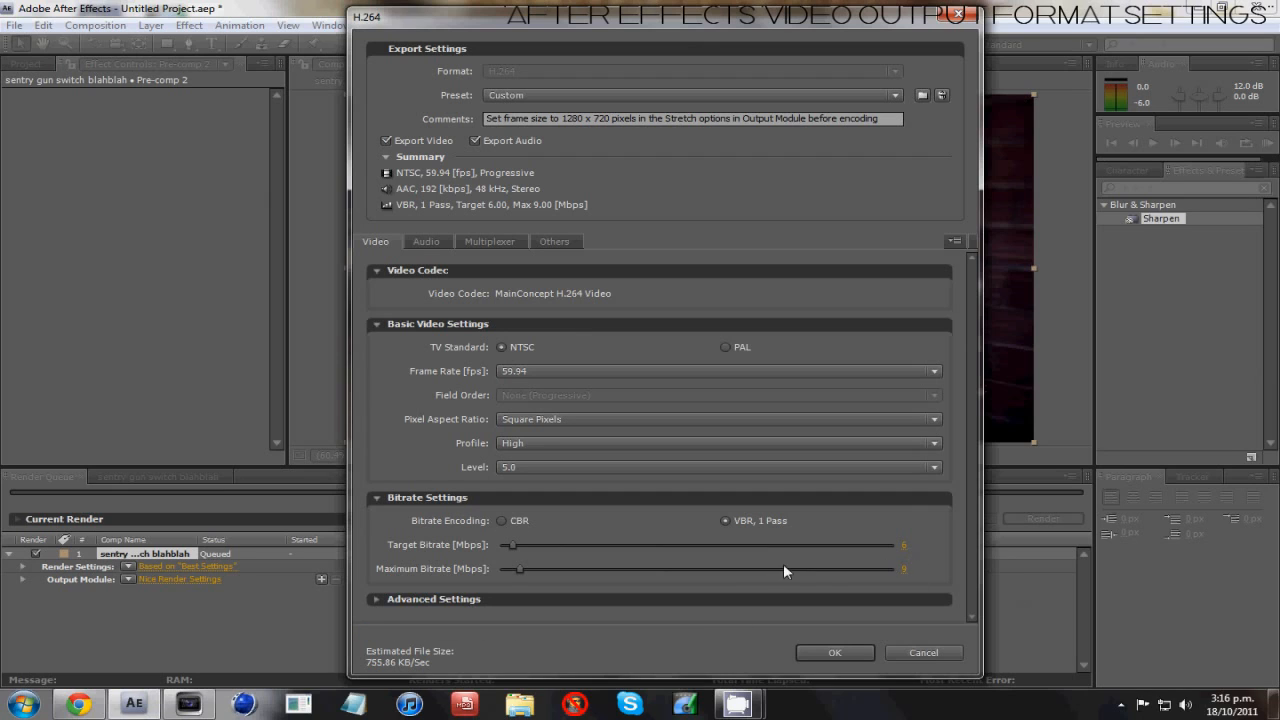
pyautogui.moveTo(925, 530)
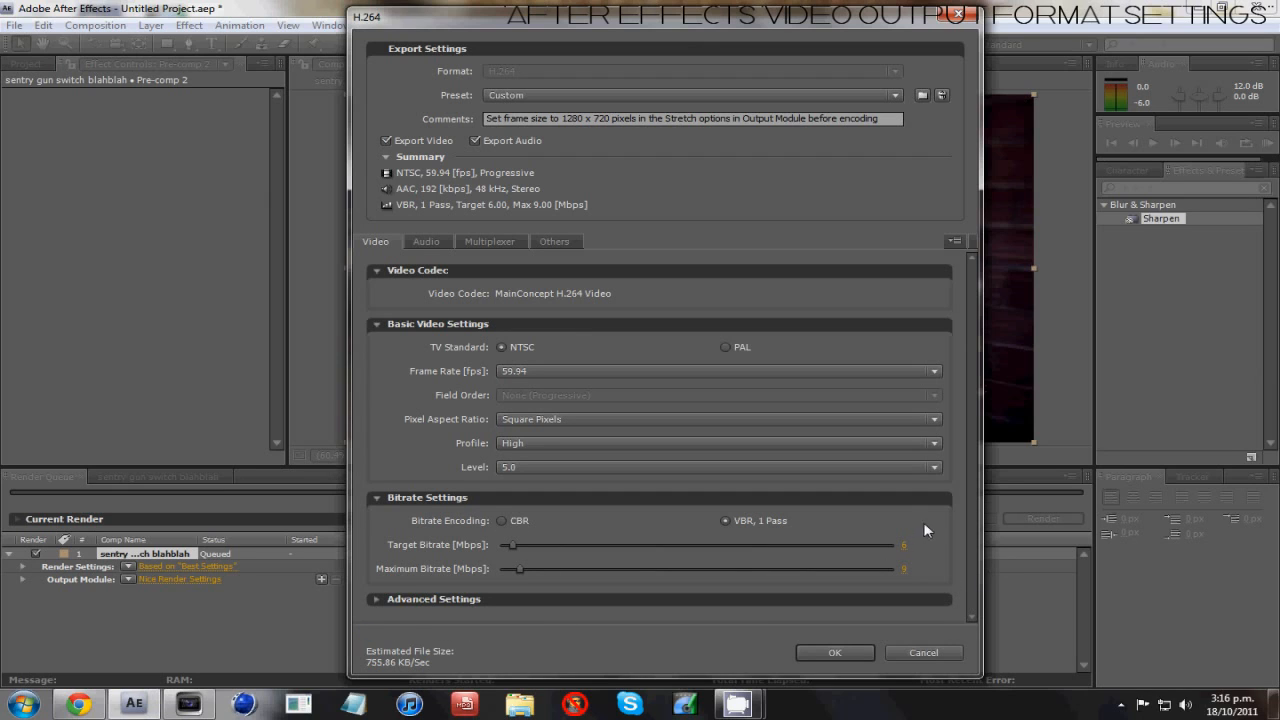
pyautogui.moveTo(865, 417)
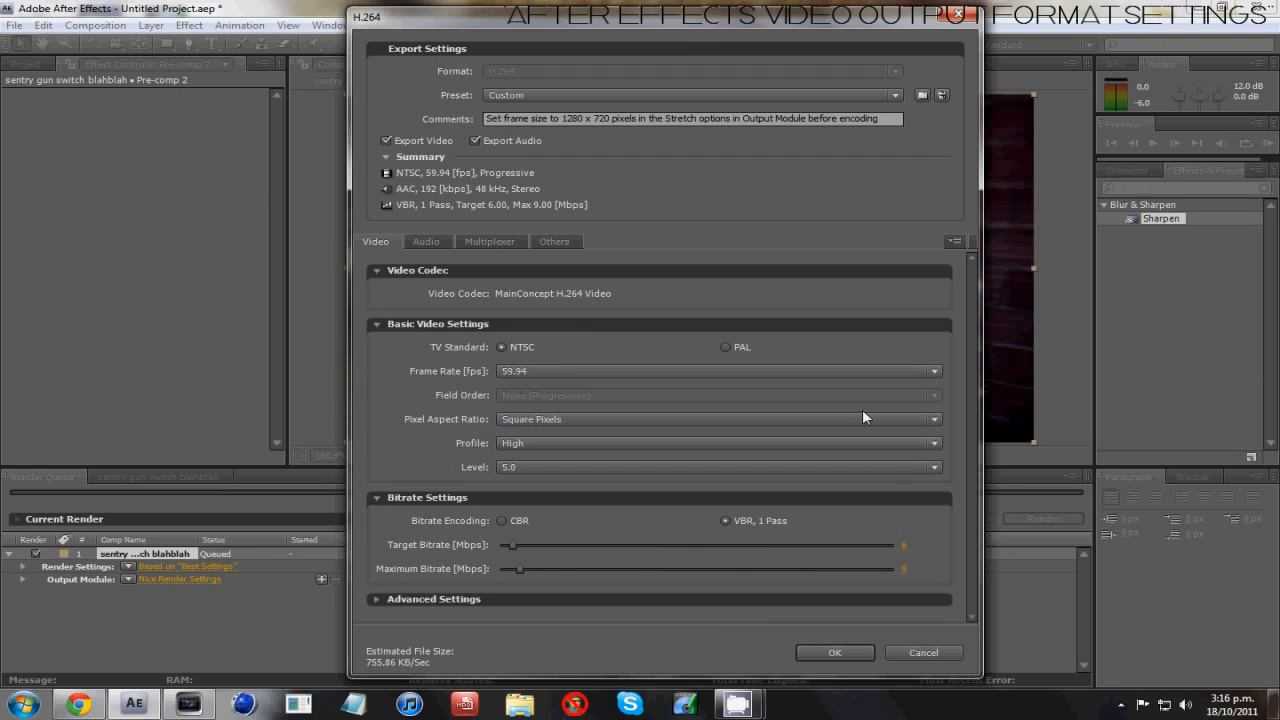
pyautogui.click(834, 652)
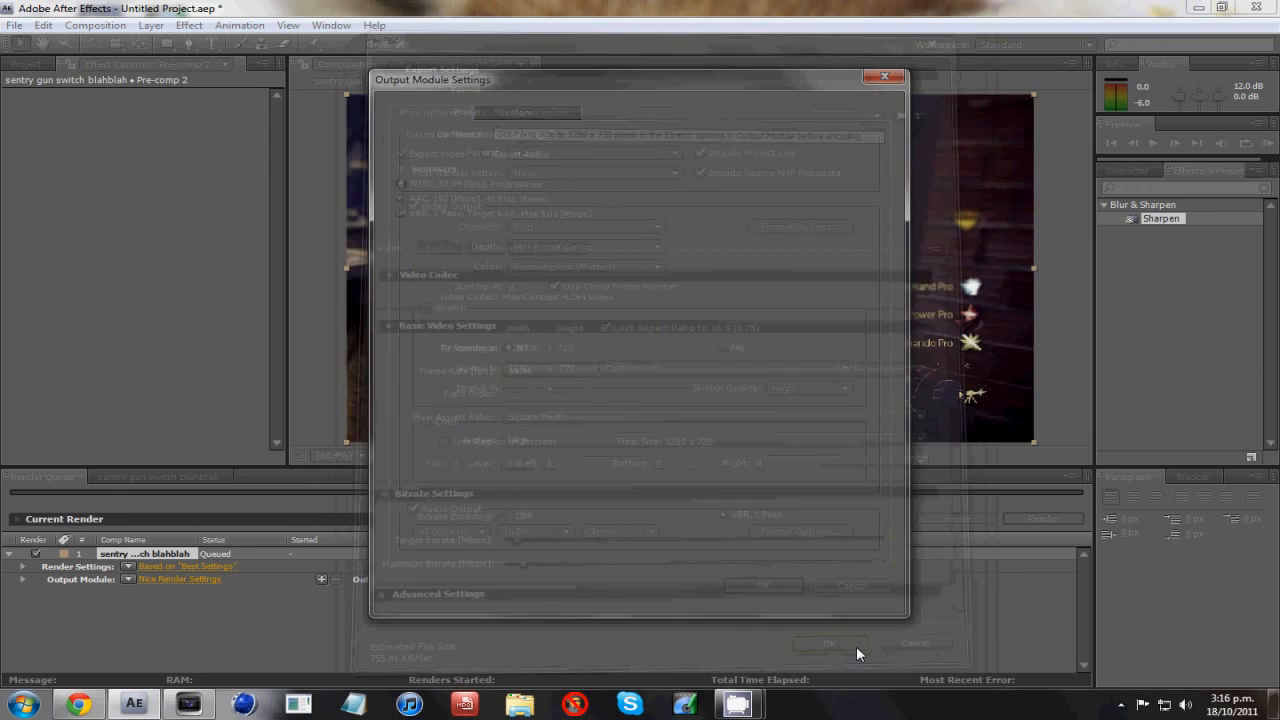
pyautogui.click(828, 643)
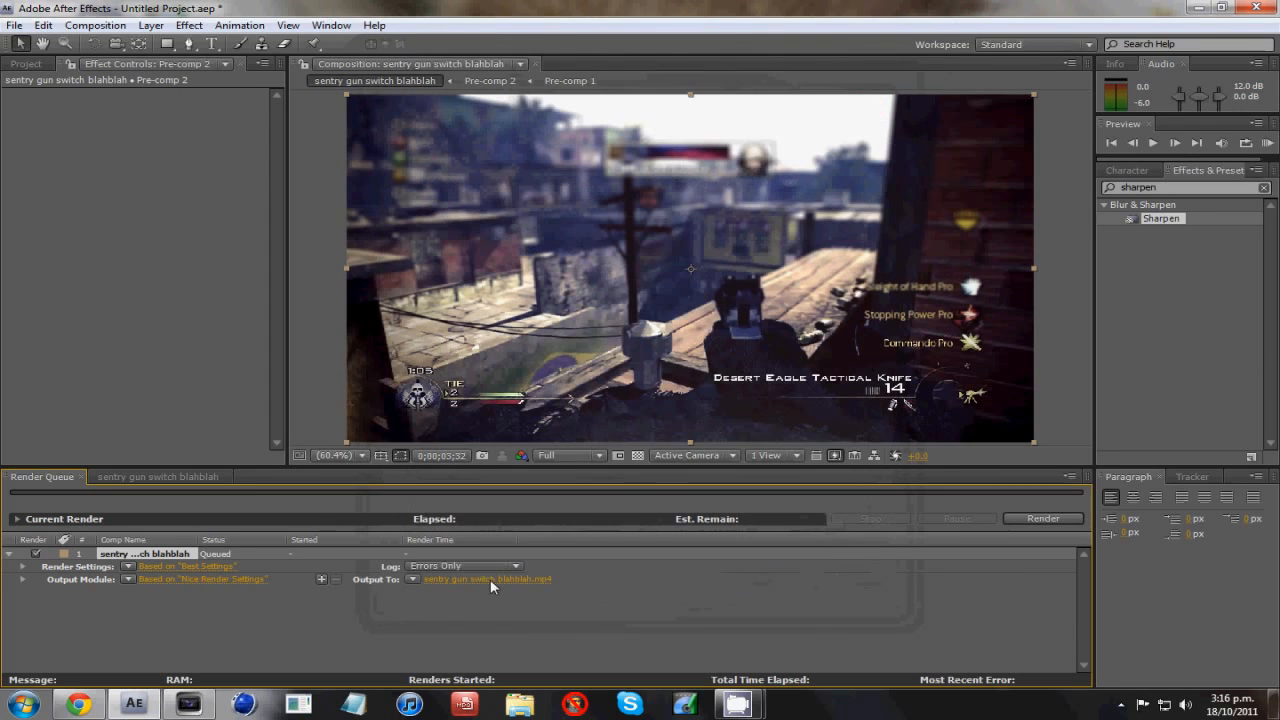
# - Save the output as sentry gun switch blahblah.mp4 in the After Effects Files folder
pyautogui.click(487, 579)
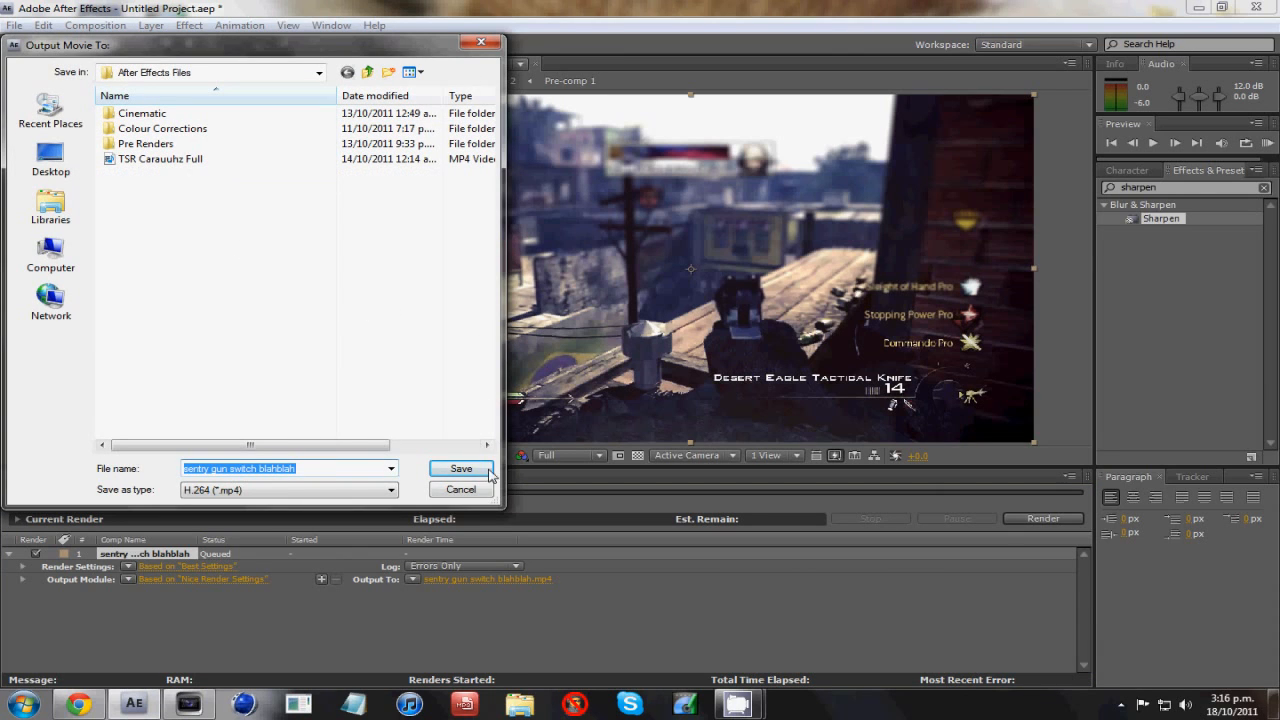
pyautogui.click(460, 468)
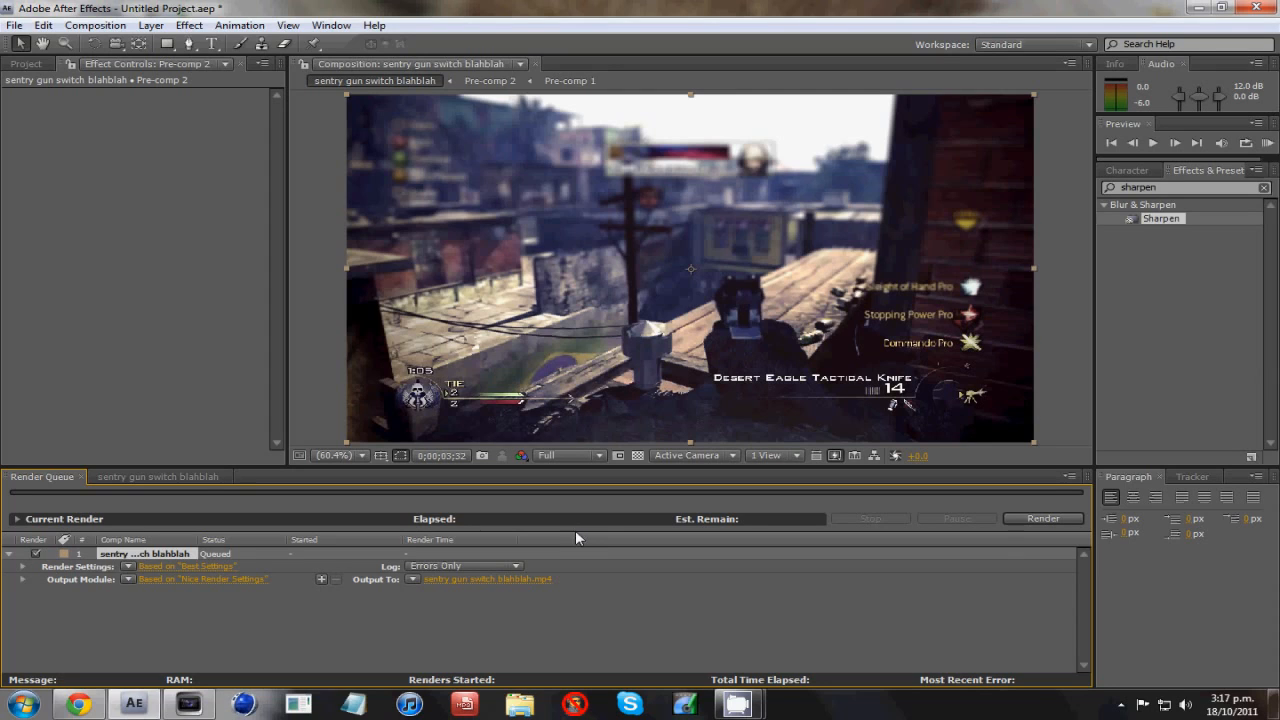
pyautogui.moveTo(570, 553)
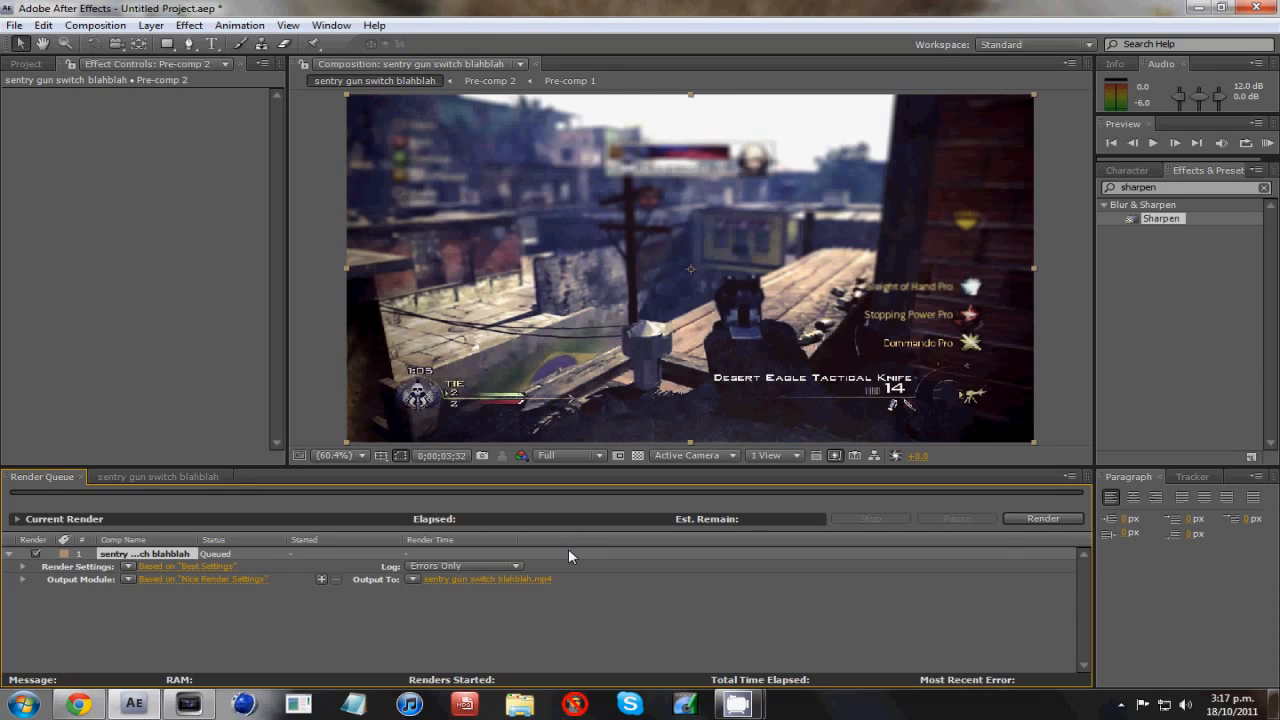